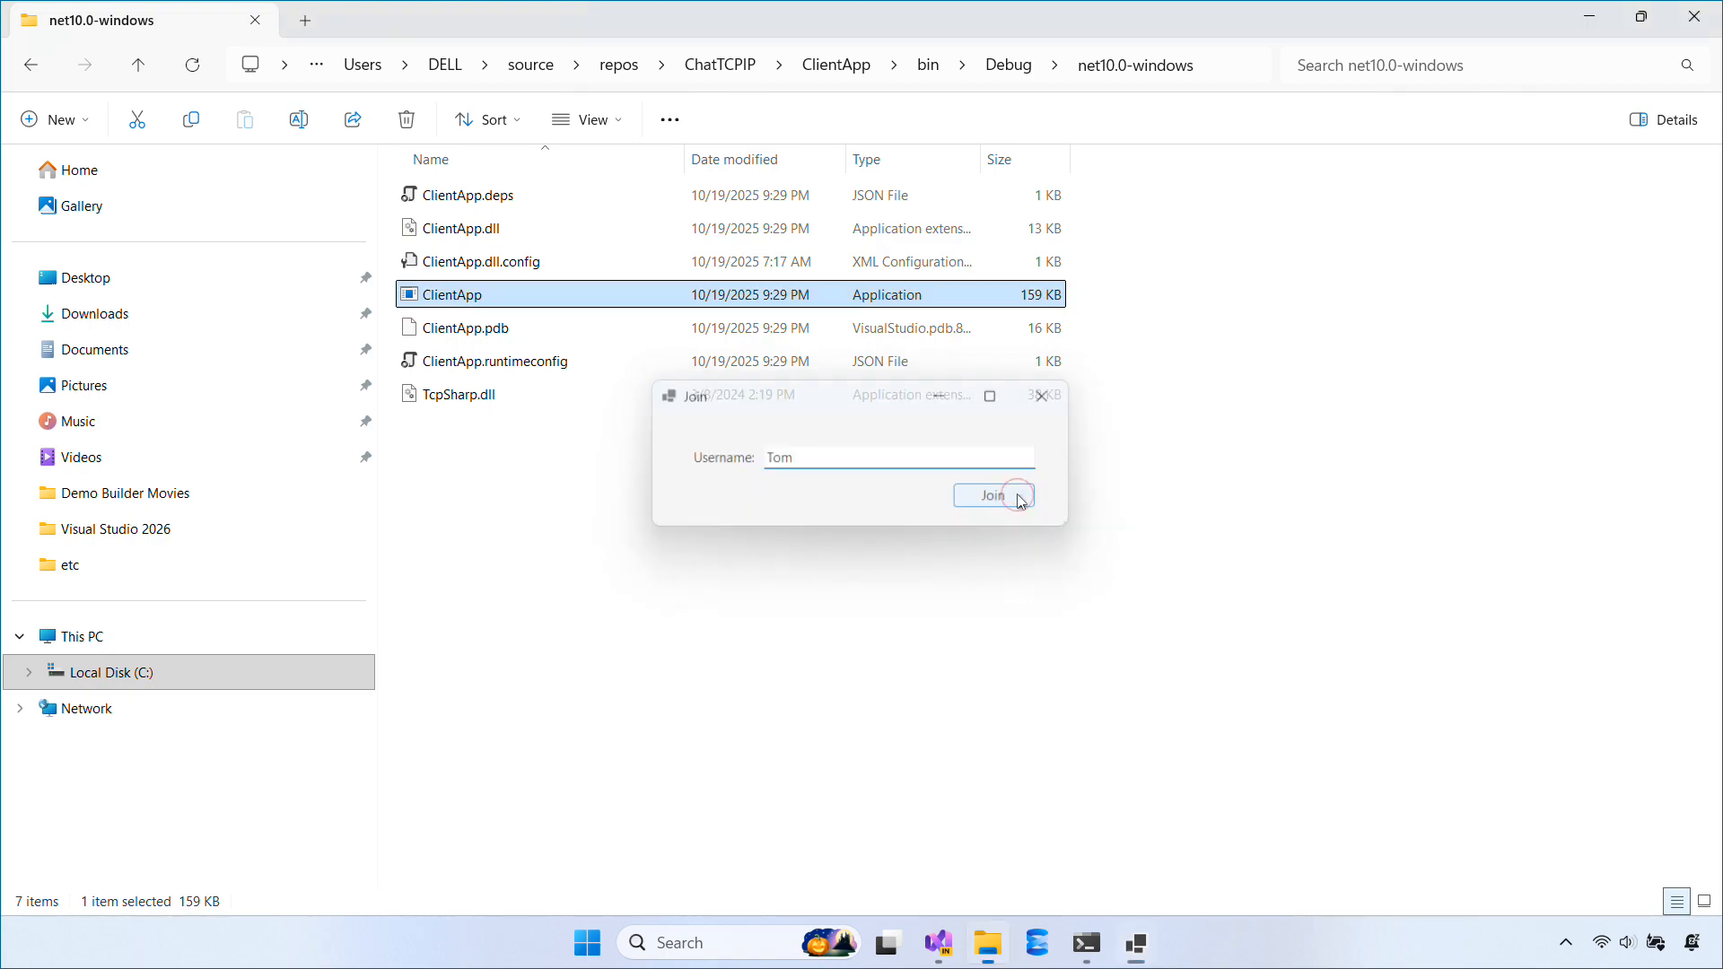
# Step: Join the ClientApp chat with two users, Tom and Jerry
pyautogui.click(989, 495)
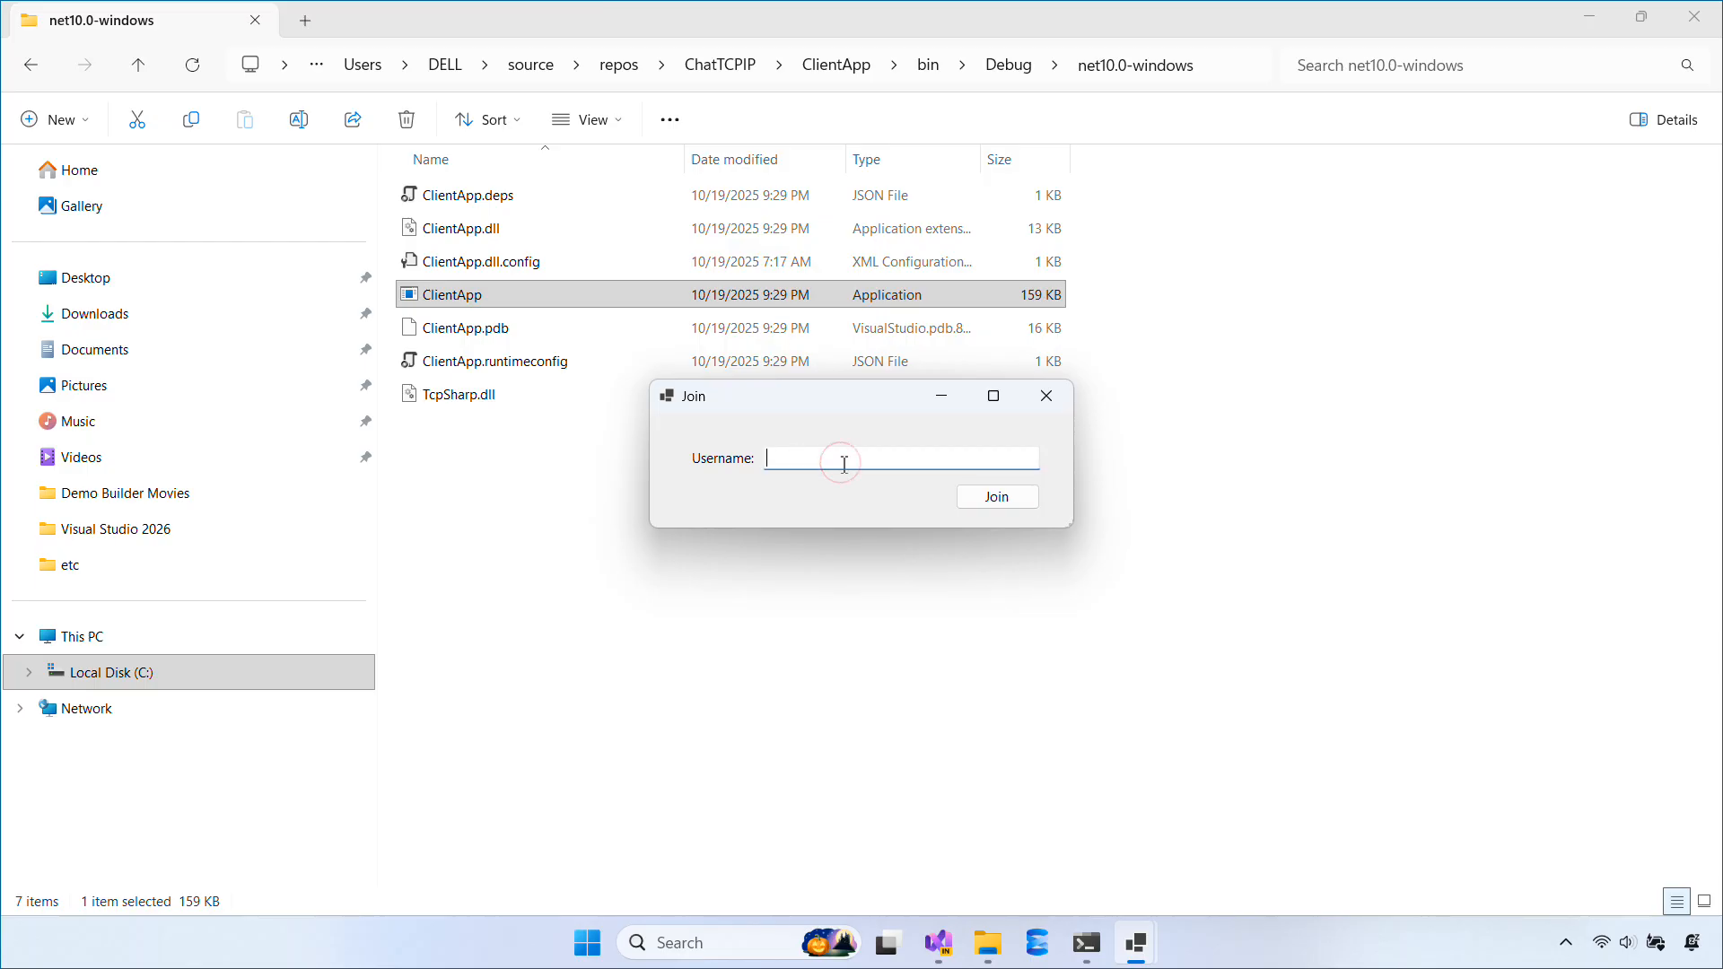
pyautogui.write('Jerry')
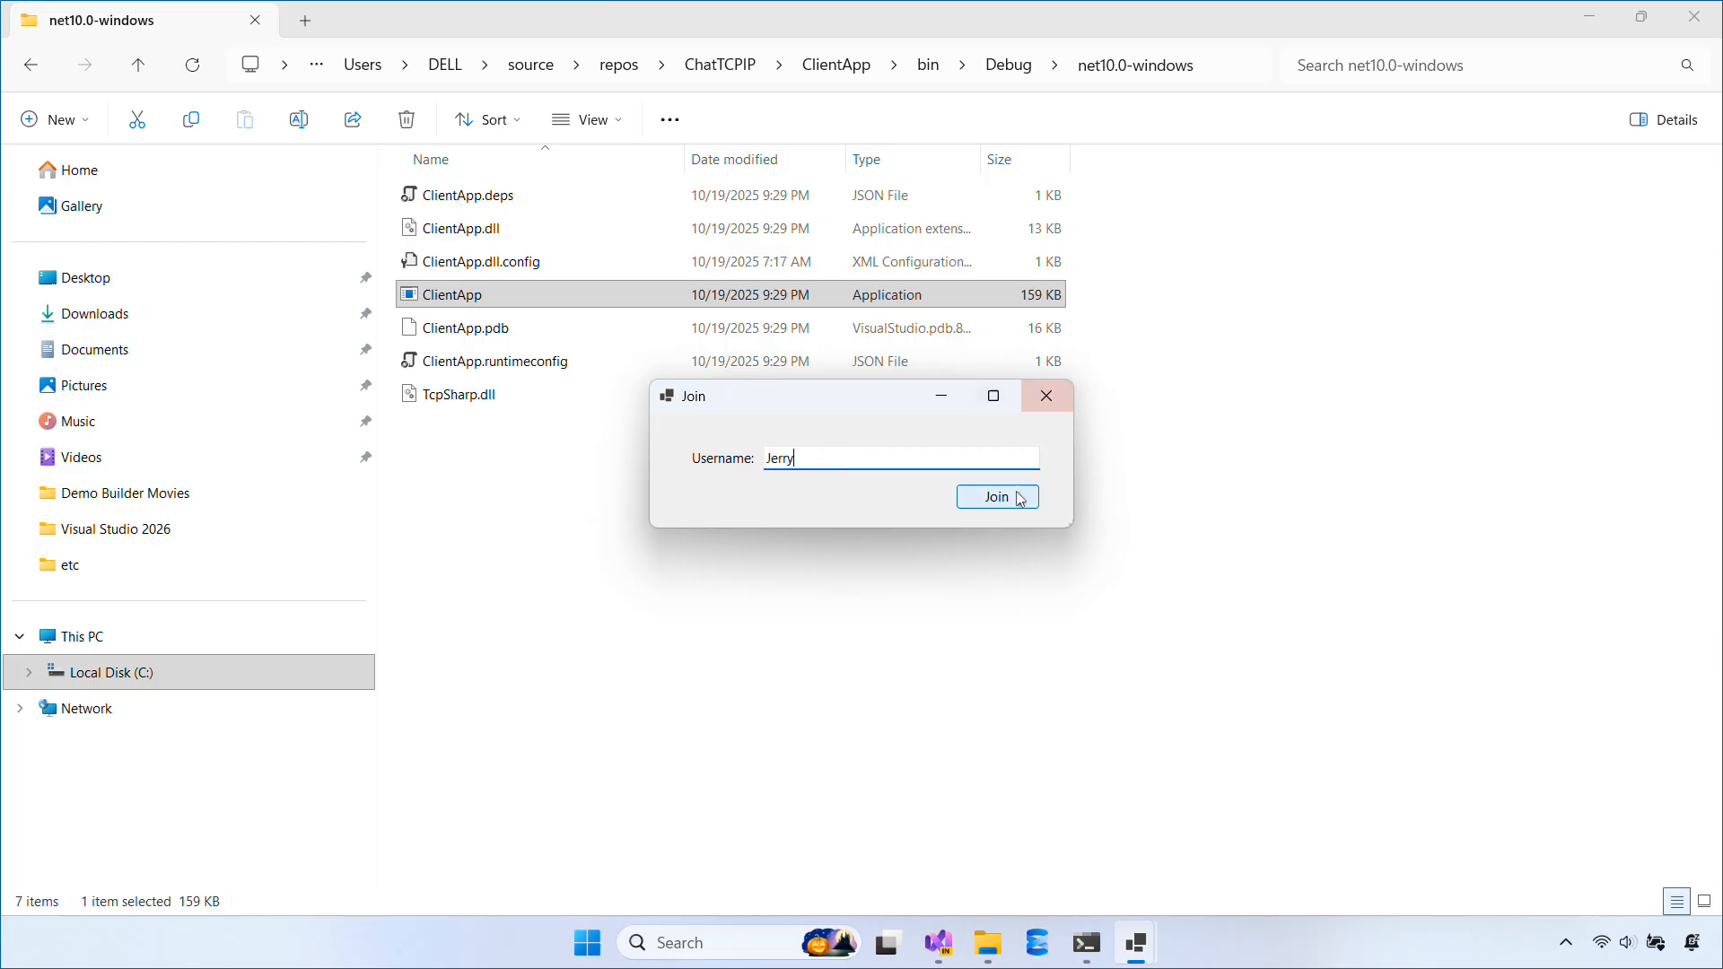
pyautogui.click(995, 496)
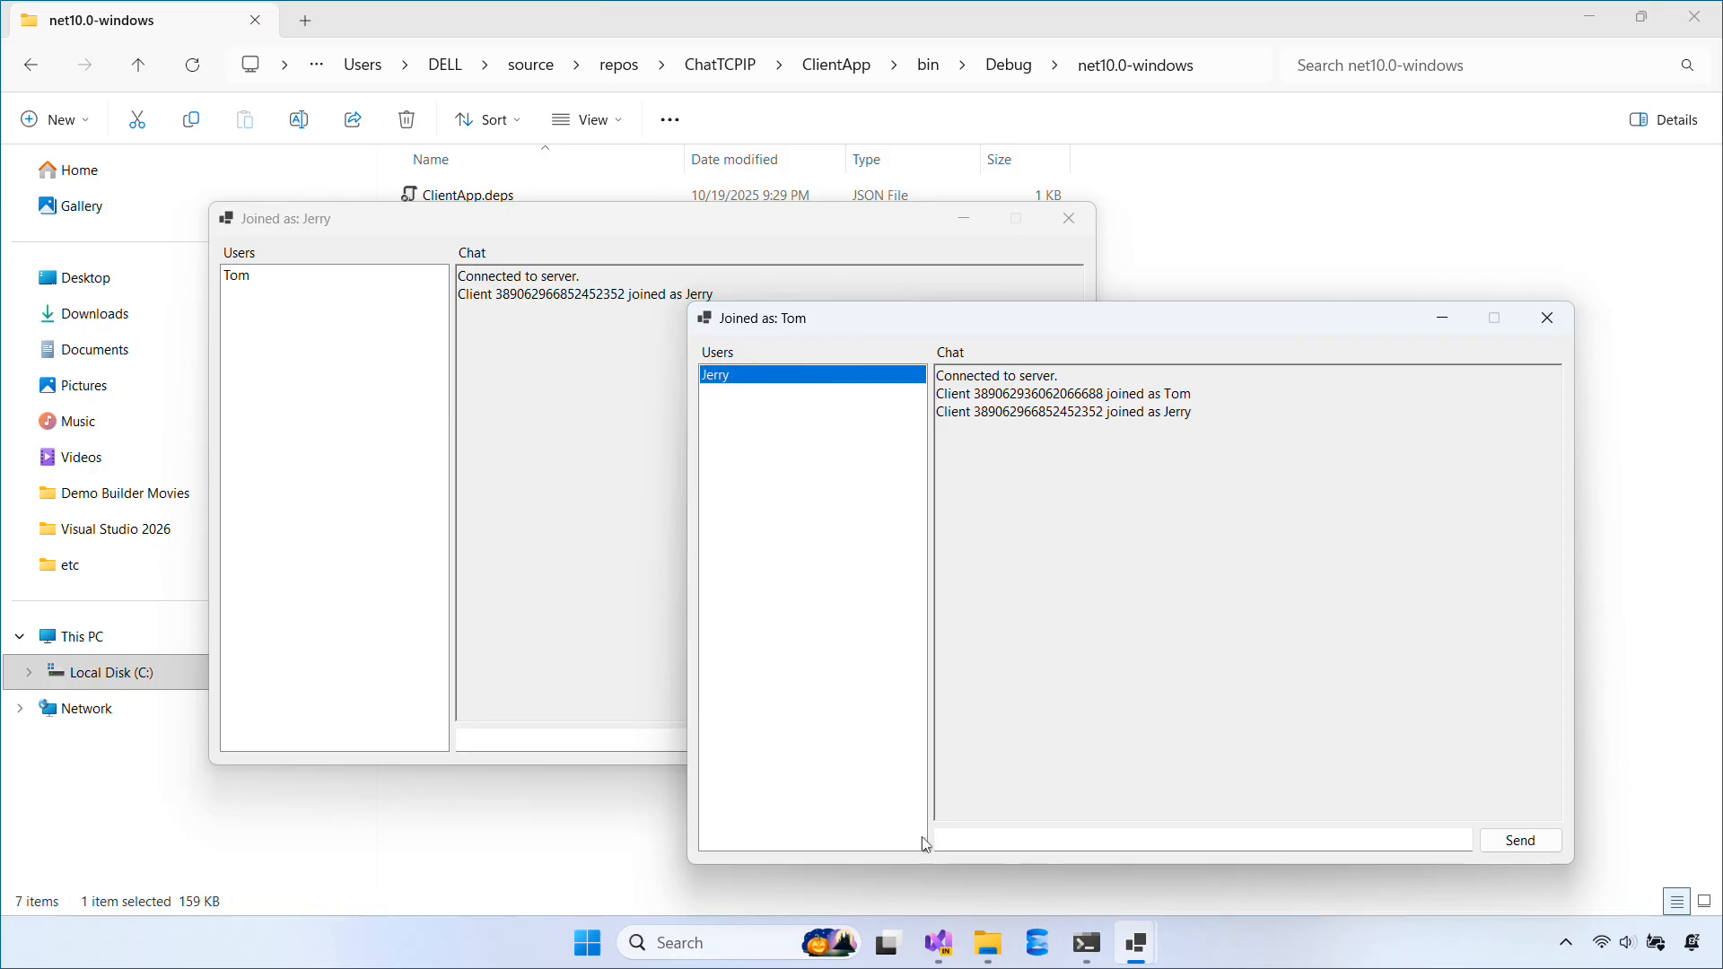
# Step: Send 'Hello' from Tom to Jerry, close Tom's chat window, and return to Visual Studio
pyautogui.write('Hello')
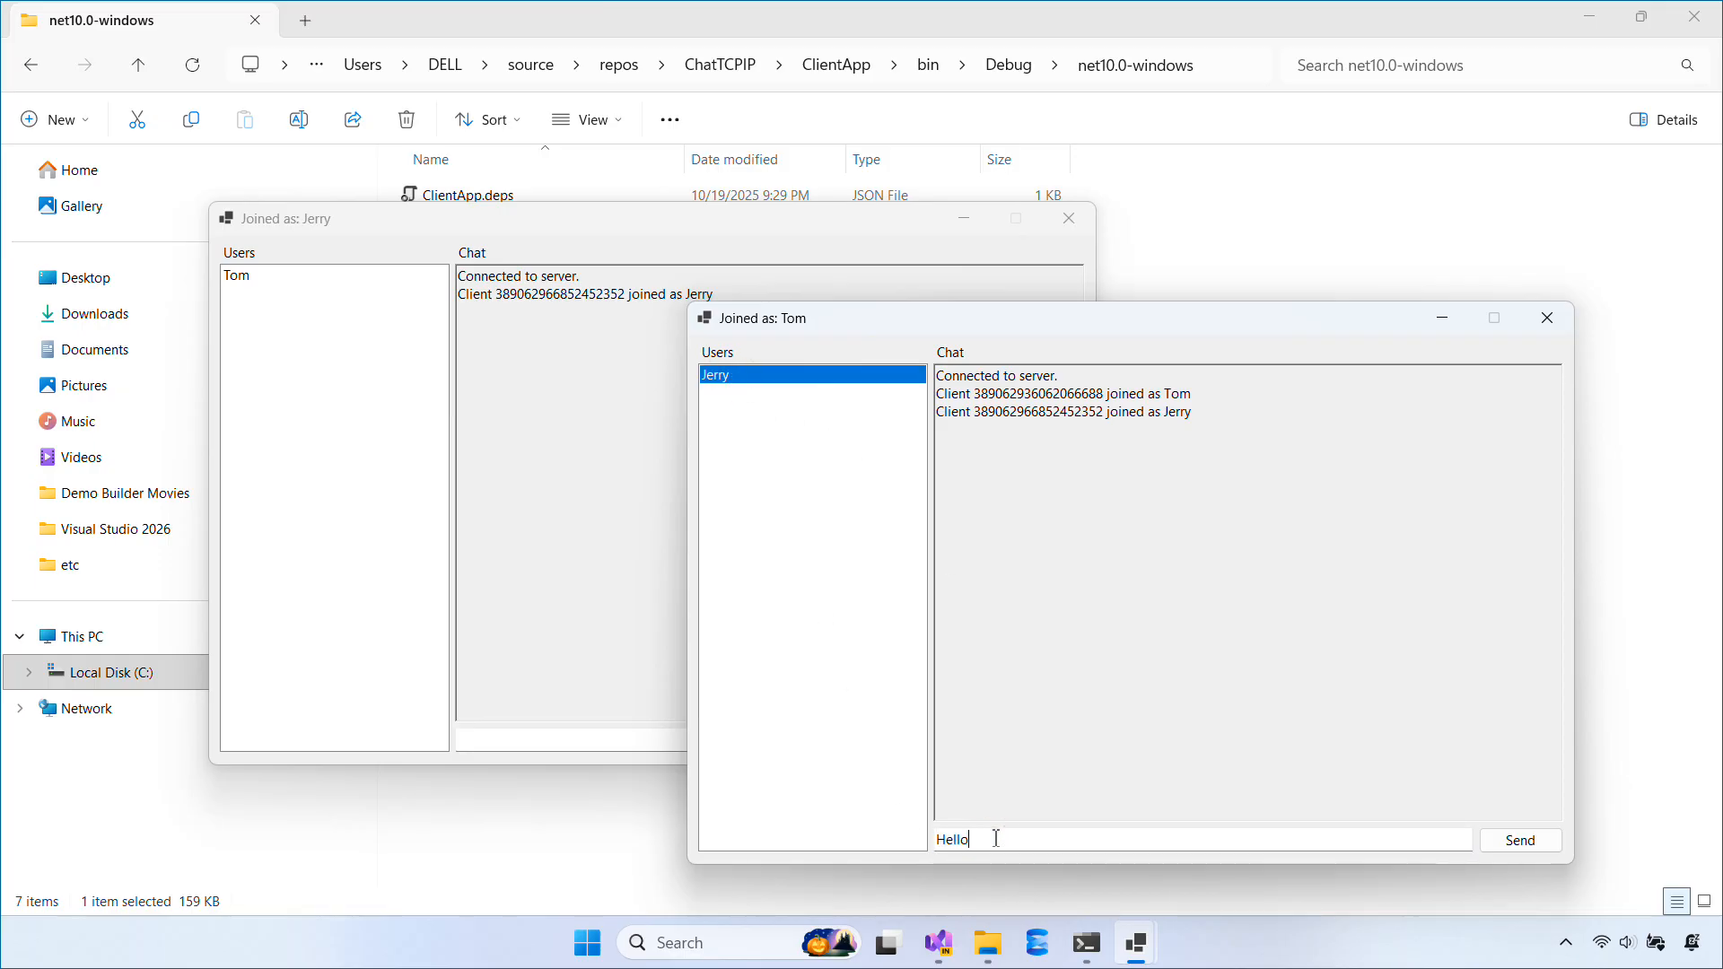
pyautogui.click(1519, 840)
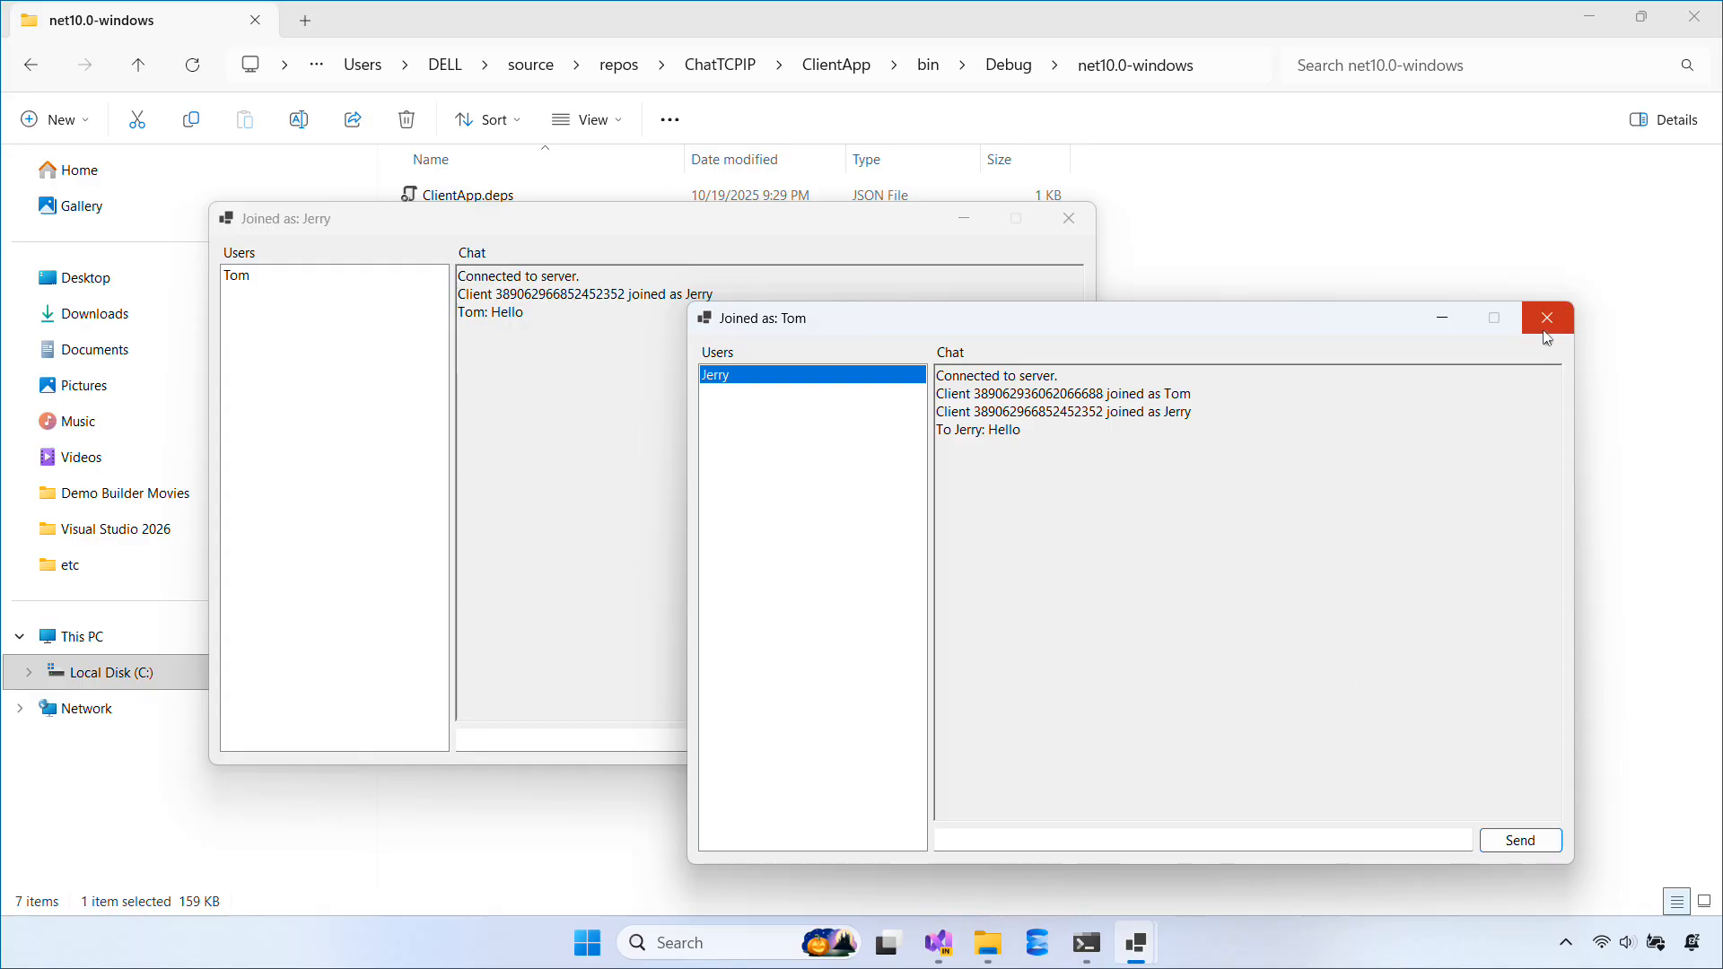
pyautogui.click(1547, 318)
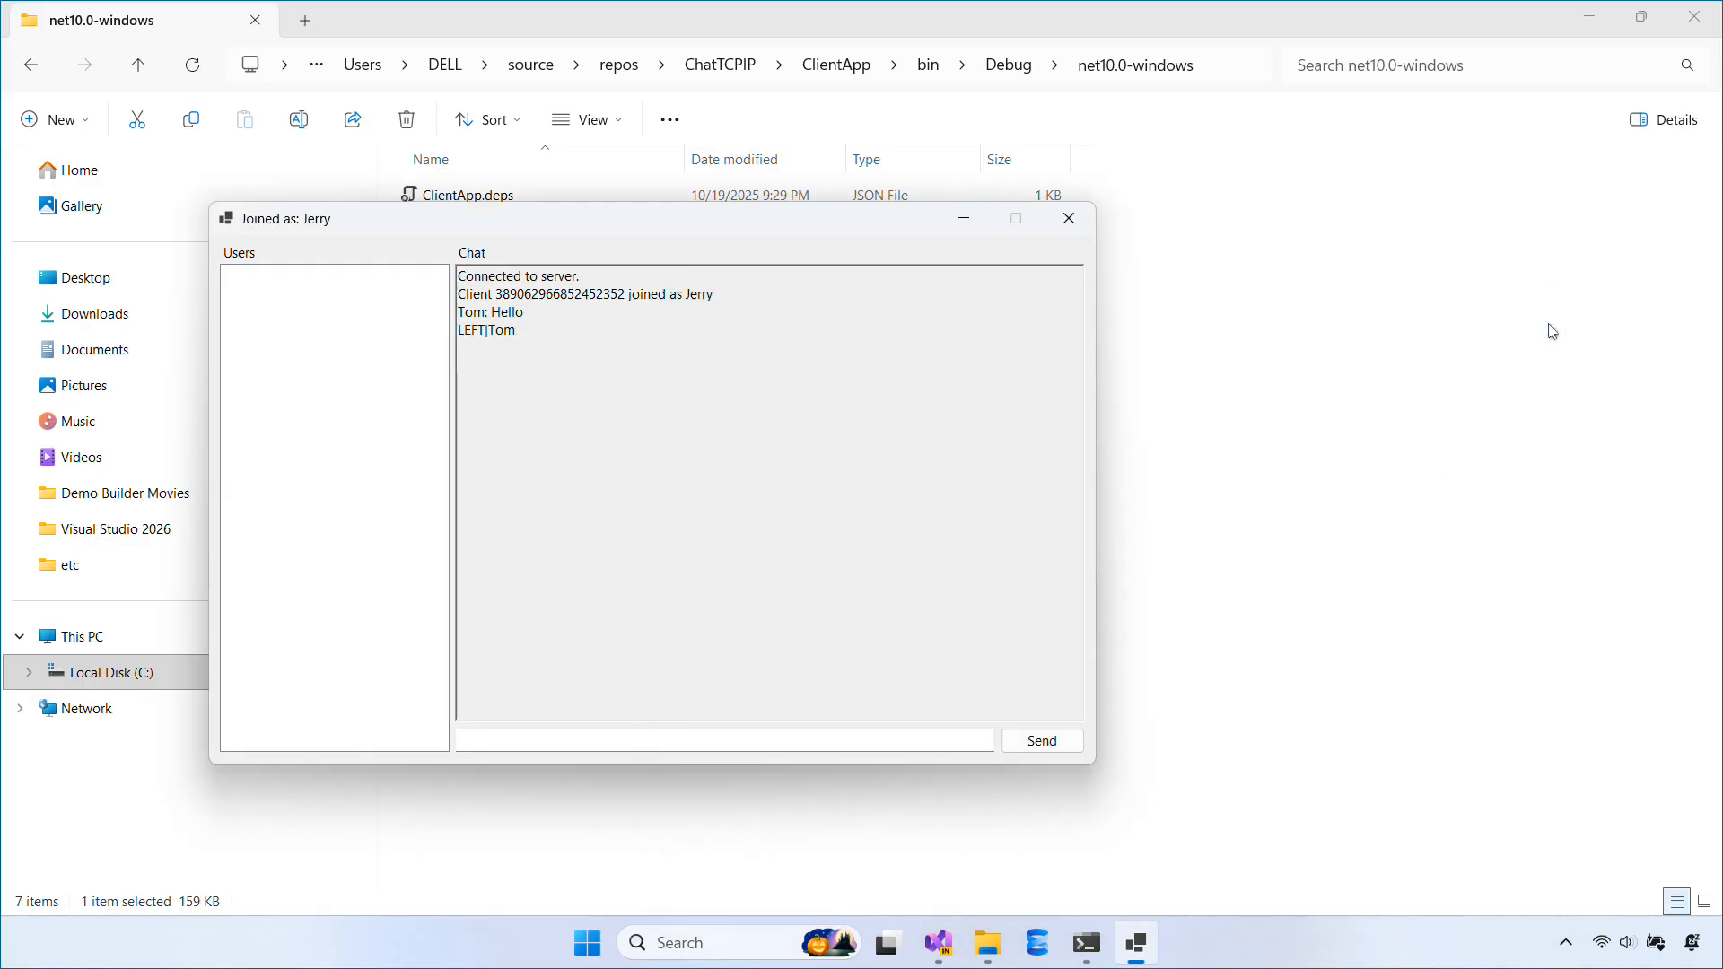
pyautogui.click(985, 941)
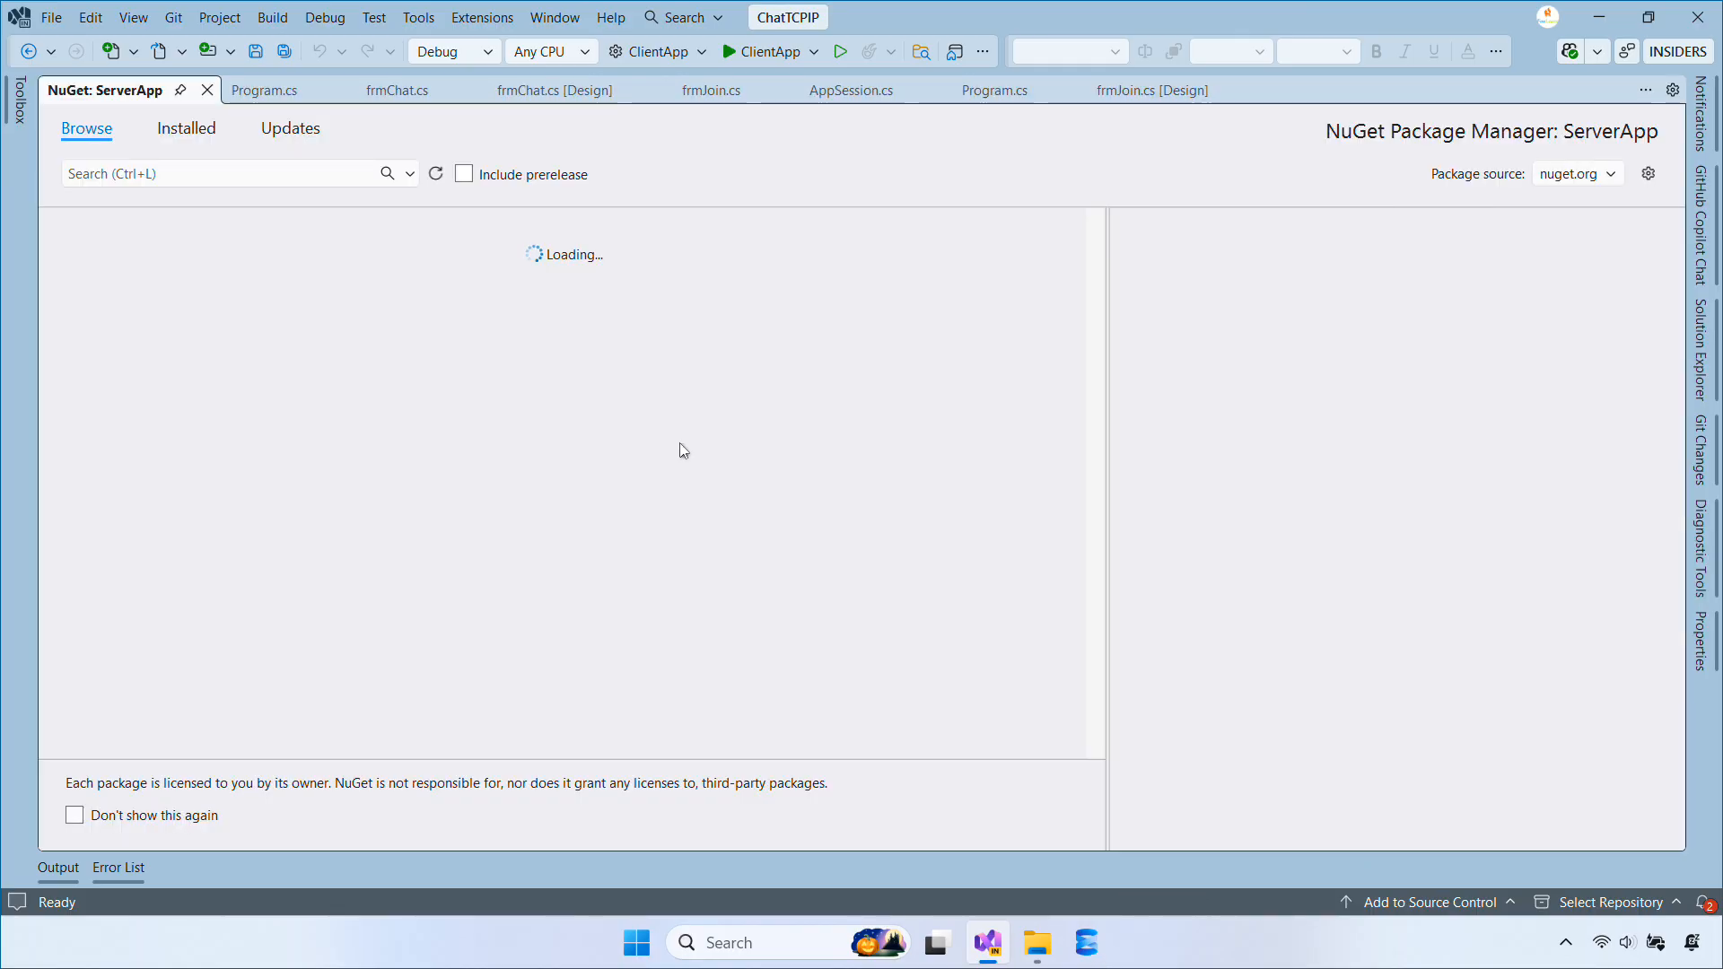
# Step: Search NuGet for Serilog; install Serilog, Serilog.Extensions.Hosting and Serilog.Sinks.File, applying each preview
pyautogui.write('Serilog')
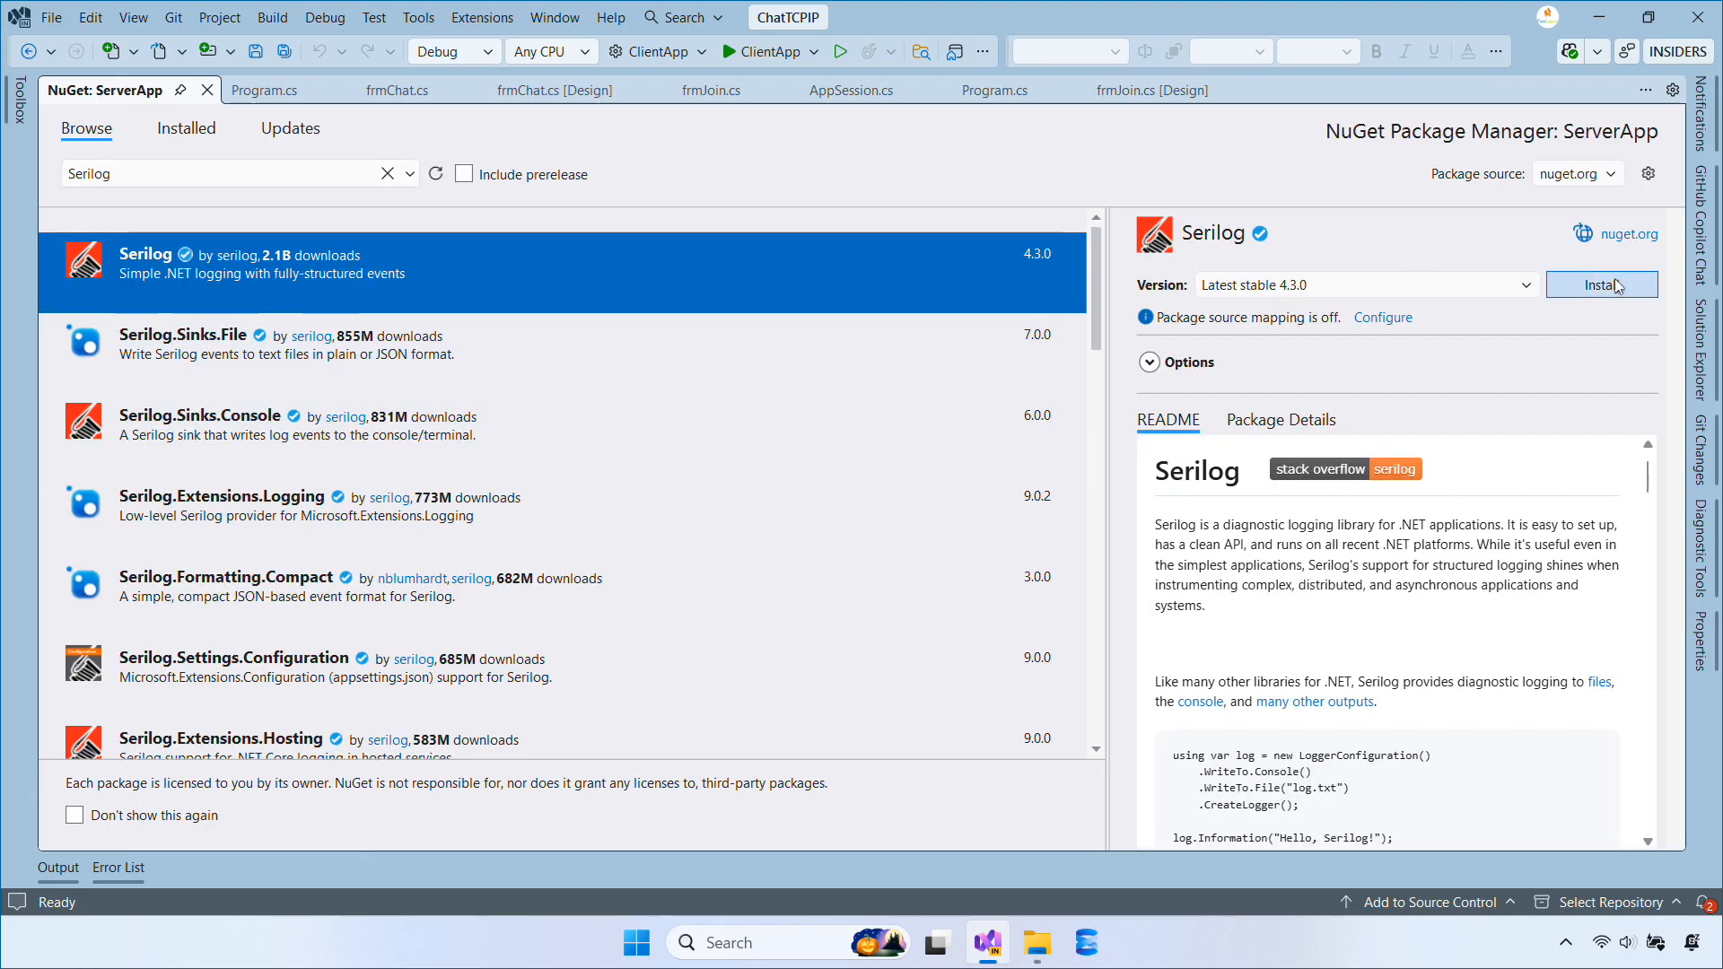
pyautogui.click(1600, 284)
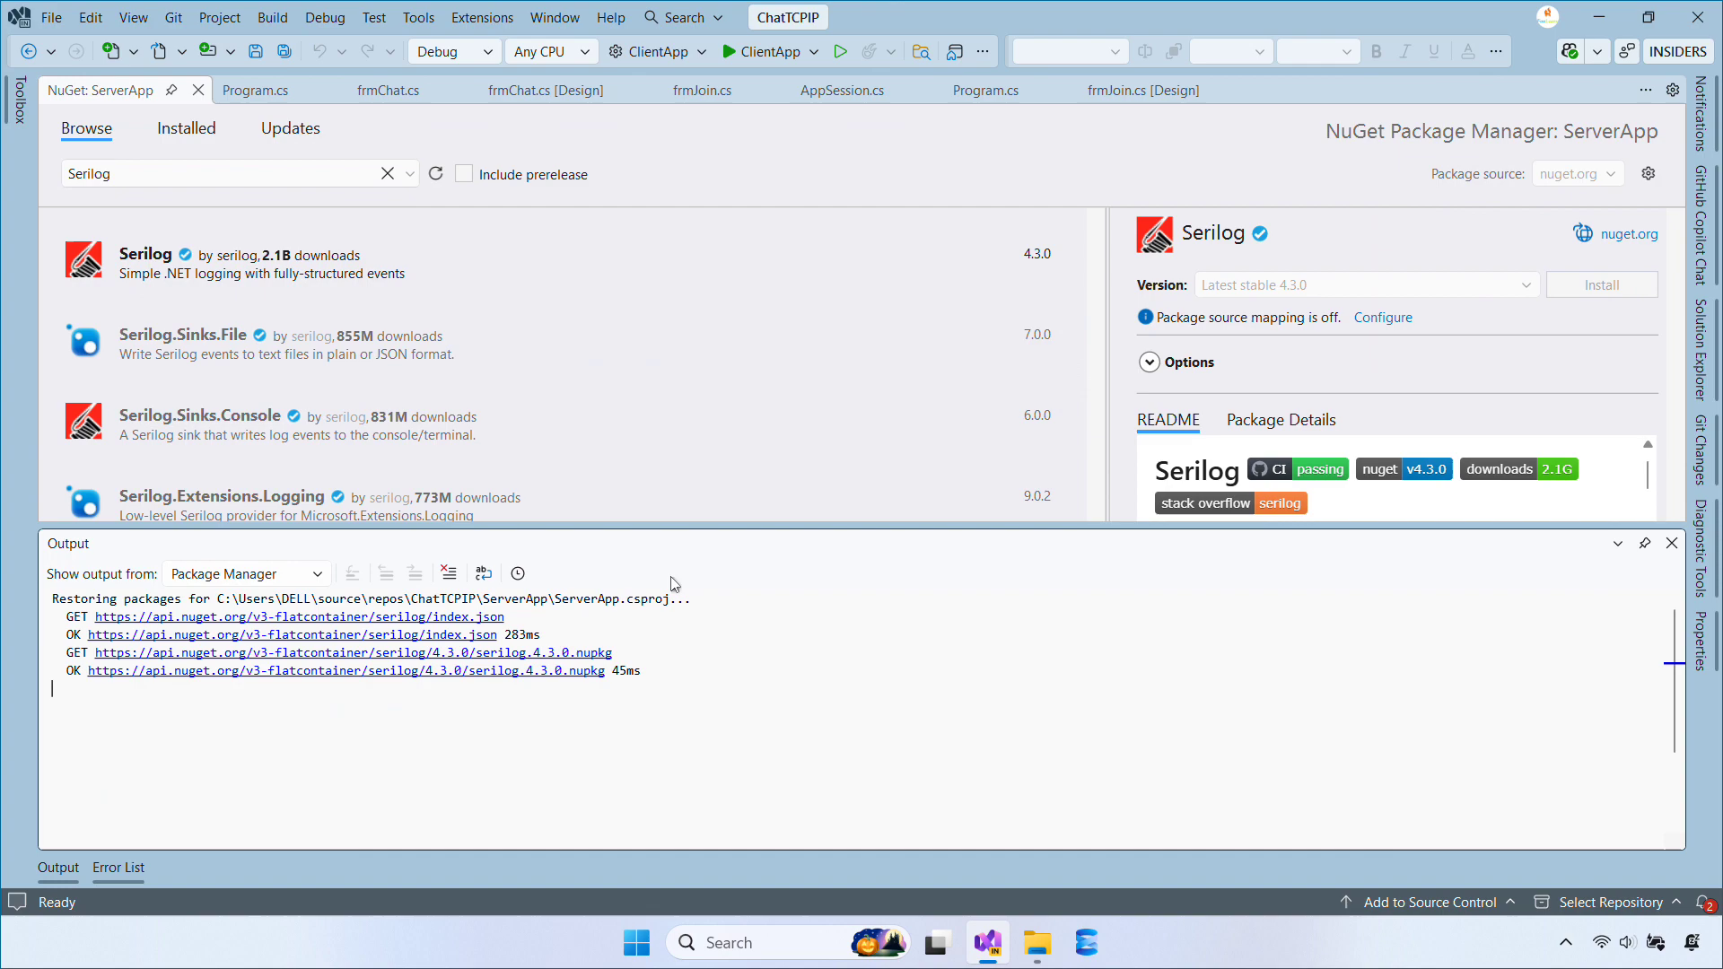
pyautogui.click(1601, 285)
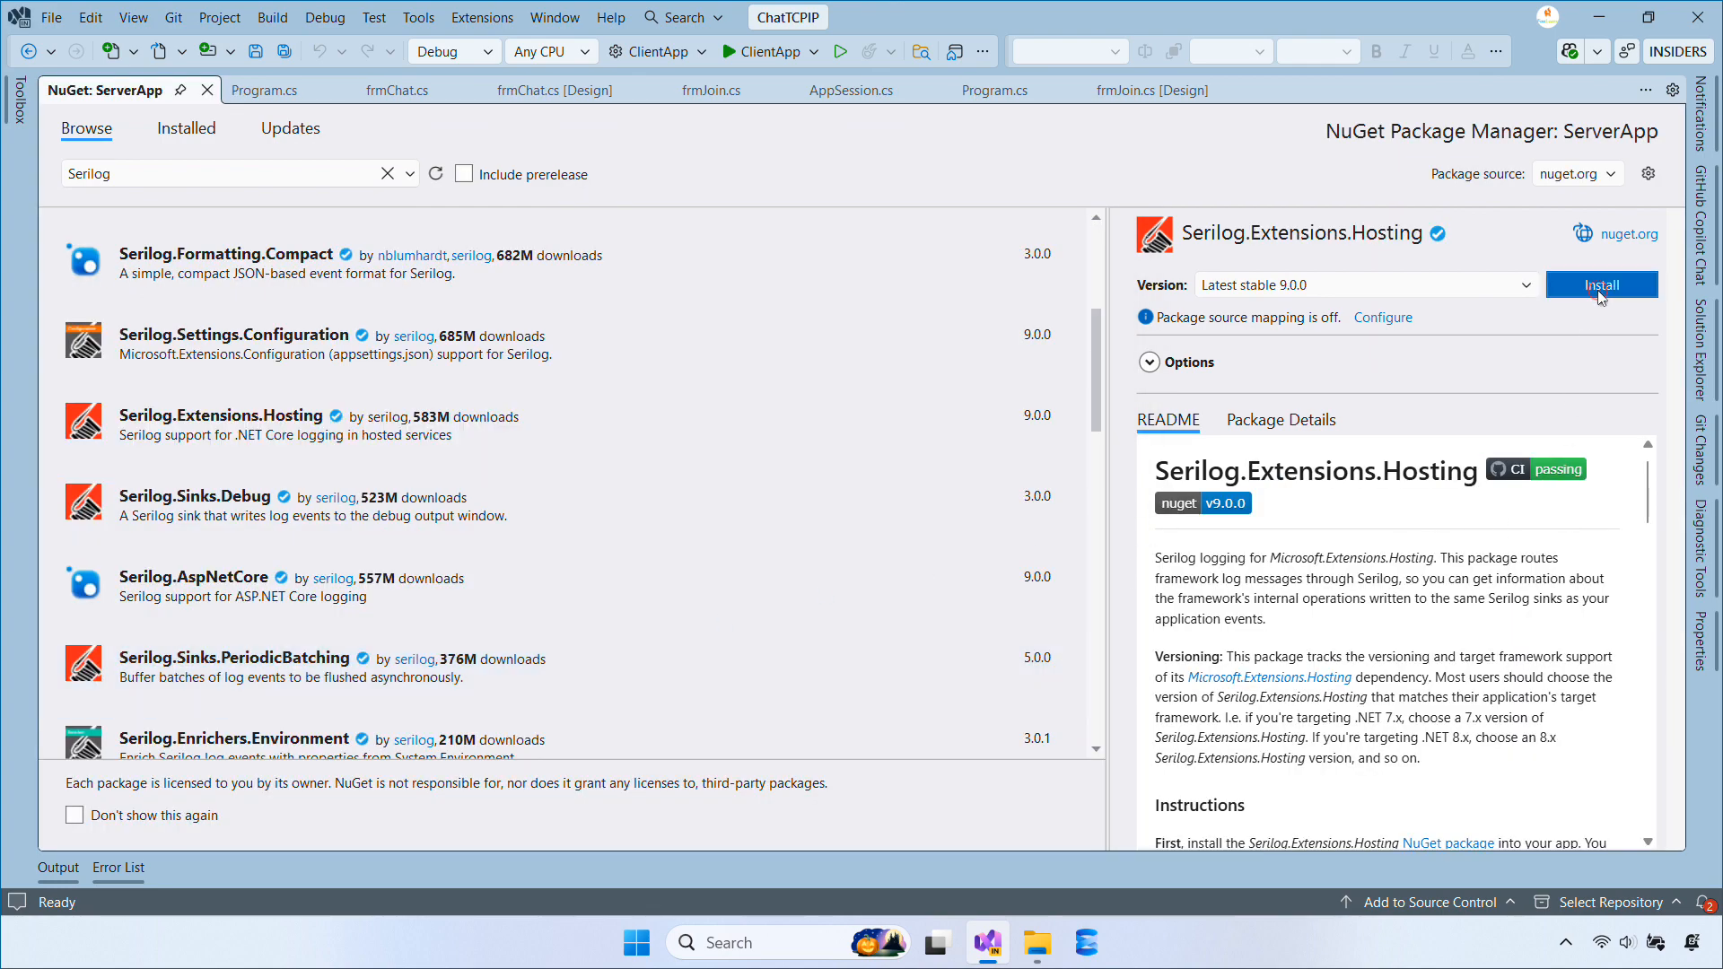
pyautogui.click(1600, 284)
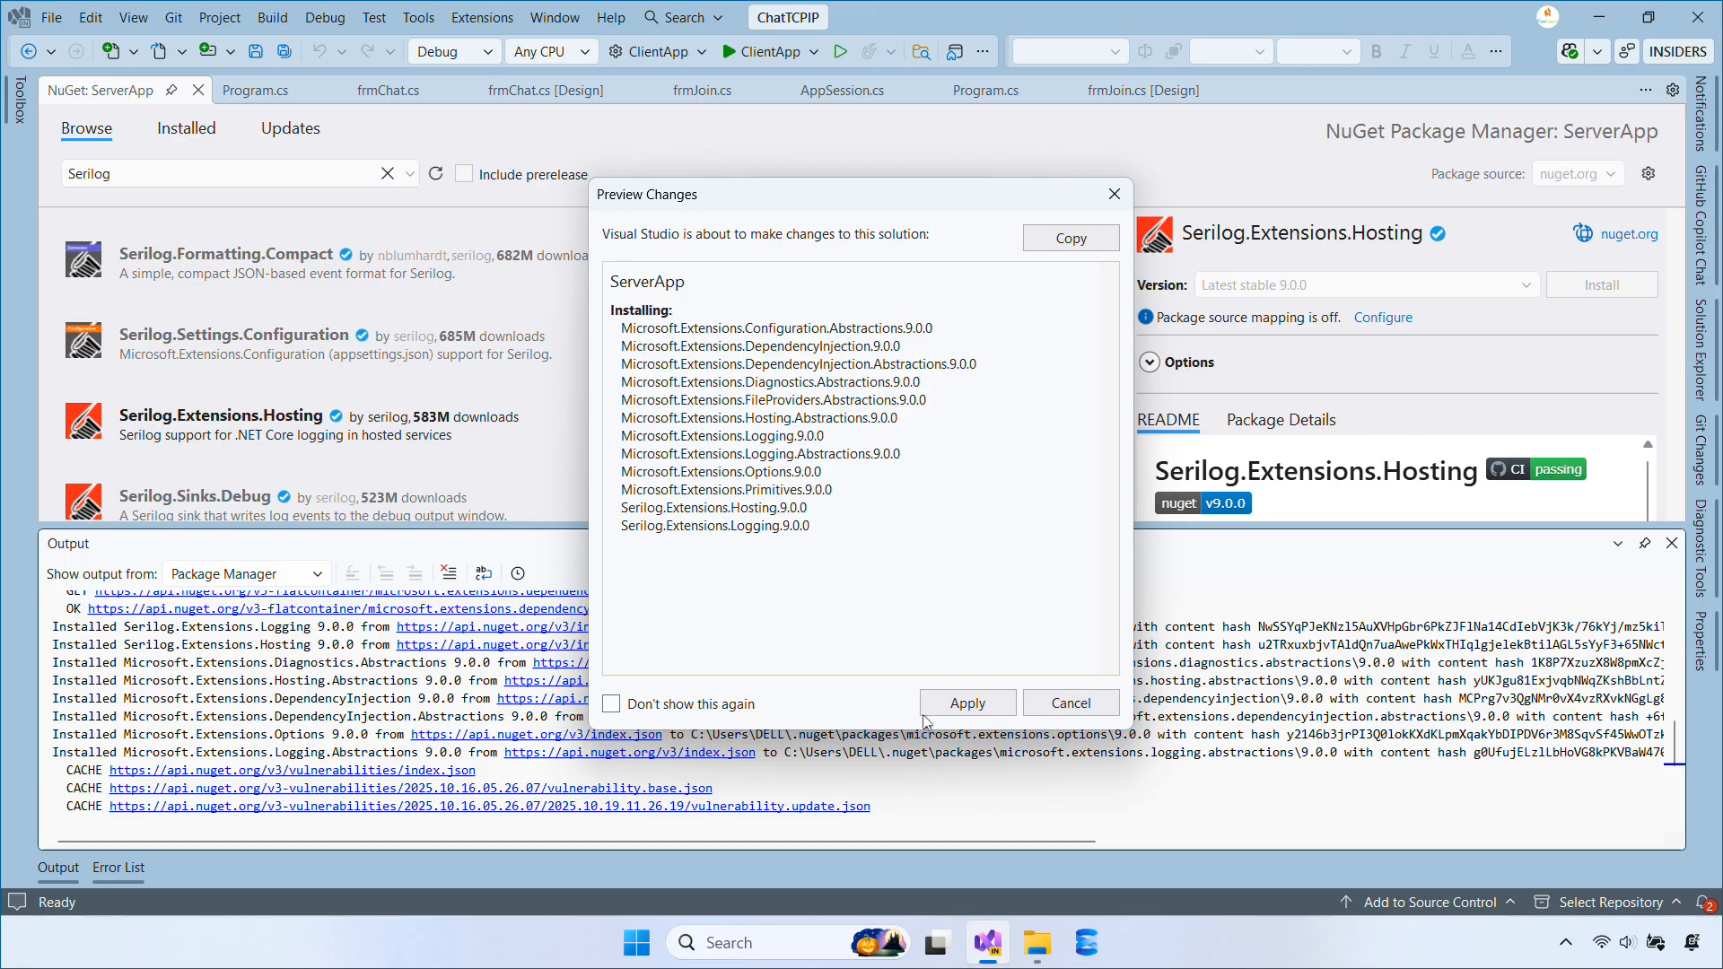
pyautogui.click(965, 702)
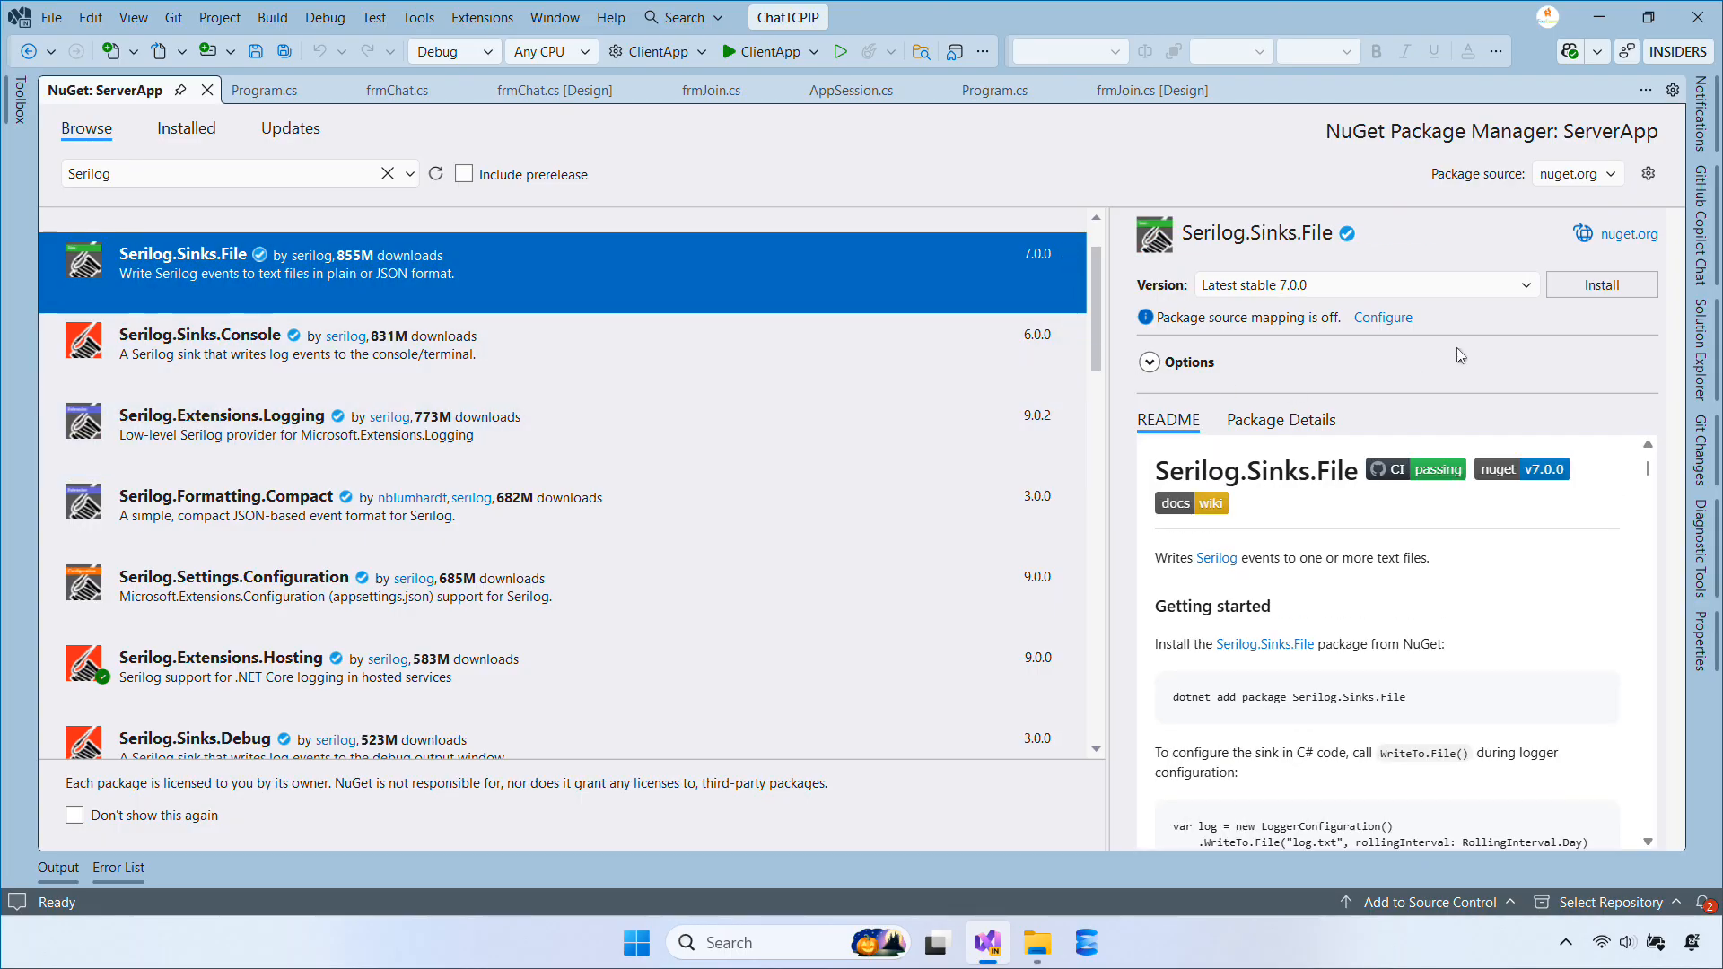
pyautogui.click(1601, 284)
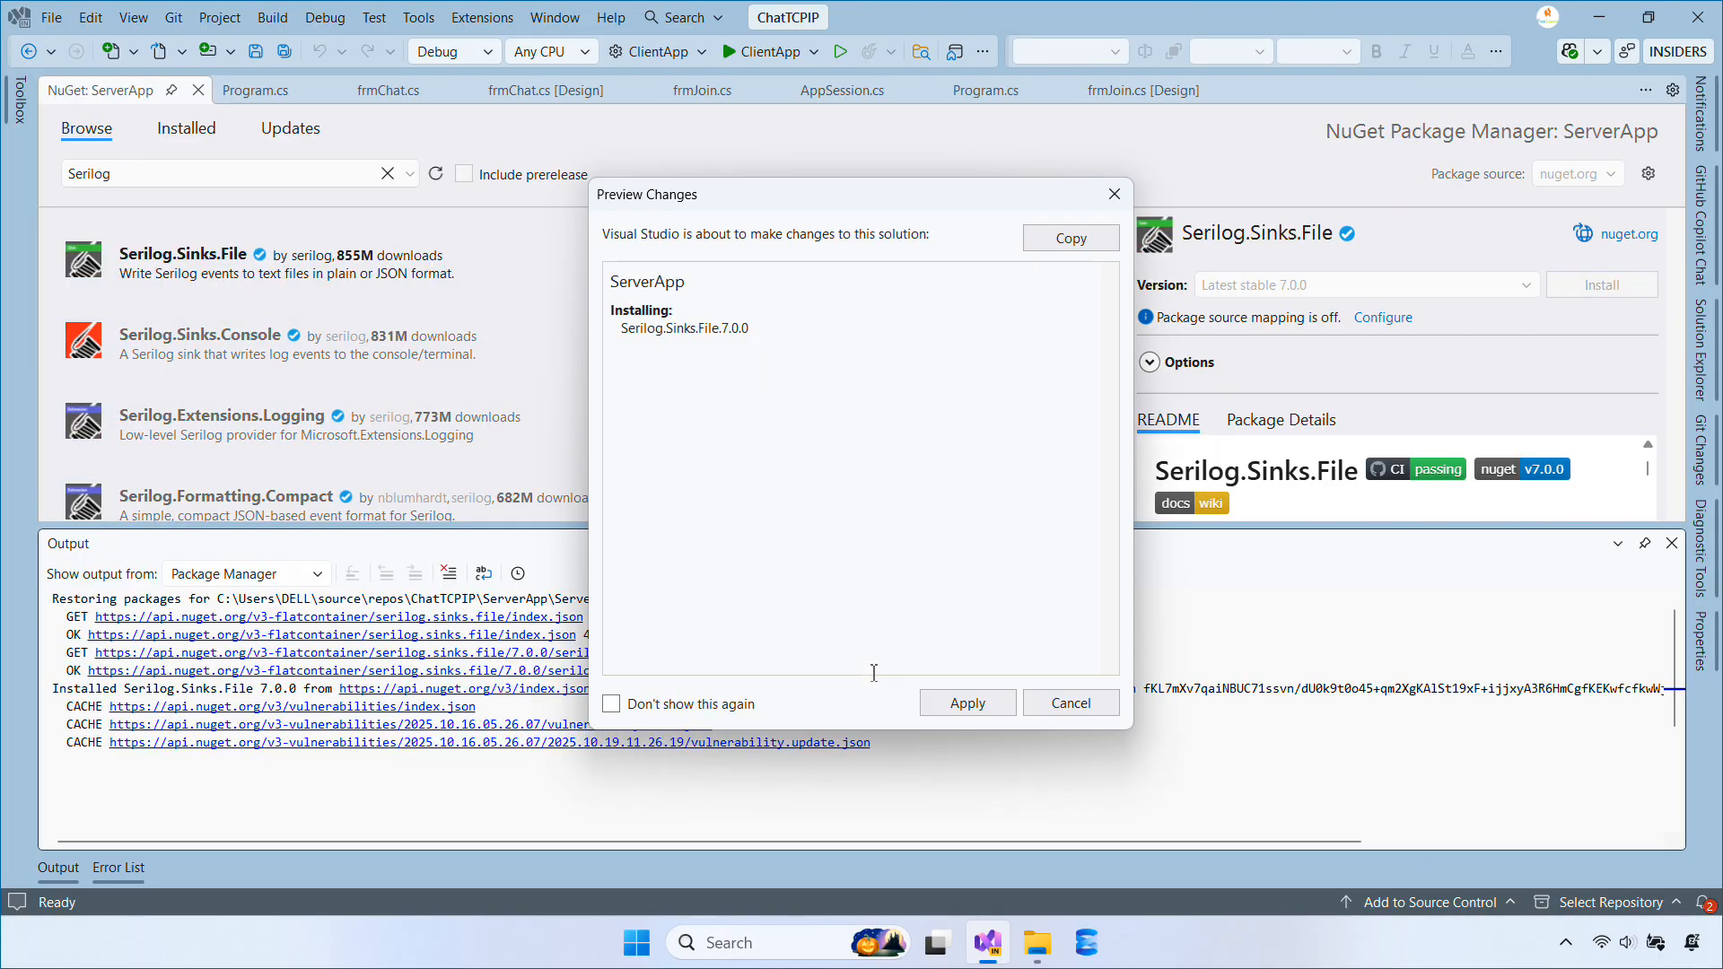
pyautogui.click(965, 702)
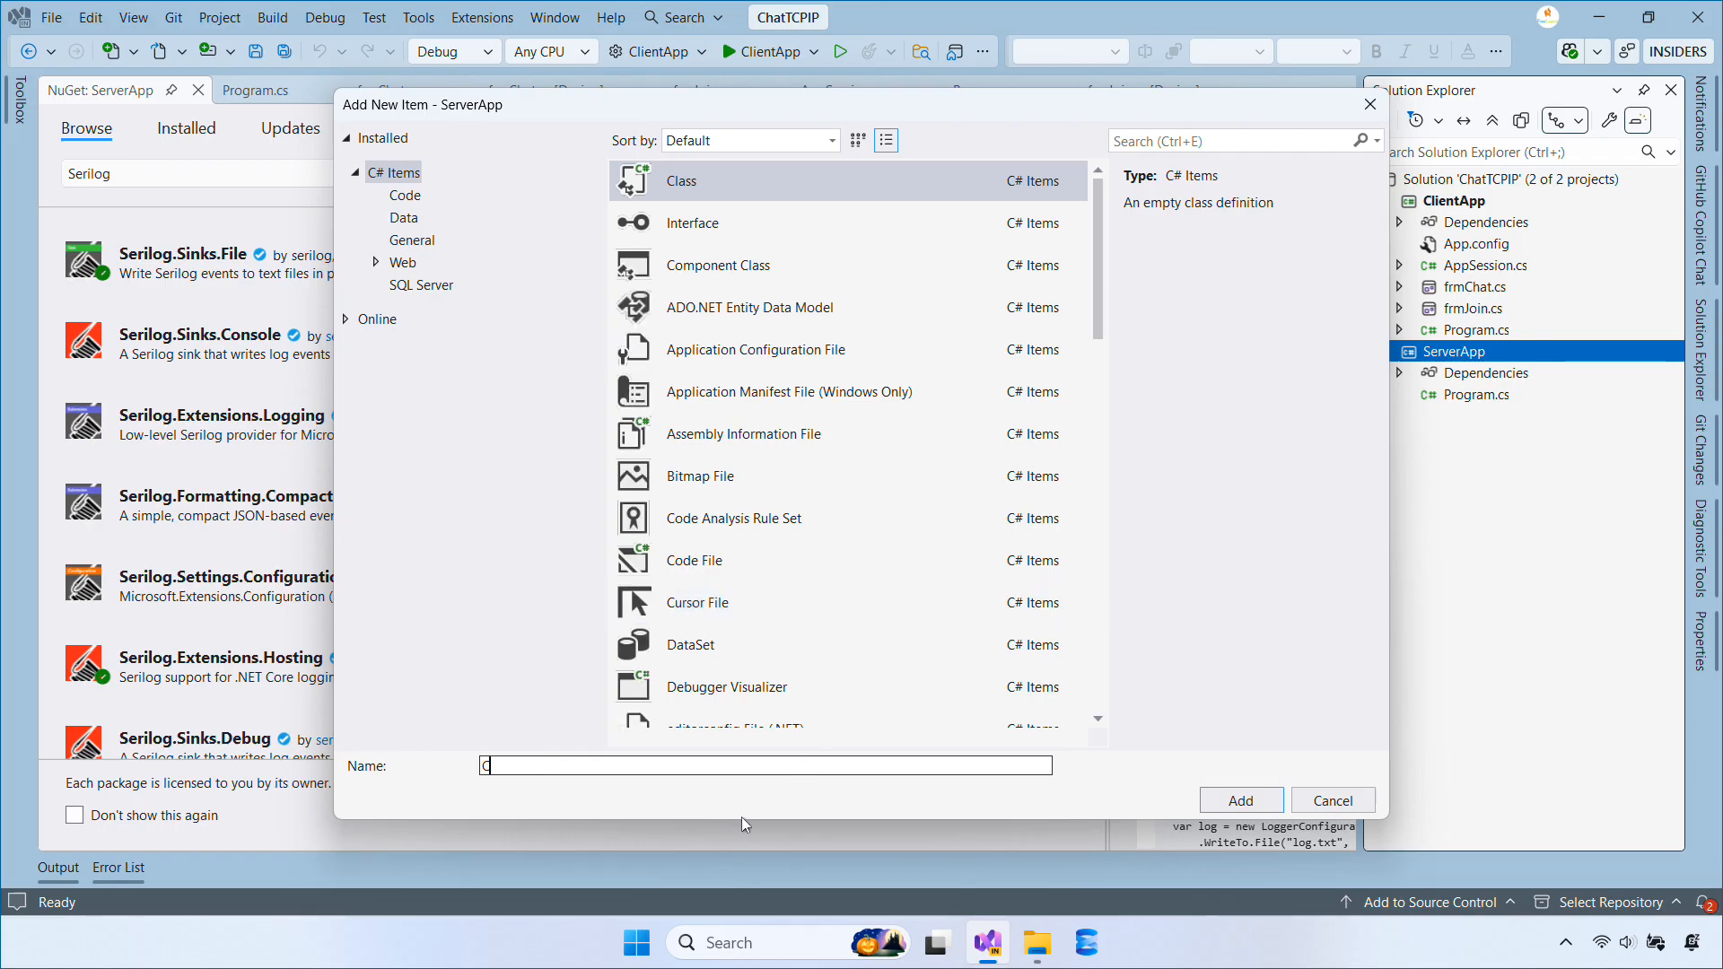
# Step: Create ChatServerWorker.cs as a public class with an ILogger<ChatServerWorker> constructor, deriving from BackgroundService
pyautogui.write('hatServer')
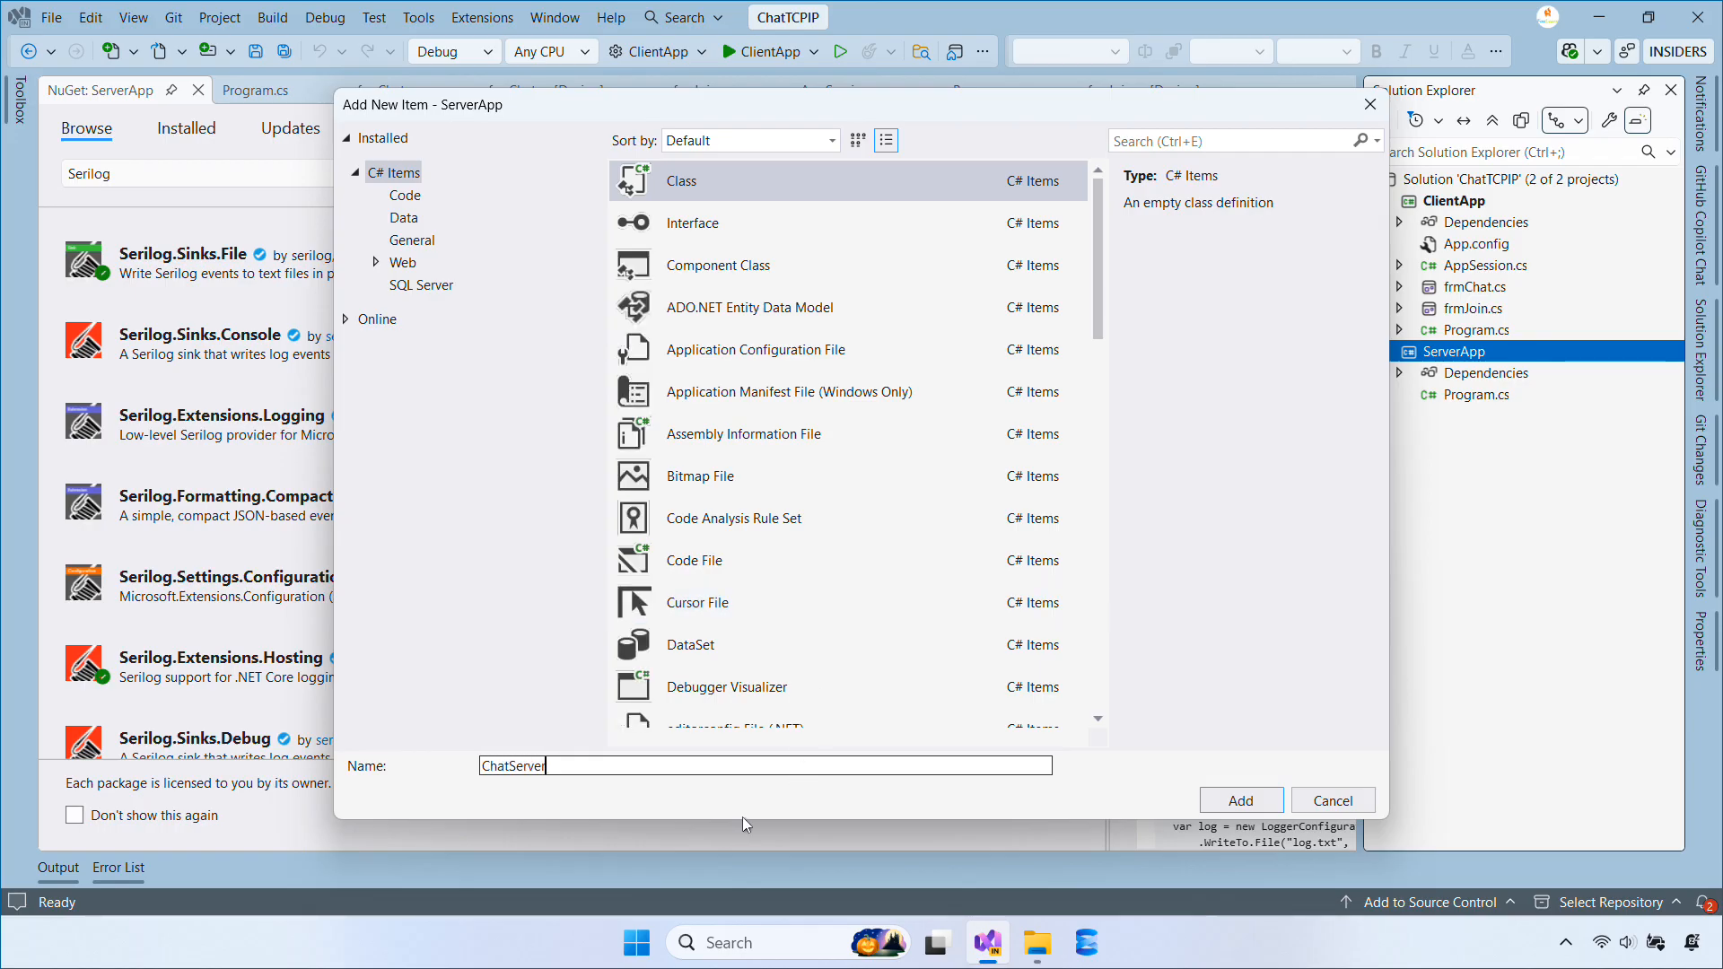
pyautogui.click(1240, 799)
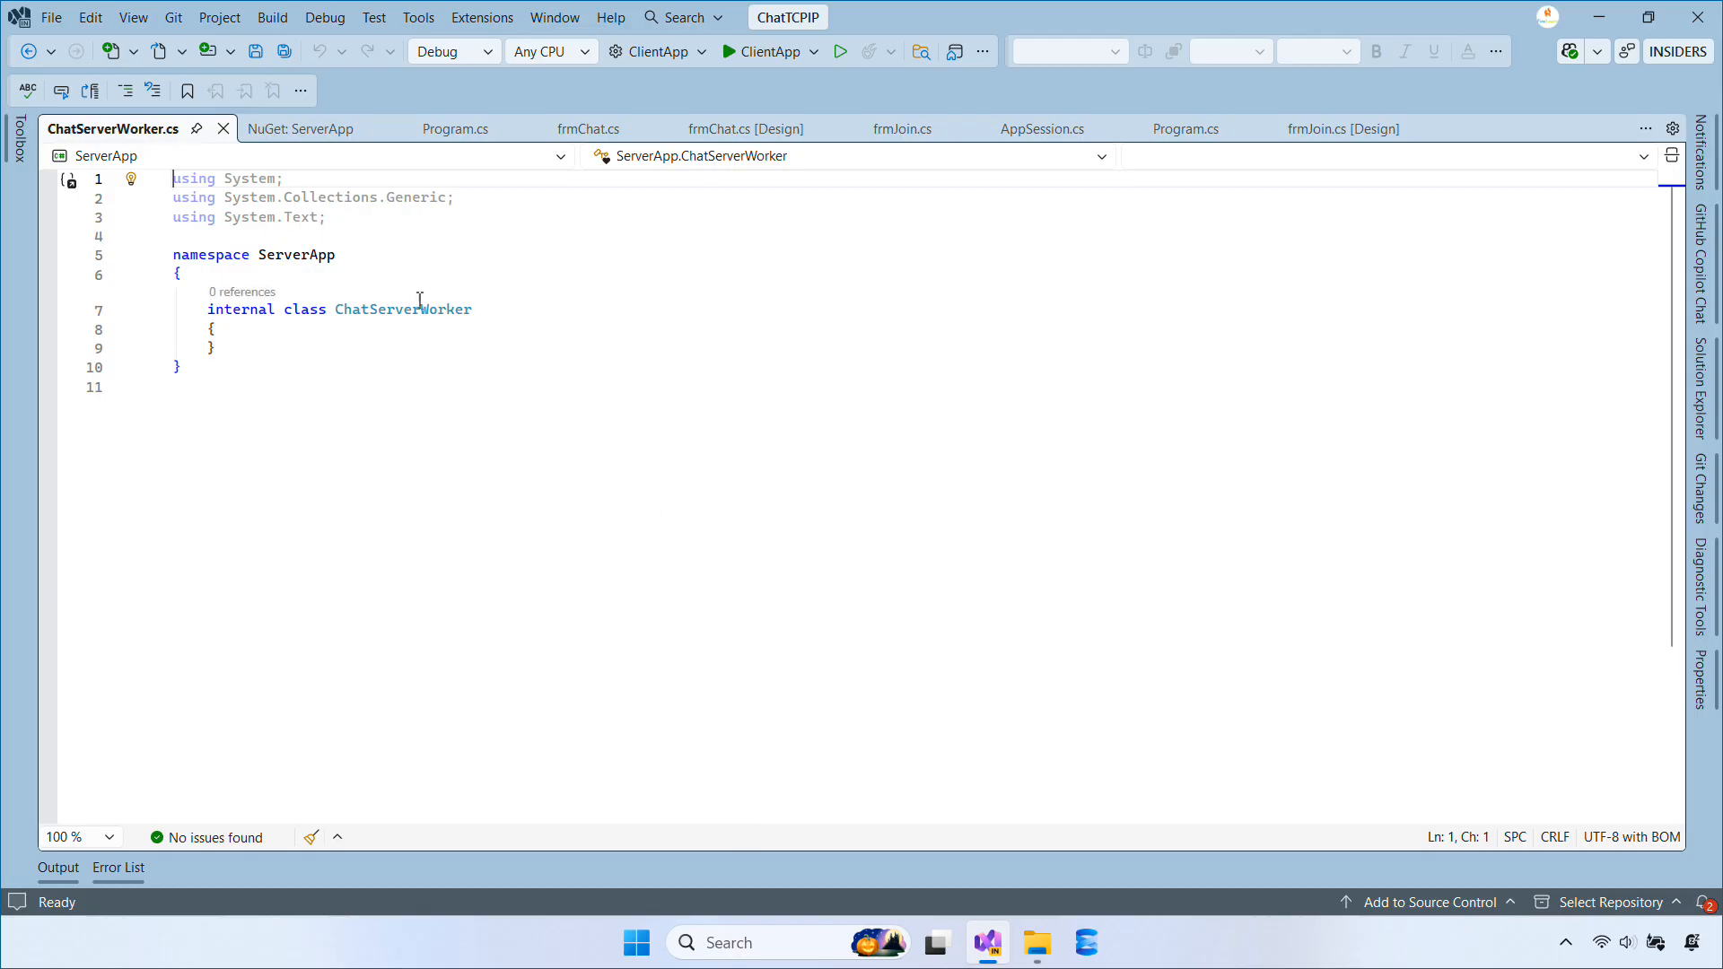
pyautogui.write('public')
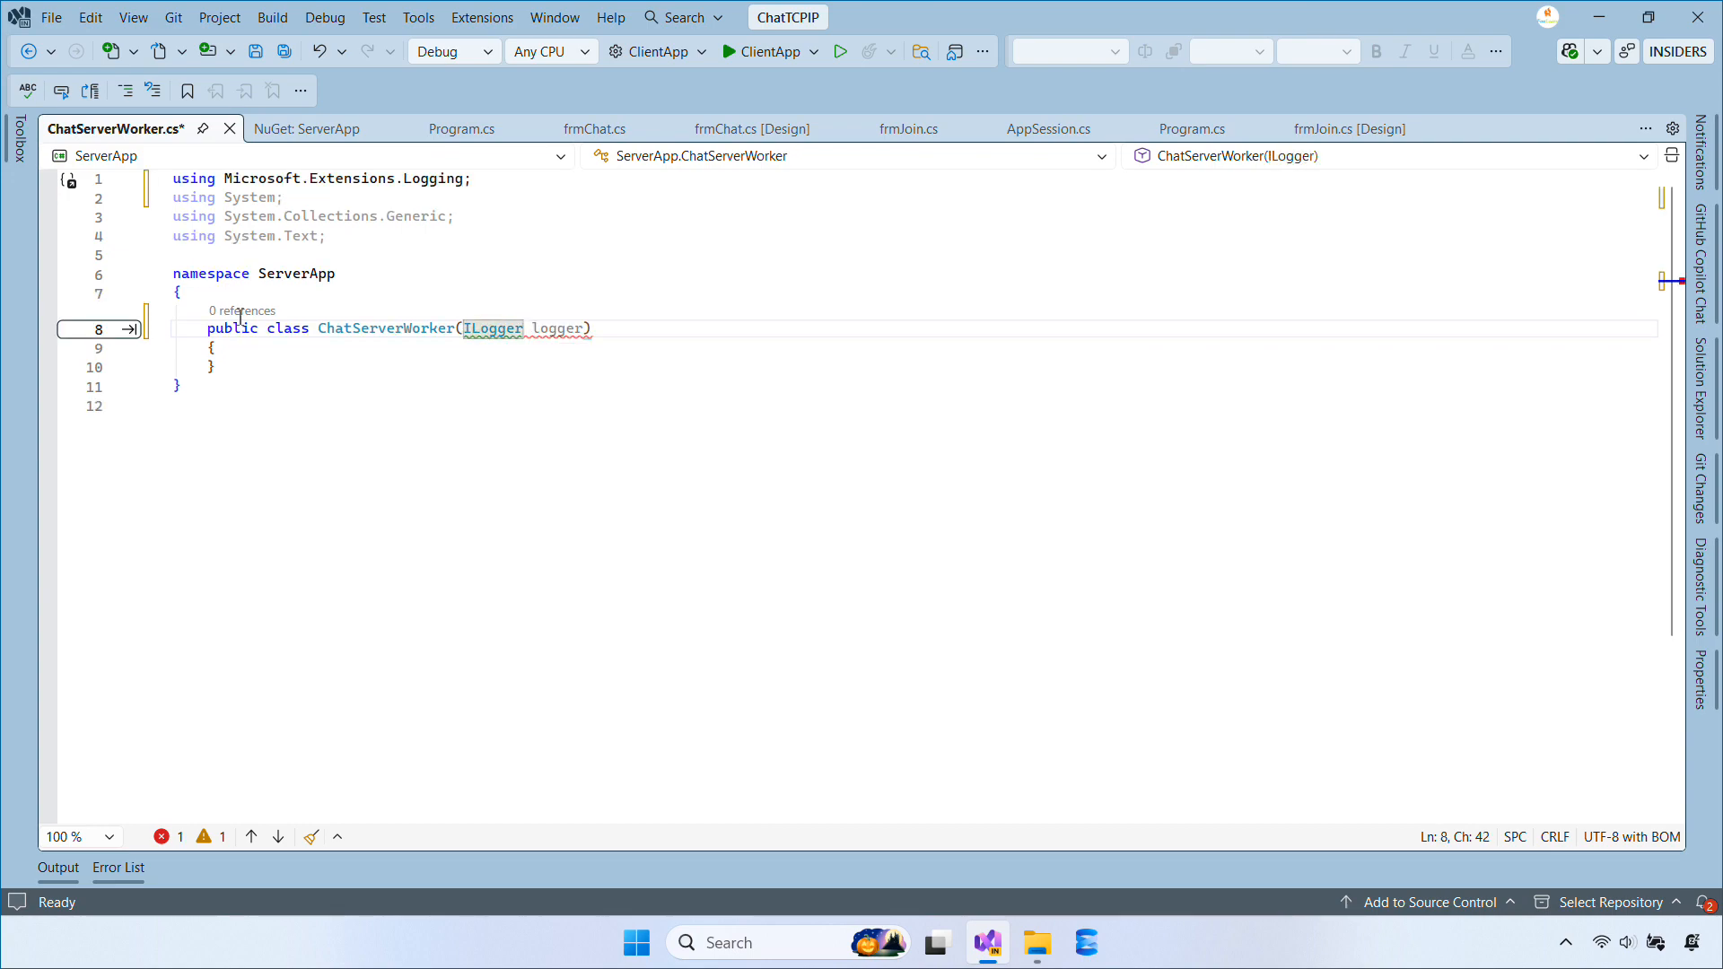
pyautogui.write('<chatServerWorker>')
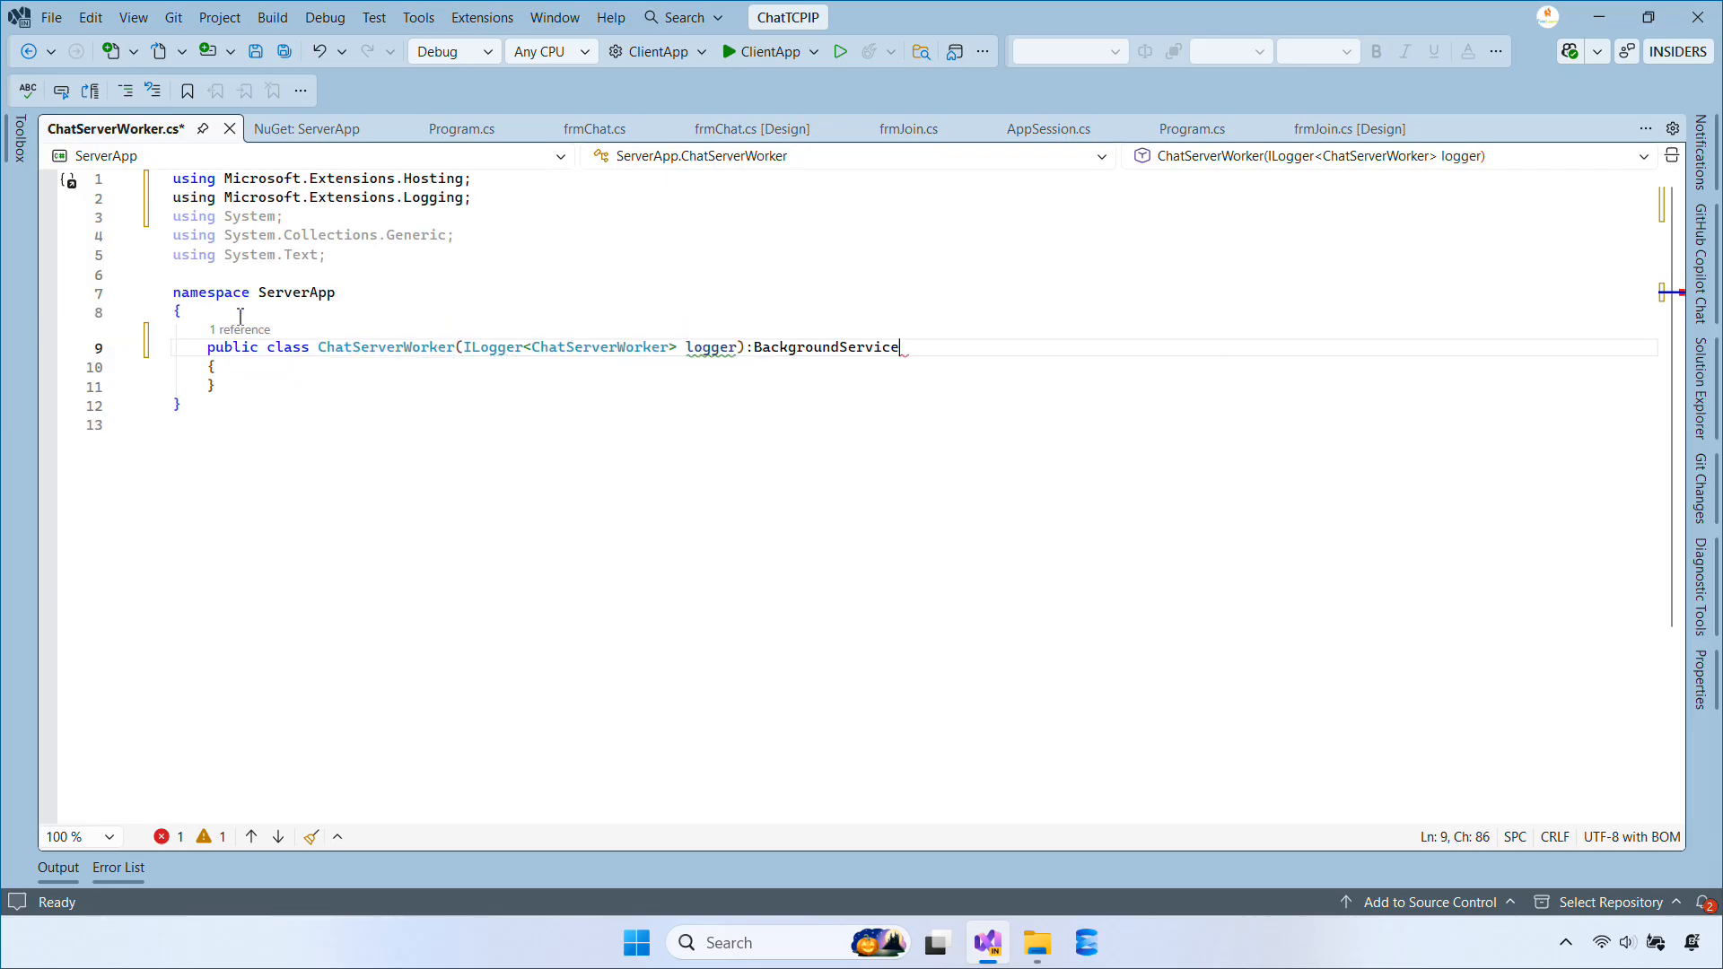
pyautogui.write('pri')
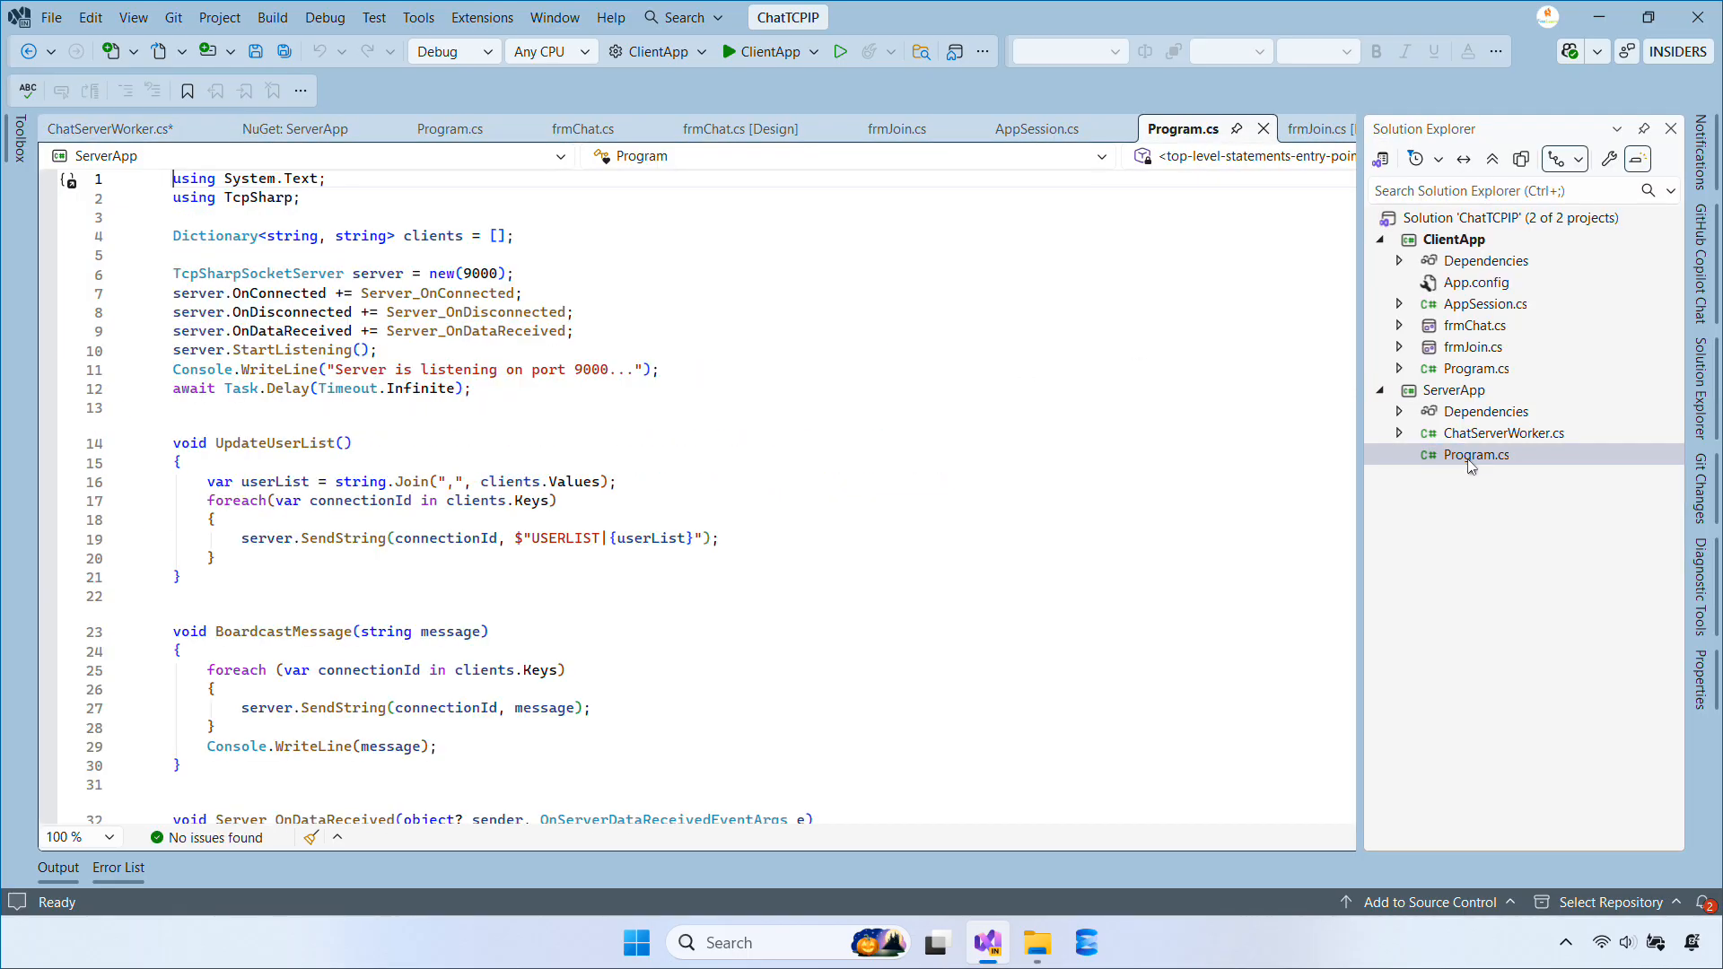
# Step: Copy the logger, clients and server fields from Program.cs, make them readonly, and remove the server initialiser
pyautogui.click(109, 129)
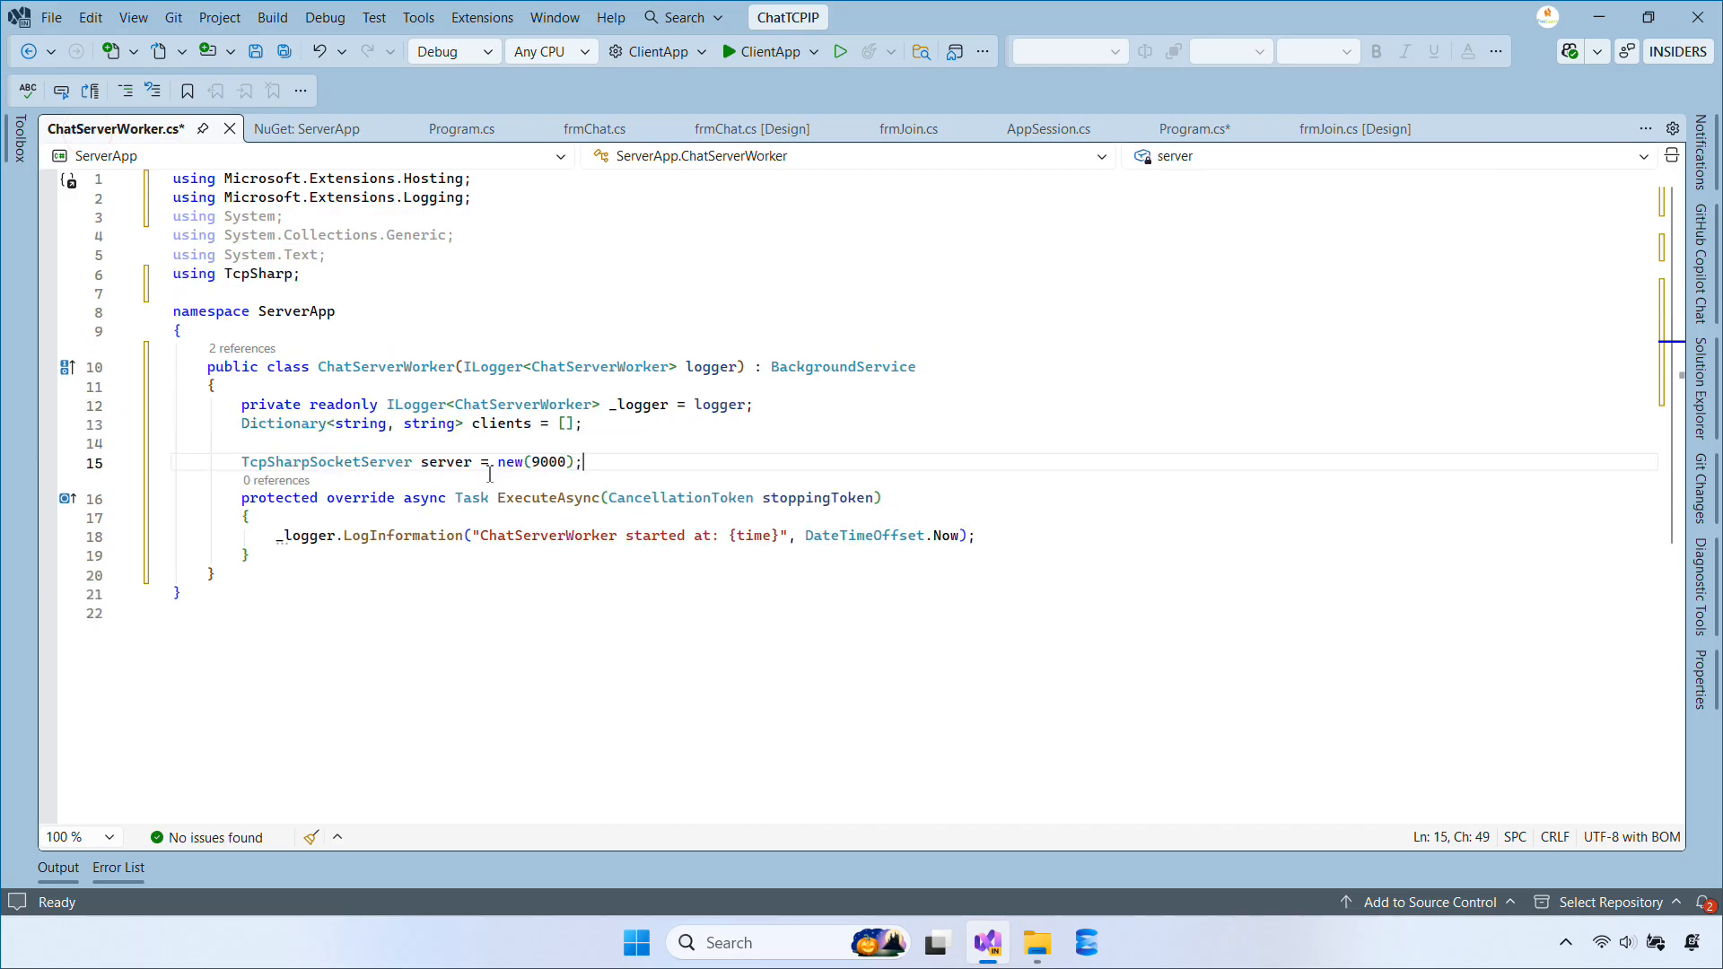
pyautogui.press('enter')
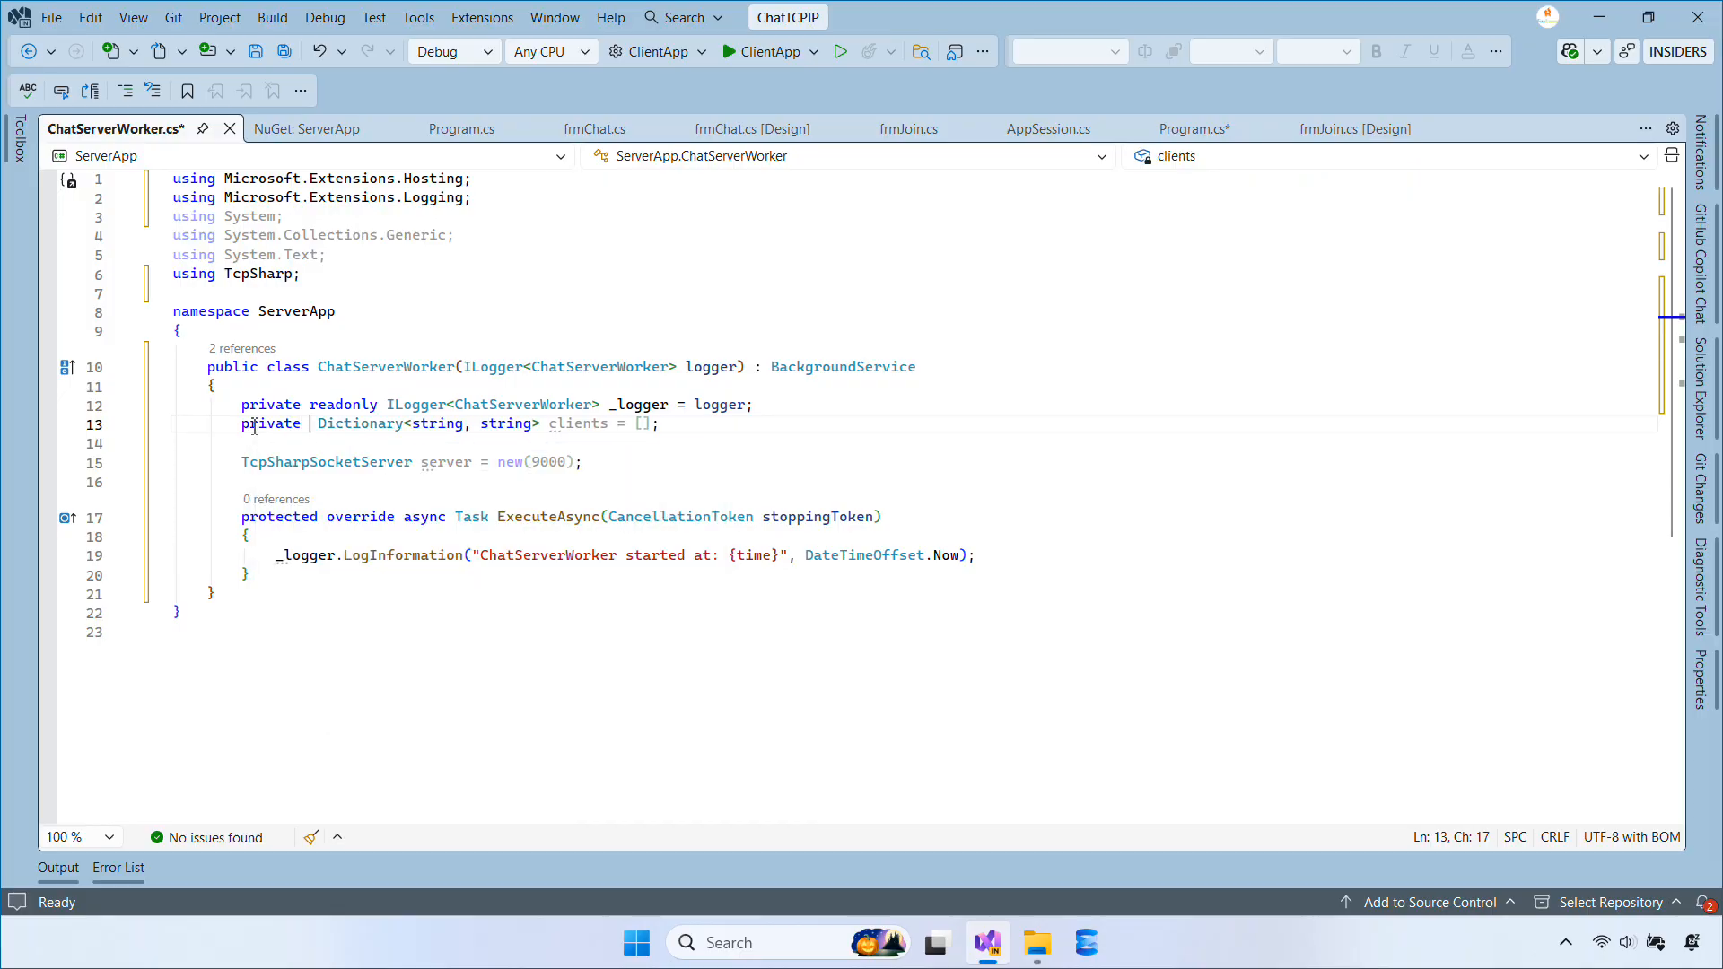
pyautogui.write('readonly')
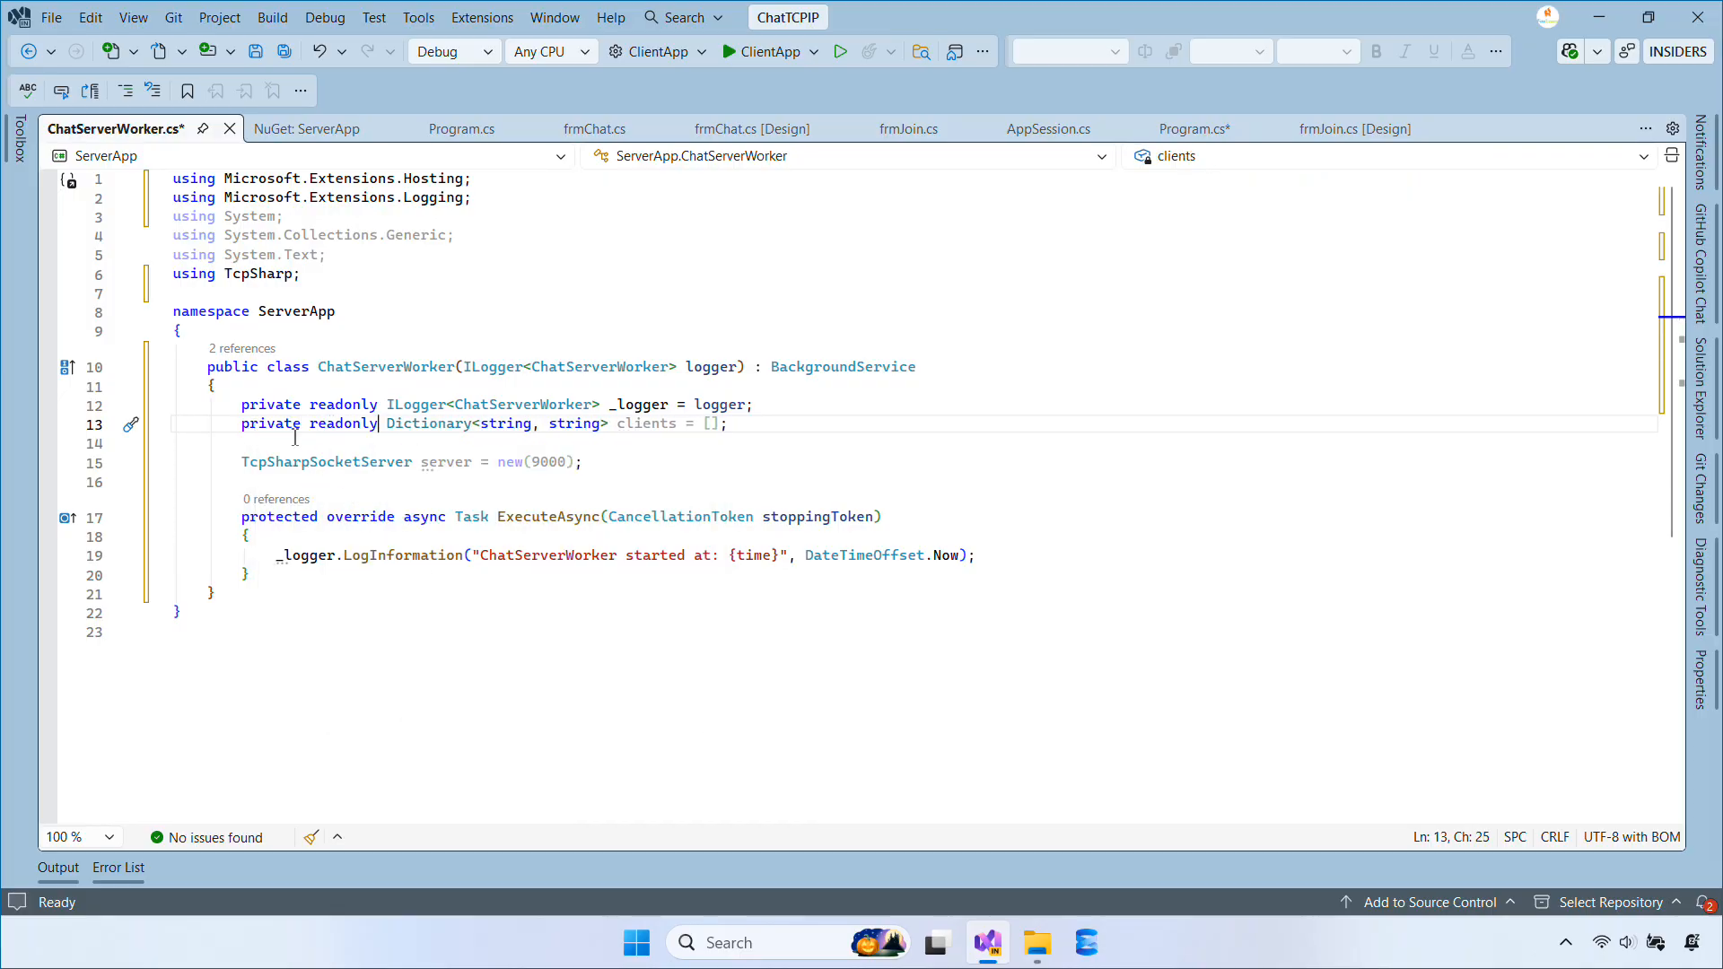
pyautogui.click(246, 461)
pyautogui.write('private ')
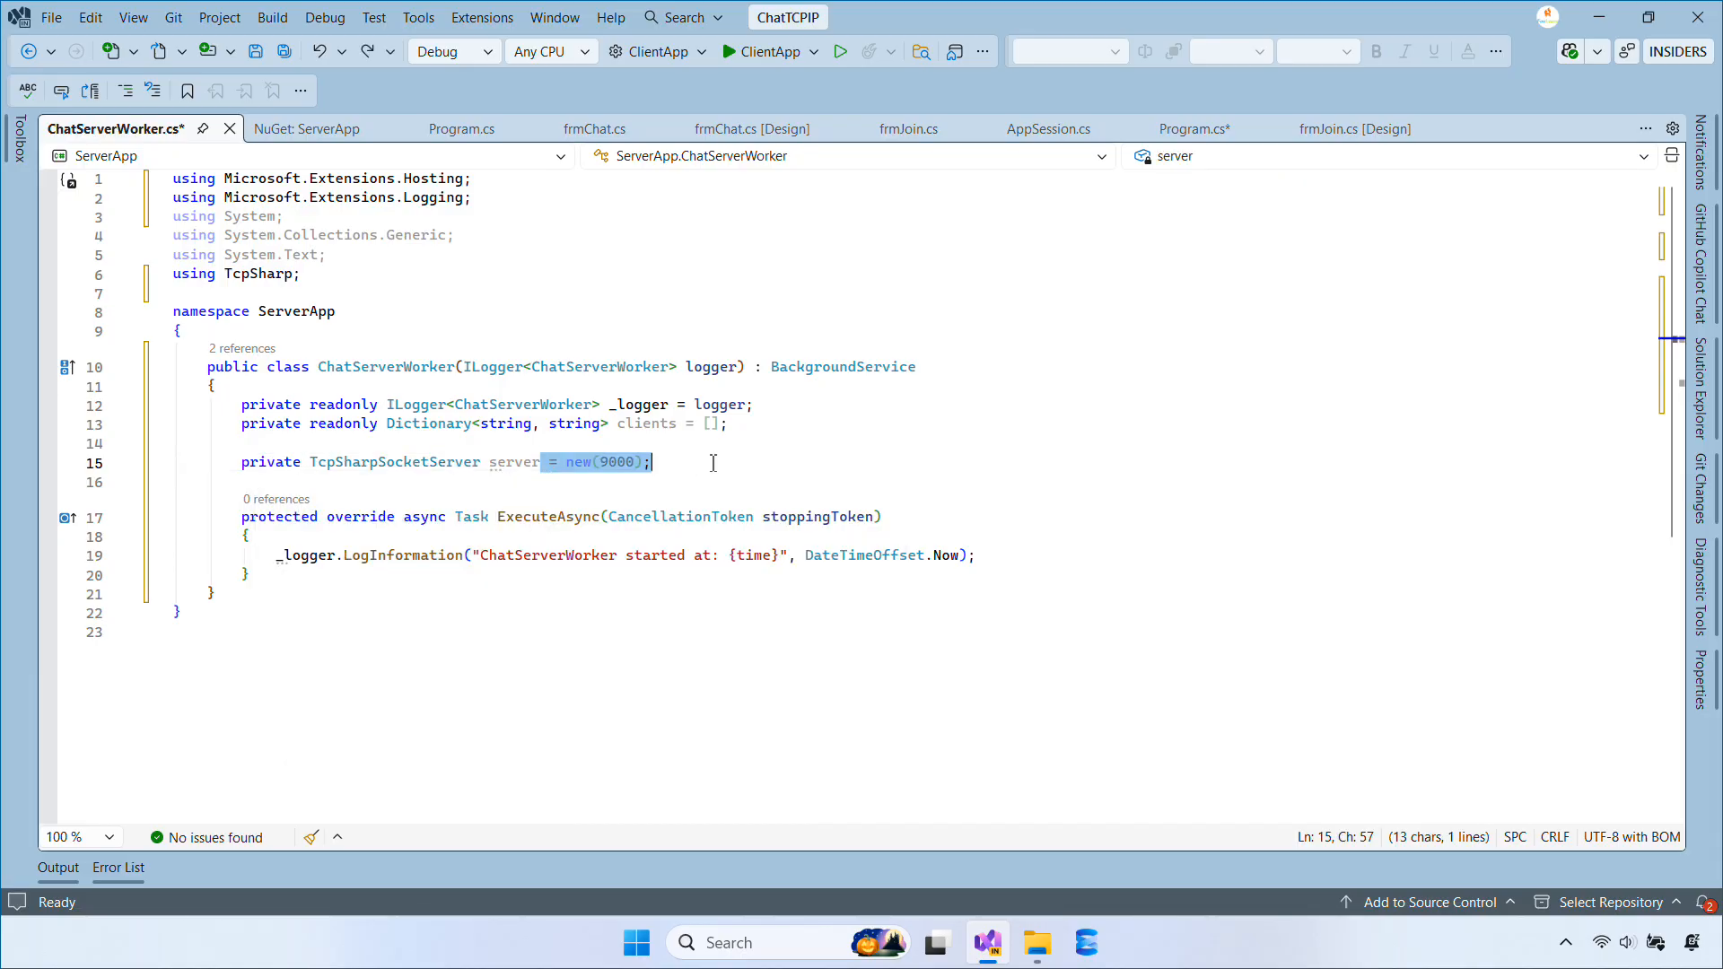
pyautogui.press('Delete')
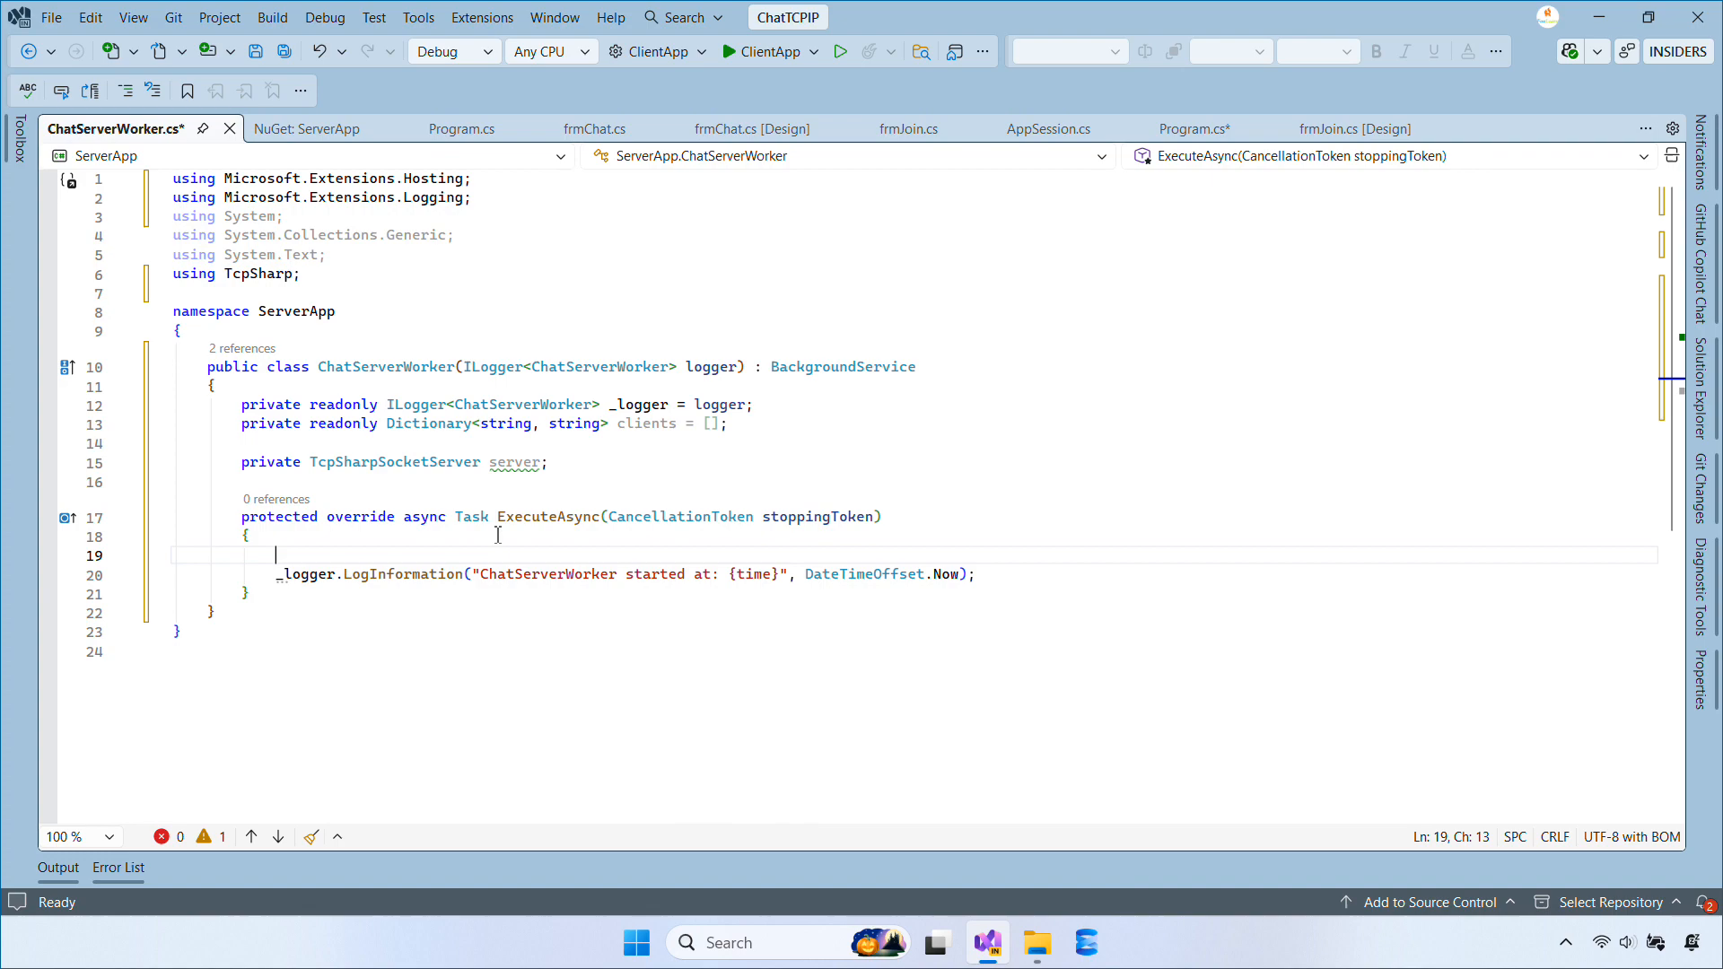
pyautogui.click(278, 128)
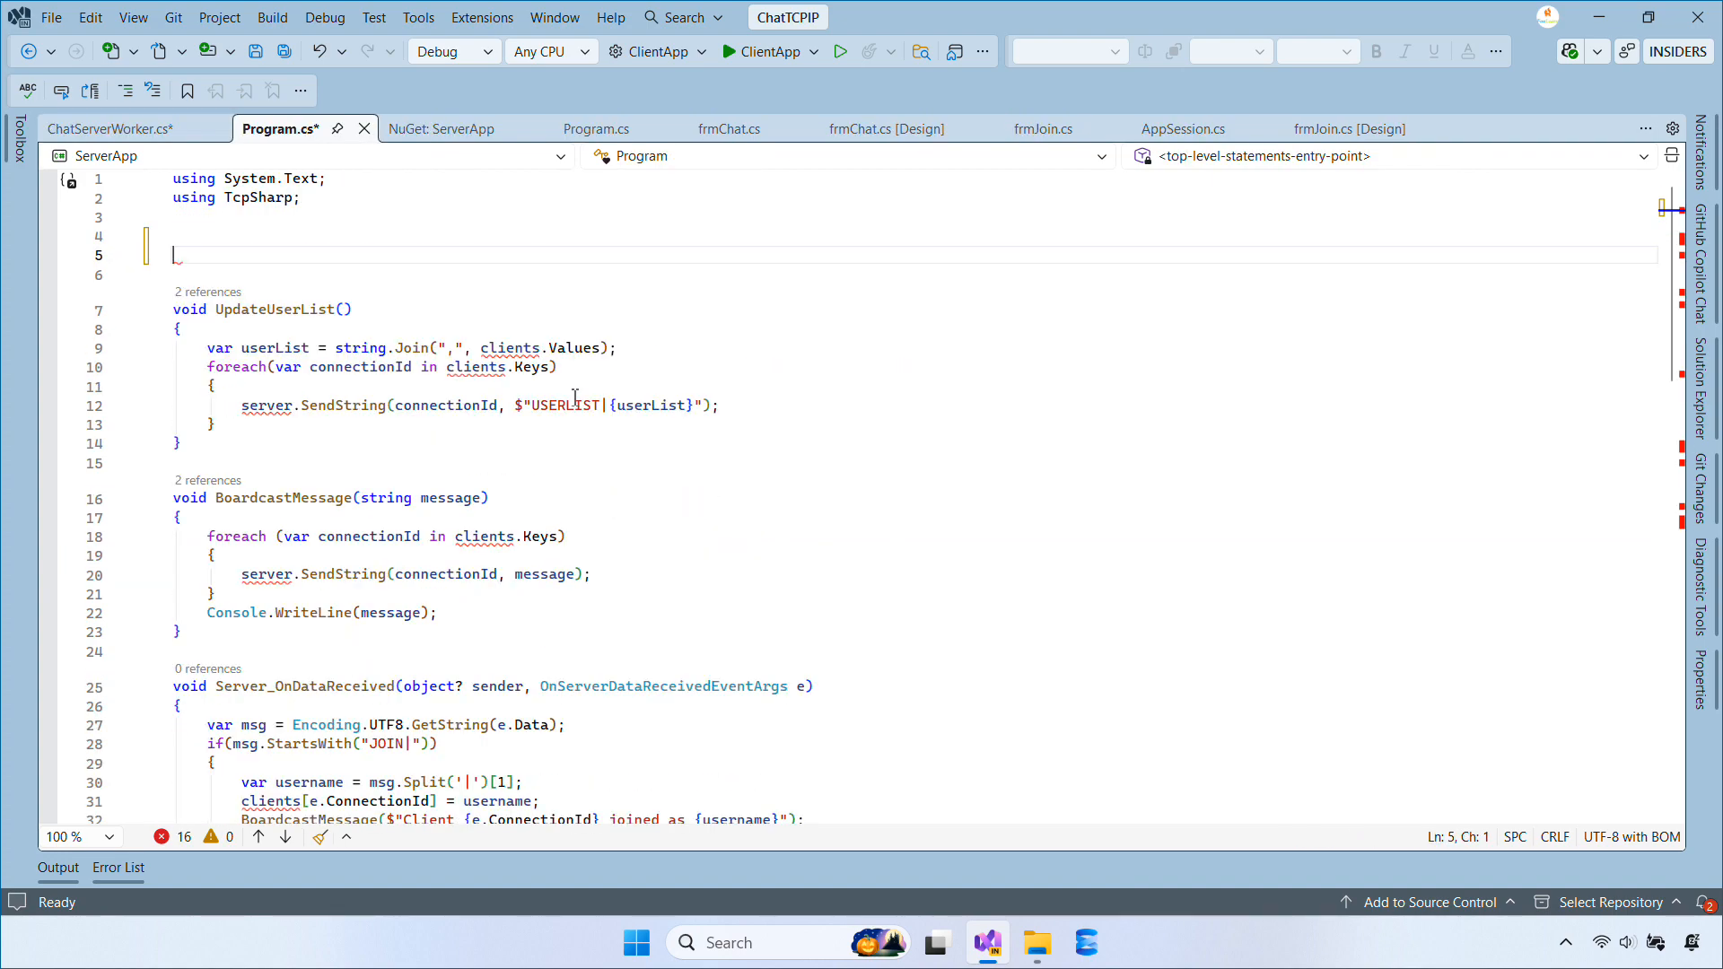
# Step: Start the server on port 9000 in ExecuteAsync, awaiting Task.Delay(Timeout.Infinite) with a cancellation token
pyautogui.click(110, 128)
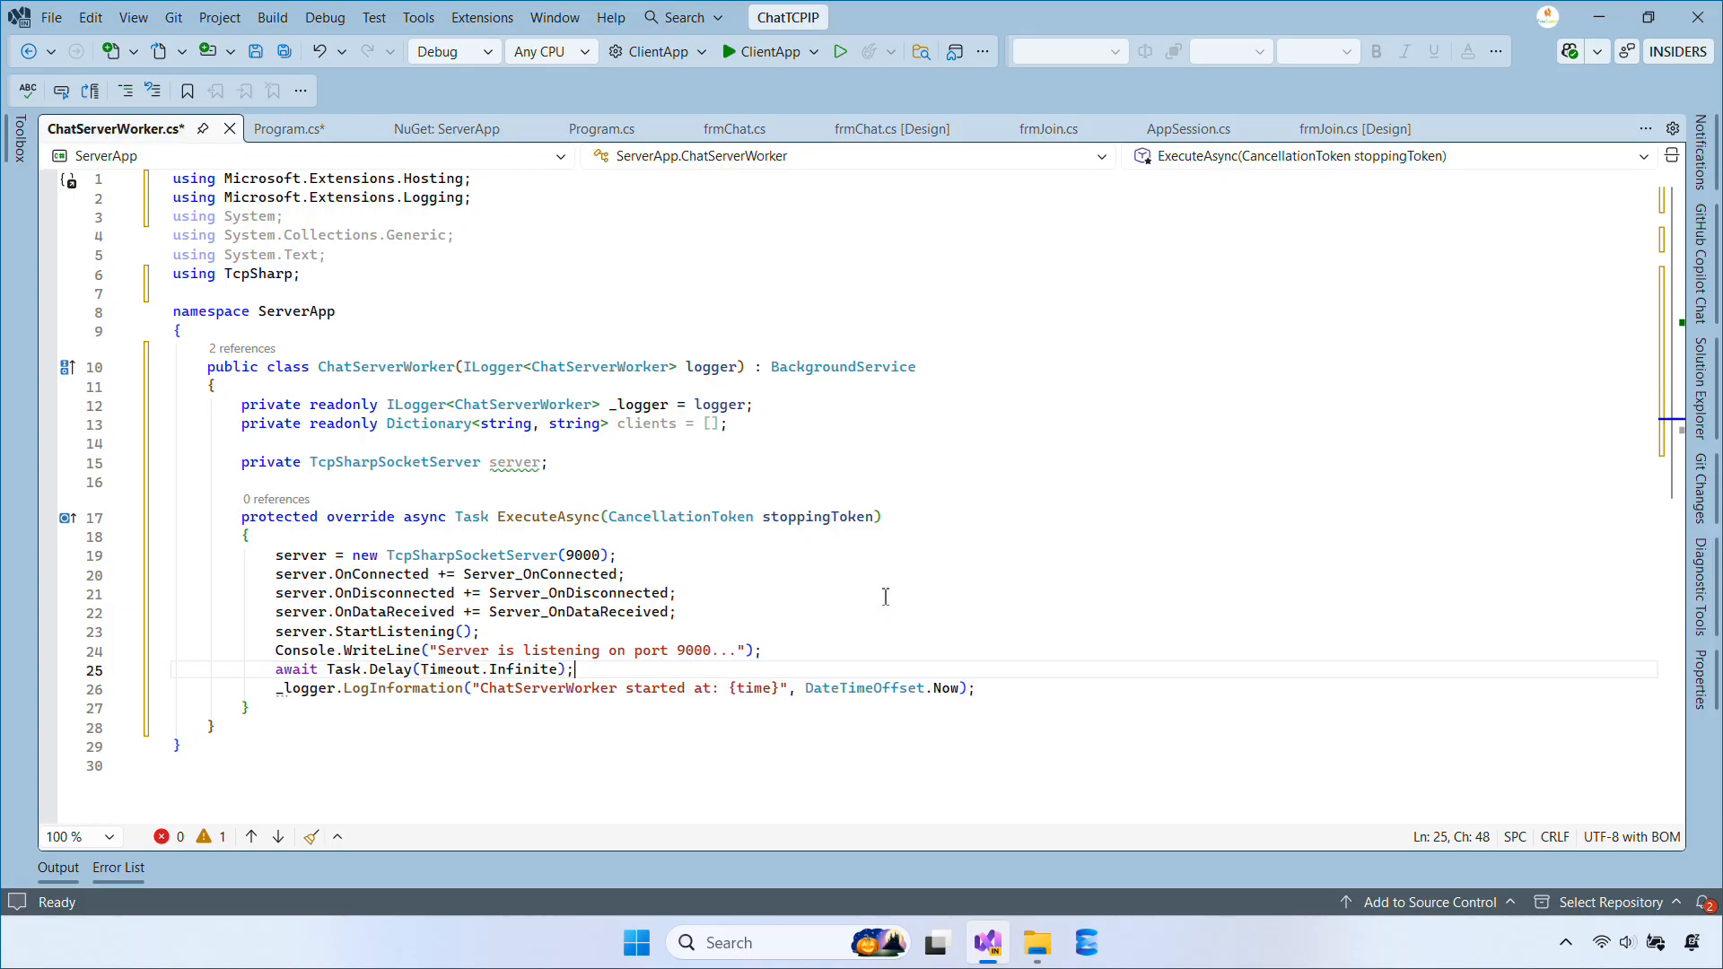
pyautogui.write('await Task.Delay(Timeout.Infinite);')
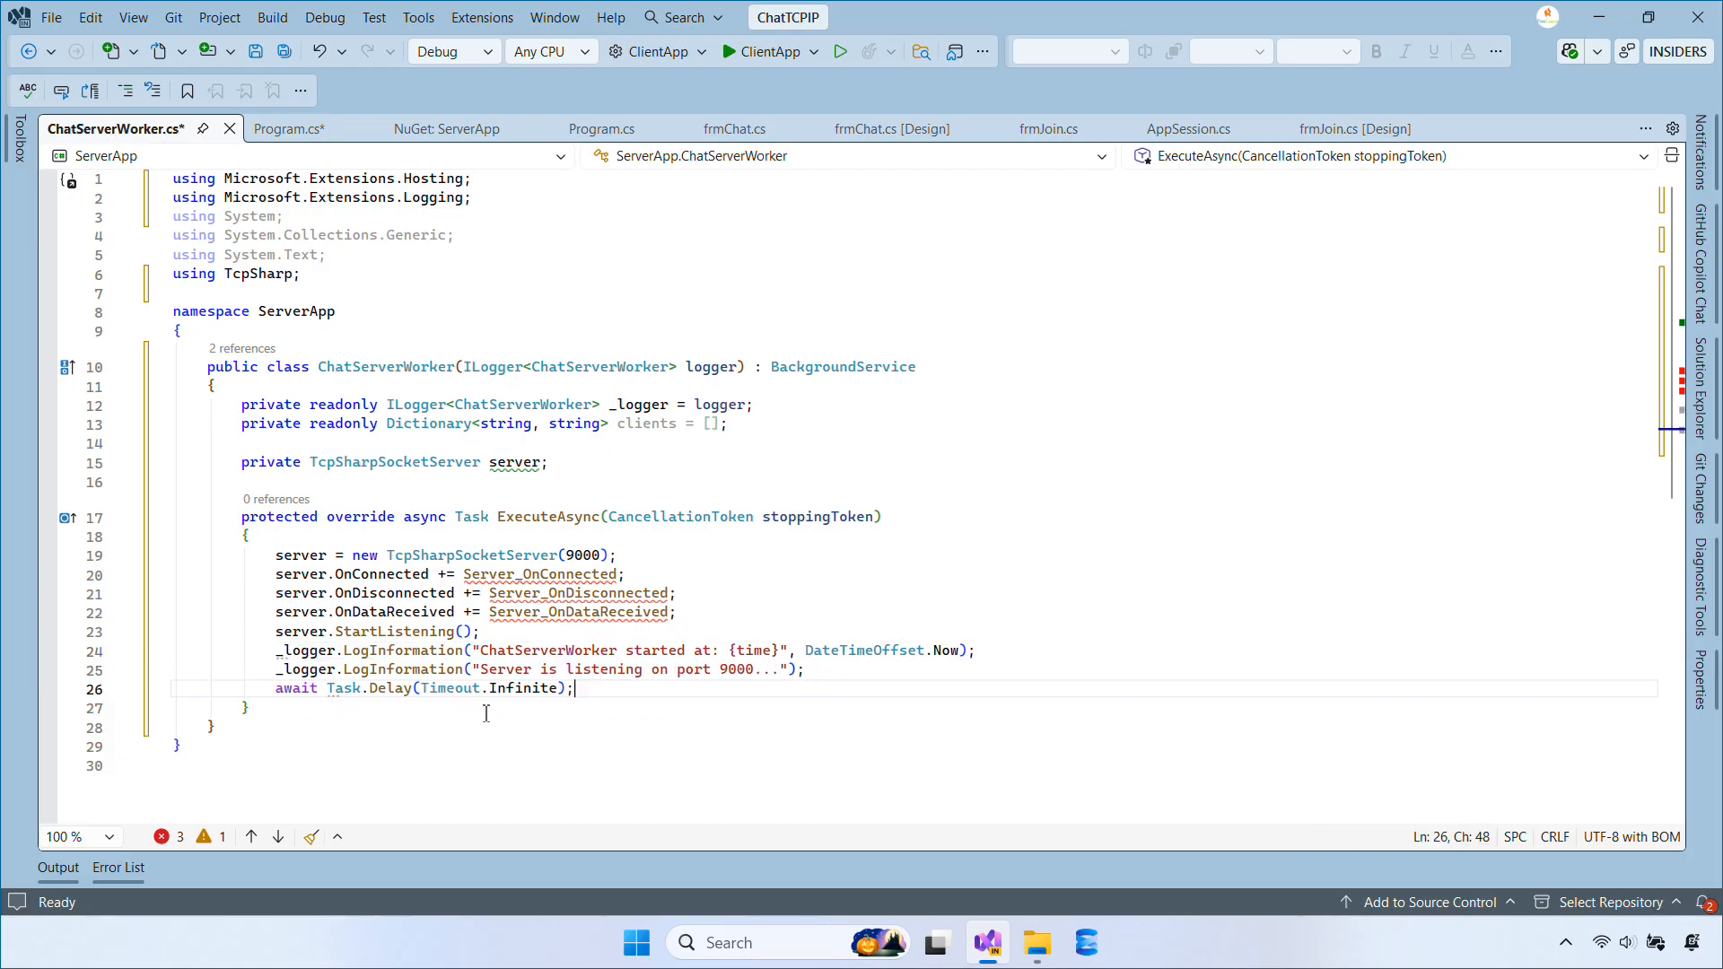
pyautogui.click(558, 690)
pyautogui.write(', st')
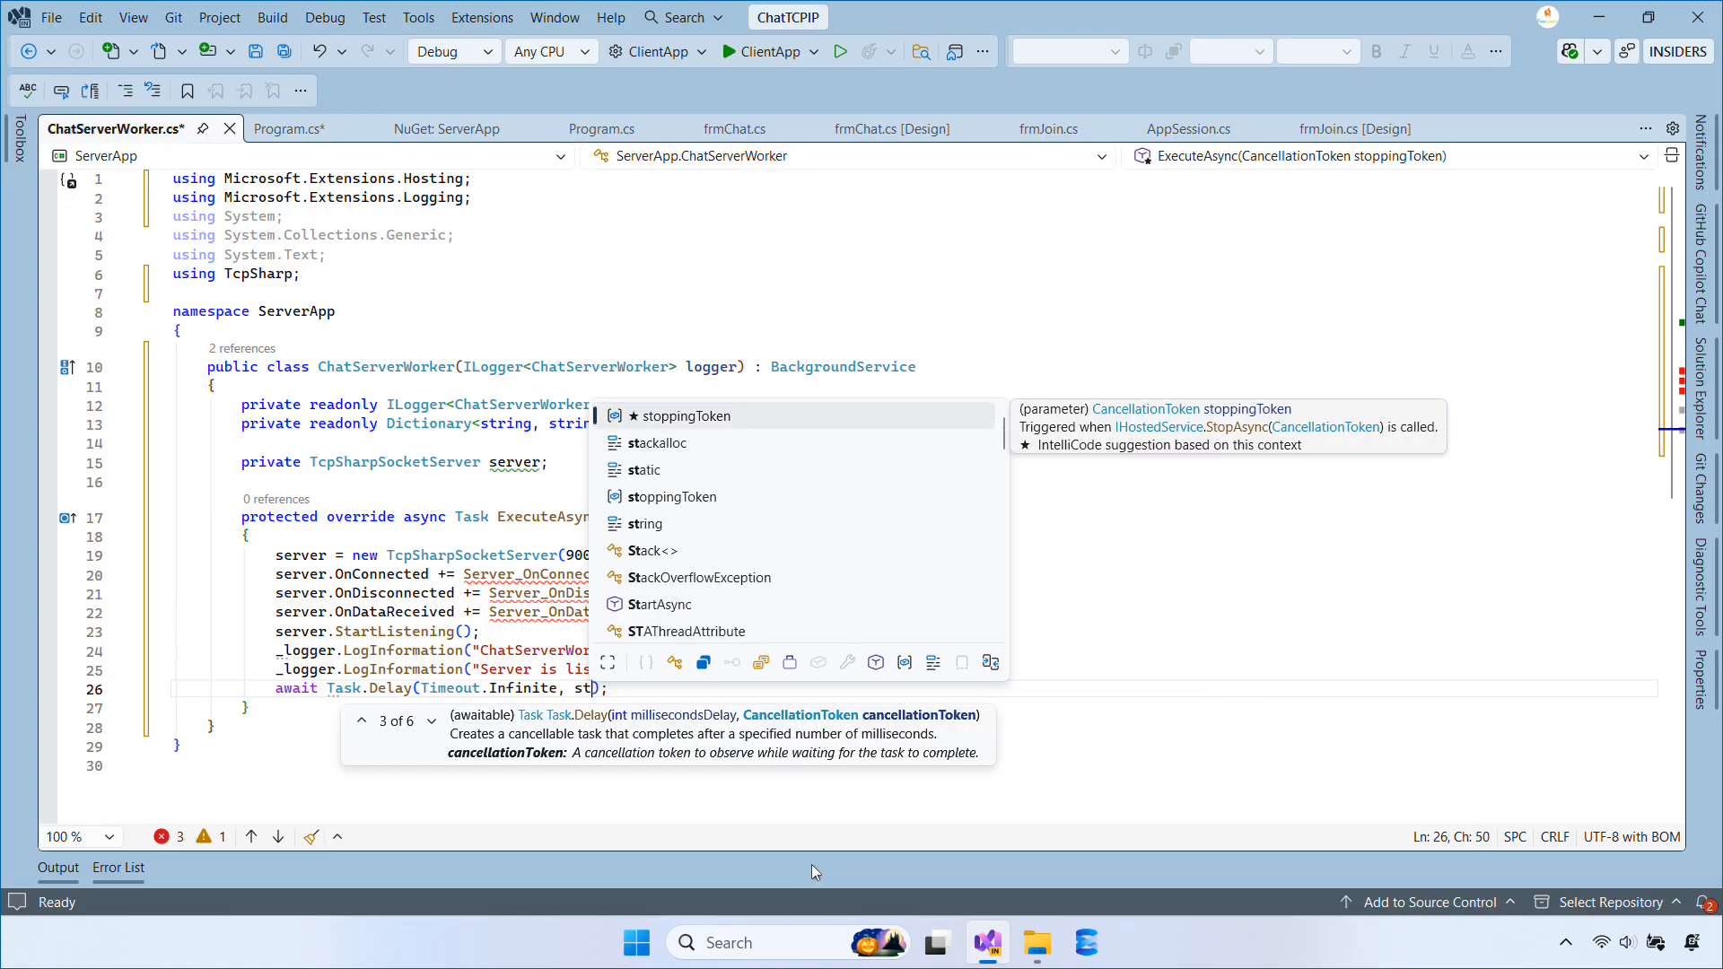
pyautogui.click(280, 129)
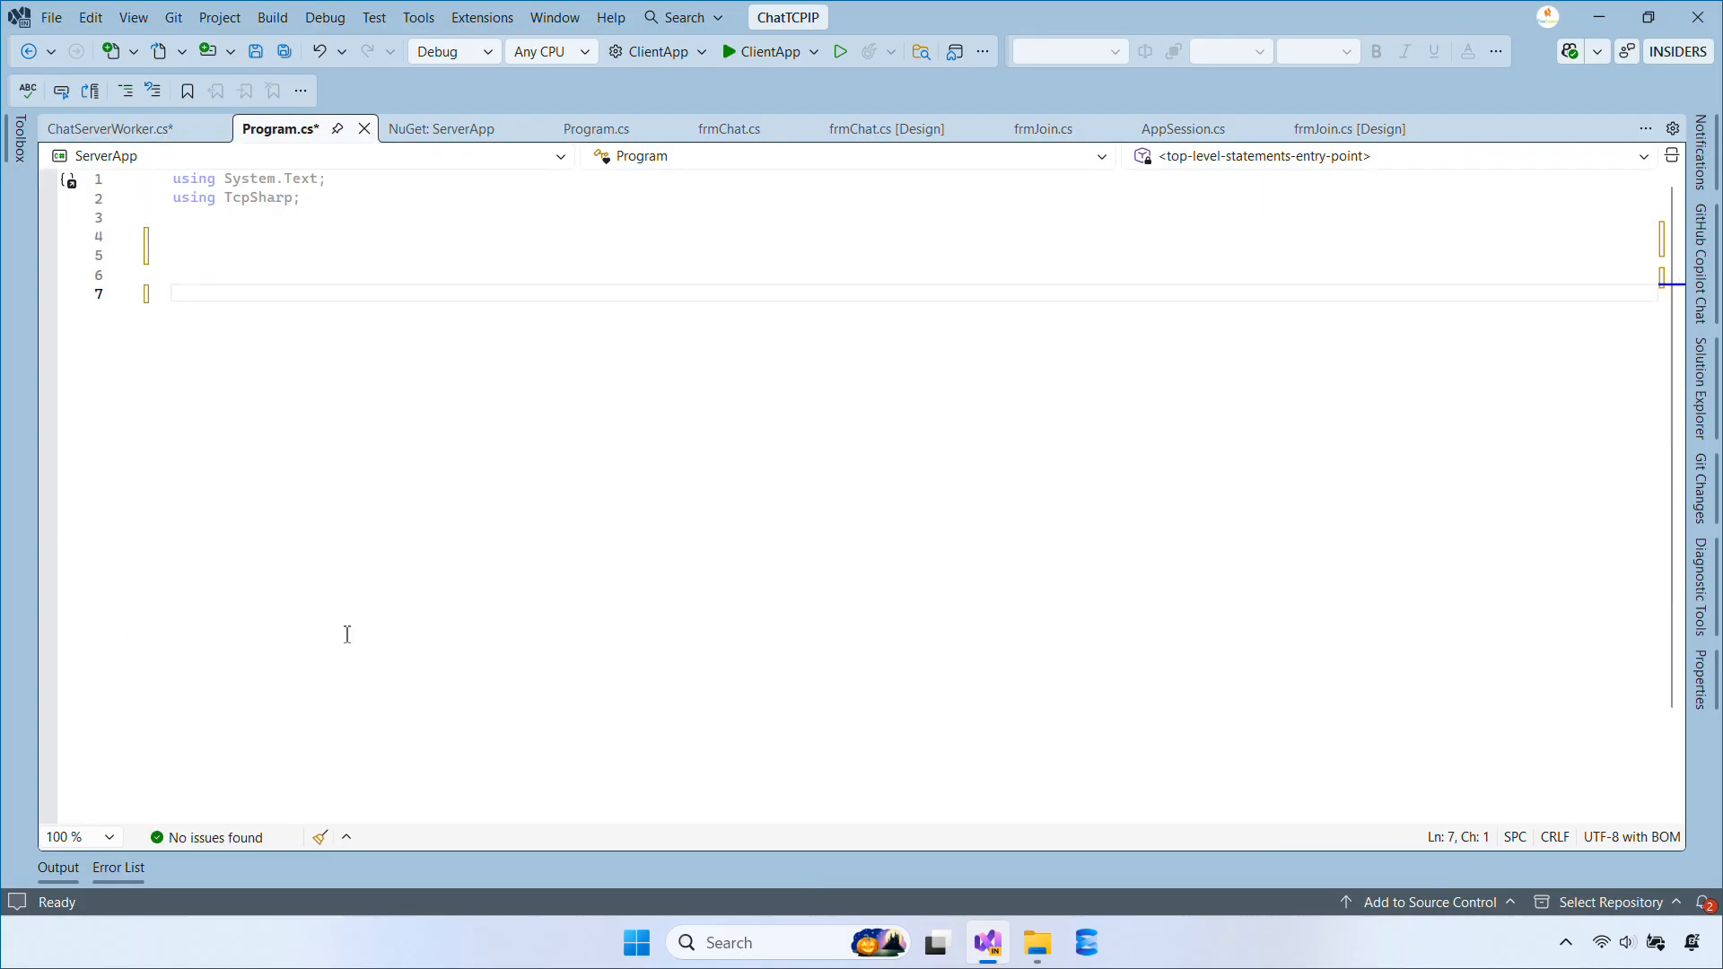
pyautogui.click(109, 128)
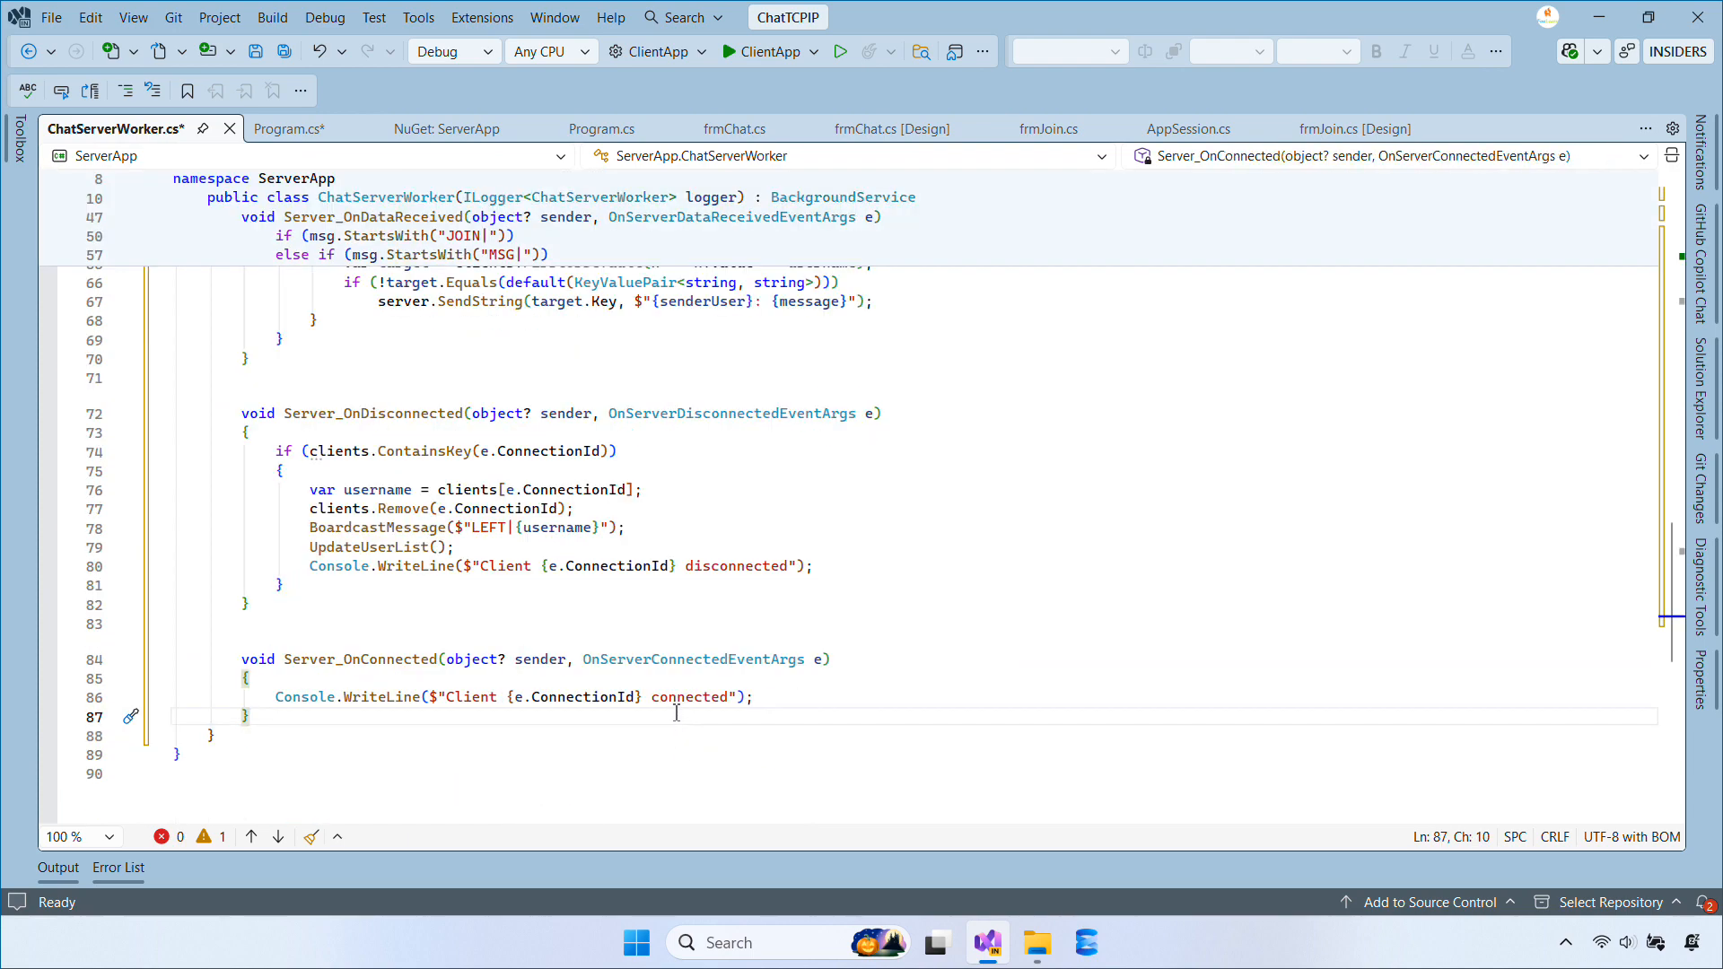
# Step: Log client connects, disconnects and broadcasts with _logger.LogInformation instead of Console.WriteLine
pyautogui.write('_logger.LogInformation($"Client {e.ConnectionId} connected");')
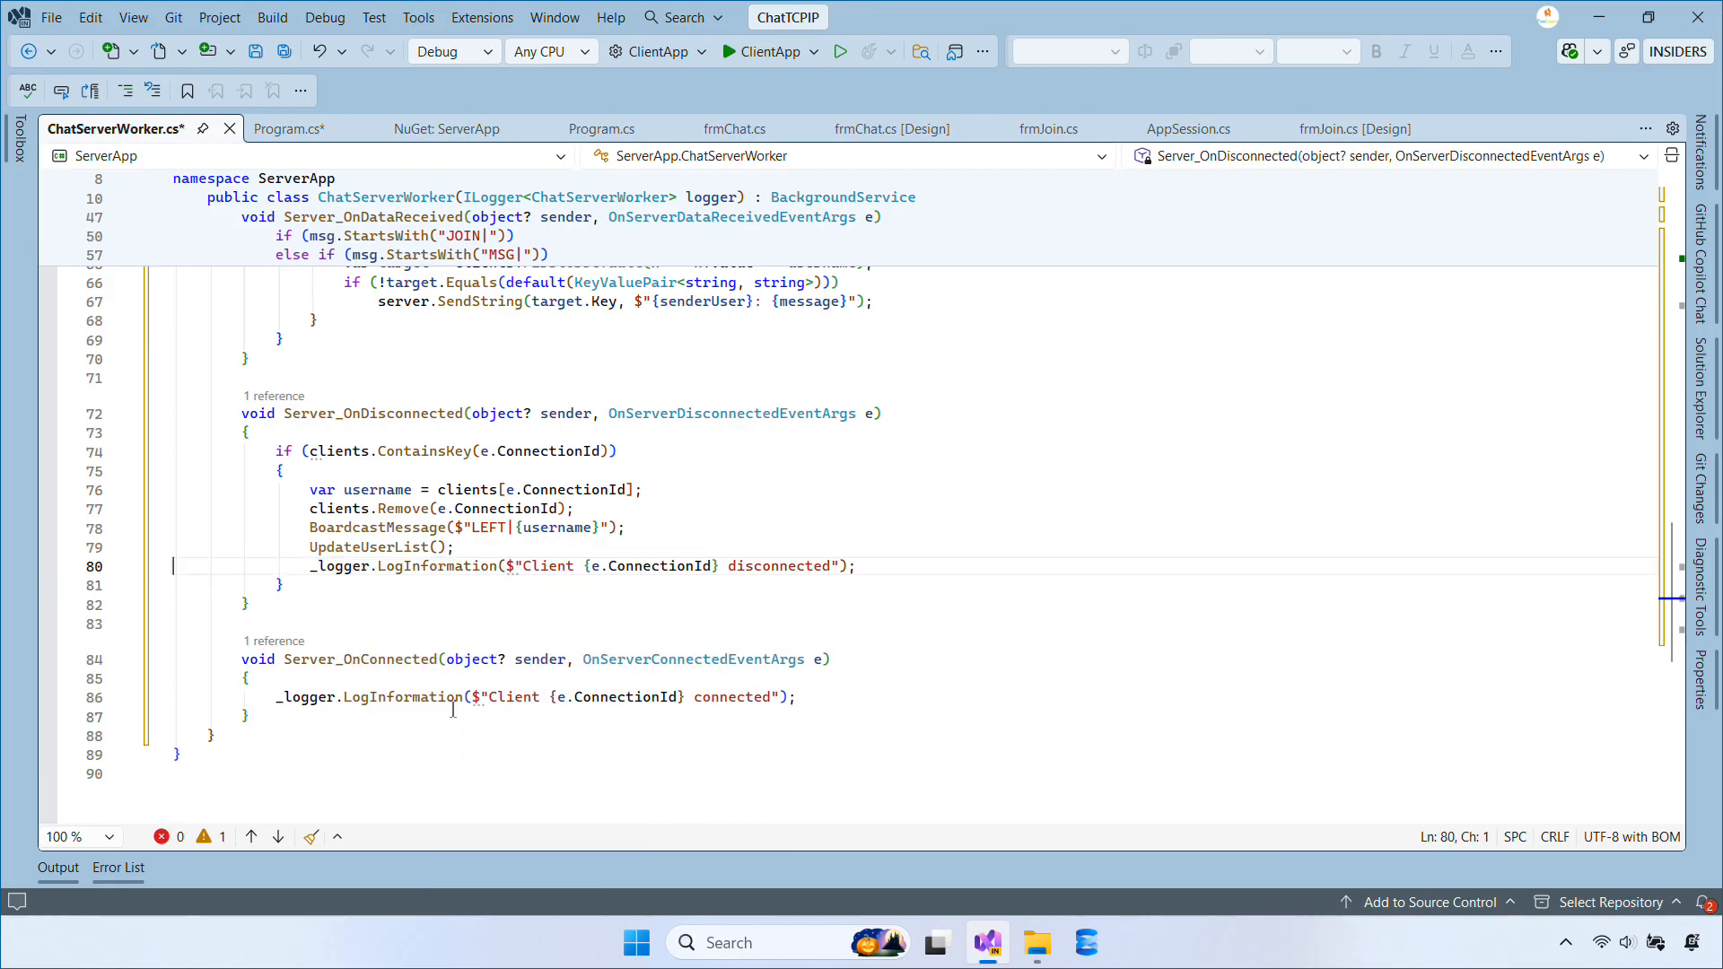
pyautogui.scroll(3)
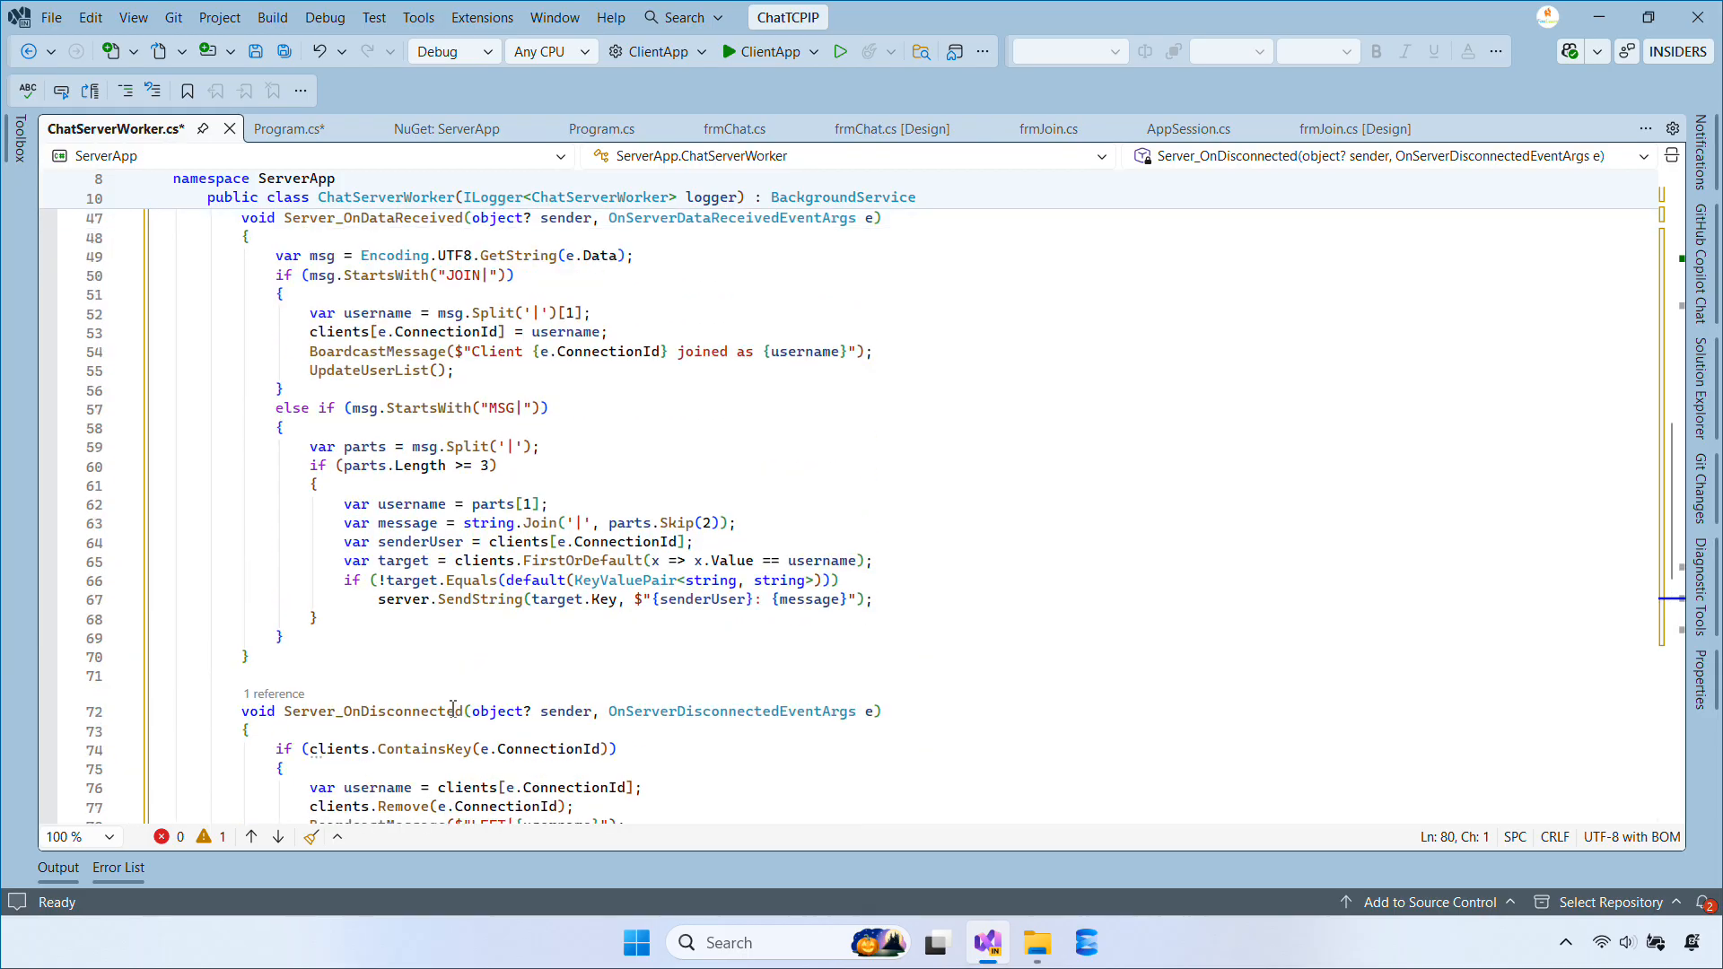
pyautogui.scroll(3)
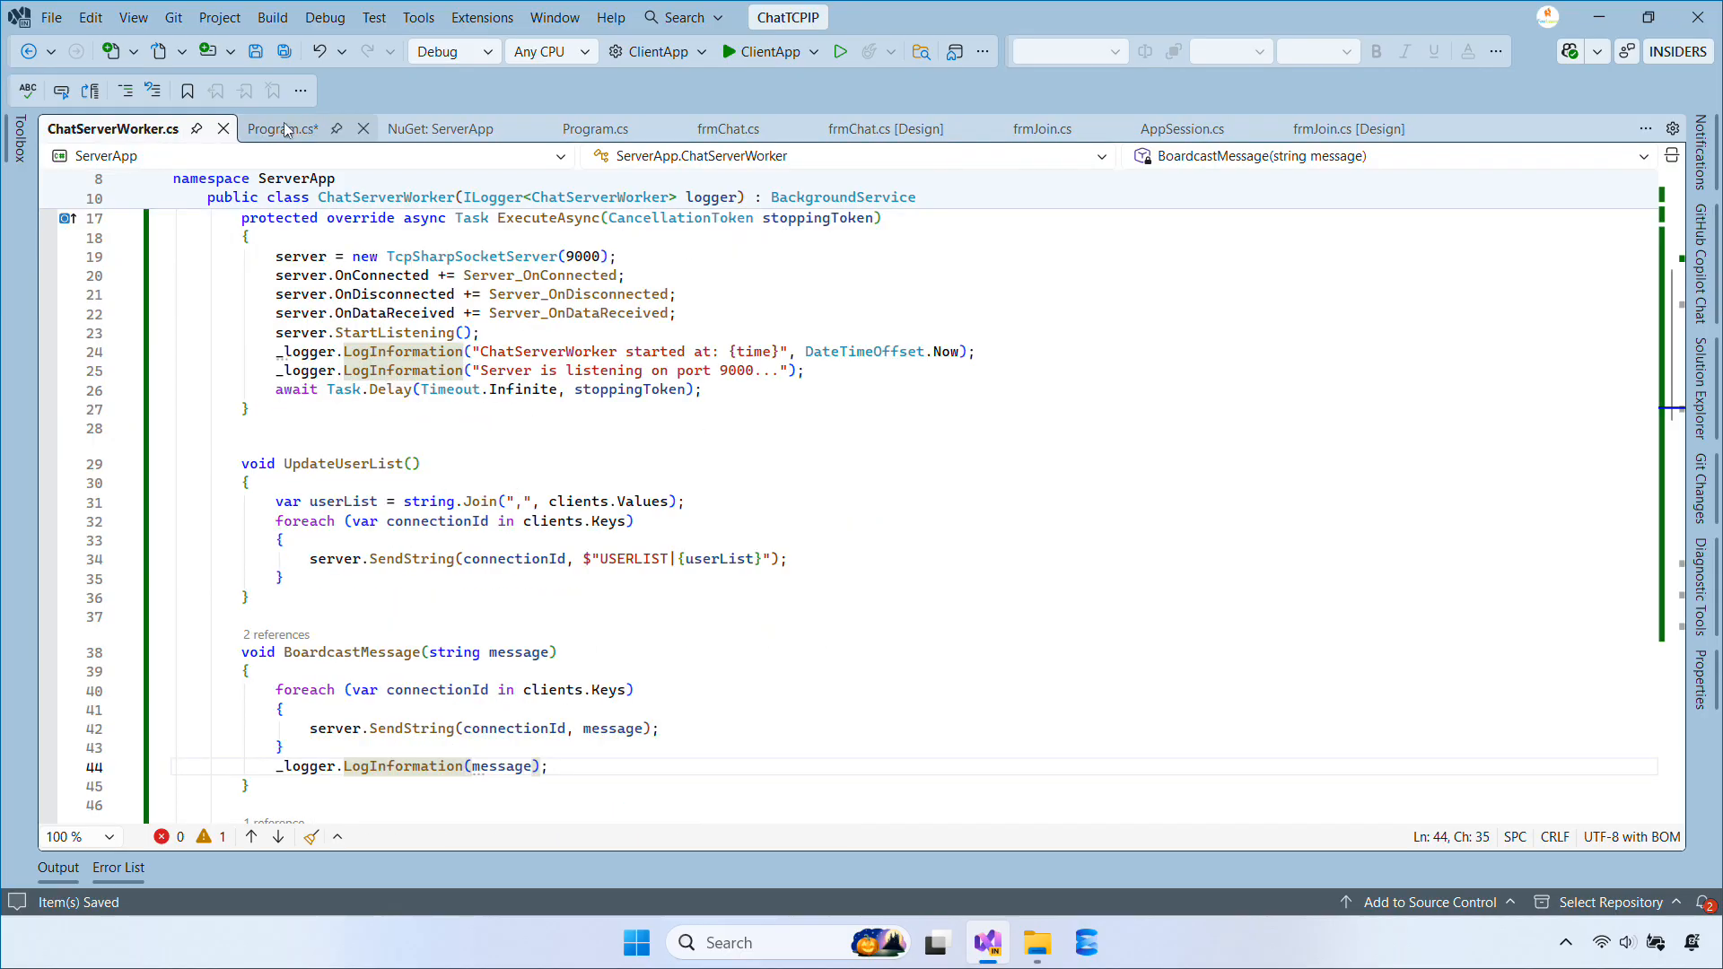
# Step: Configure a Serilog logger in Program.cs writing a daily rolling logs/server.log file
pyautogui.click(280, 128)
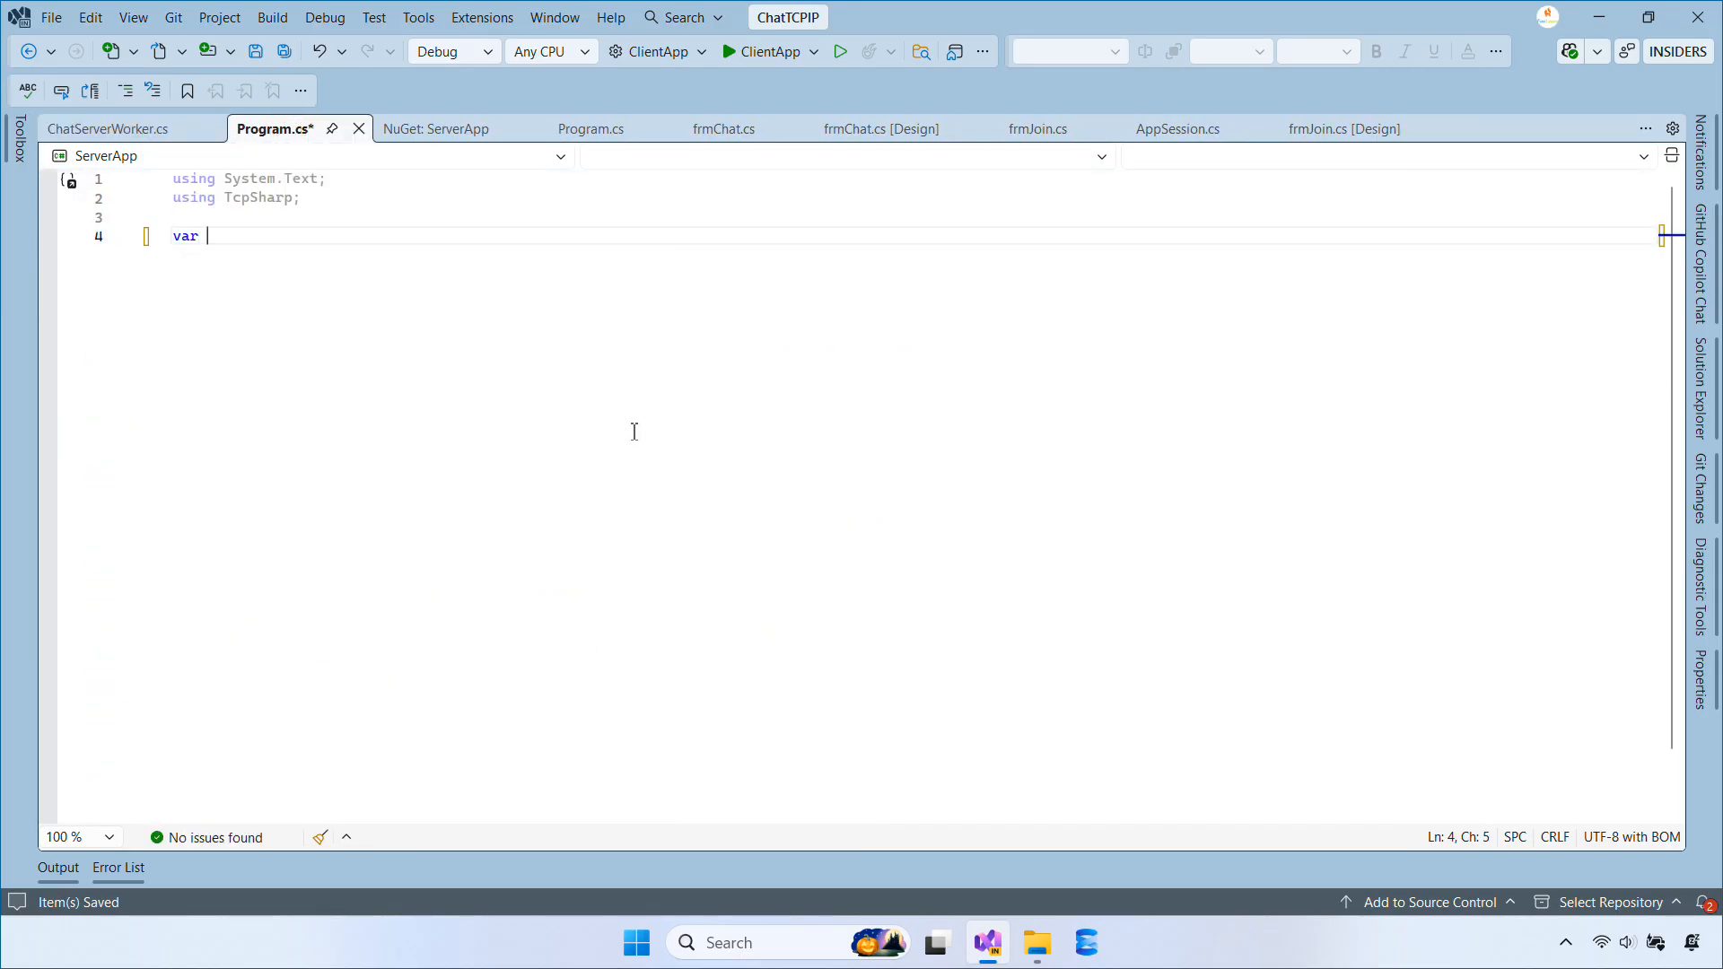
pyautogui.write('logPath = Path.Combine(AppDomain.CurrentDomain.BaseDirectory,"log", "server.log");')
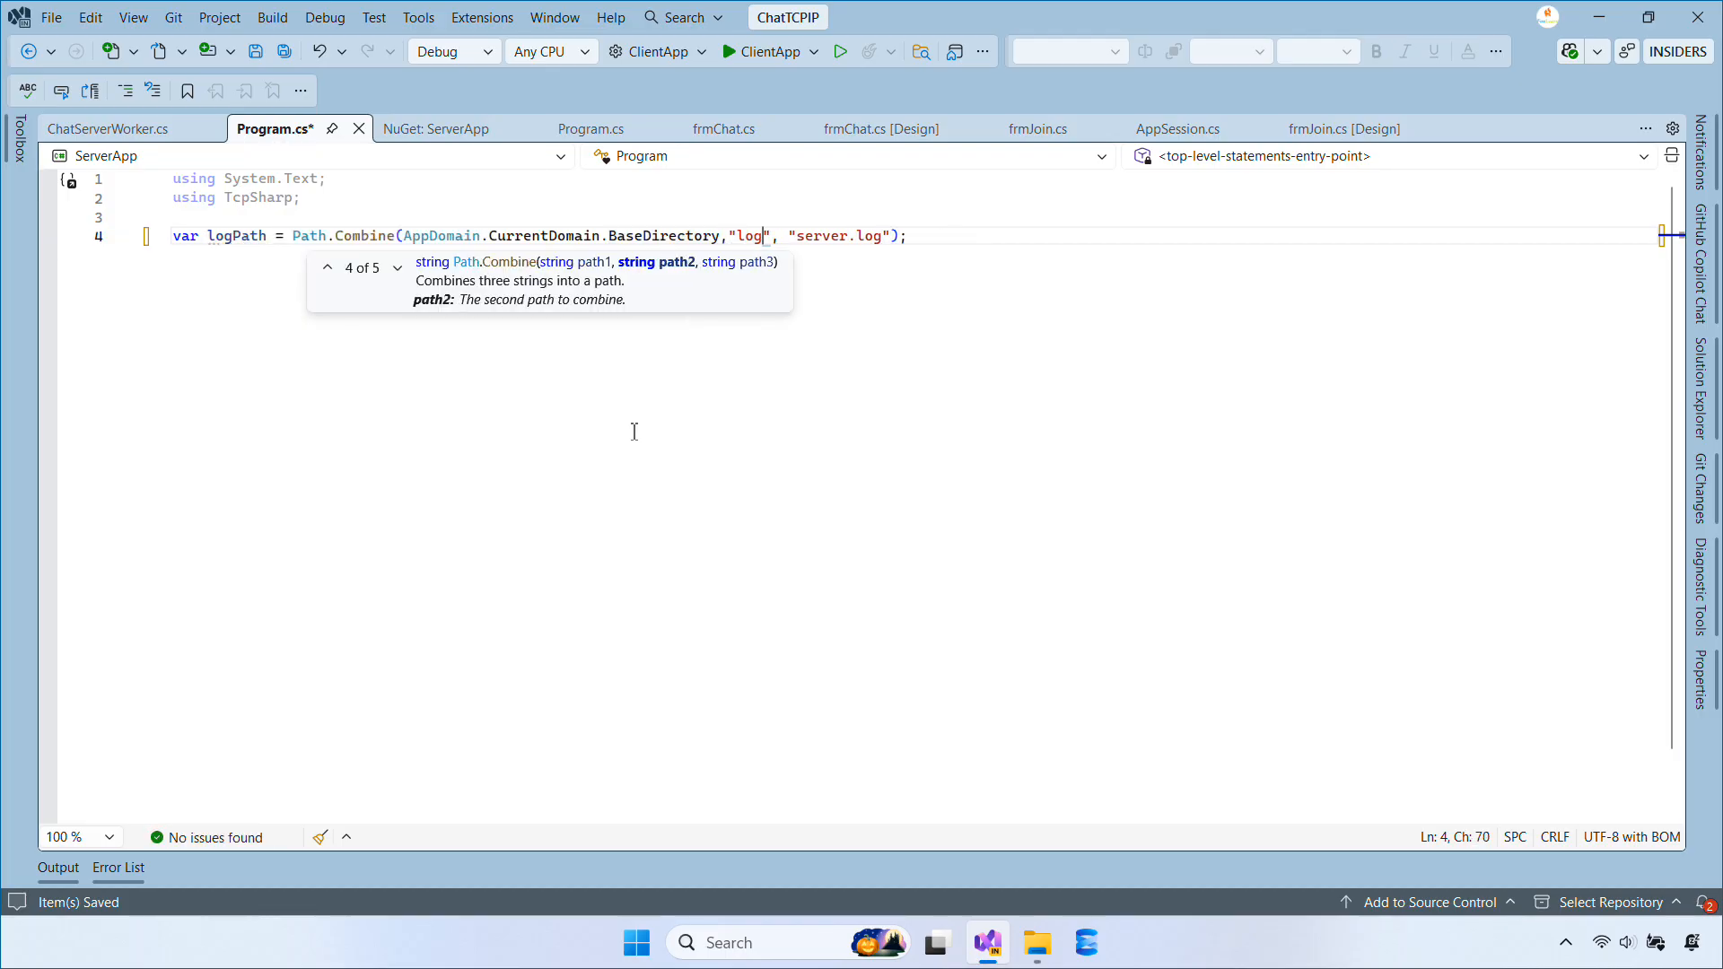
pyautogui.write('s')
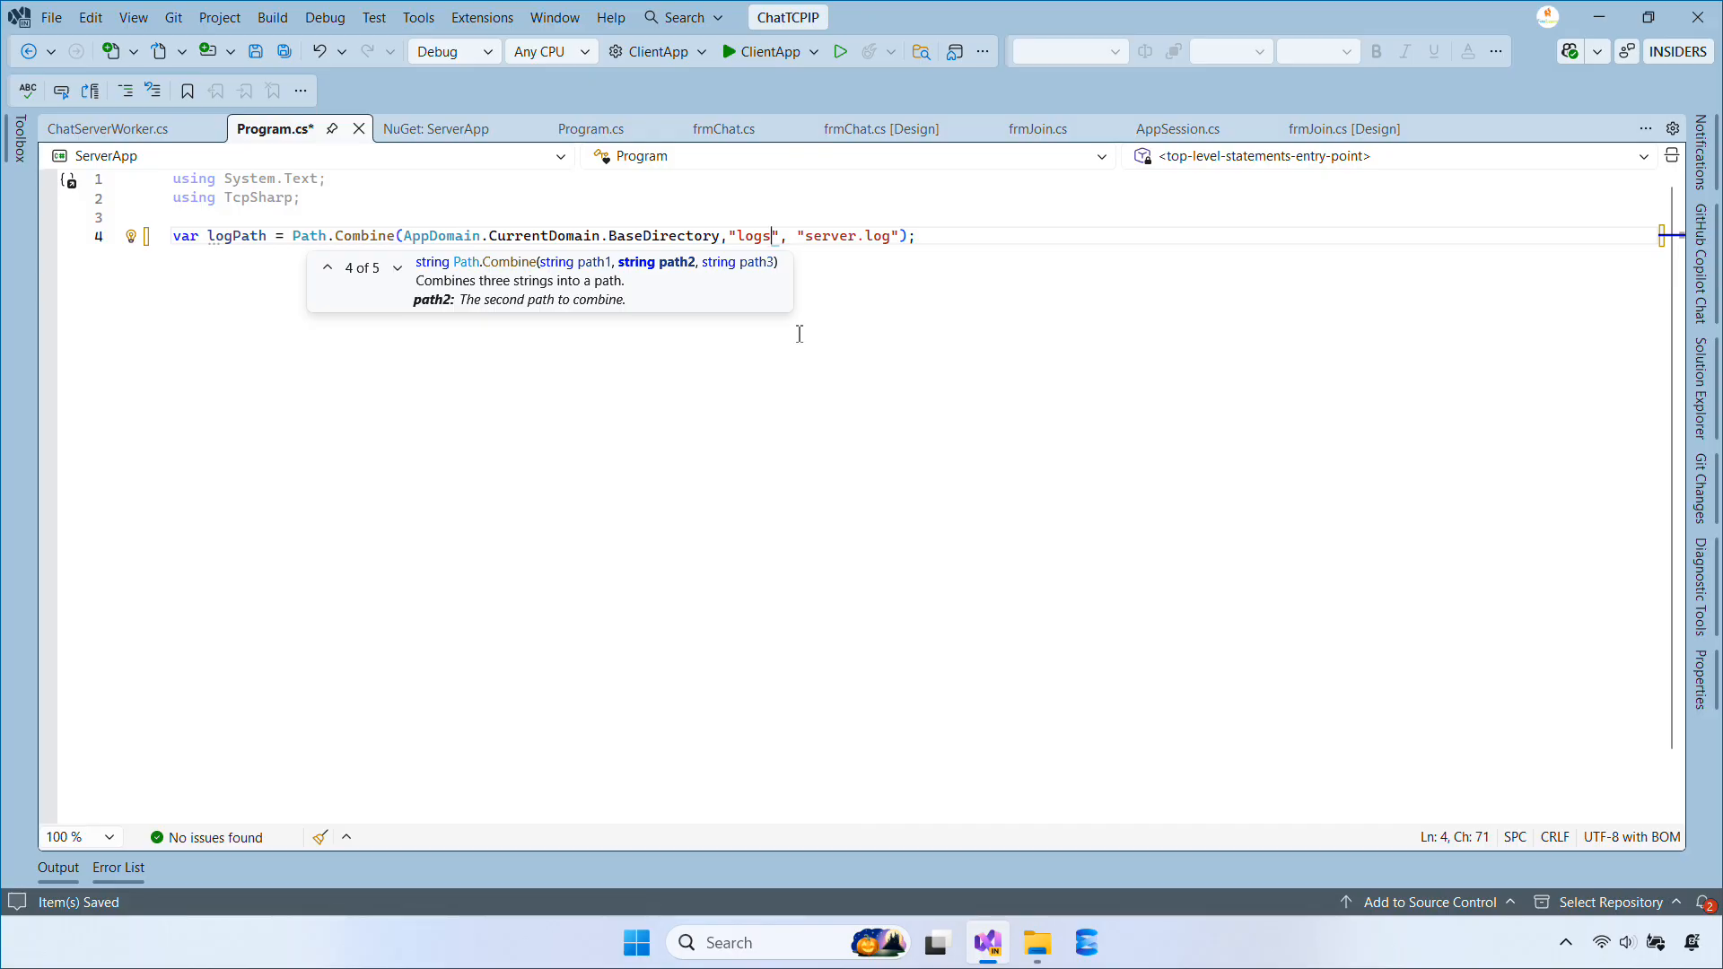
pyautogui.write('Log')
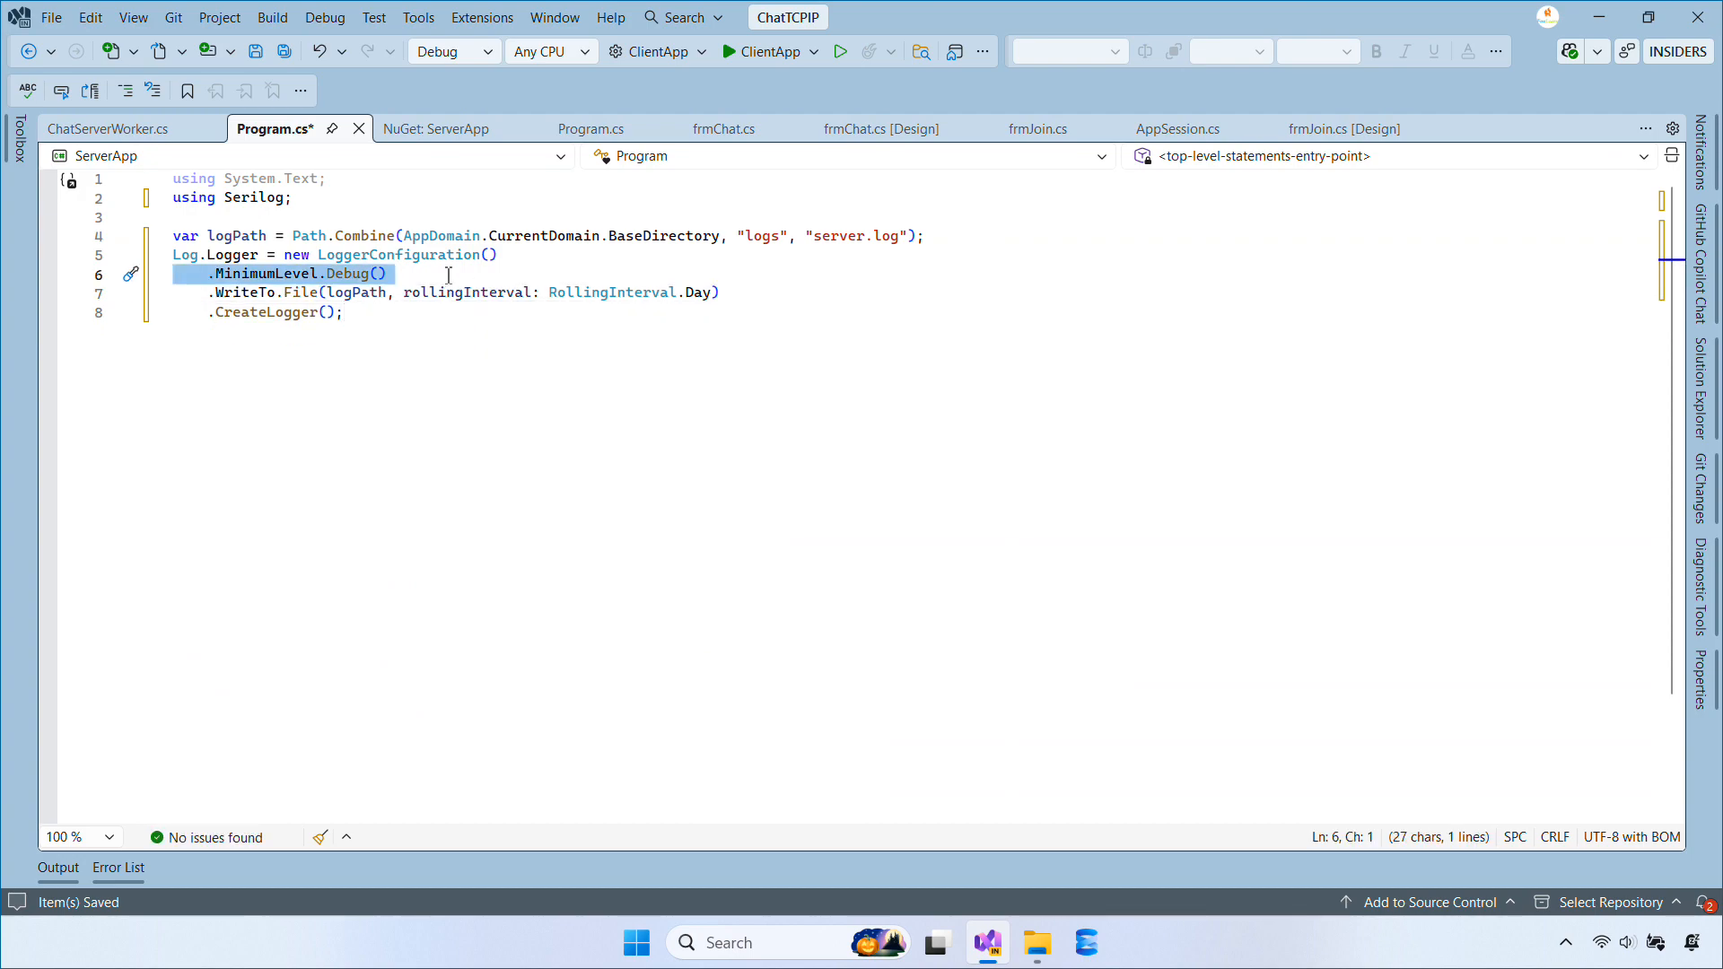
pyautogui.moveTo(357, 292)
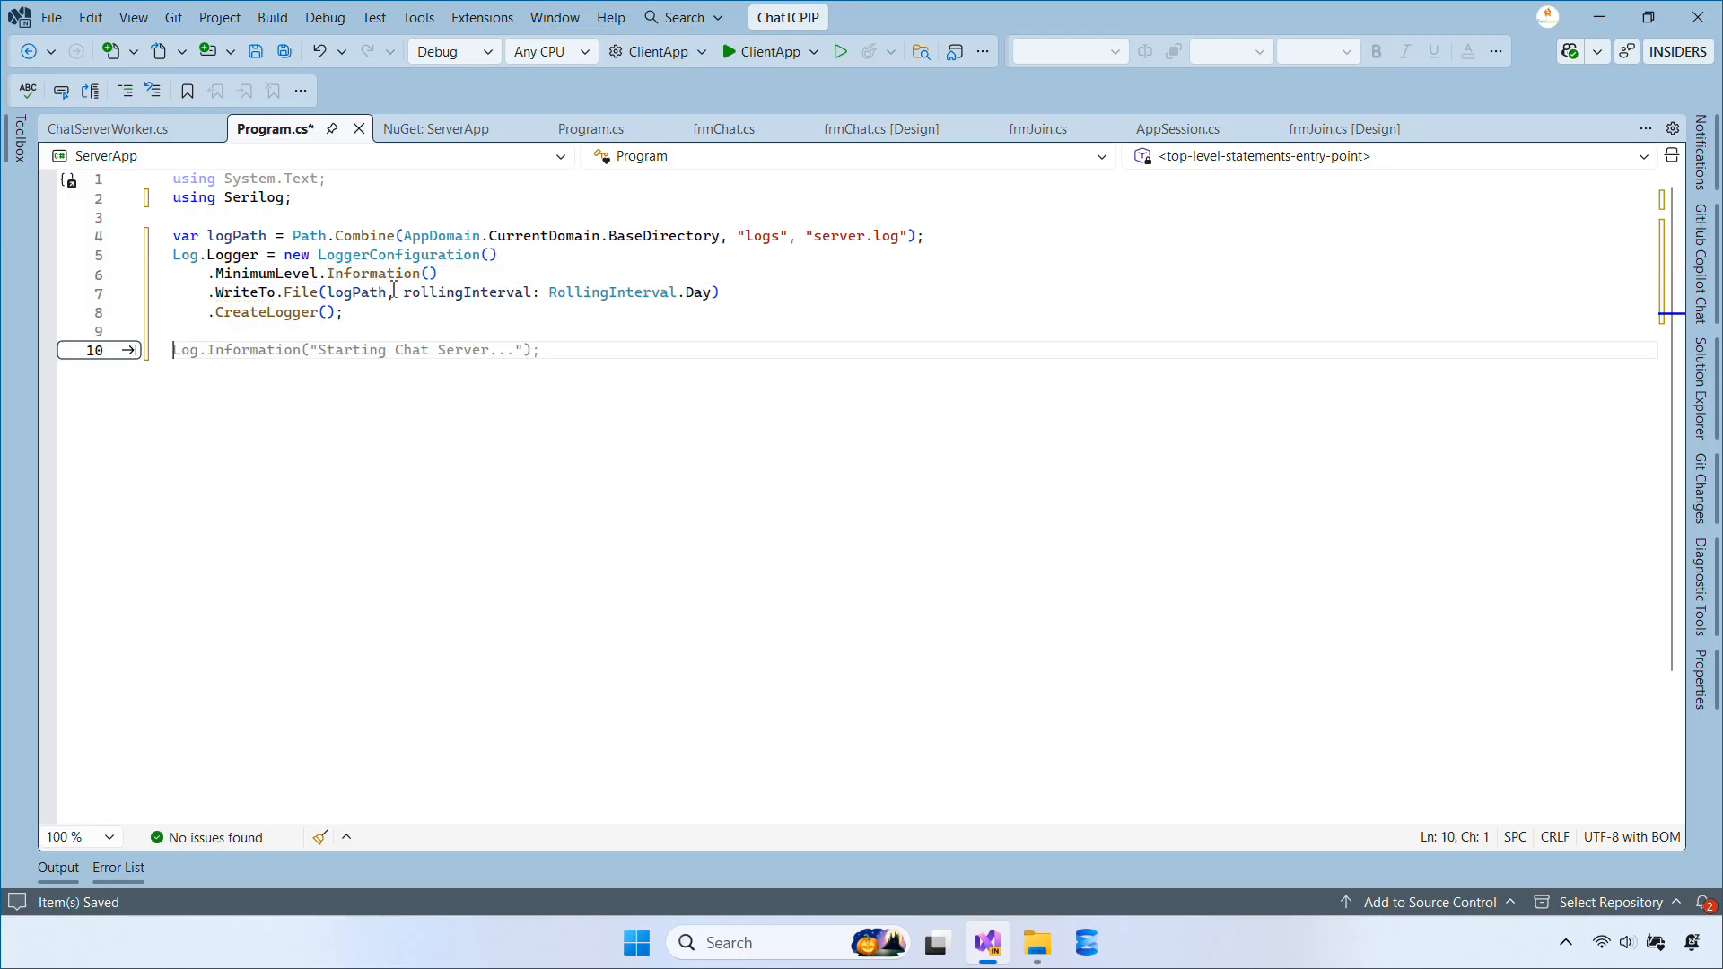
# Step: Add a try block logging 'Starting ServerApp...' and running the host with ChatServerWorker
pyautogui.write('try')
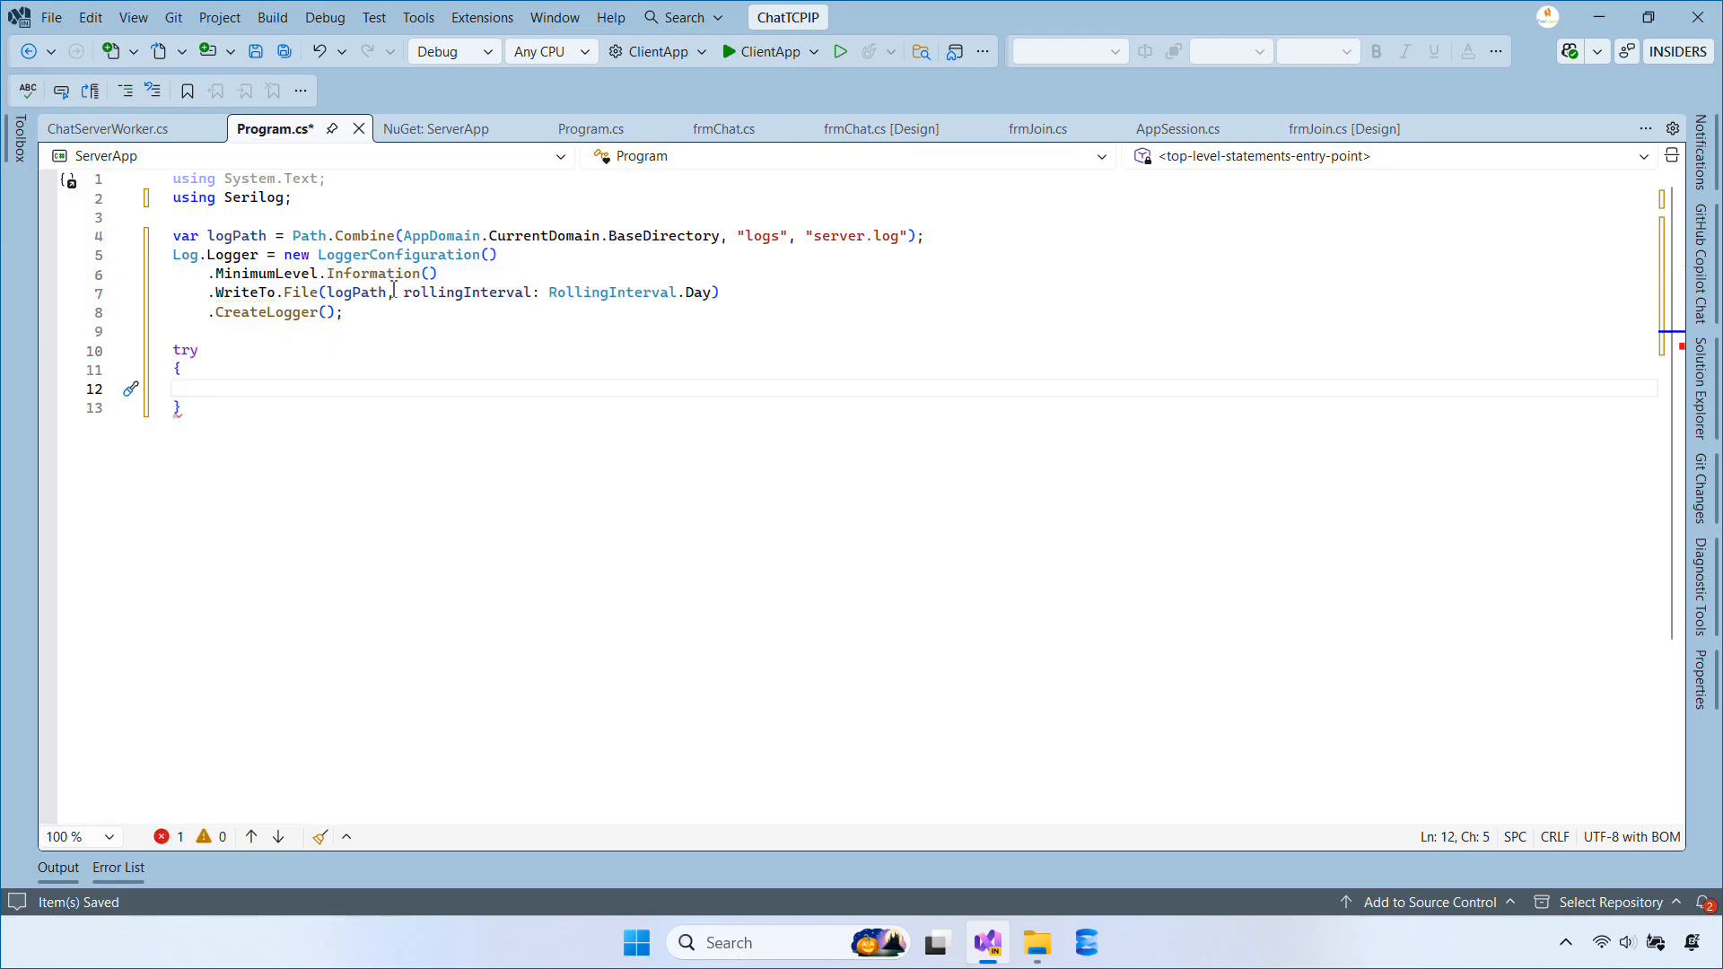
pyautogui.write('Log.Information("Starting ServerApp...");')
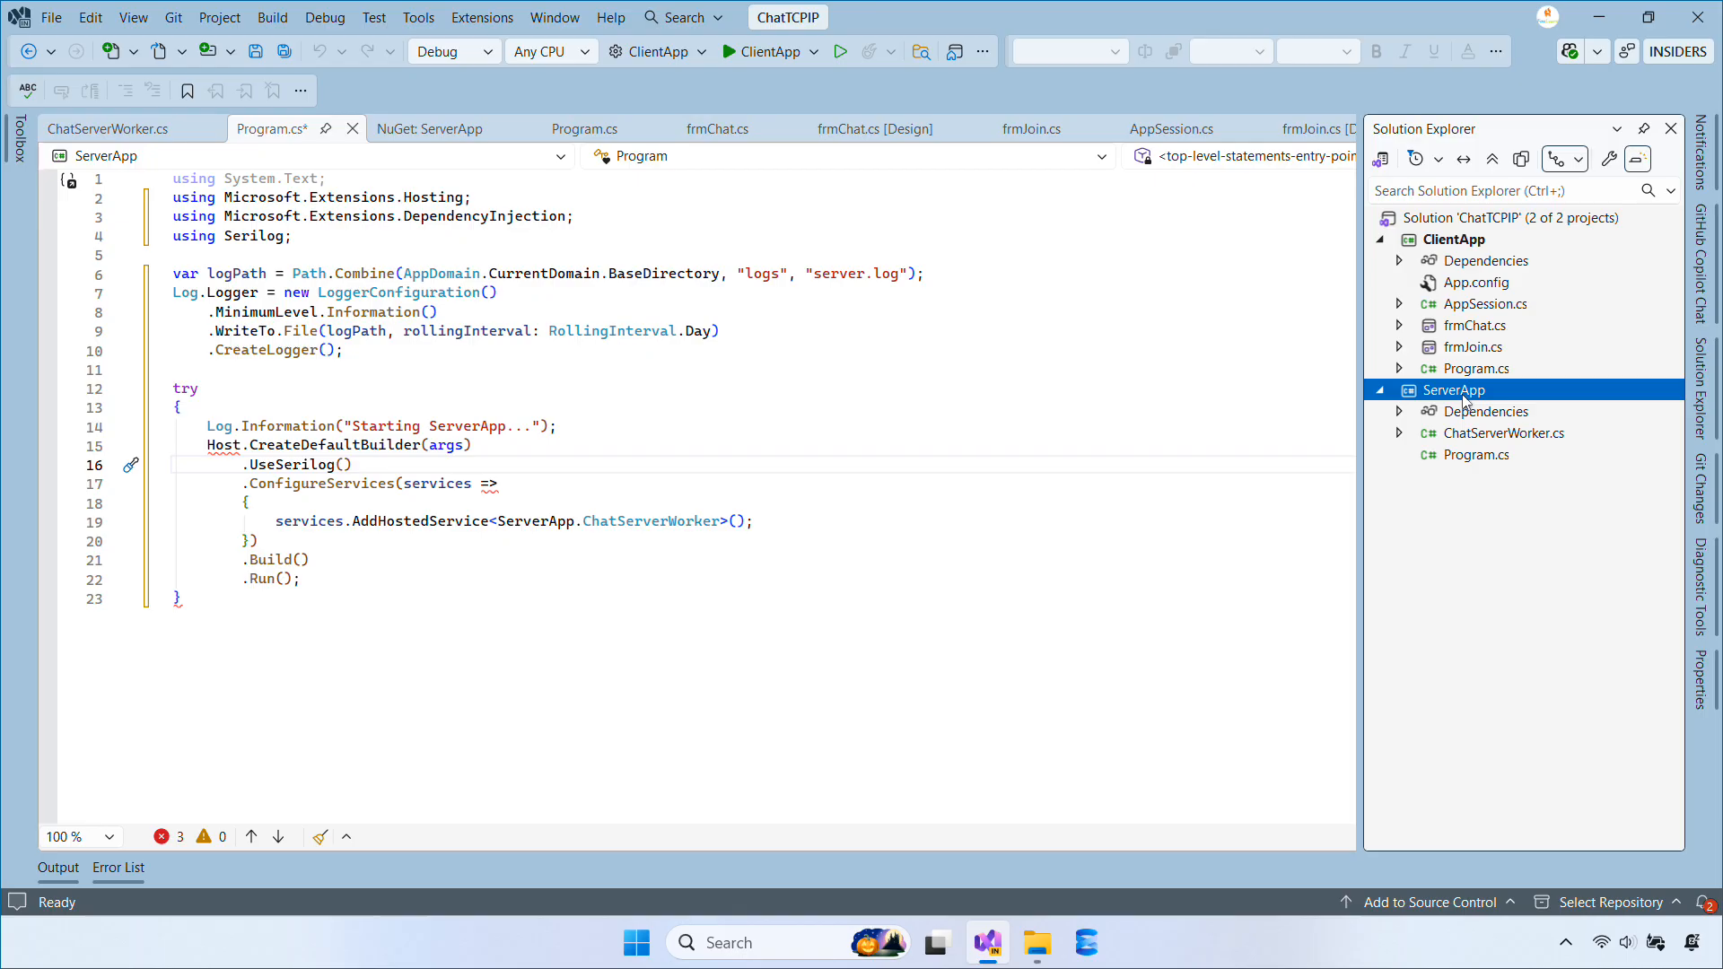
pyautogui.click(435, 90)
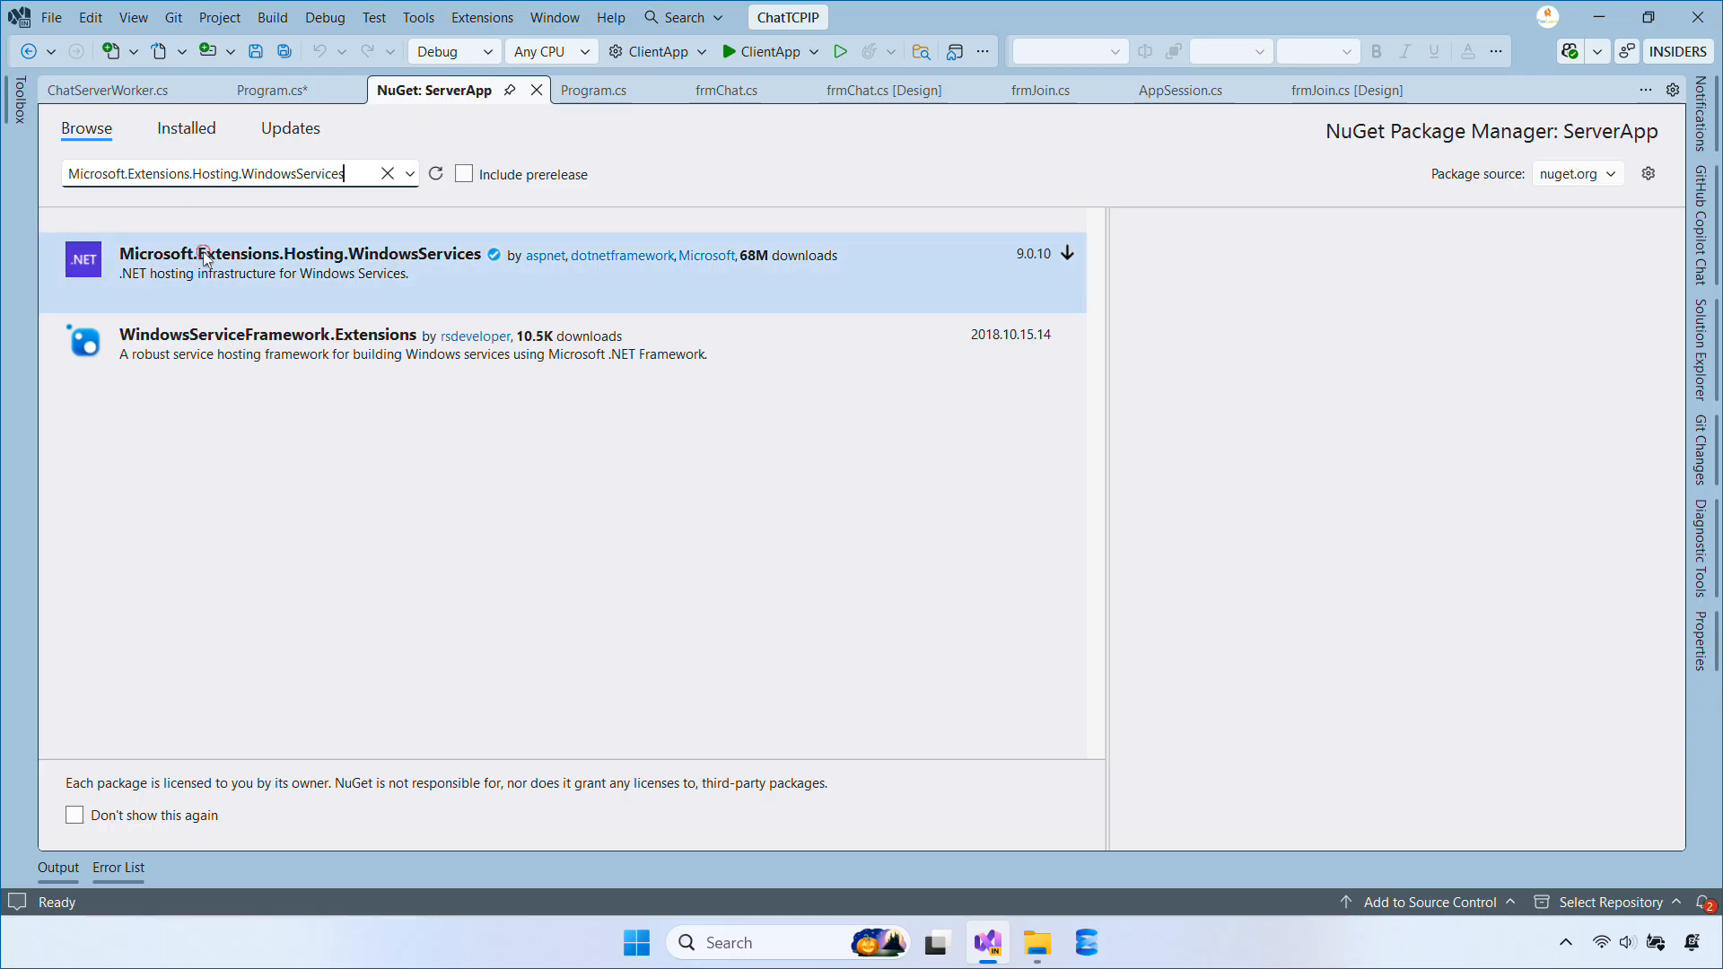
# Step: Install Microsoft.Extensions.Hosting.WindowsServices from the NuGet search results
pyautogui.click(297, 264)
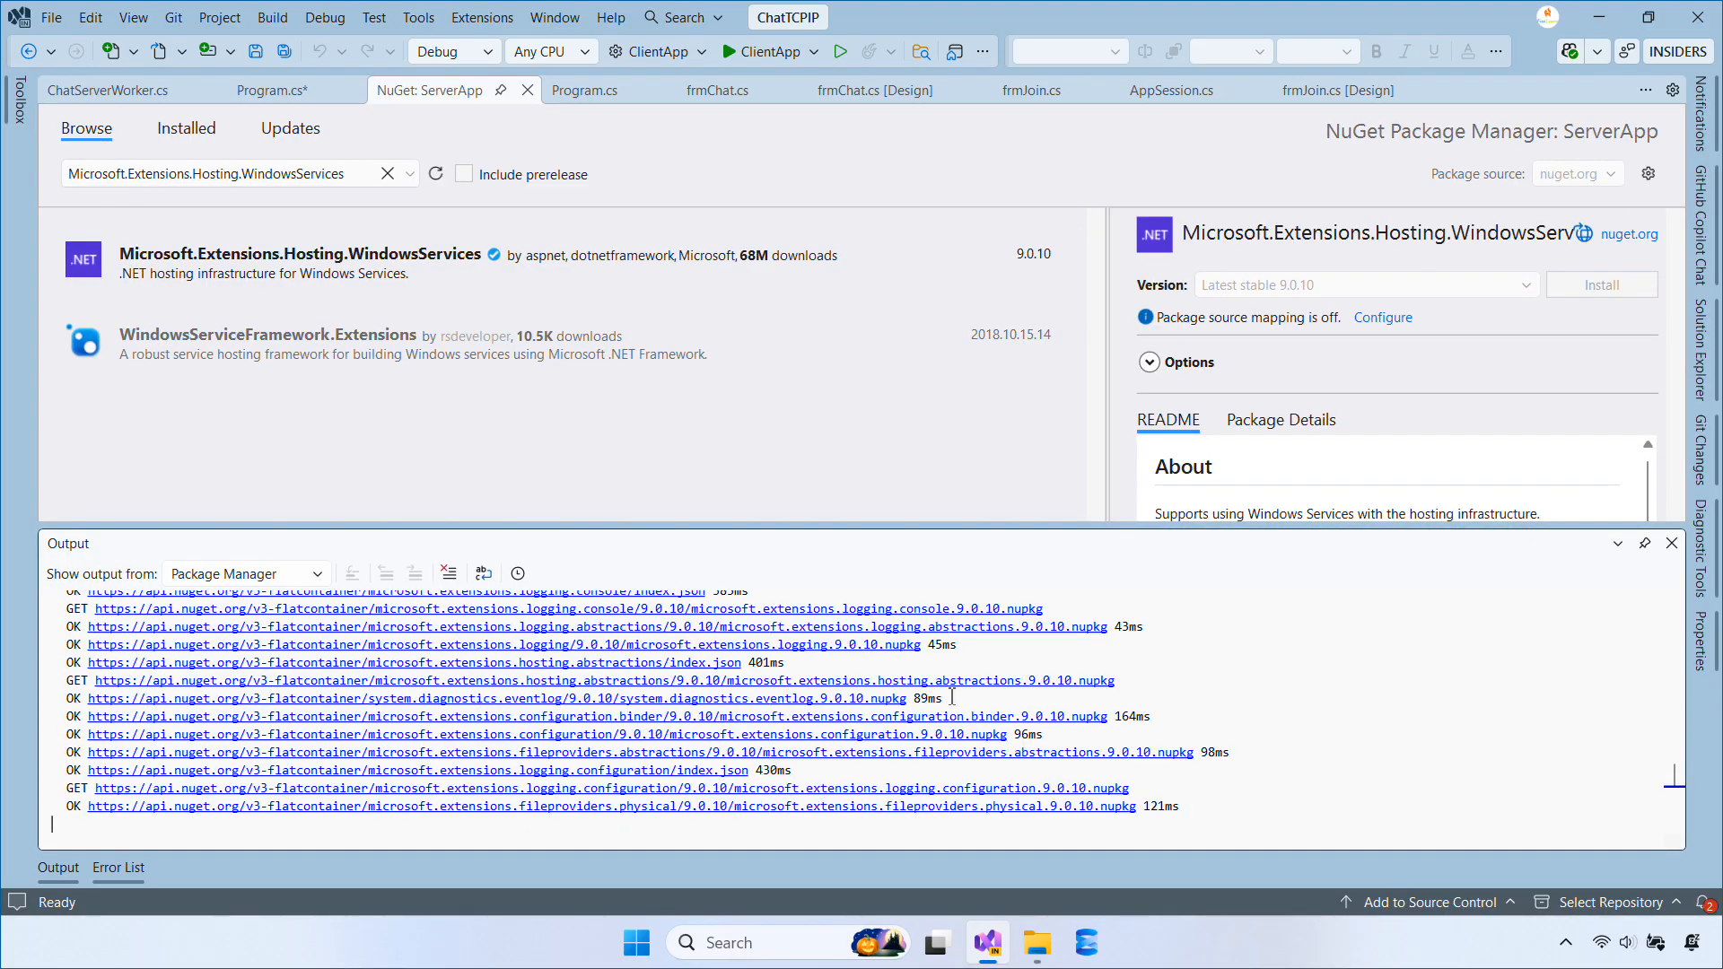
pyautogui.click(1601, 285)
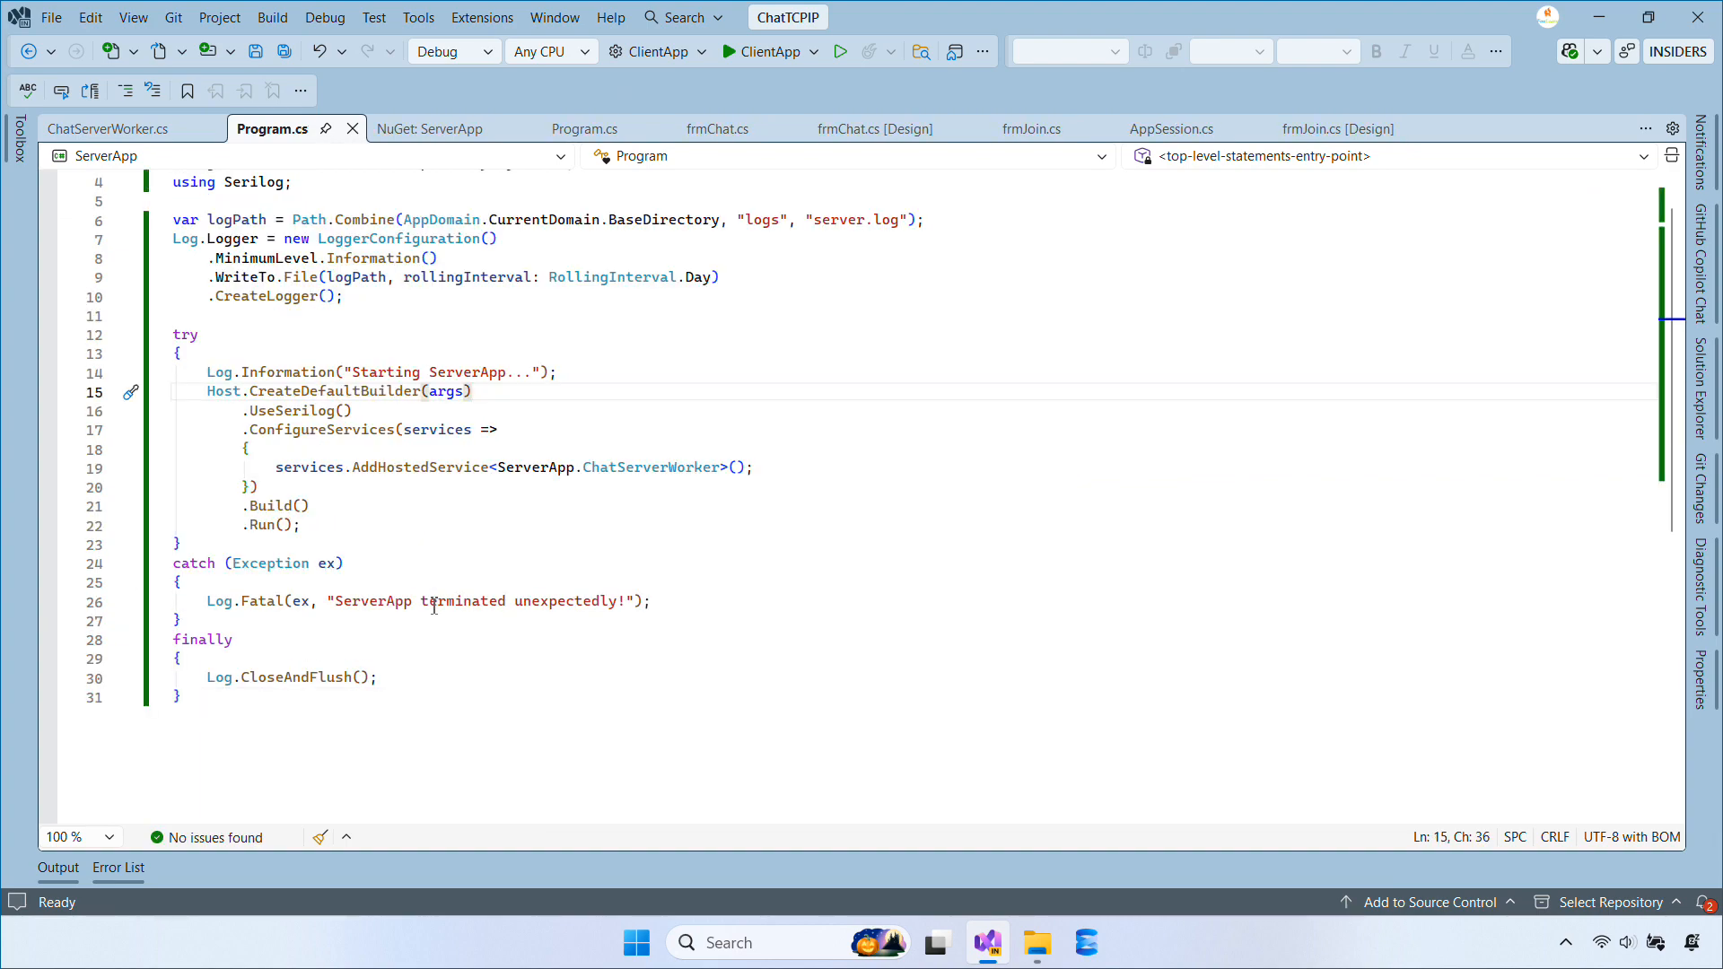
# Step: Add .UseWindowsService() after Host.CreateDefaultBuilder(args) in Program.cs
pyautogui.write('.u')
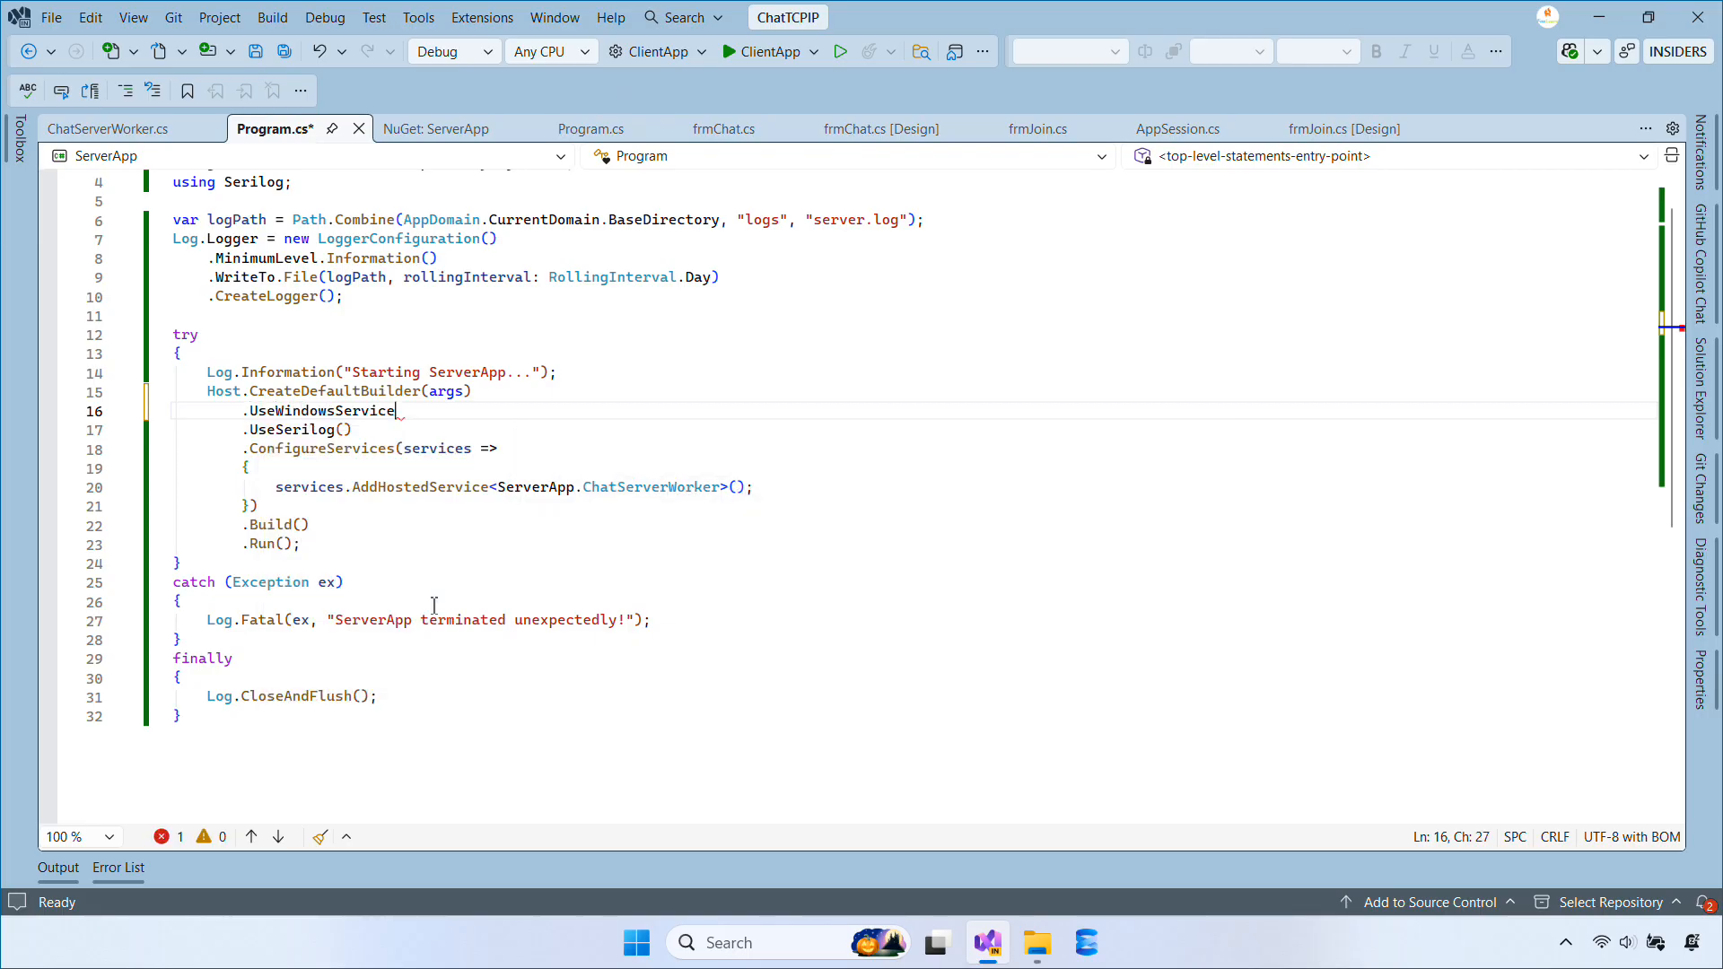
pyautogui.write('(')
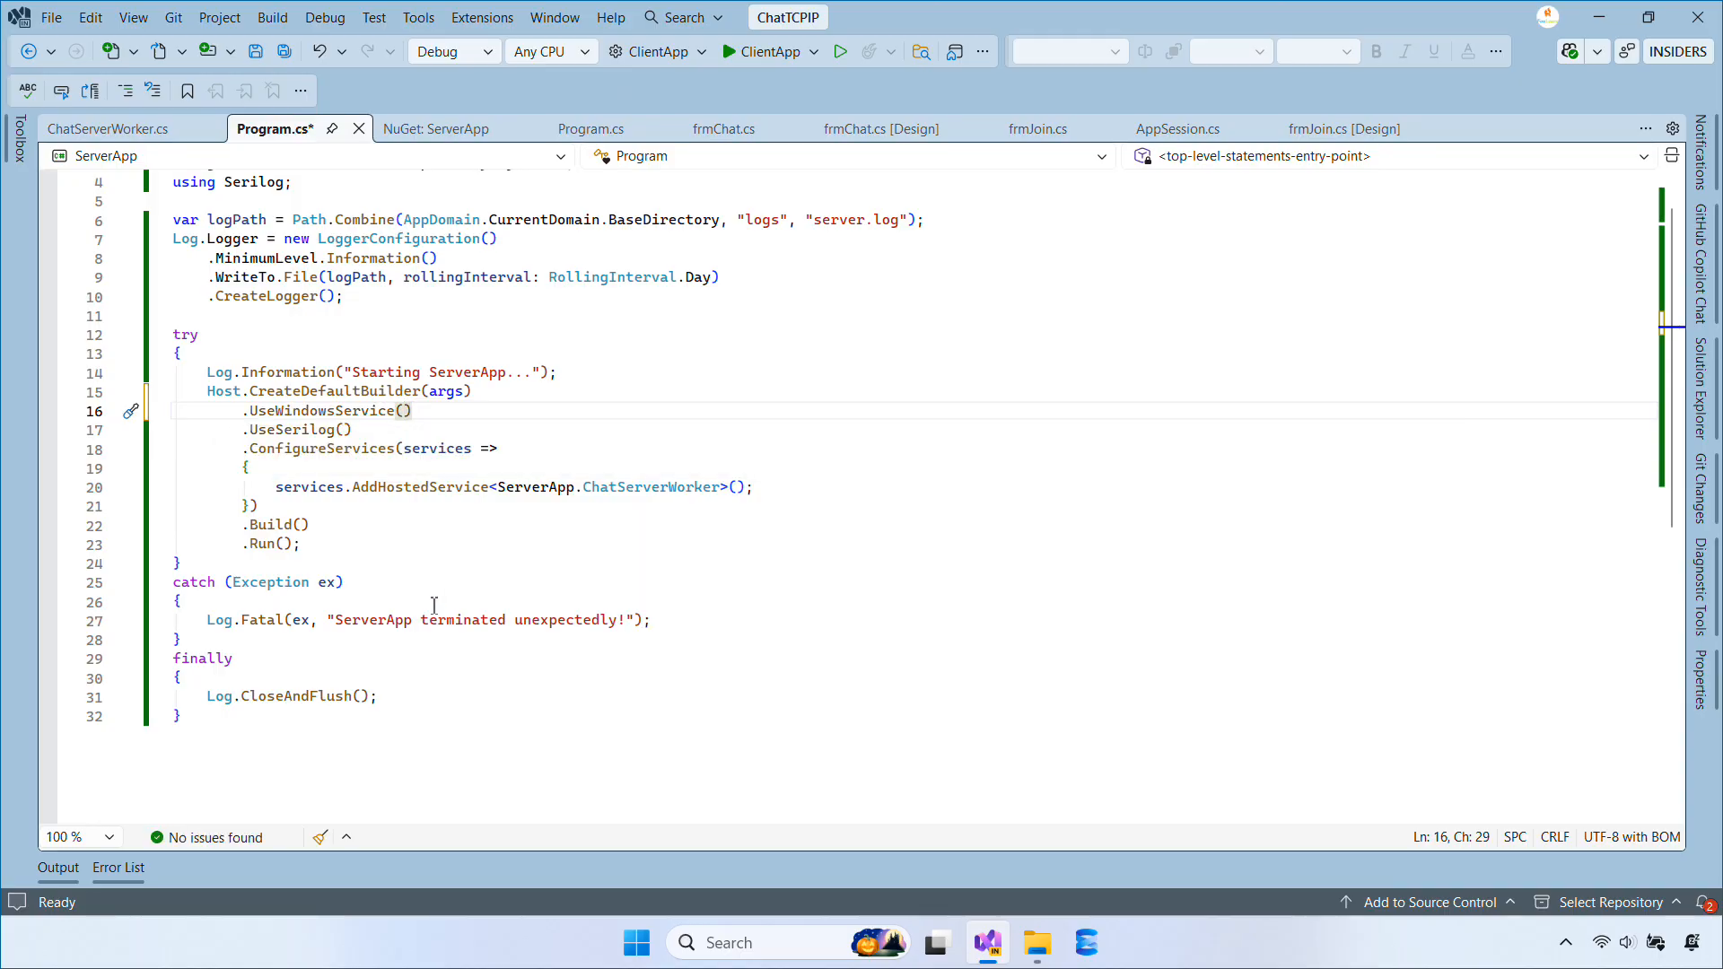
pyautogui.moveTo(528, 371)
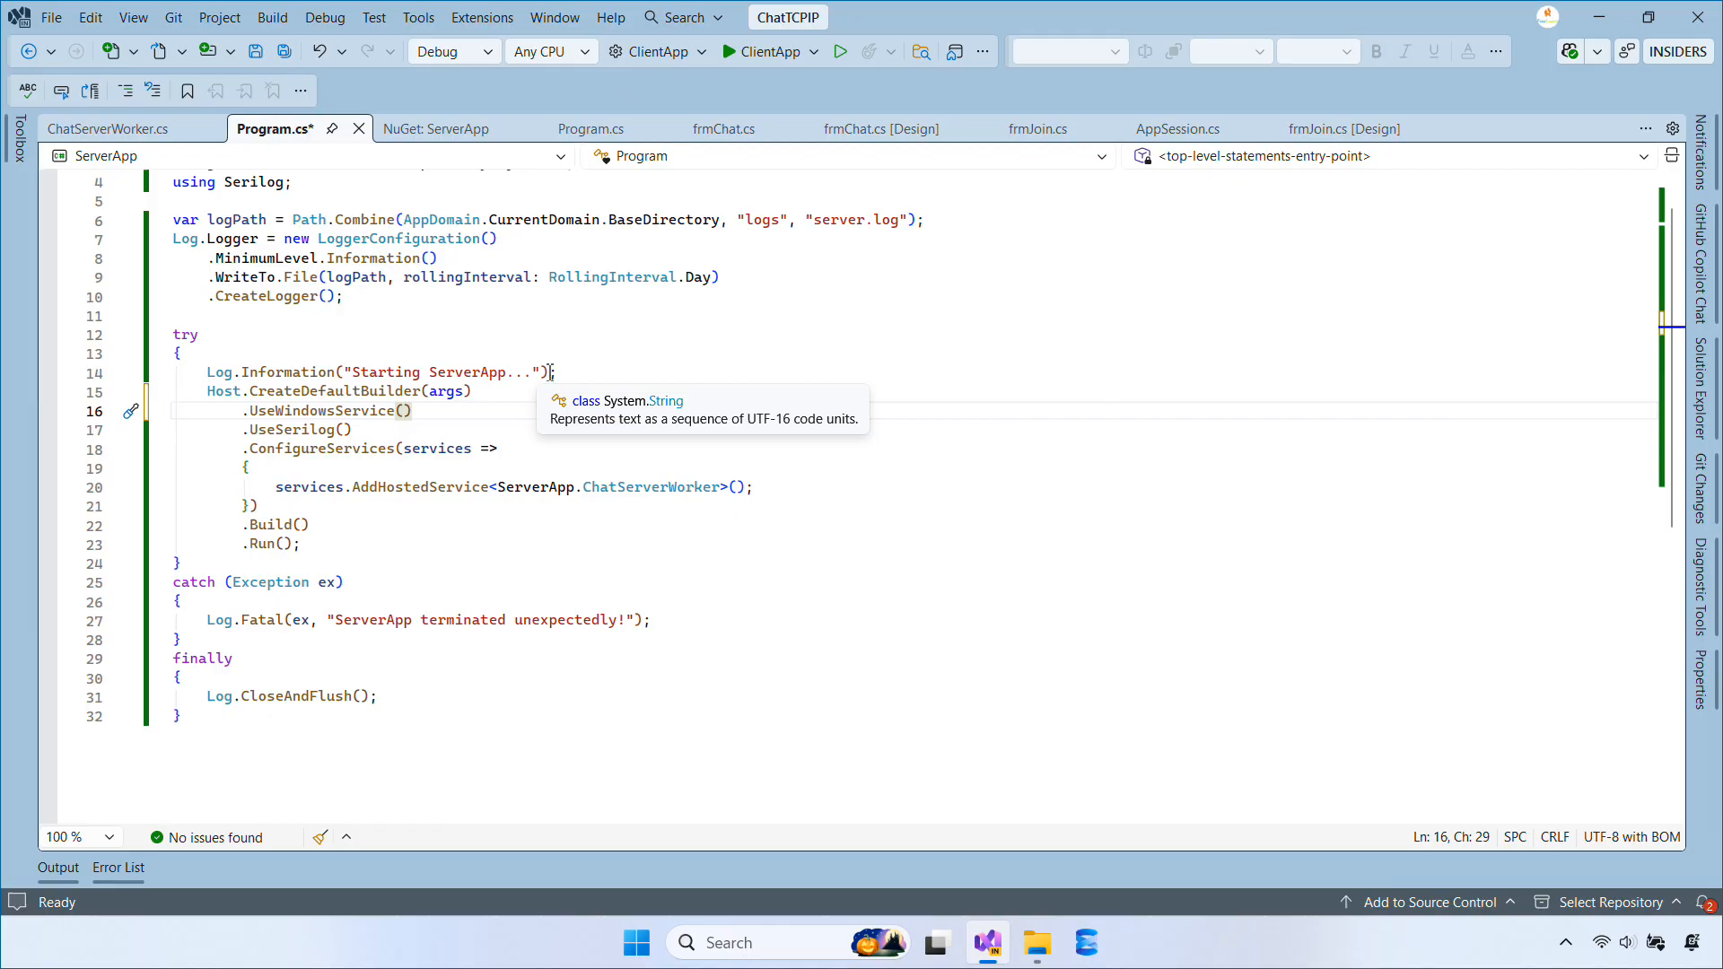
pyautogui.click(445, 50)
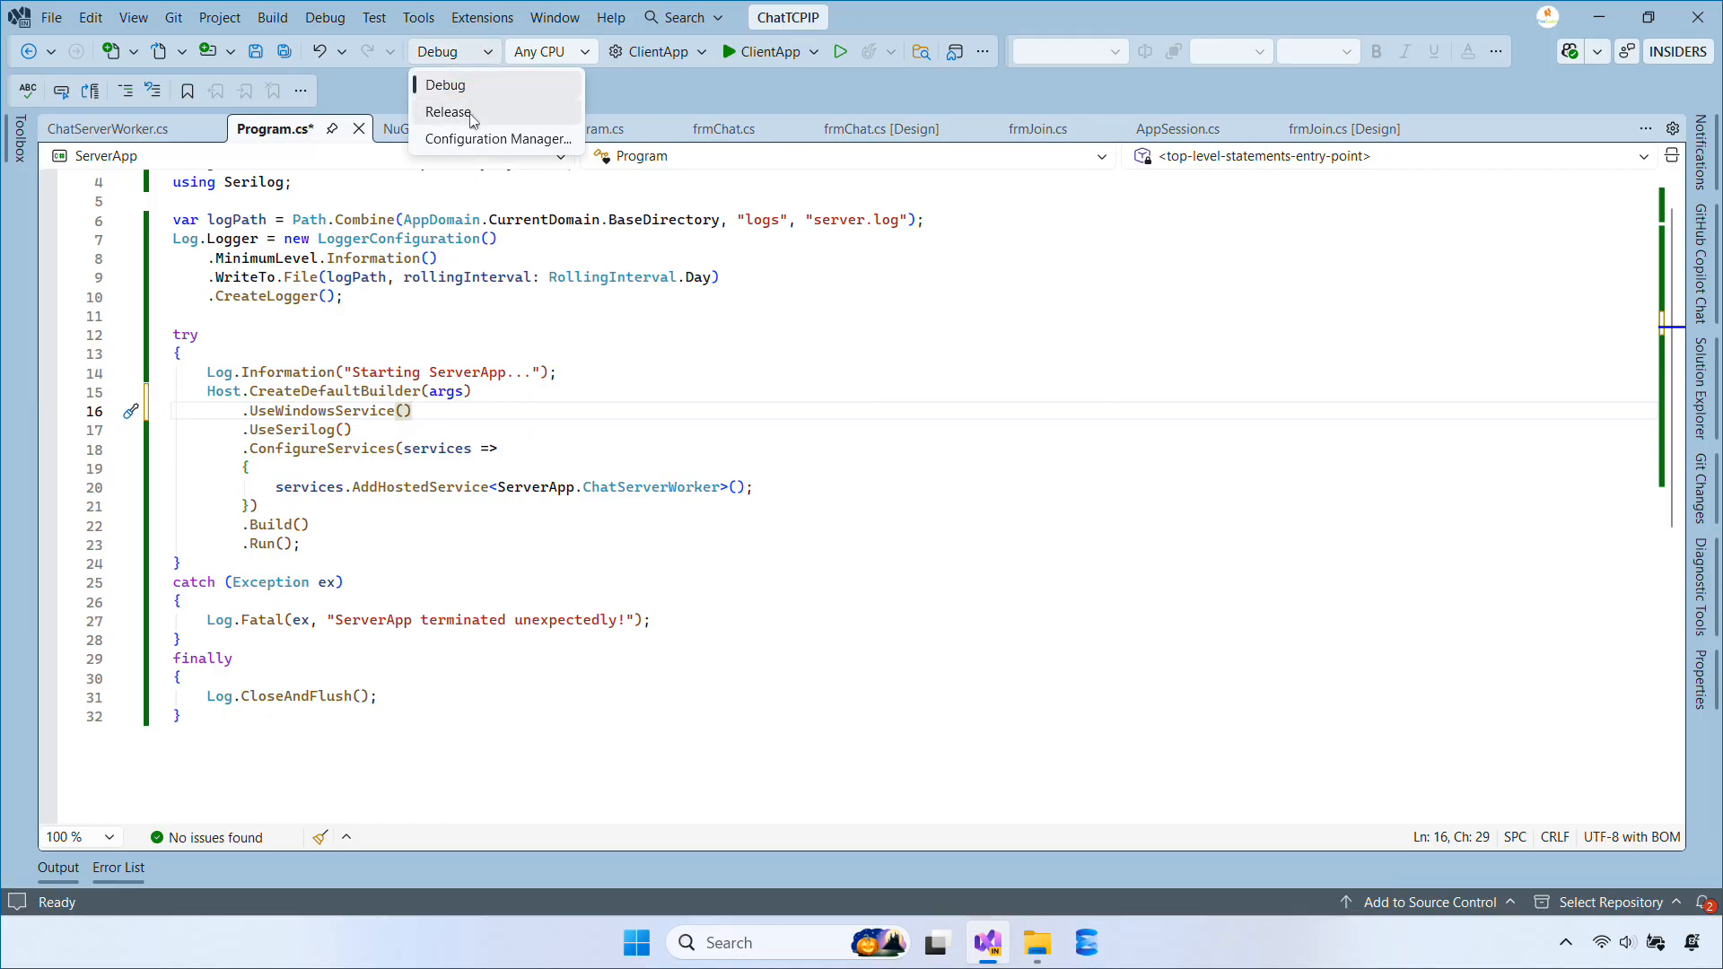
# Step: Switch to the Release configuration, rebuild ServerApp, and open the project folder in File Explorer
pyautogui.click(447, 112)
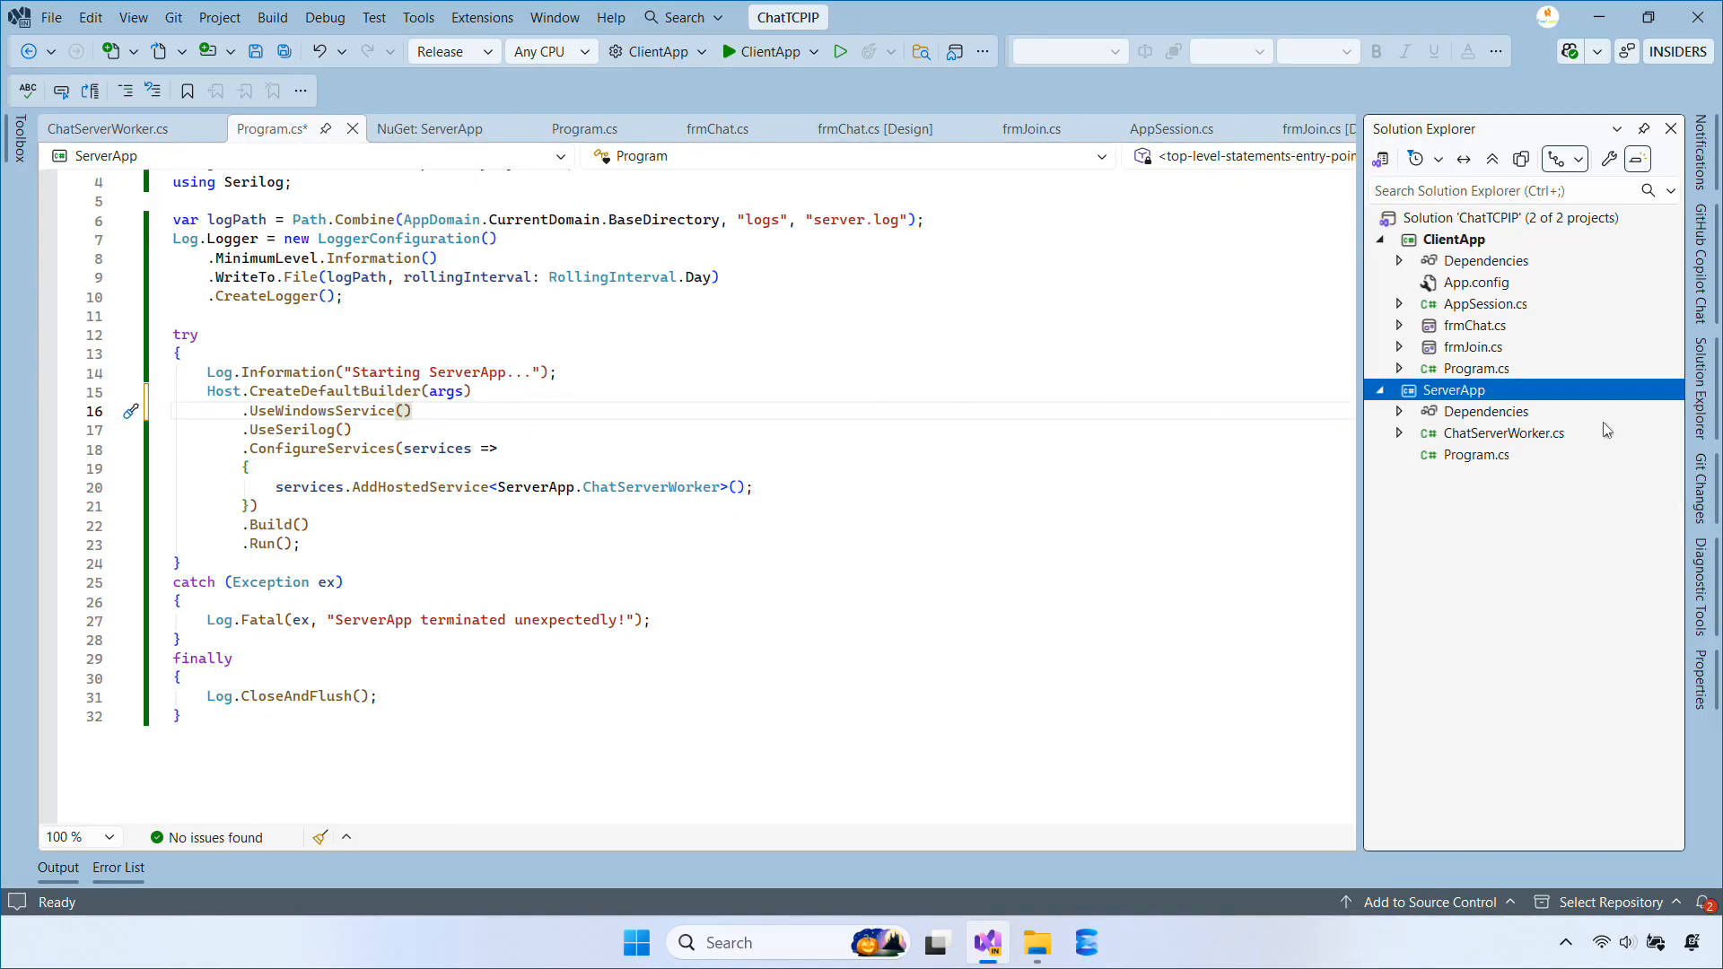
pyautogui.rightClick(1452, 389)
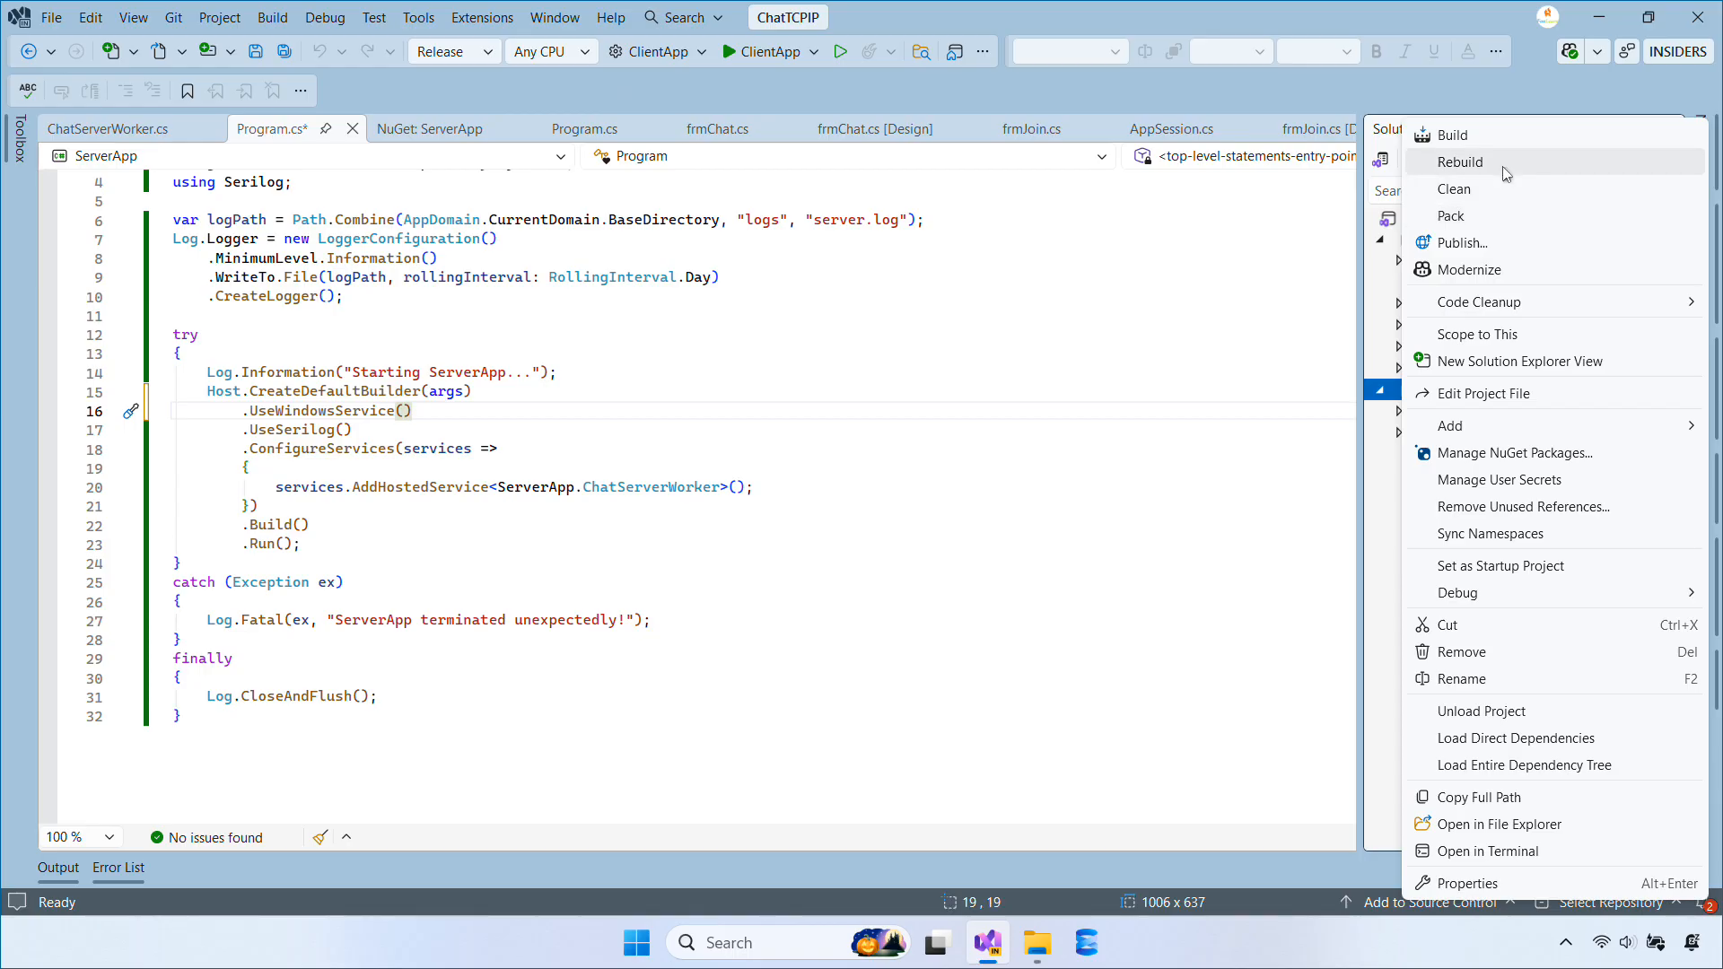
pyautogui.click(1459, 162)
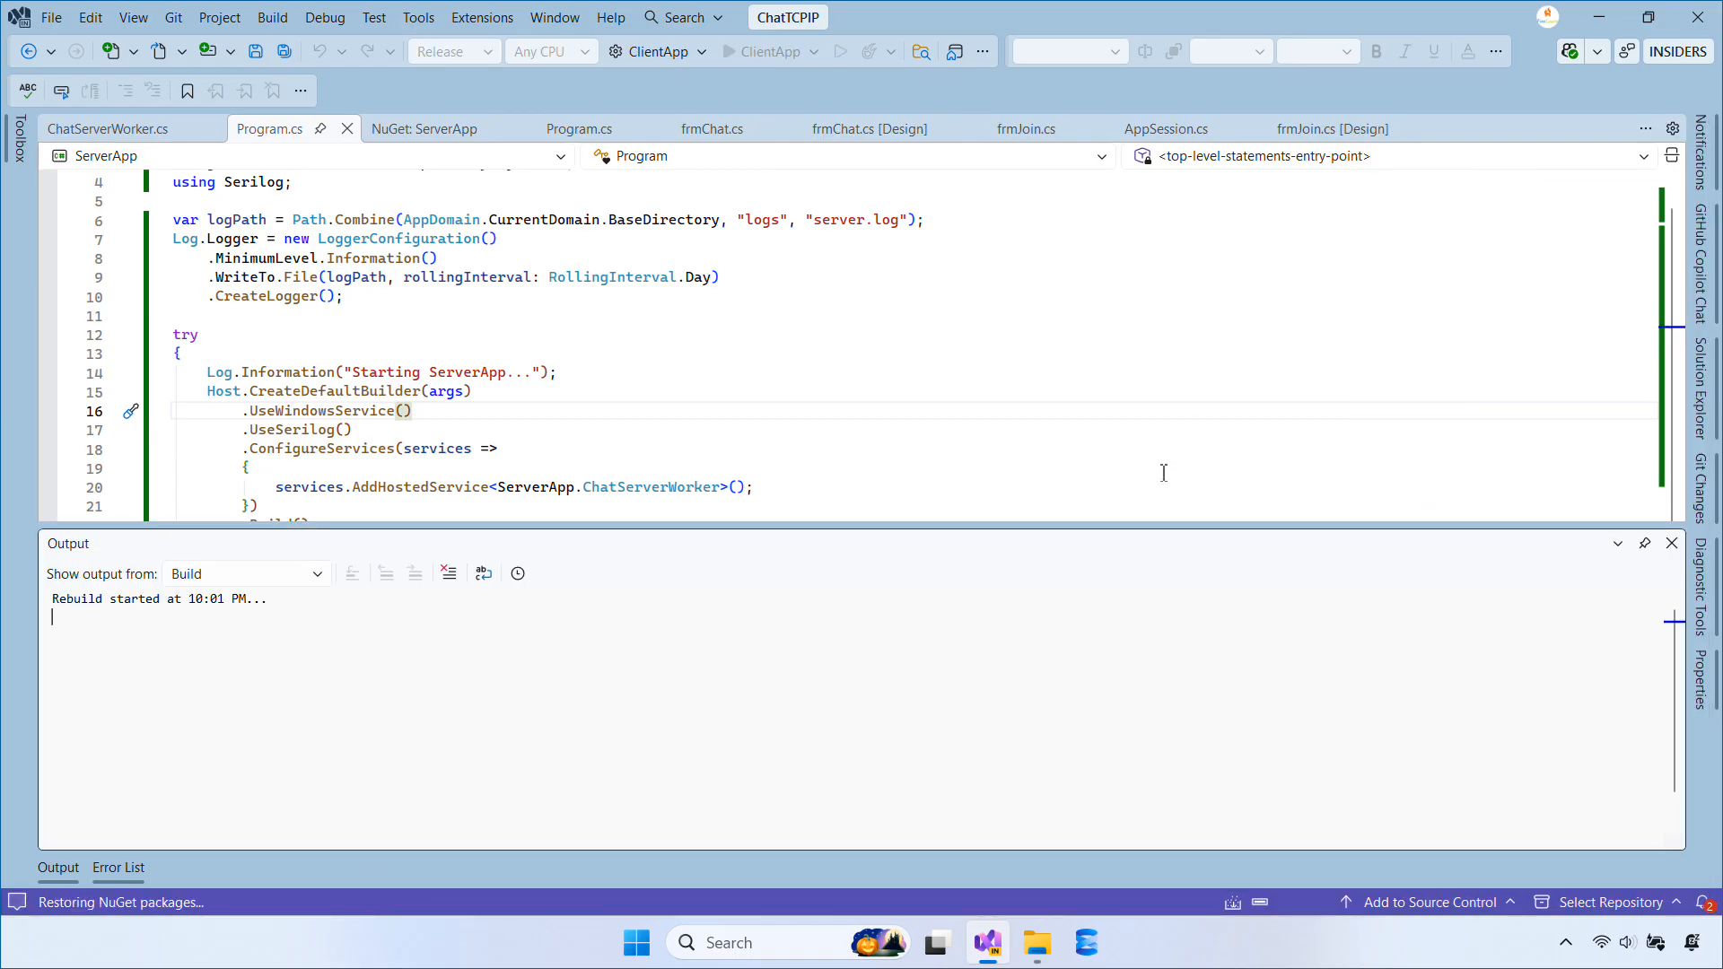
pyautogui.click(1710, 401)
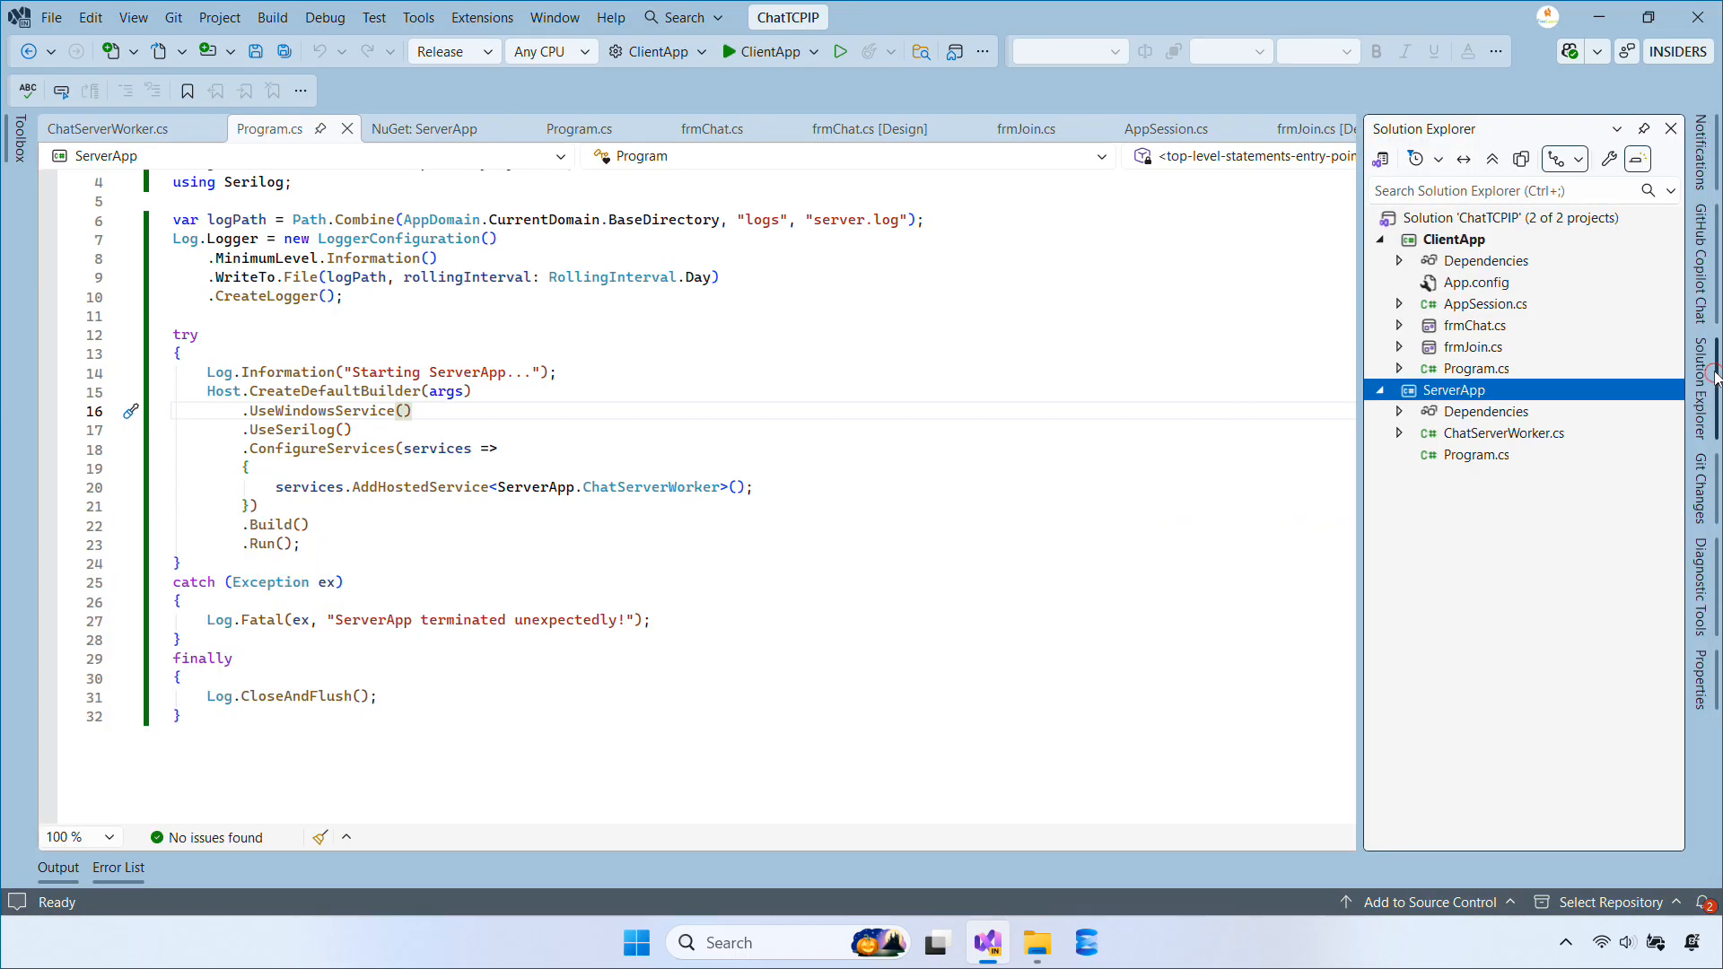
pyautogui.rightClick(1453, 389)
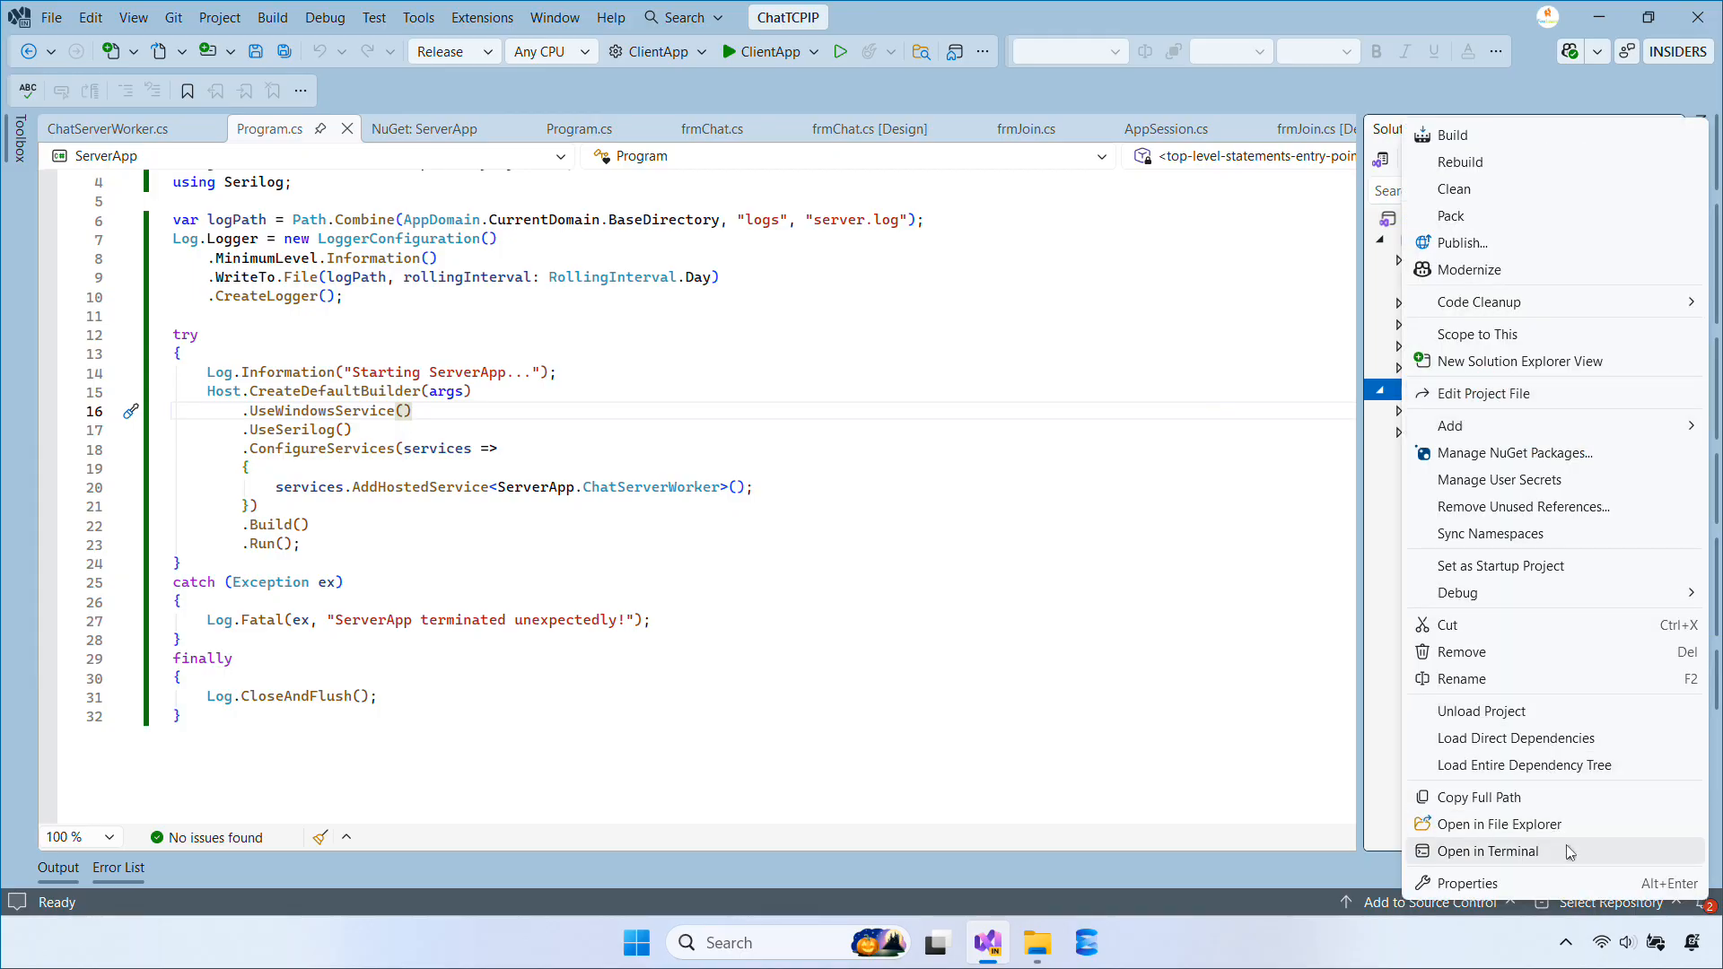
pyautogui.click(1501, 824)
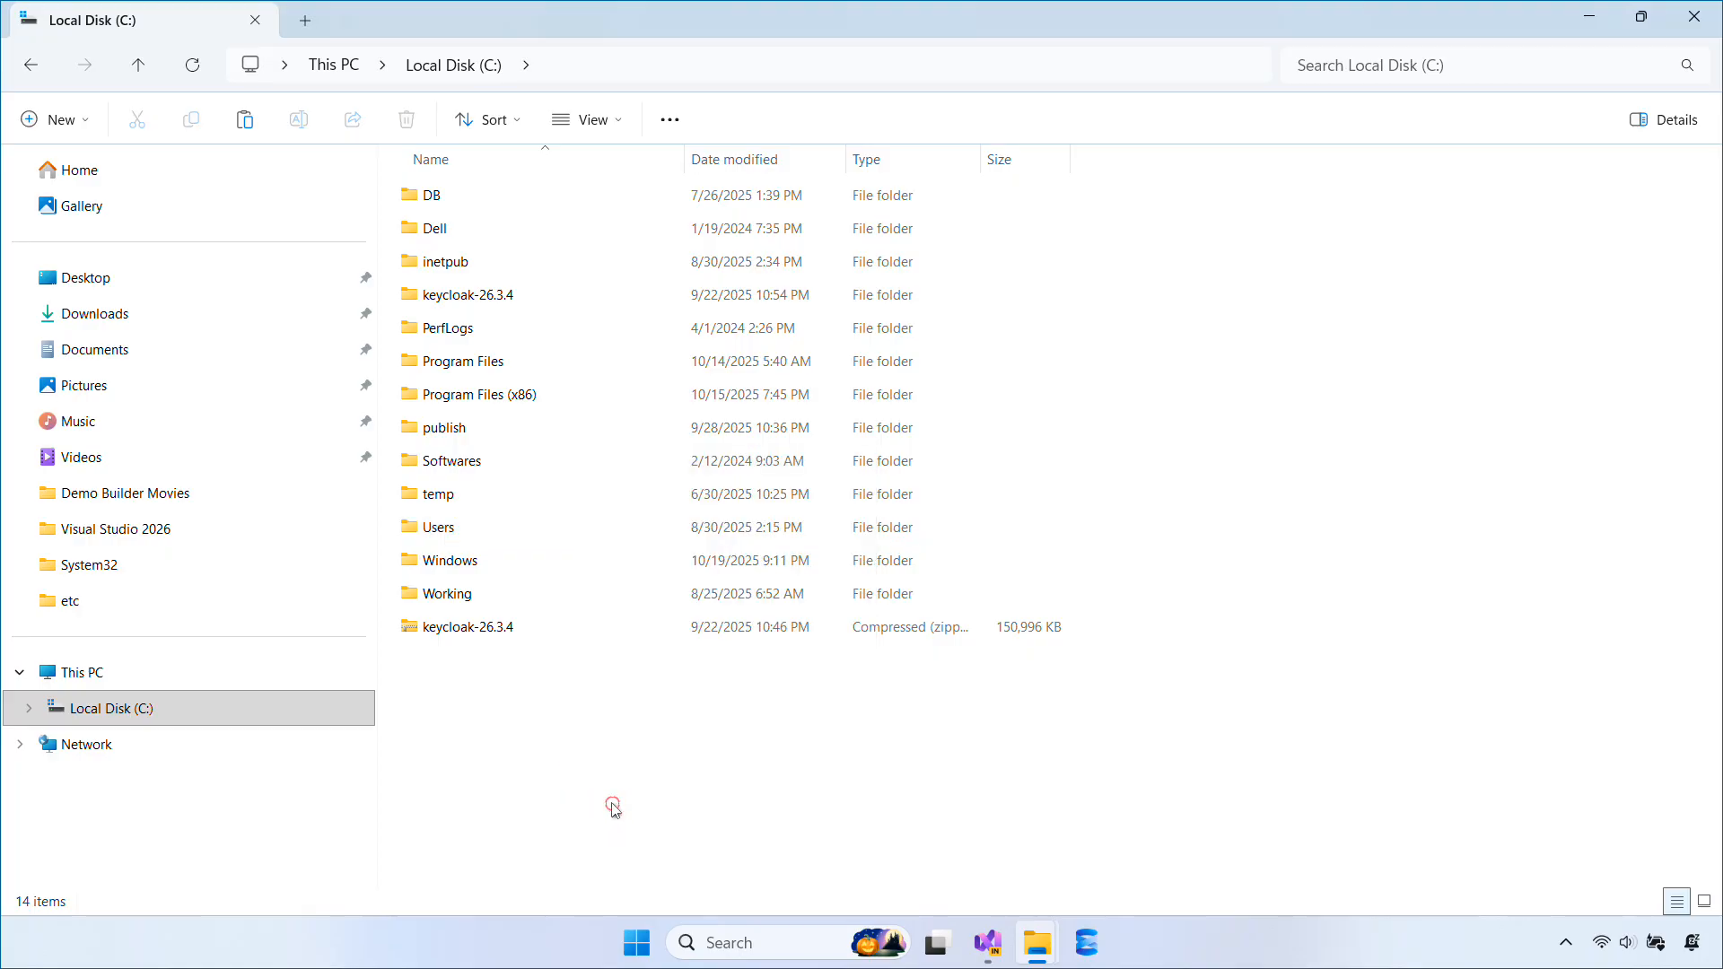
# Step: Grant the Users group Full control on C:\Release, then open the Release folder
pyautogui.rightClick(461, 659)
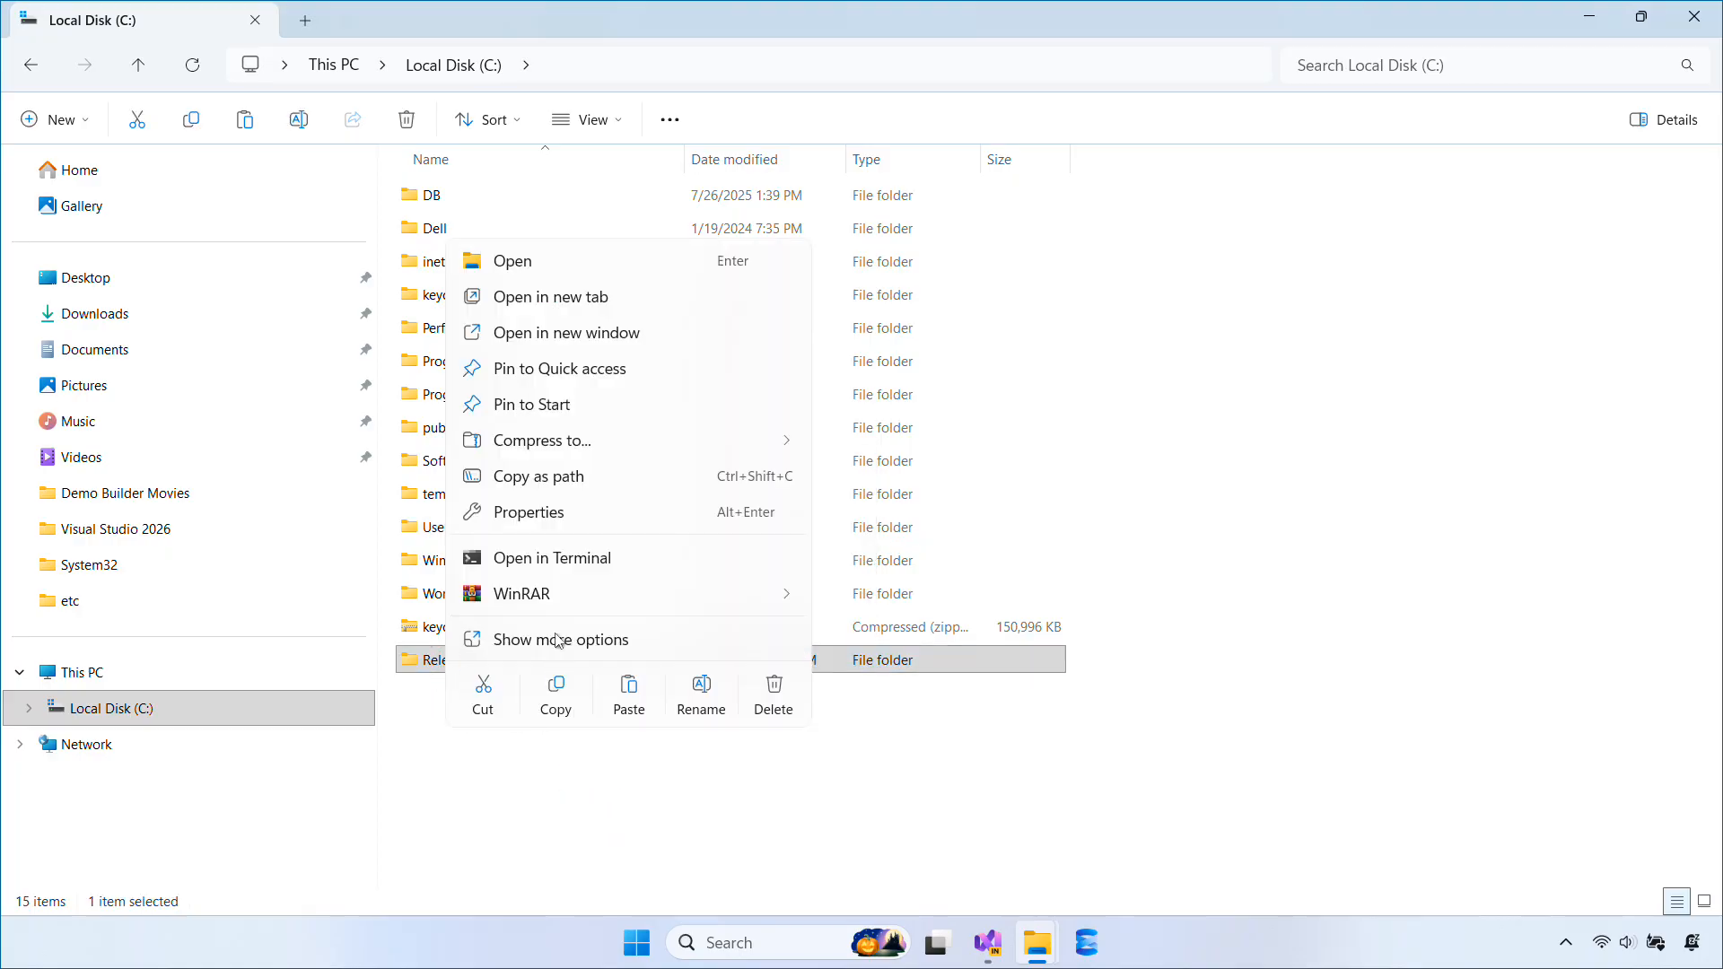
pyautogui.click(558, 640)
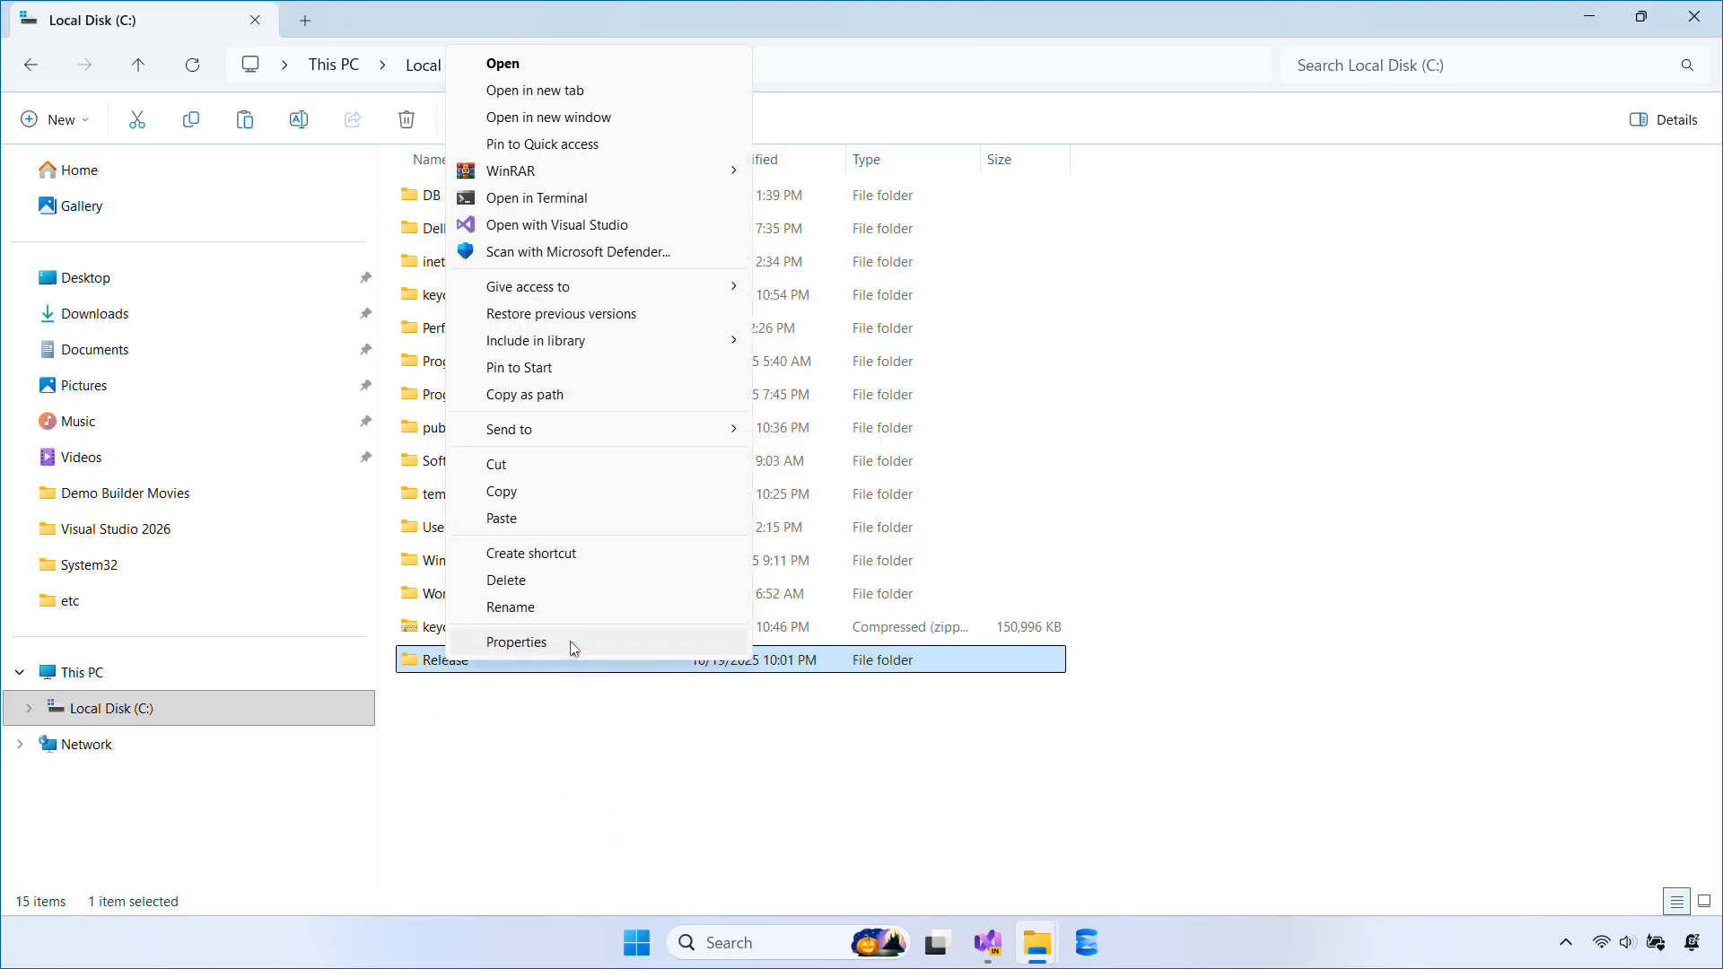
pyautogui.click(517, 641)
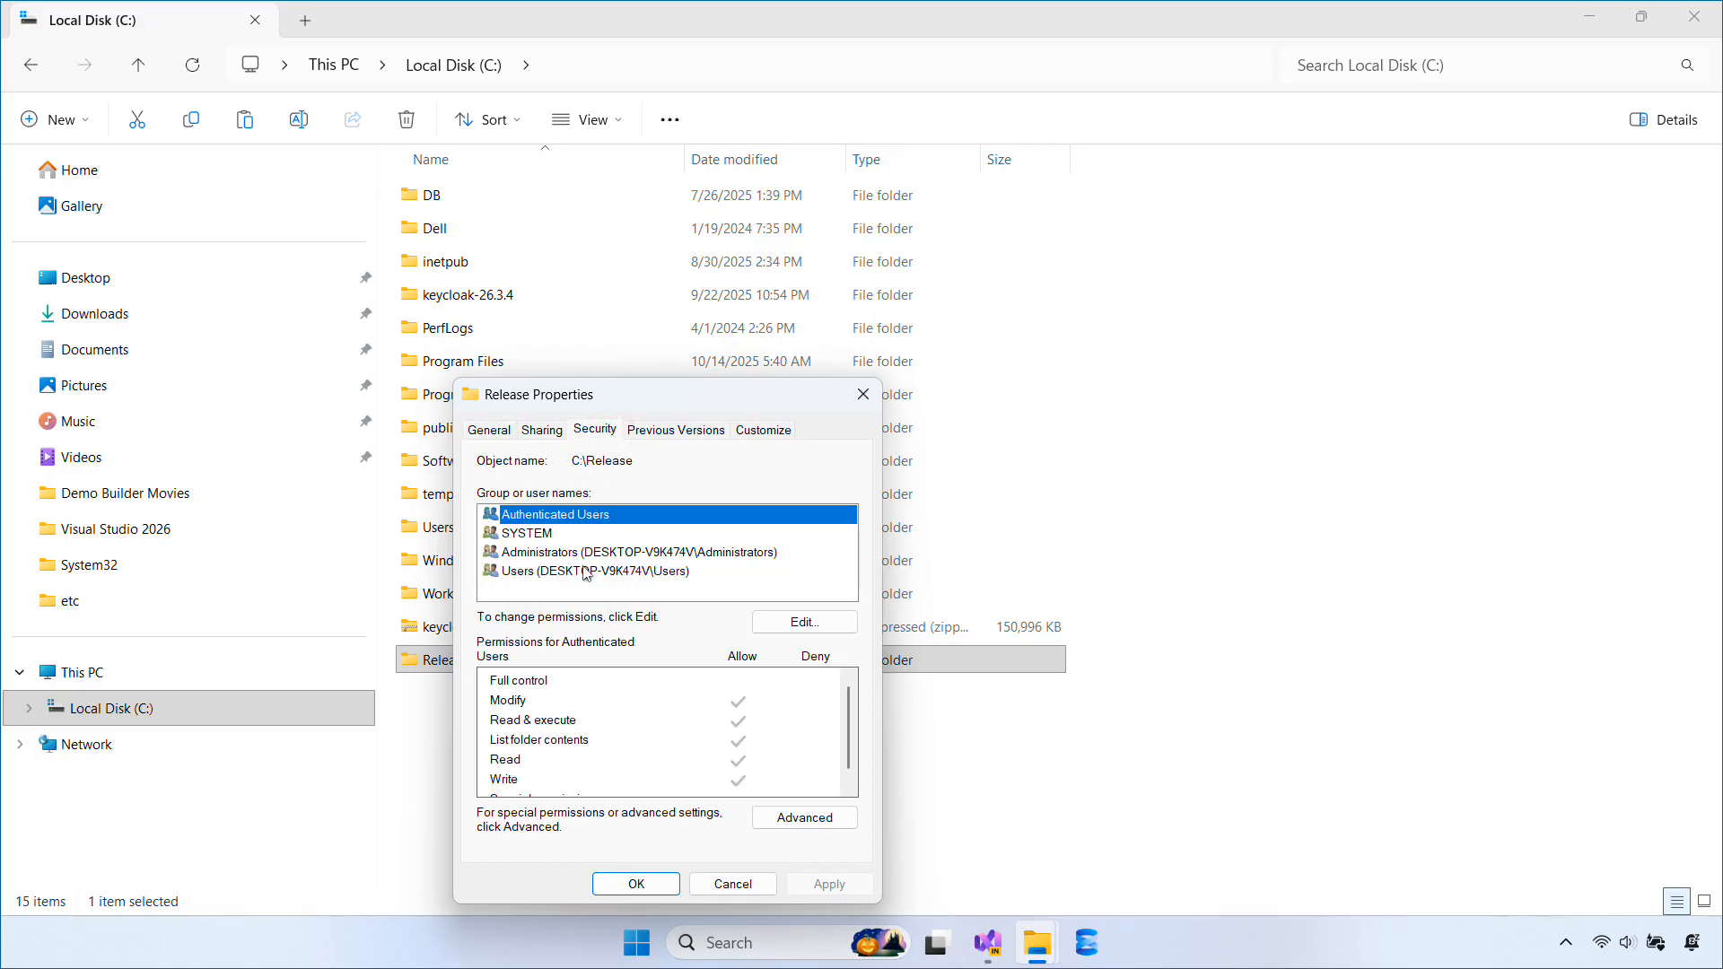
pyautogui.click(593, 570)
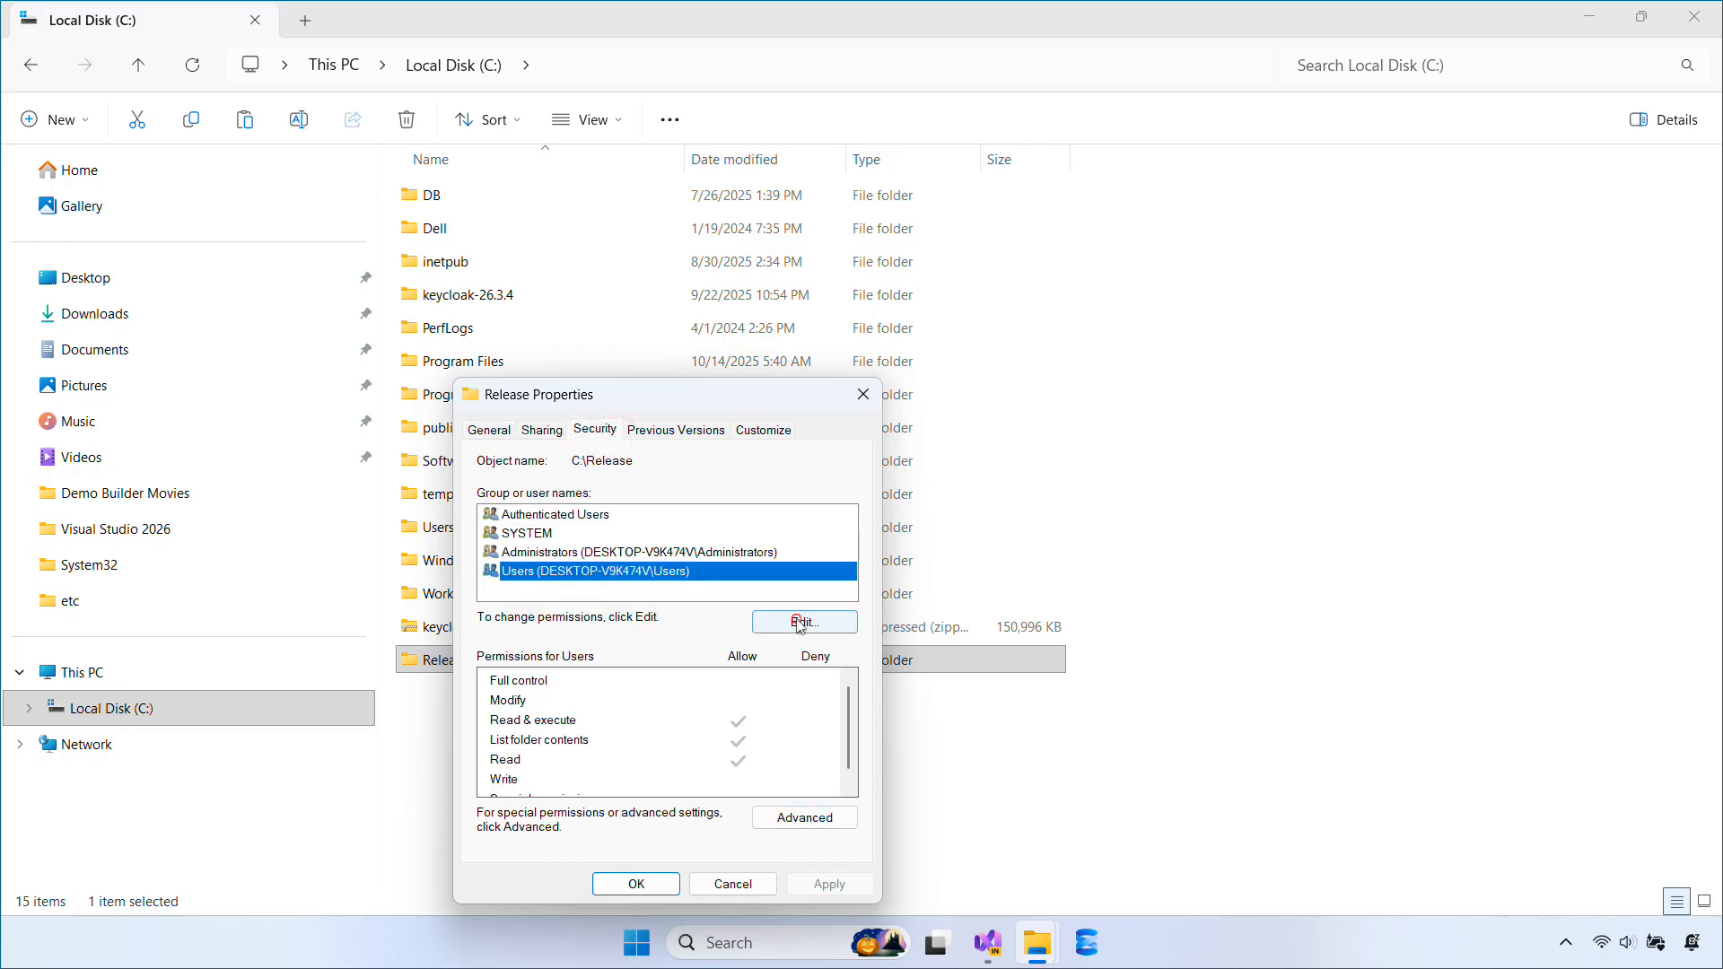
pyautogui.click(803, 621)
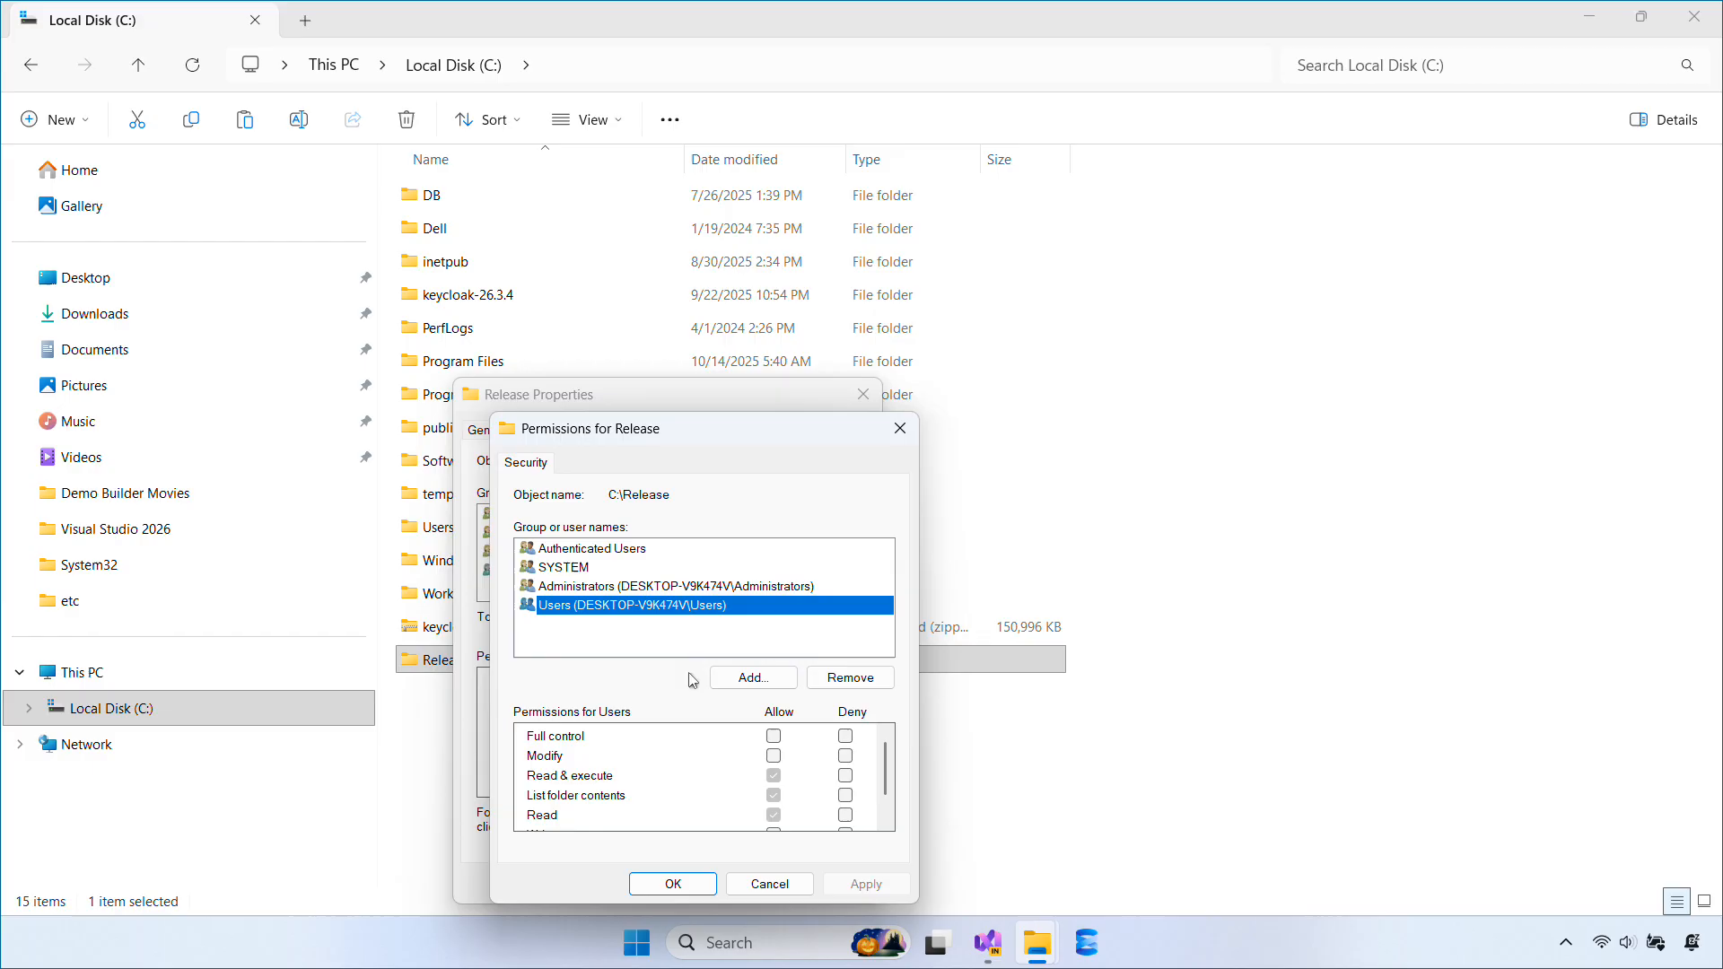
pyautogui.click(773, 736)
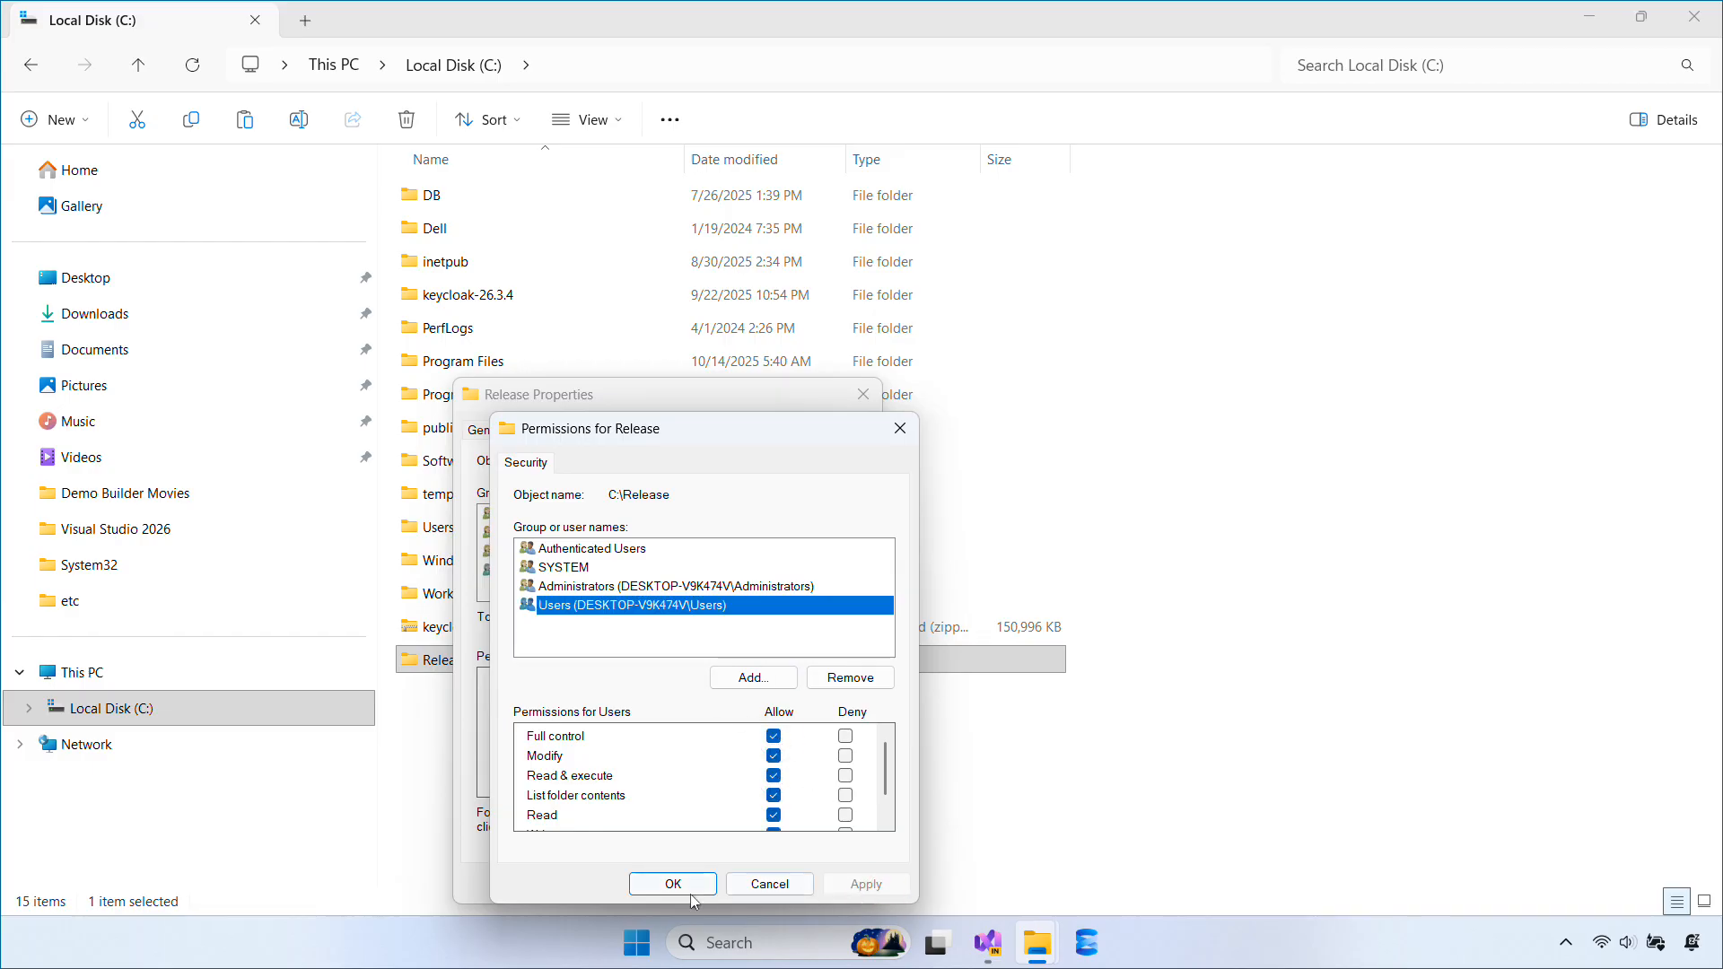
pyautogui.click(672, 883)
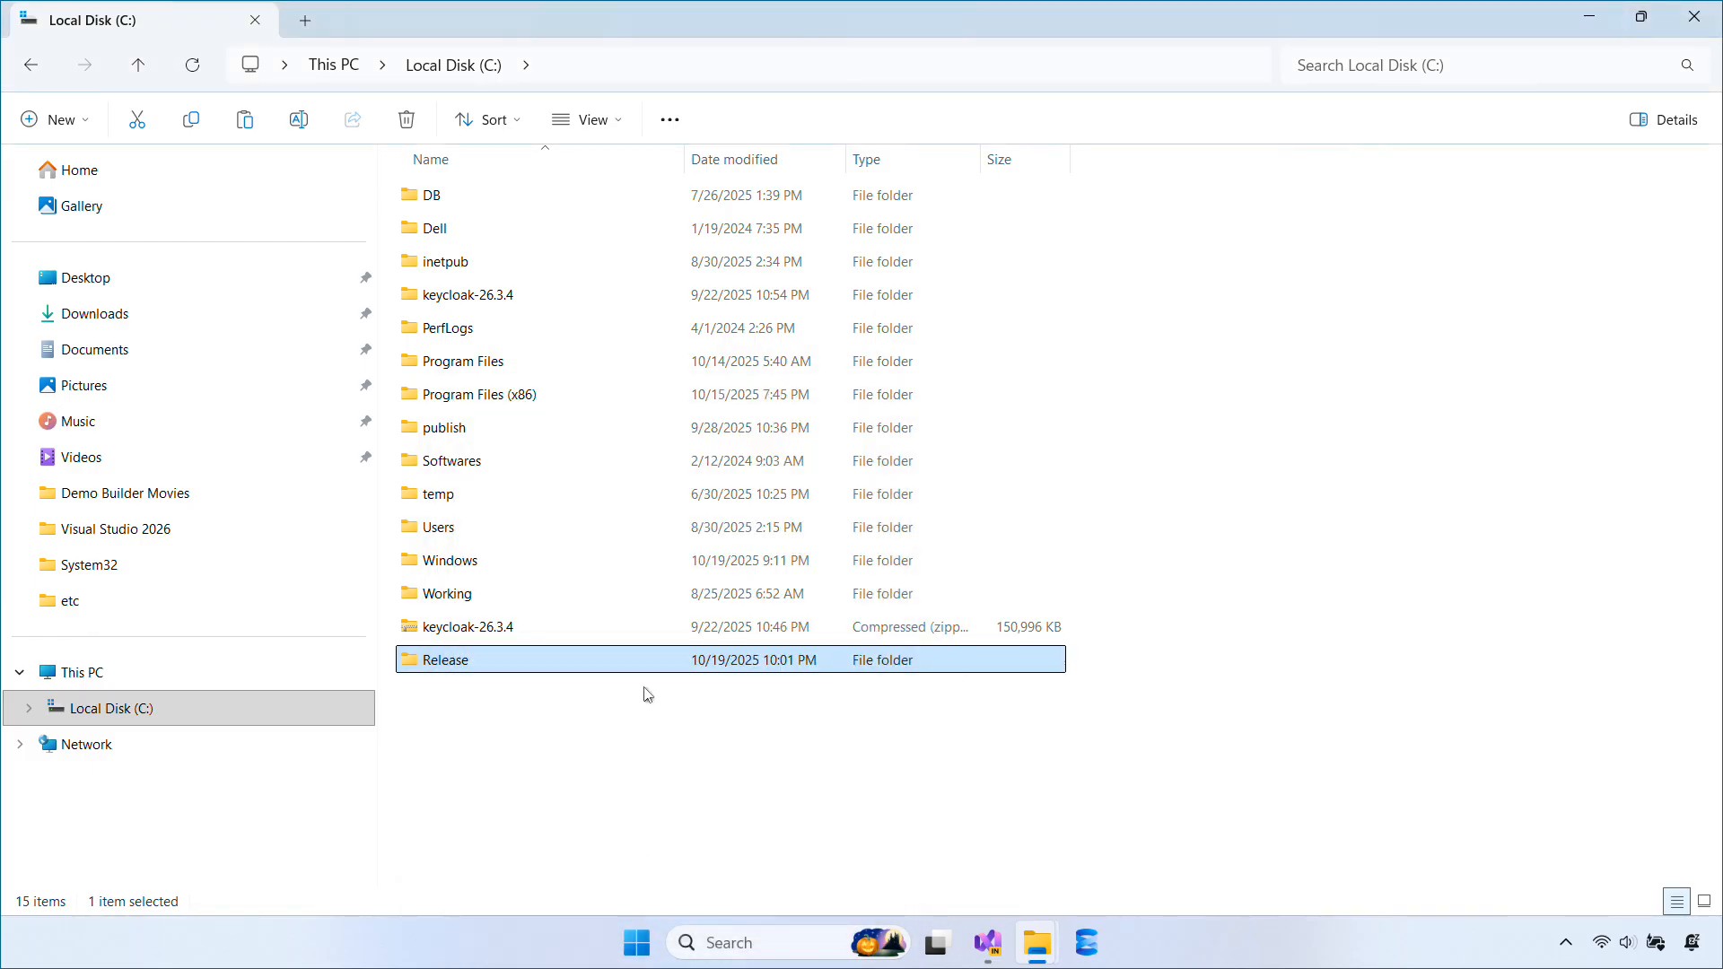
pyautogui.doubleClick(445, 659)
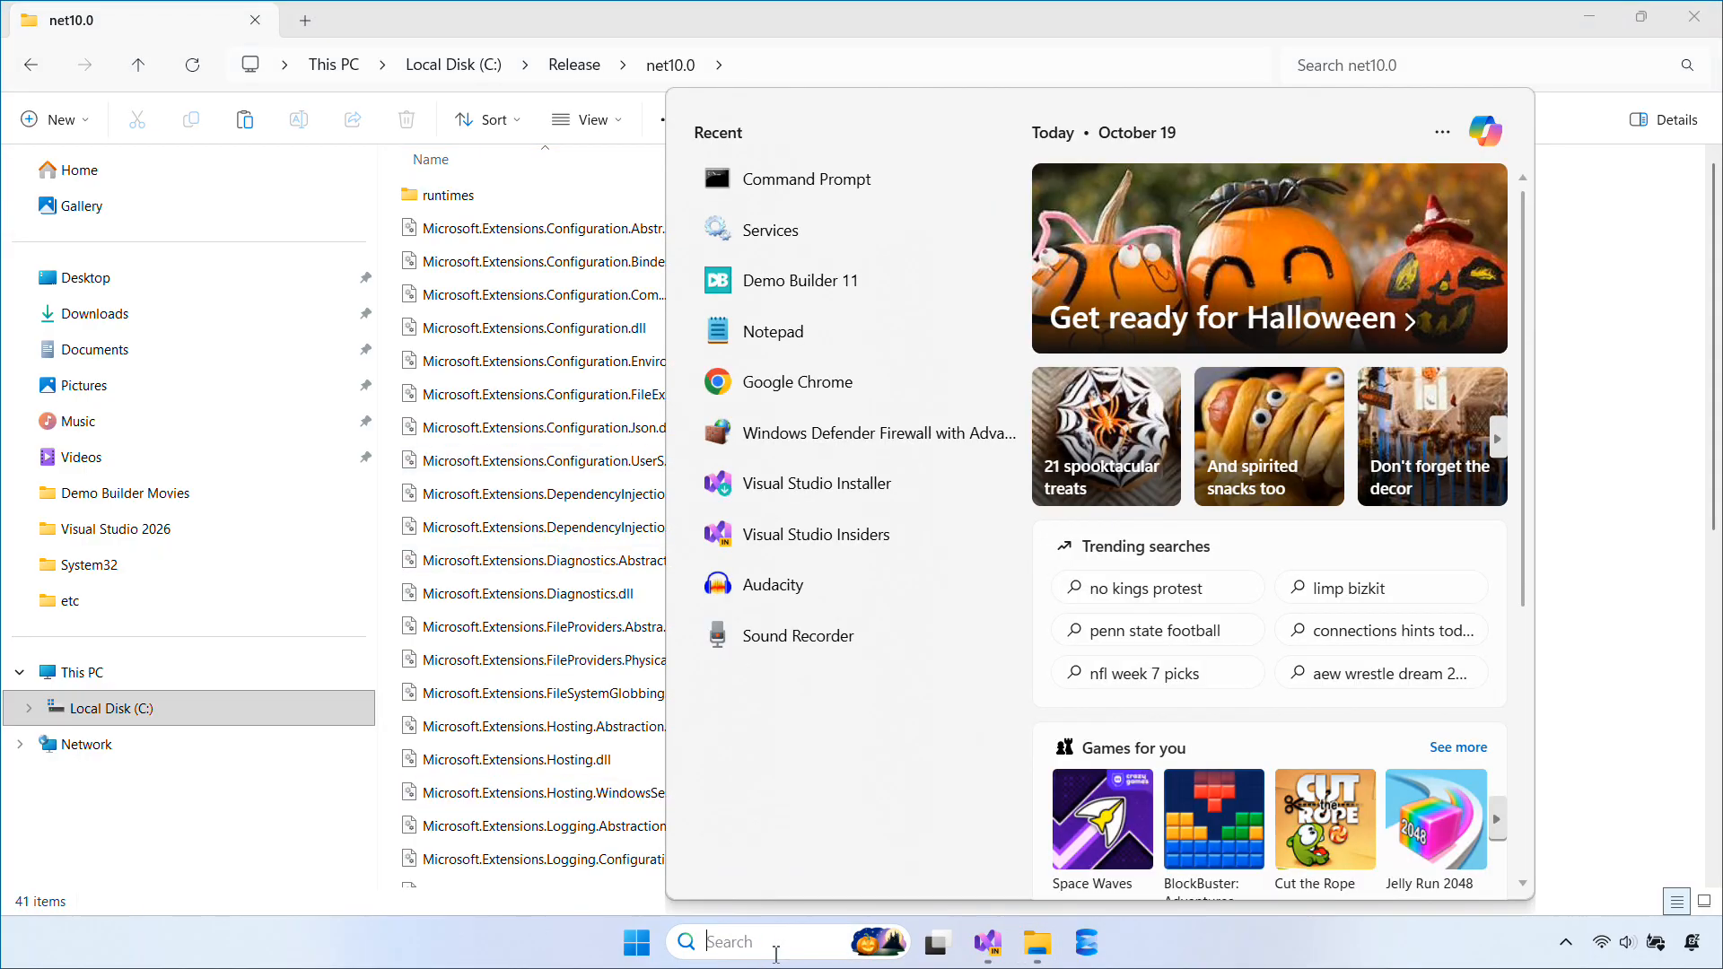
# Step: Create service TcpChatService for C:\Release\net10.0\ServerApp.exe with sc create in an elevated prompt
pyautogui.write('cmd')
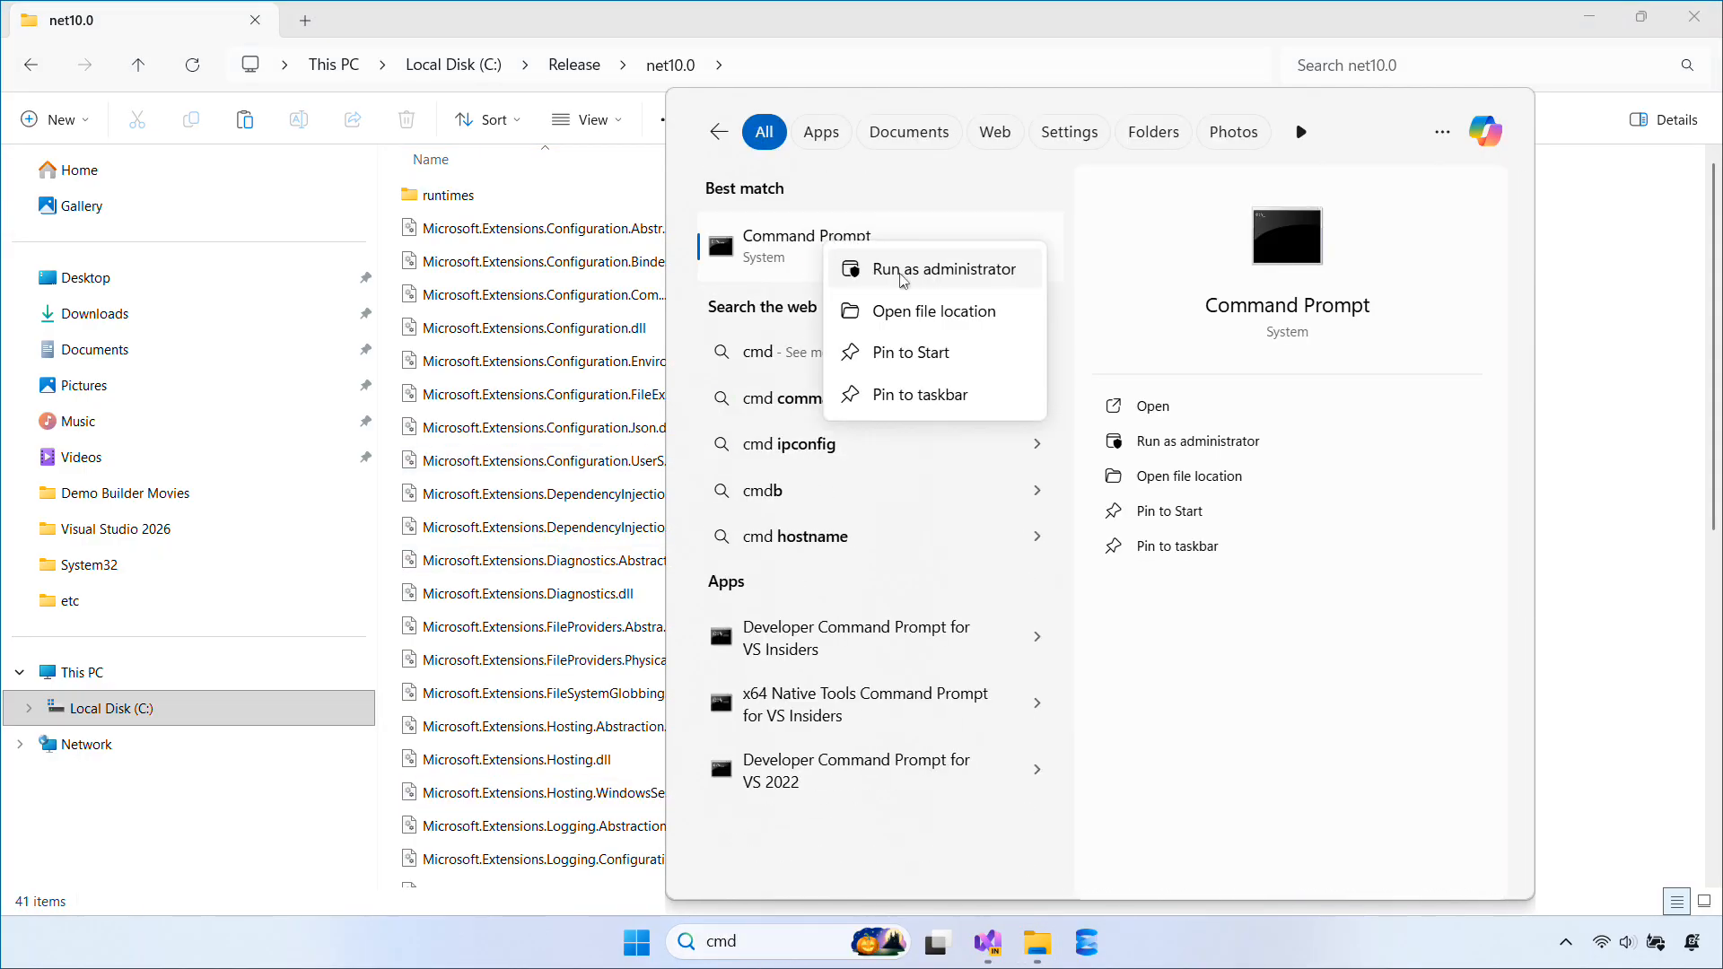
pyautogui.click(940, 268)
pyautogui.write('sc cre')
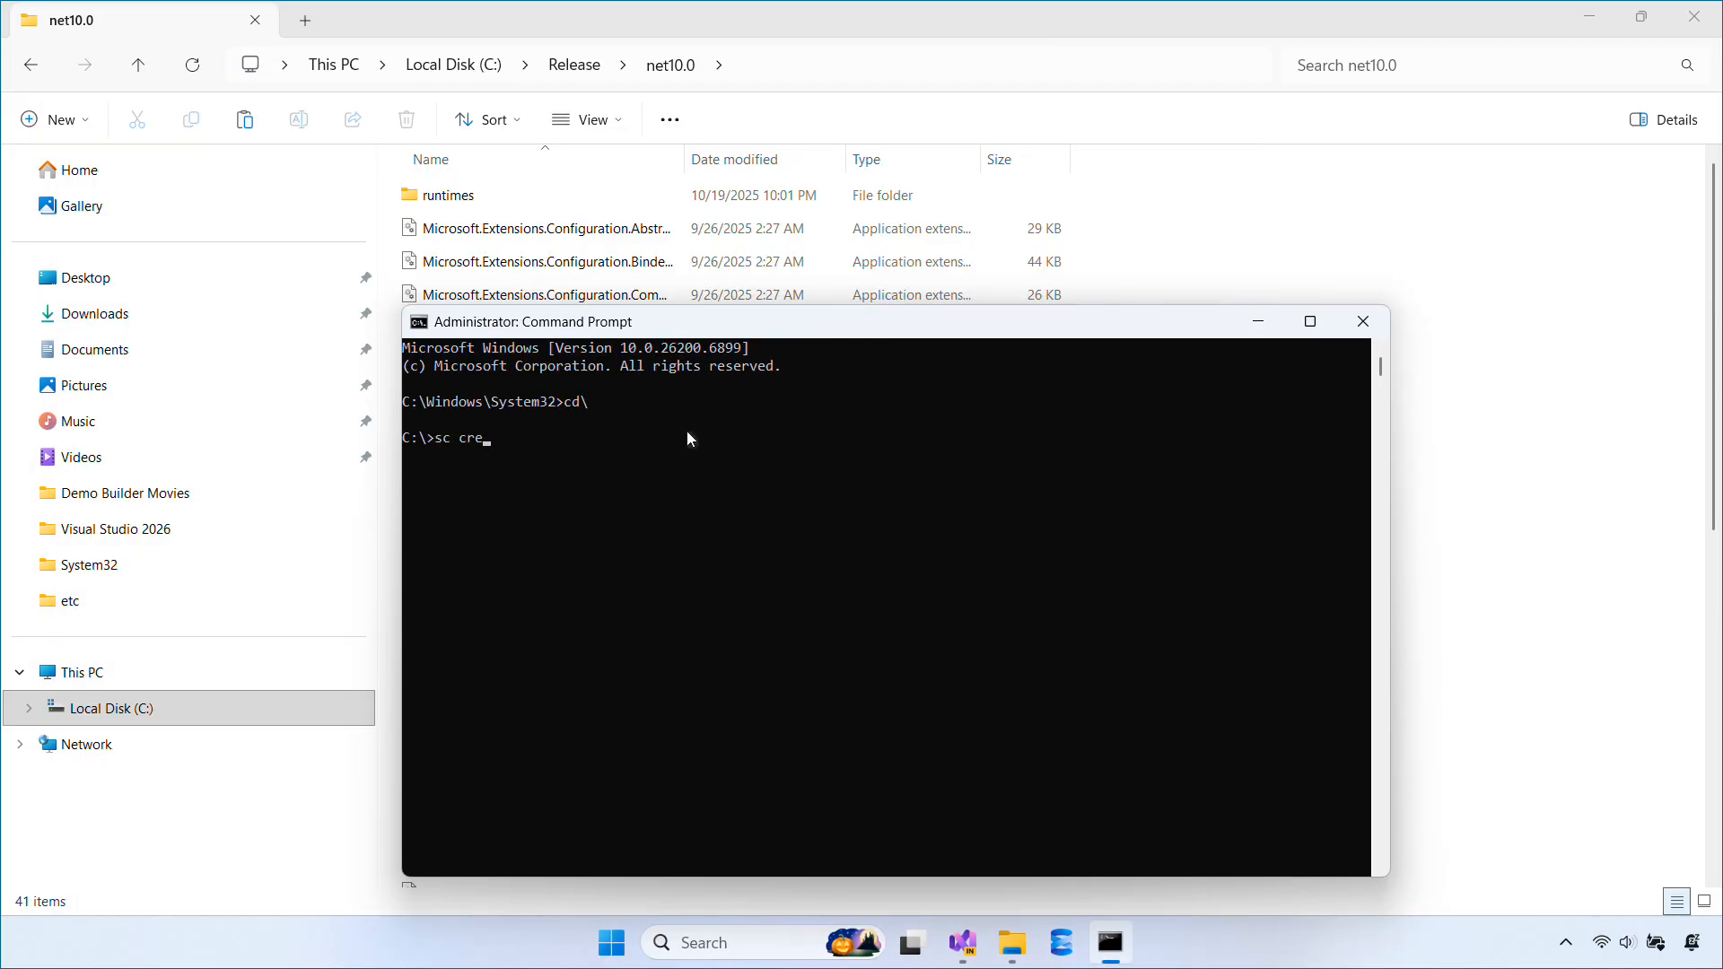
pyautogui.write('ate Tcp')
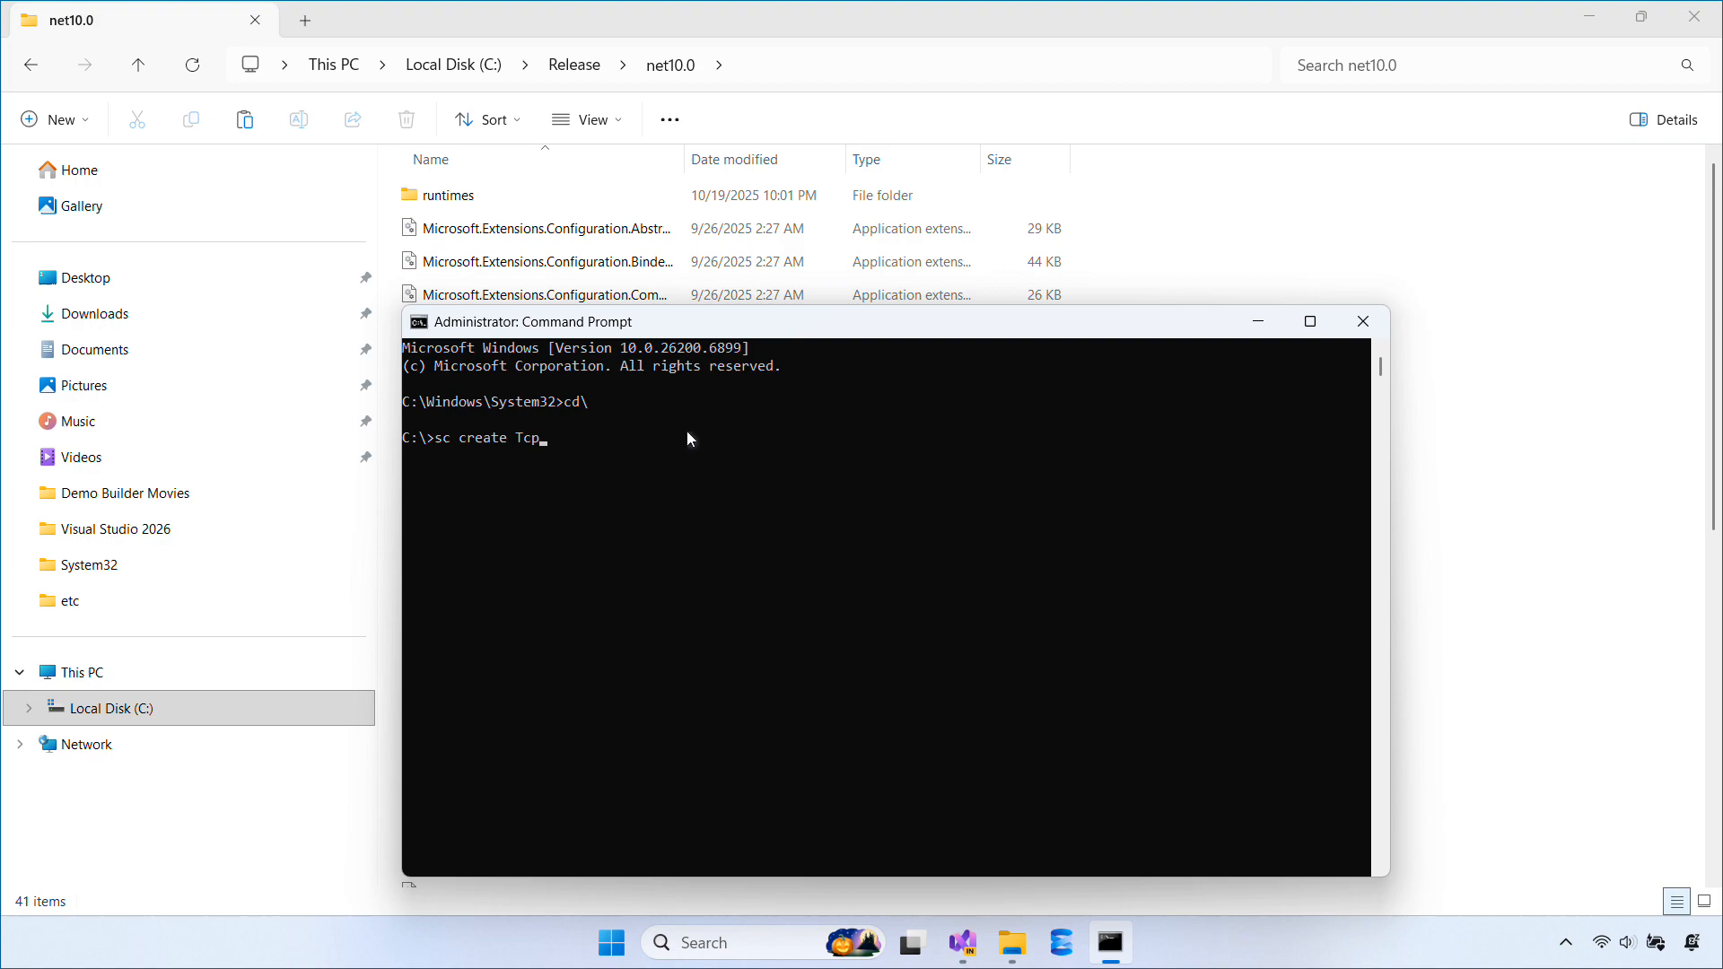
pyautogui.write('ChatS')
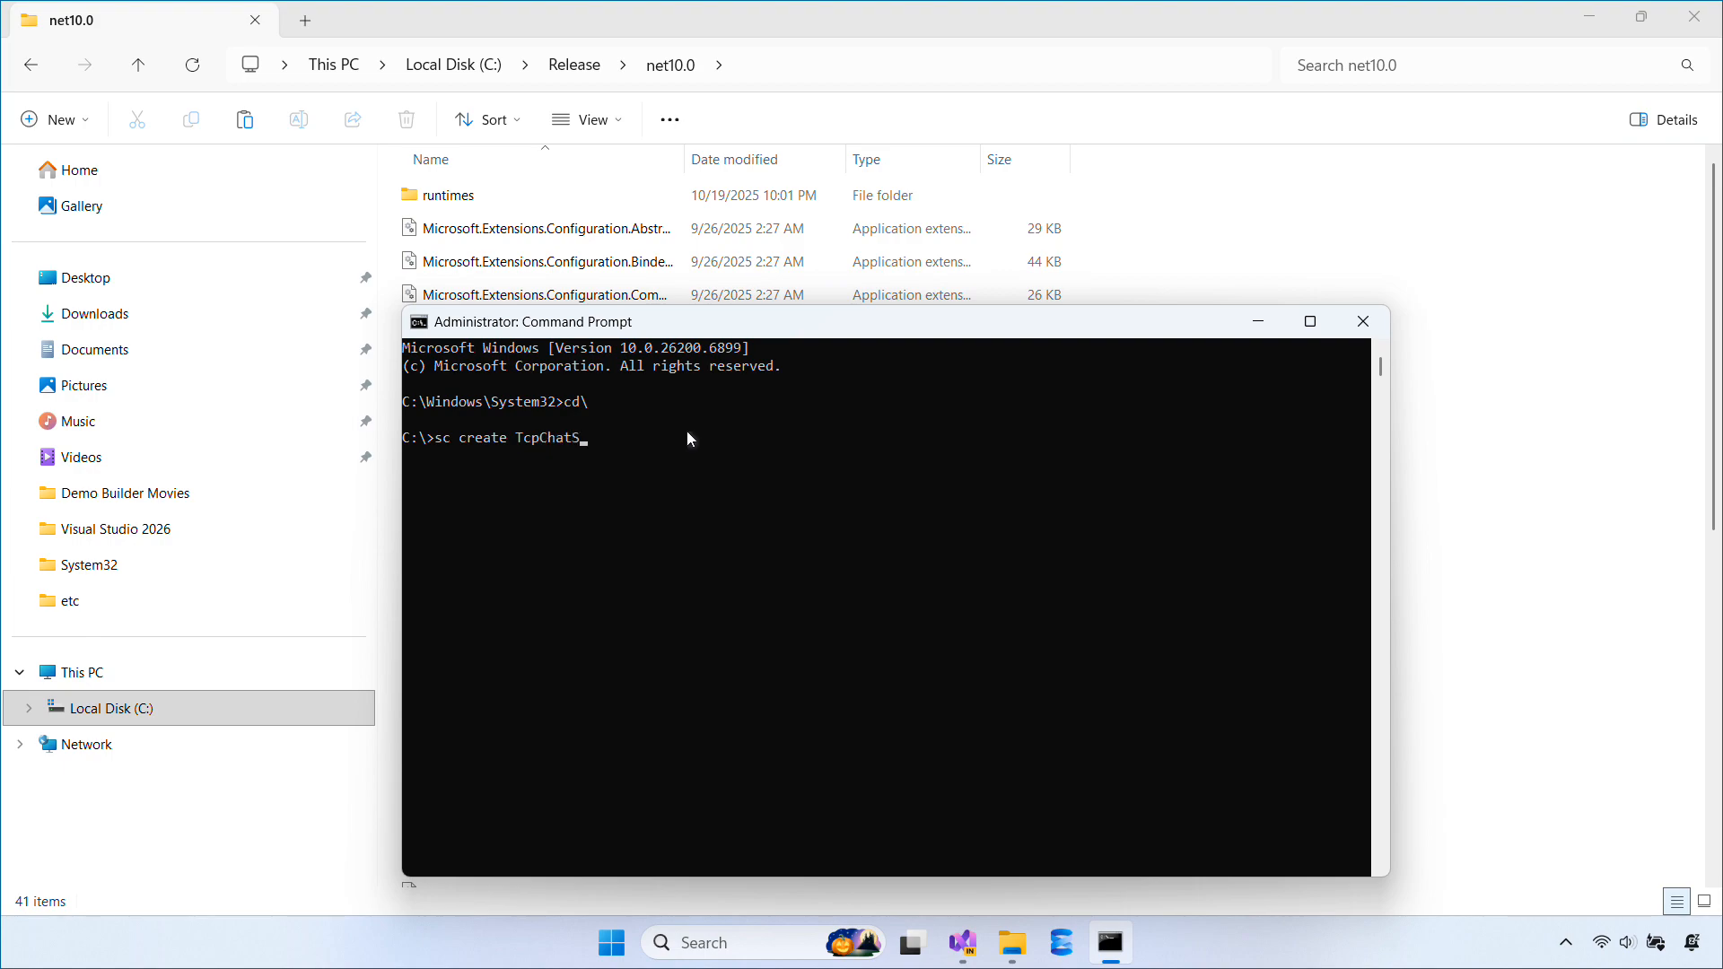
pyautogui.write('ervice binPath="C:\\Release\\net10.0\\')
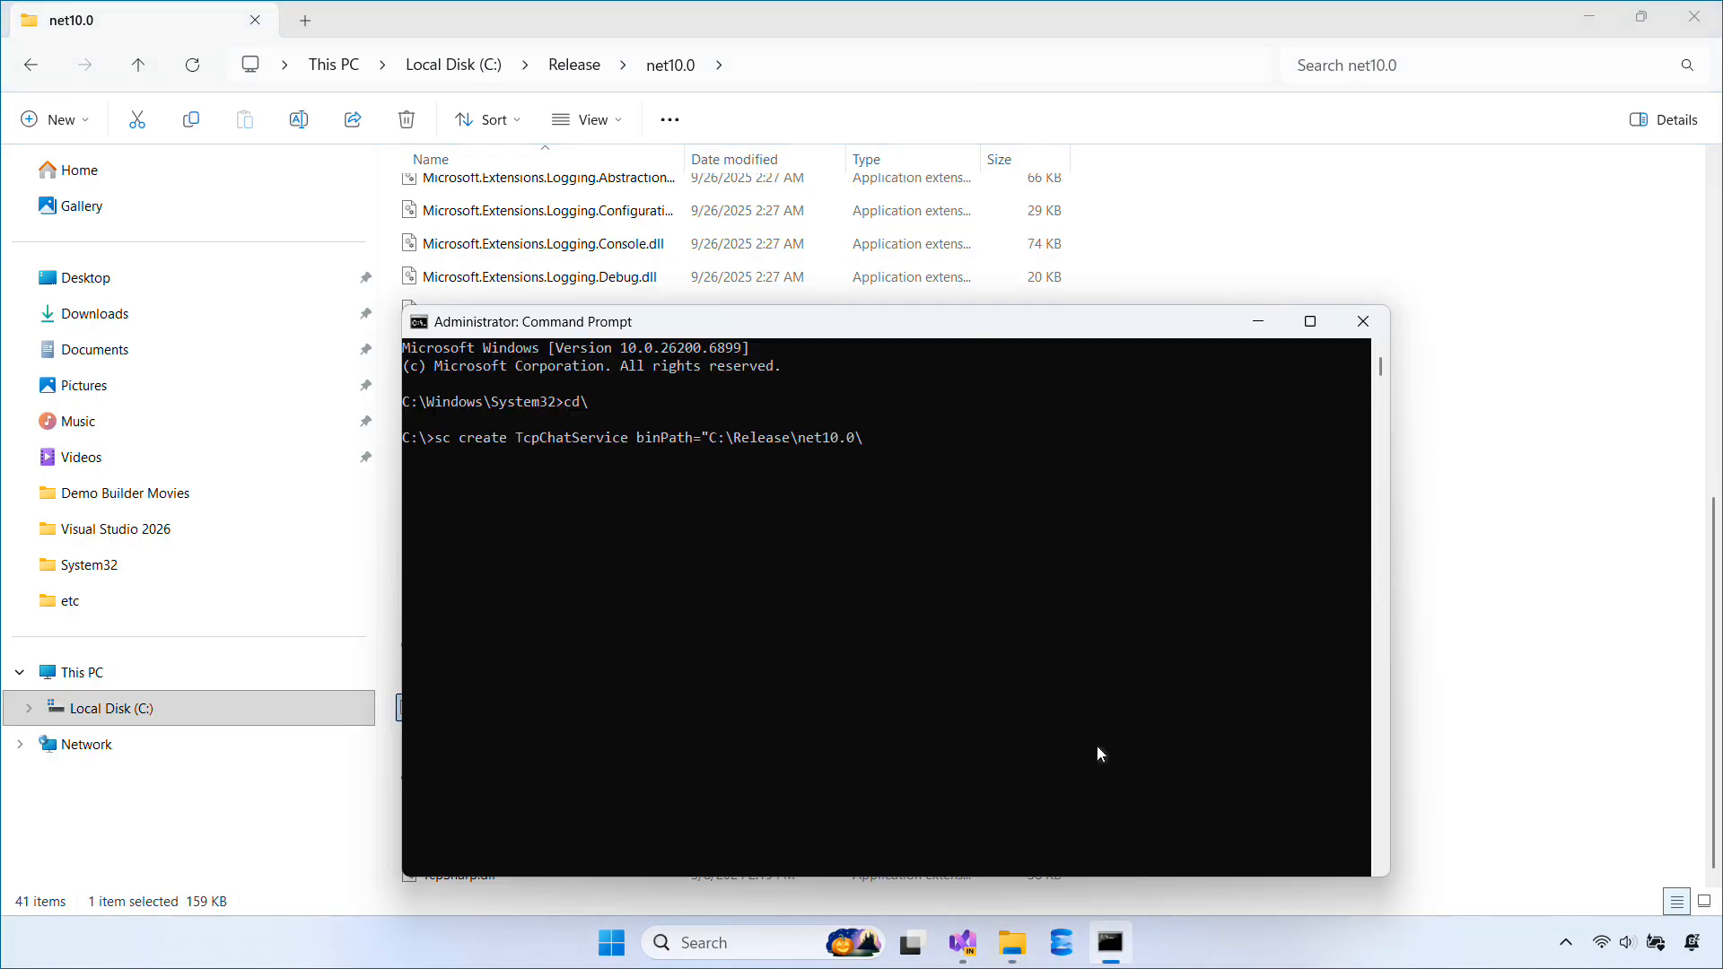
pyautogui.write('ServerApp.exe')
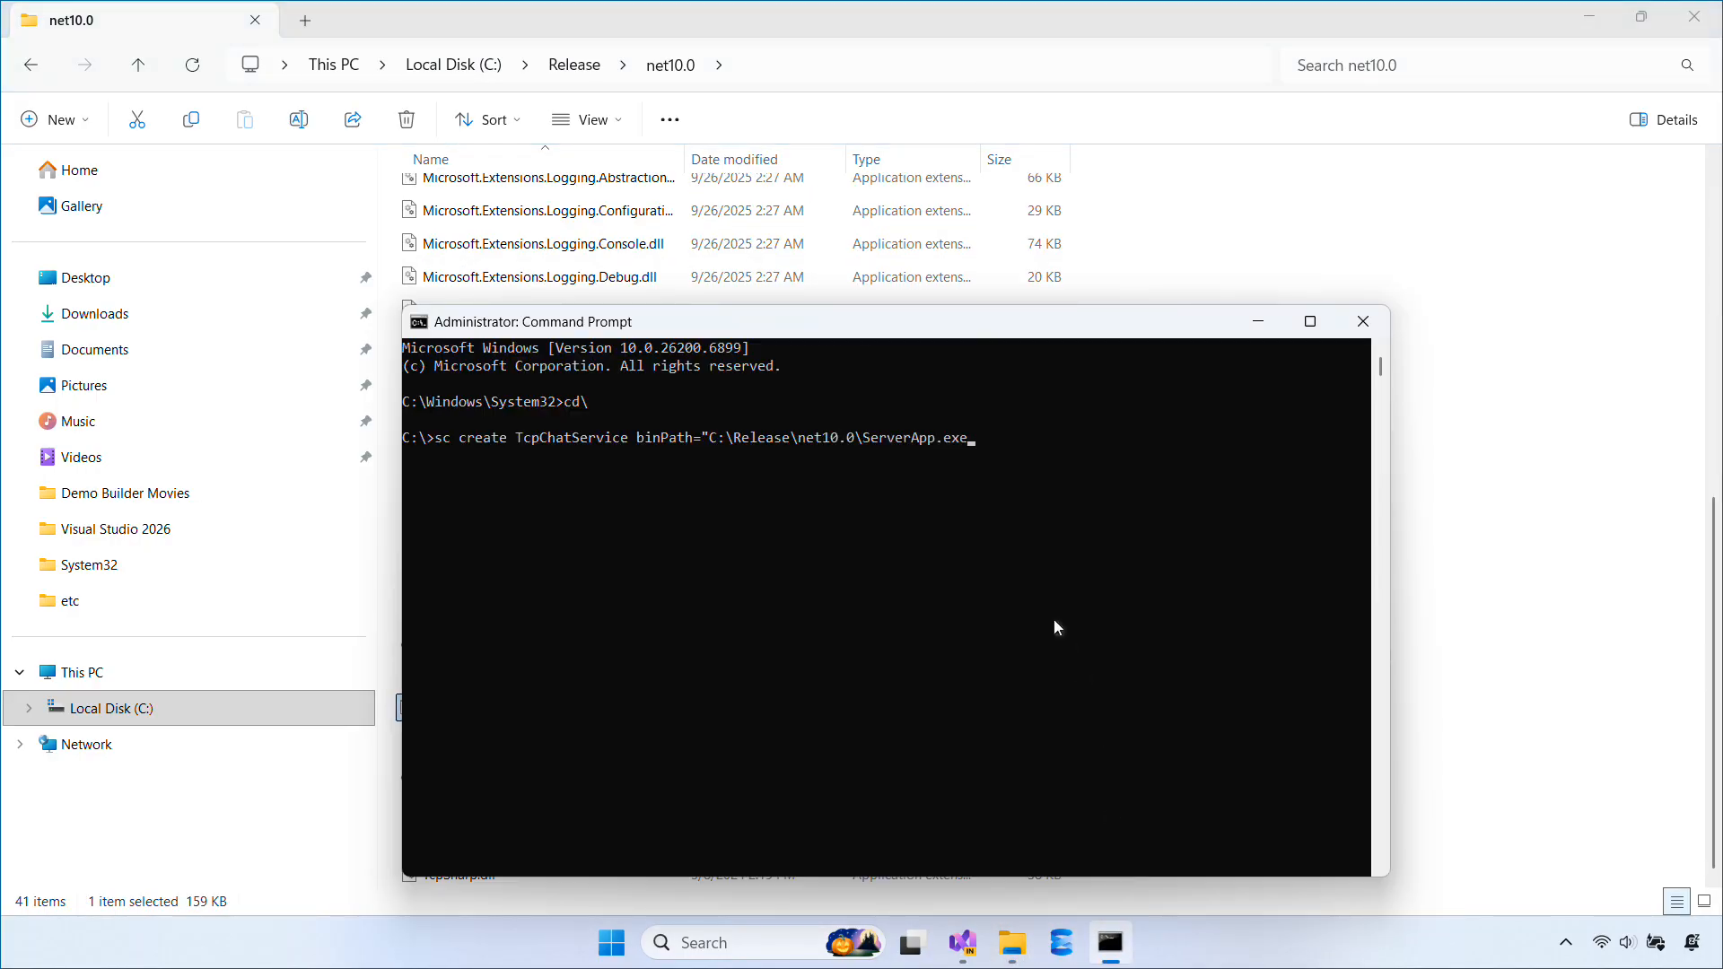
pyautogui.write('services')
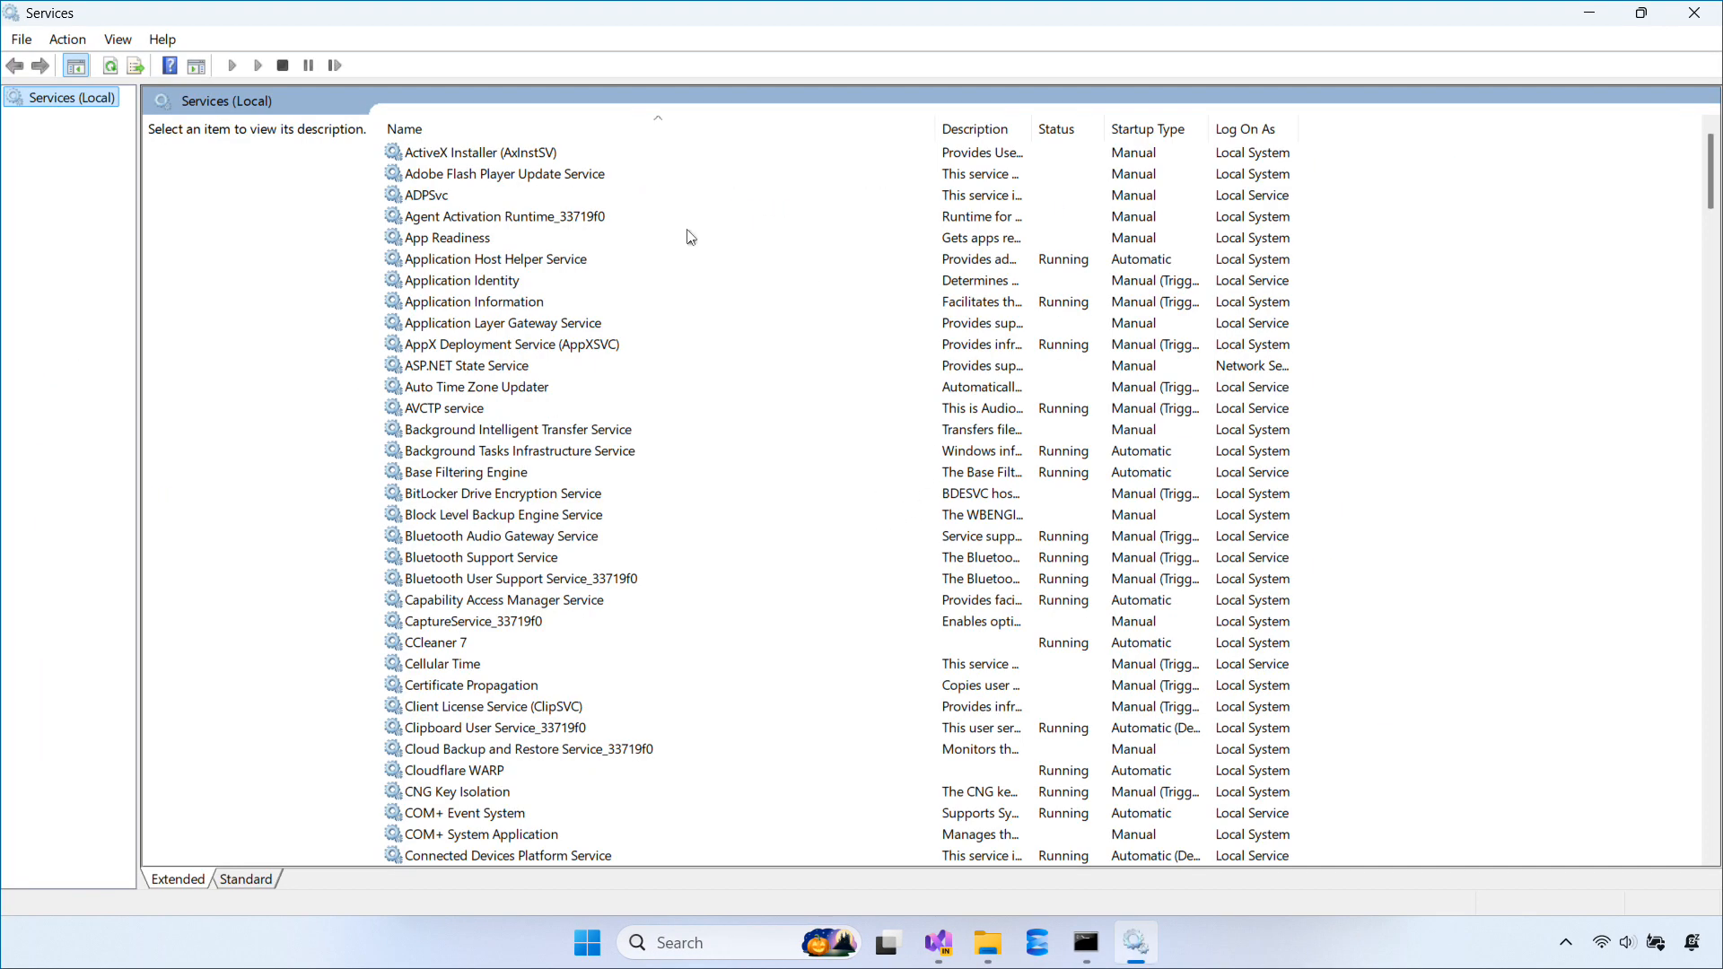
# Step: Set TcpChatService's startup type to Automatic and start the service
pyautogui.click(446, 195)
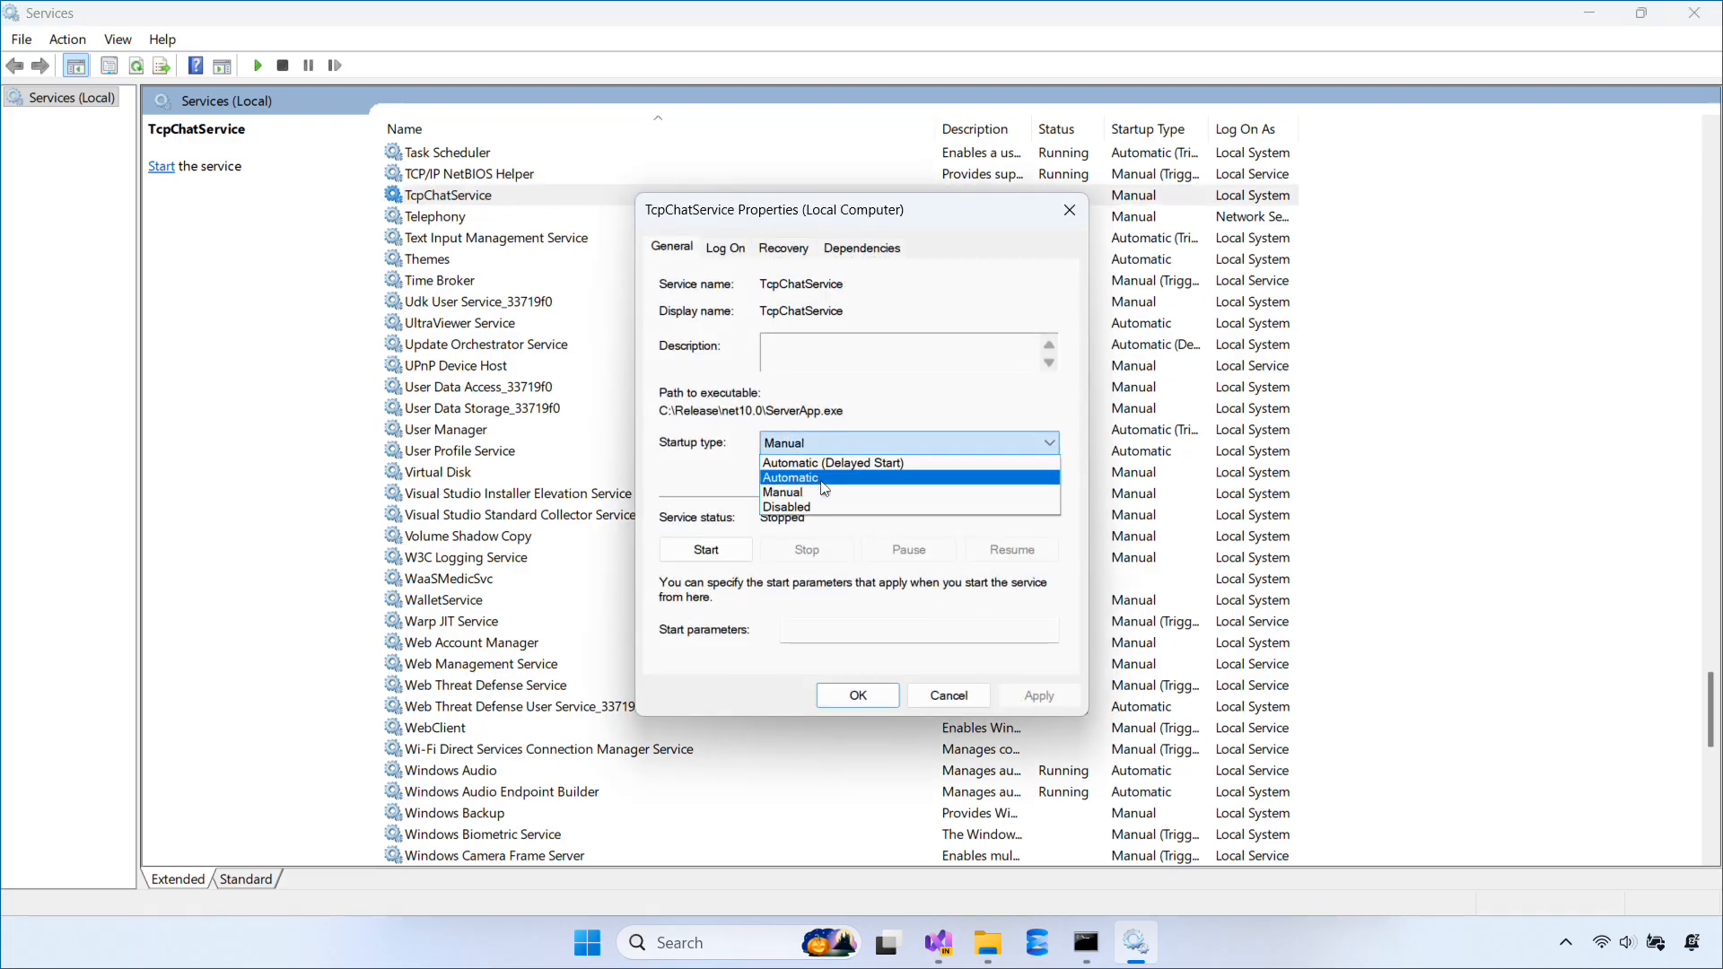
pyautogui.click(790, 478)
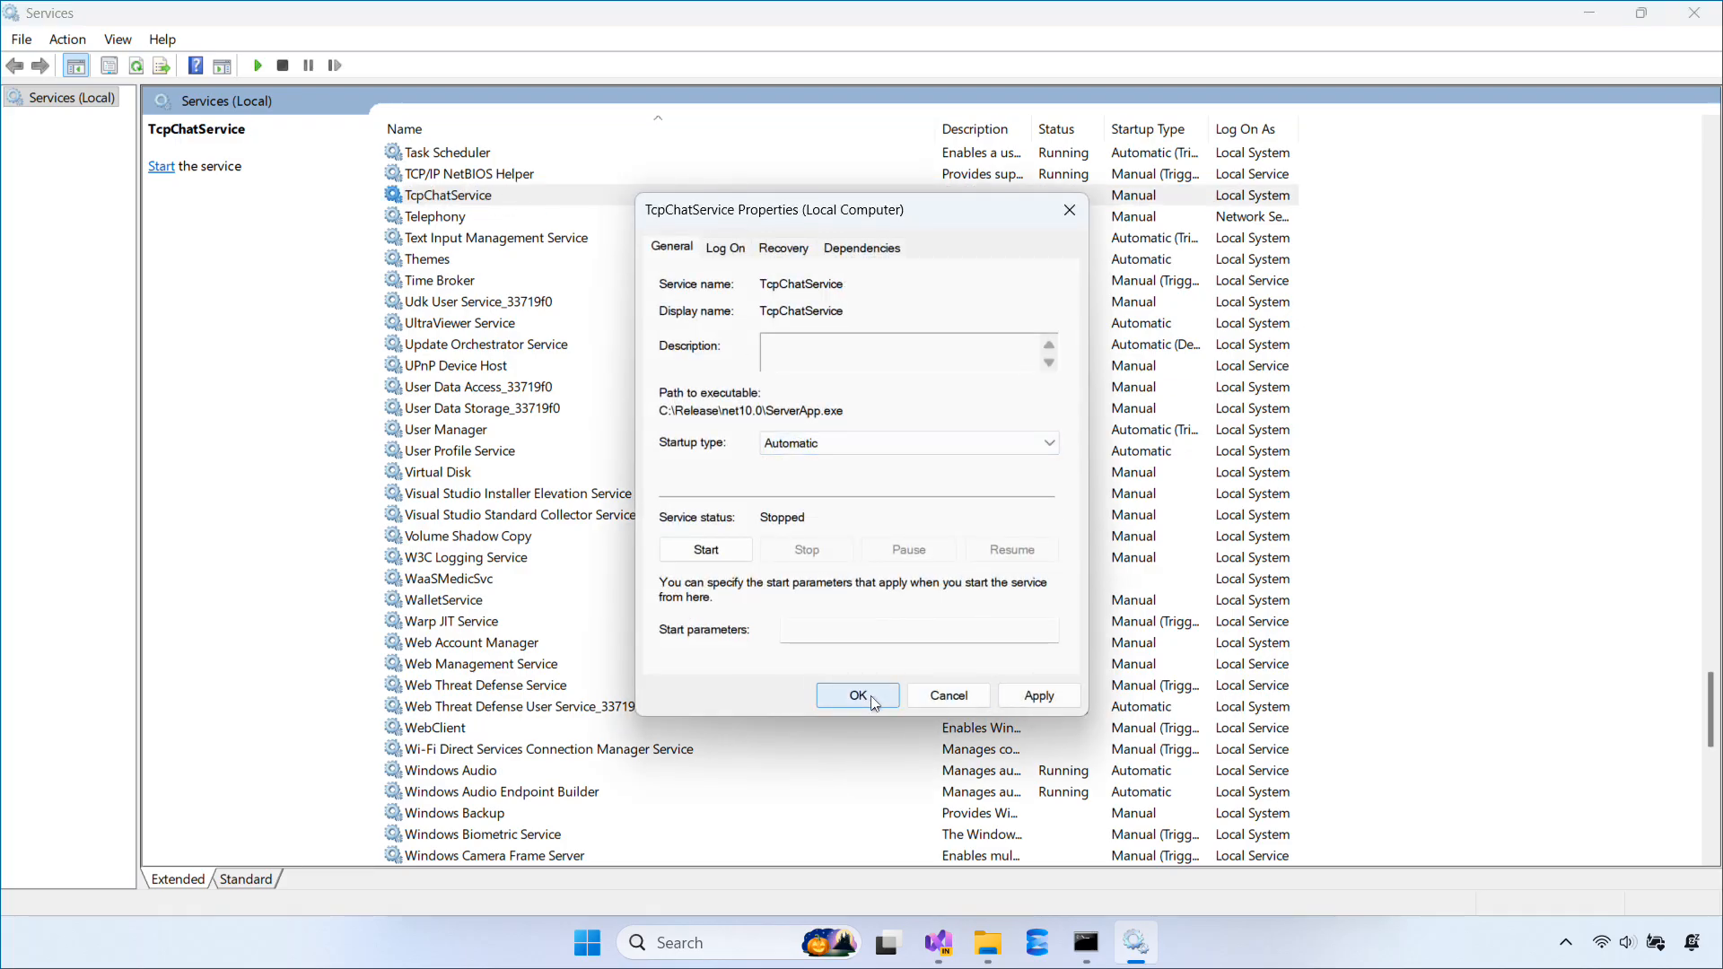
pyautogui.click(856, 694)
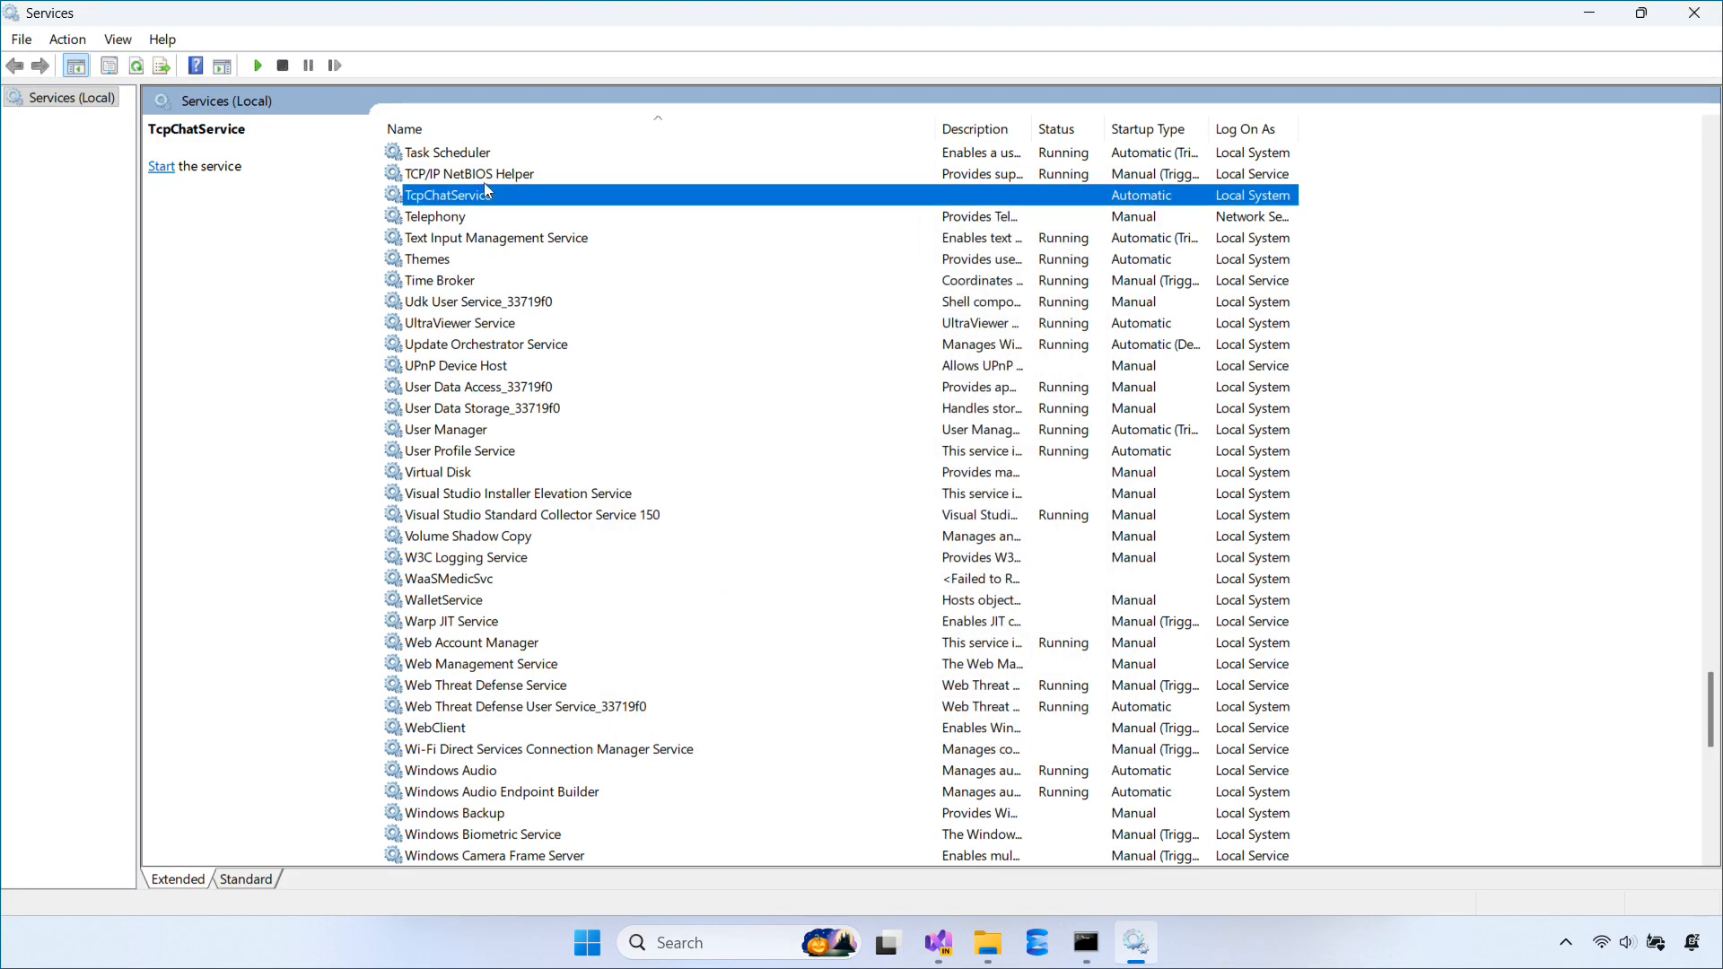
pyautogui.click(161, 166)
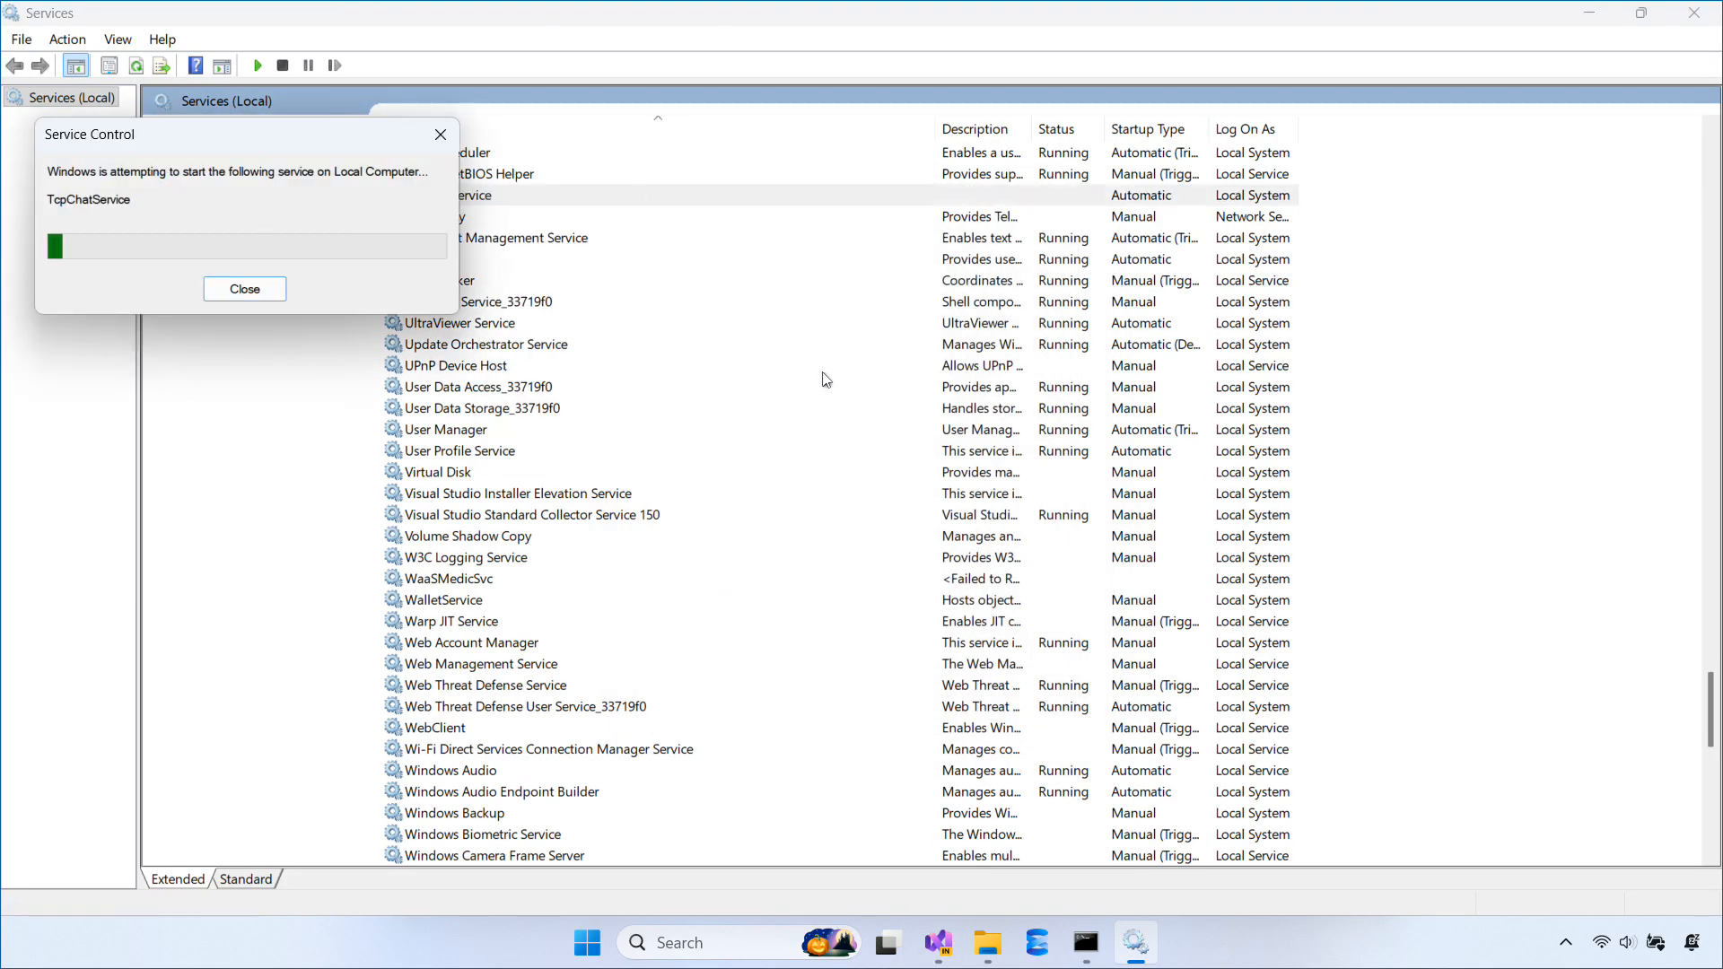
pyautogui.click(244, 288)
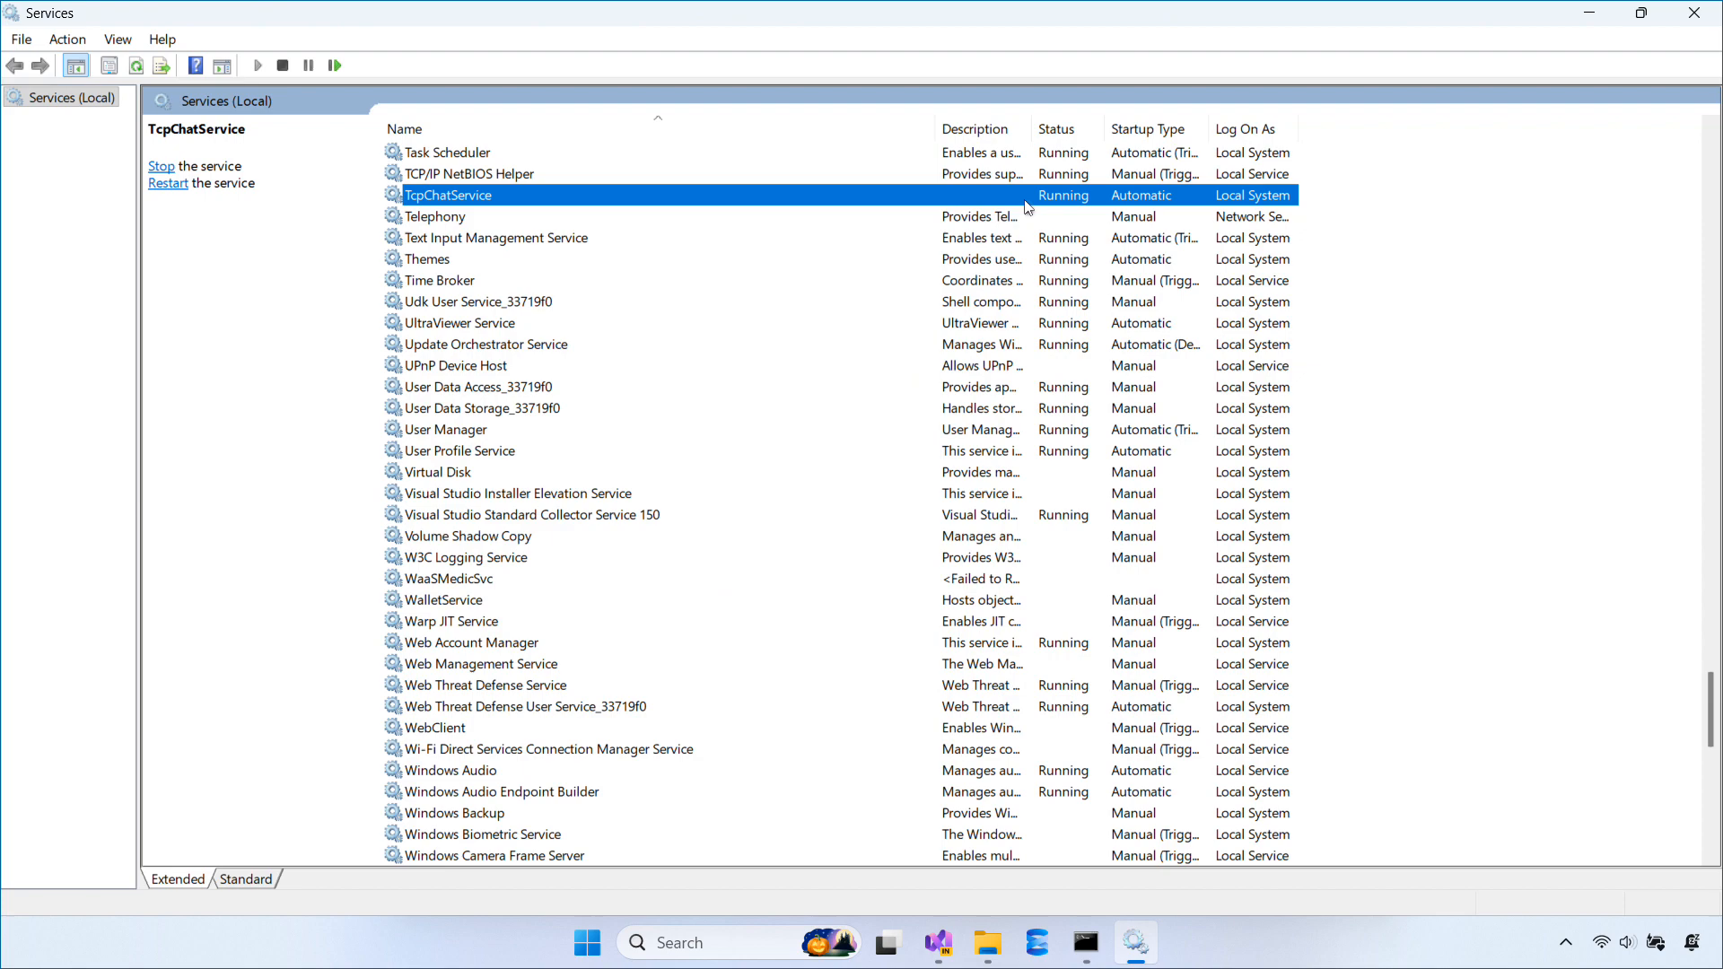
pyautogui.moveTo(987, 943)
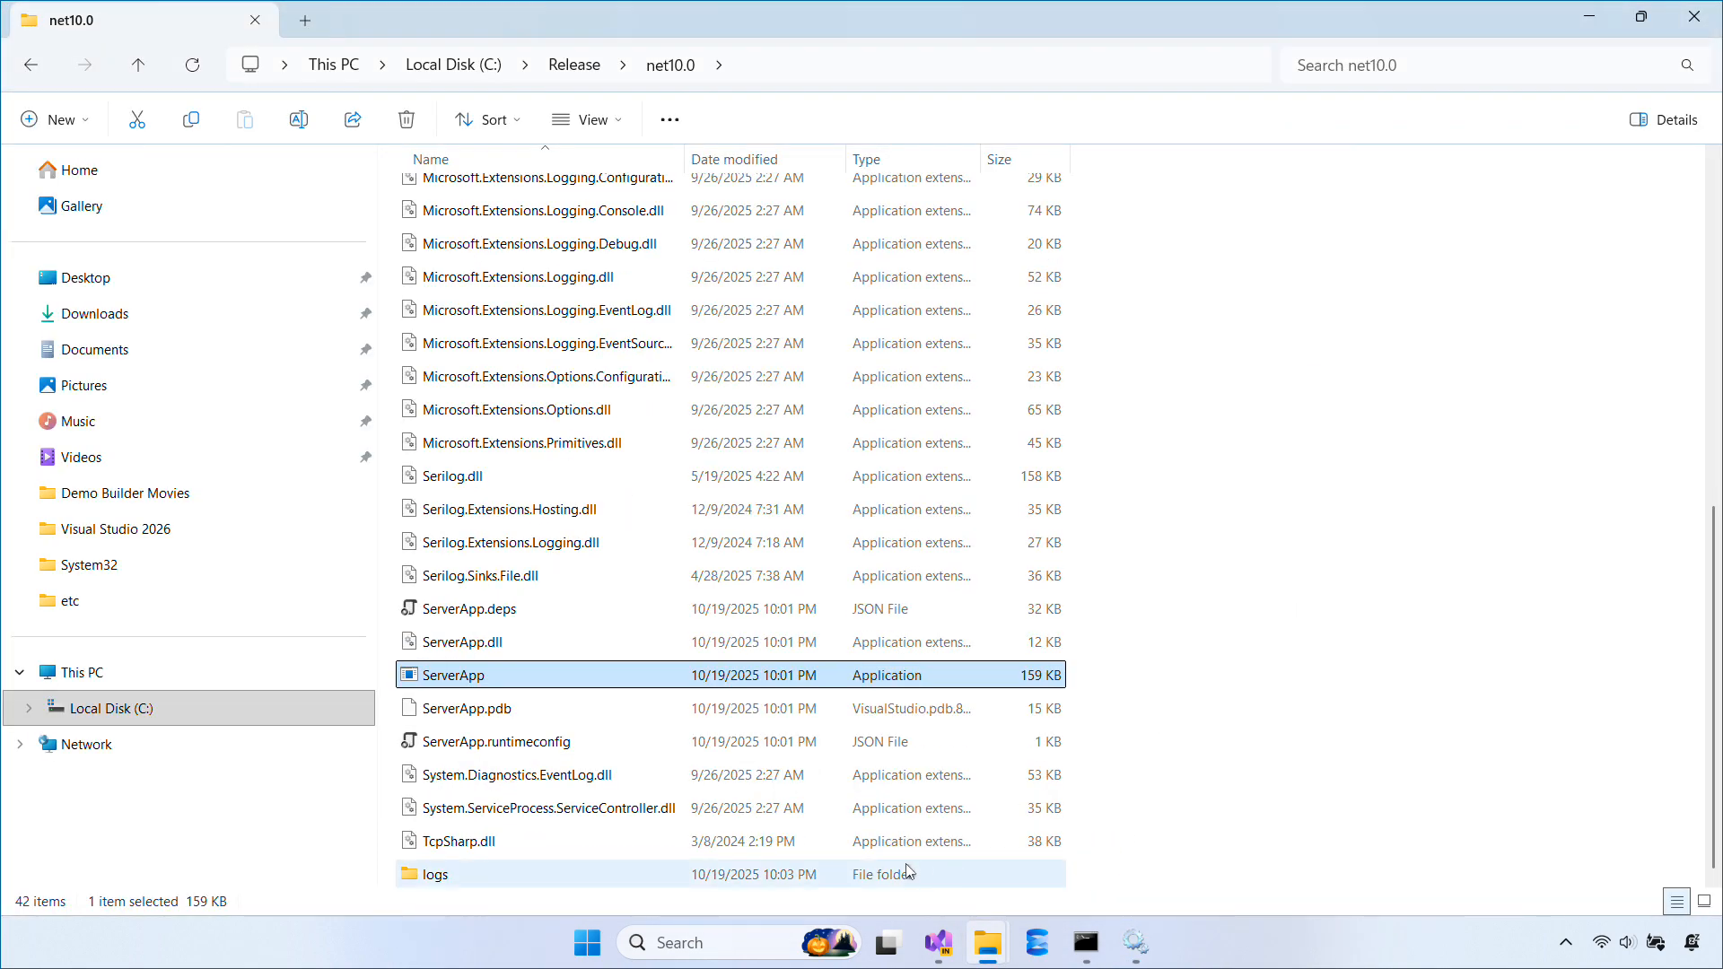
# Step: Open server20251019.log from the logs folder, then return to Visual Studio
pyautogui.doubleClick(435, 873)
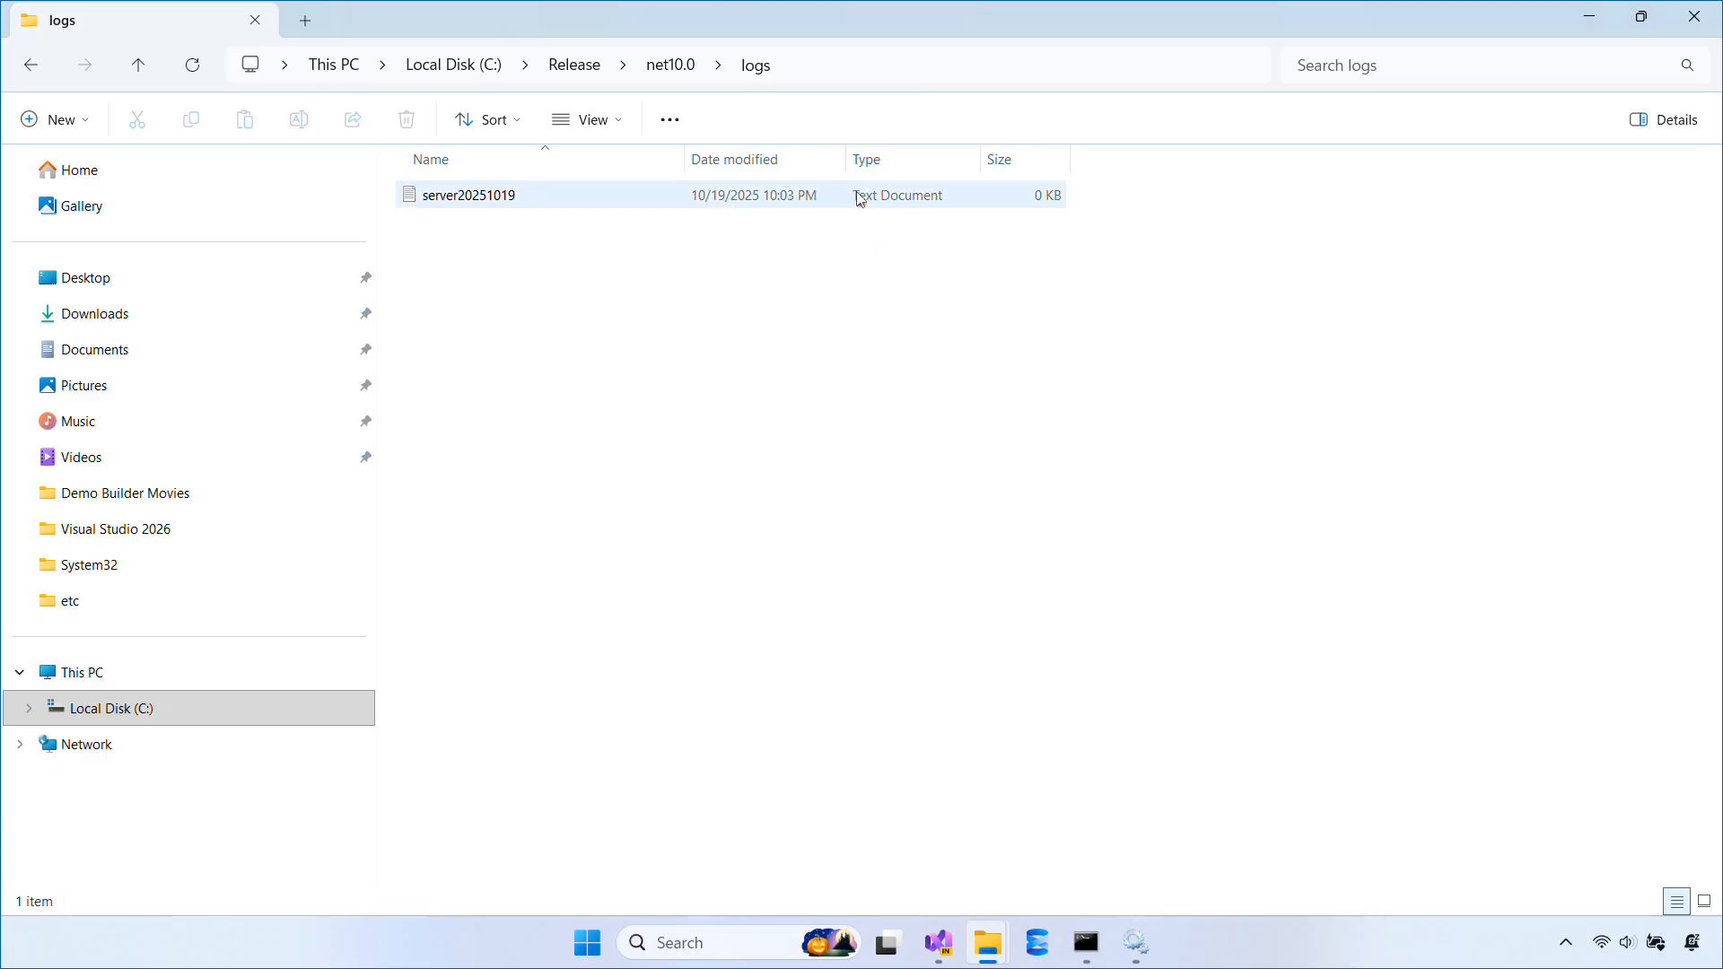
pyautogui.doubleClick(470, 194)
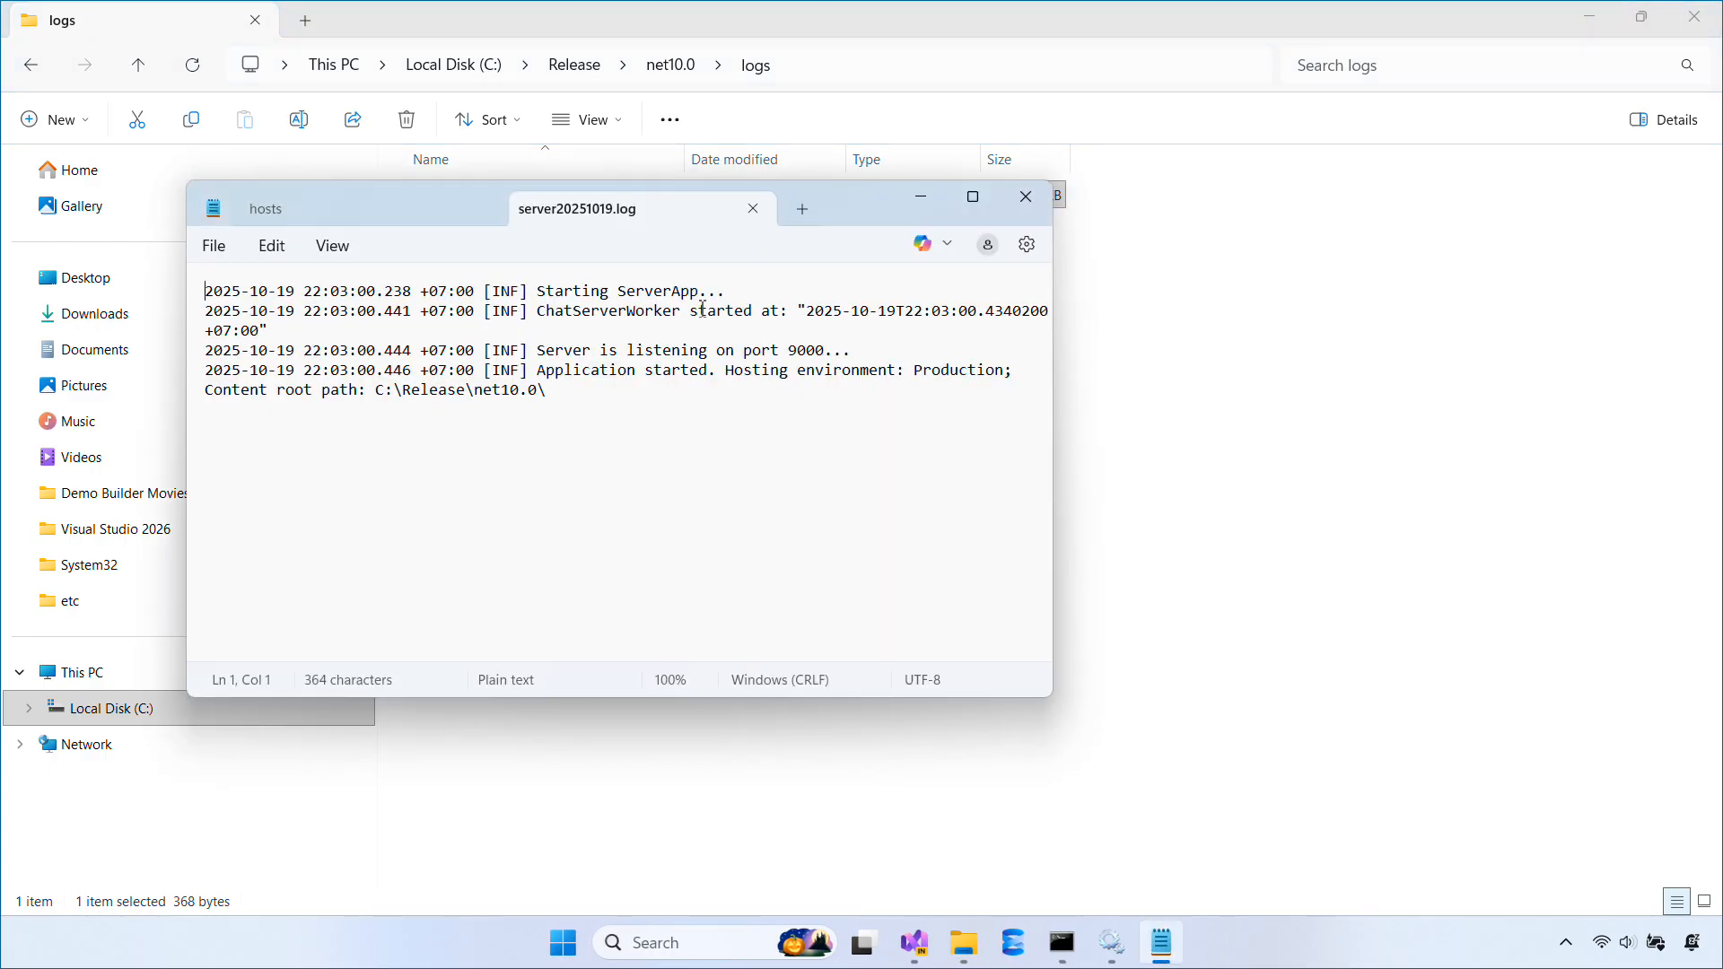
pyautogui.moveTo(882, 276)
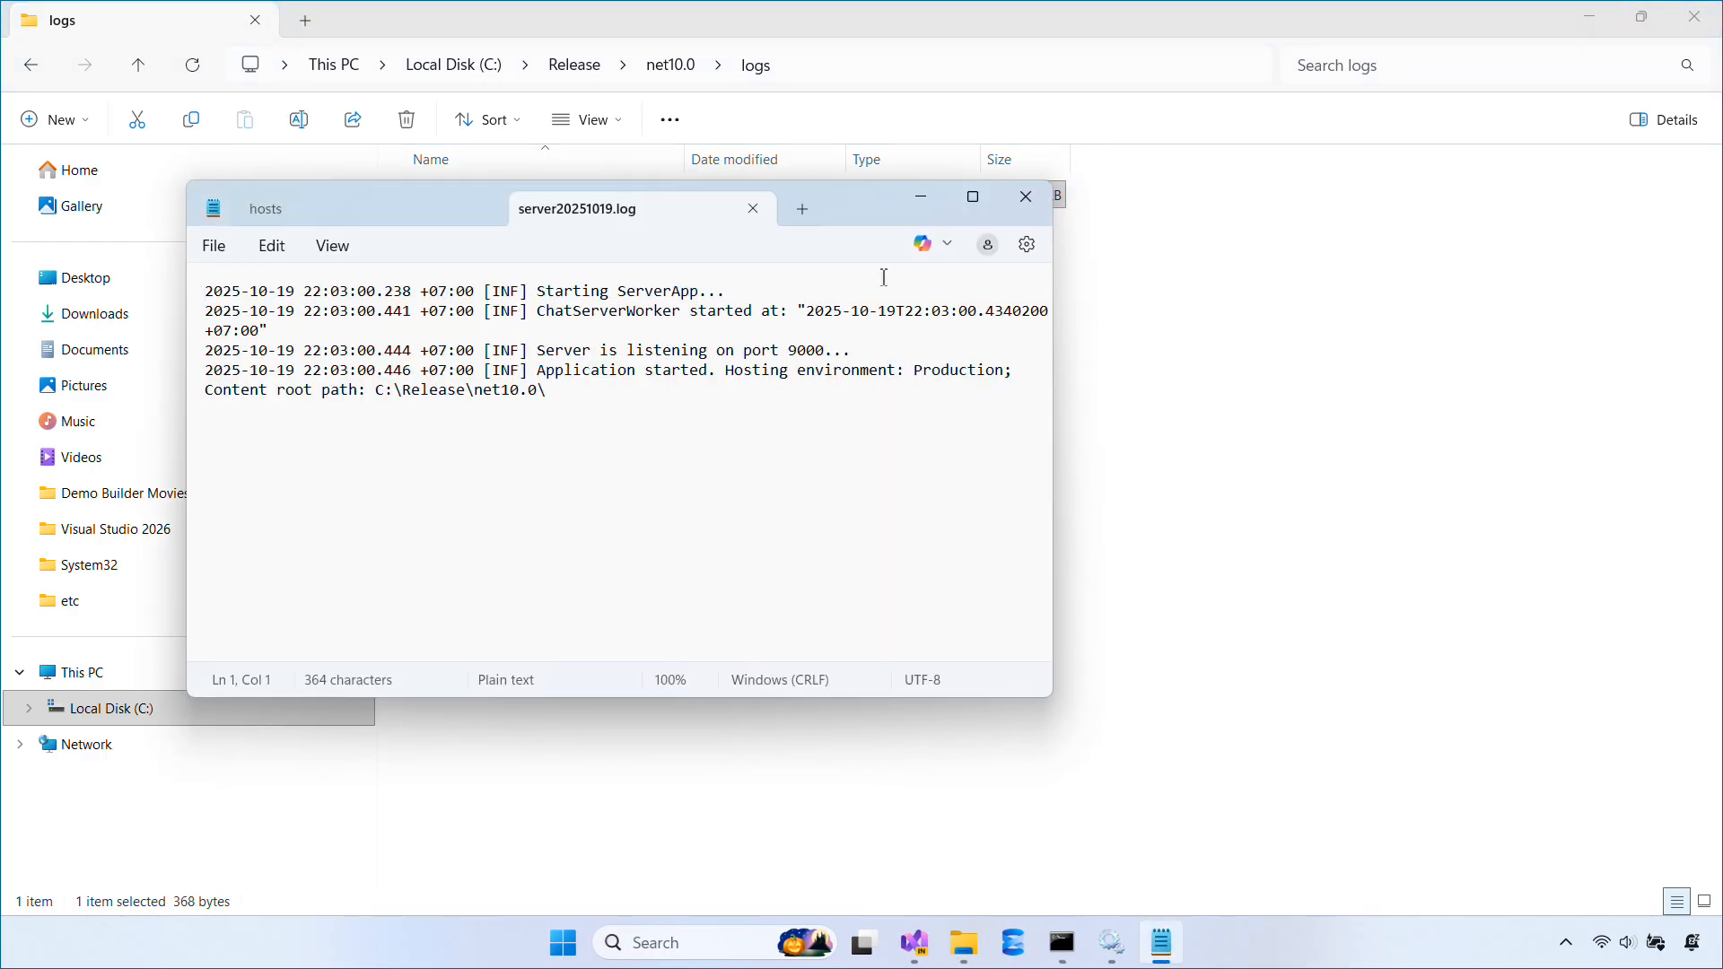
pyautogui.click(937, 941)
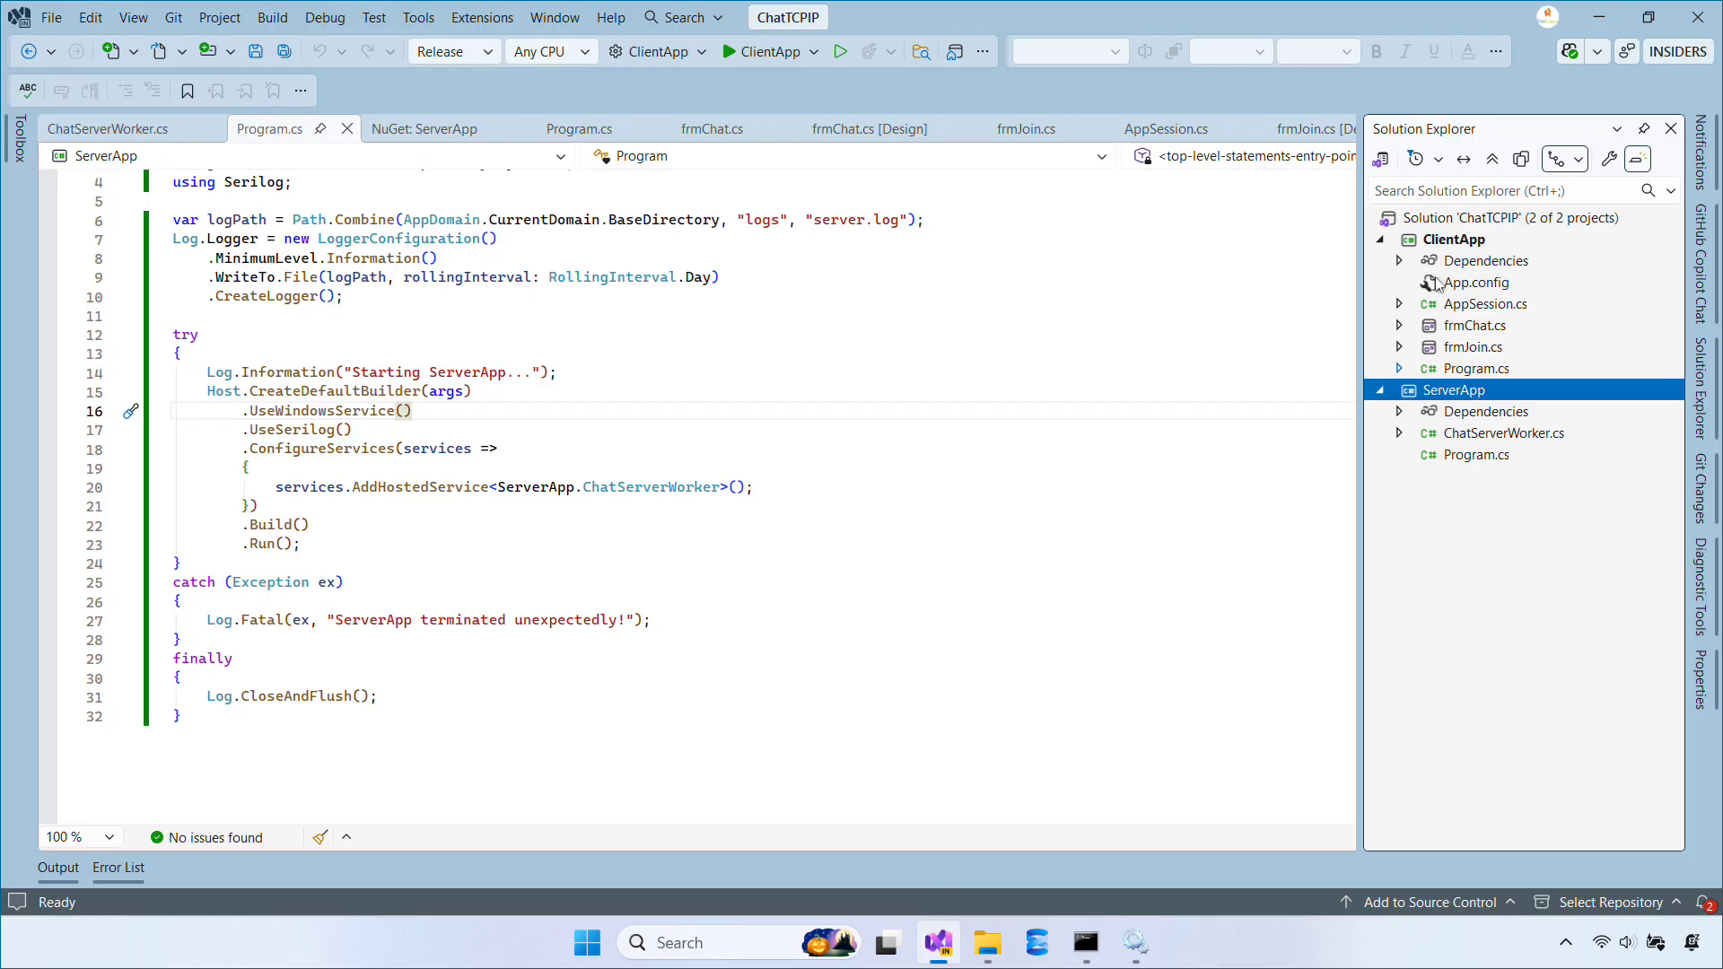
# Step: Start a new ClientApp debug instance, join as Tom, and check the server log
pyautogui.rightClick(1453, 389)
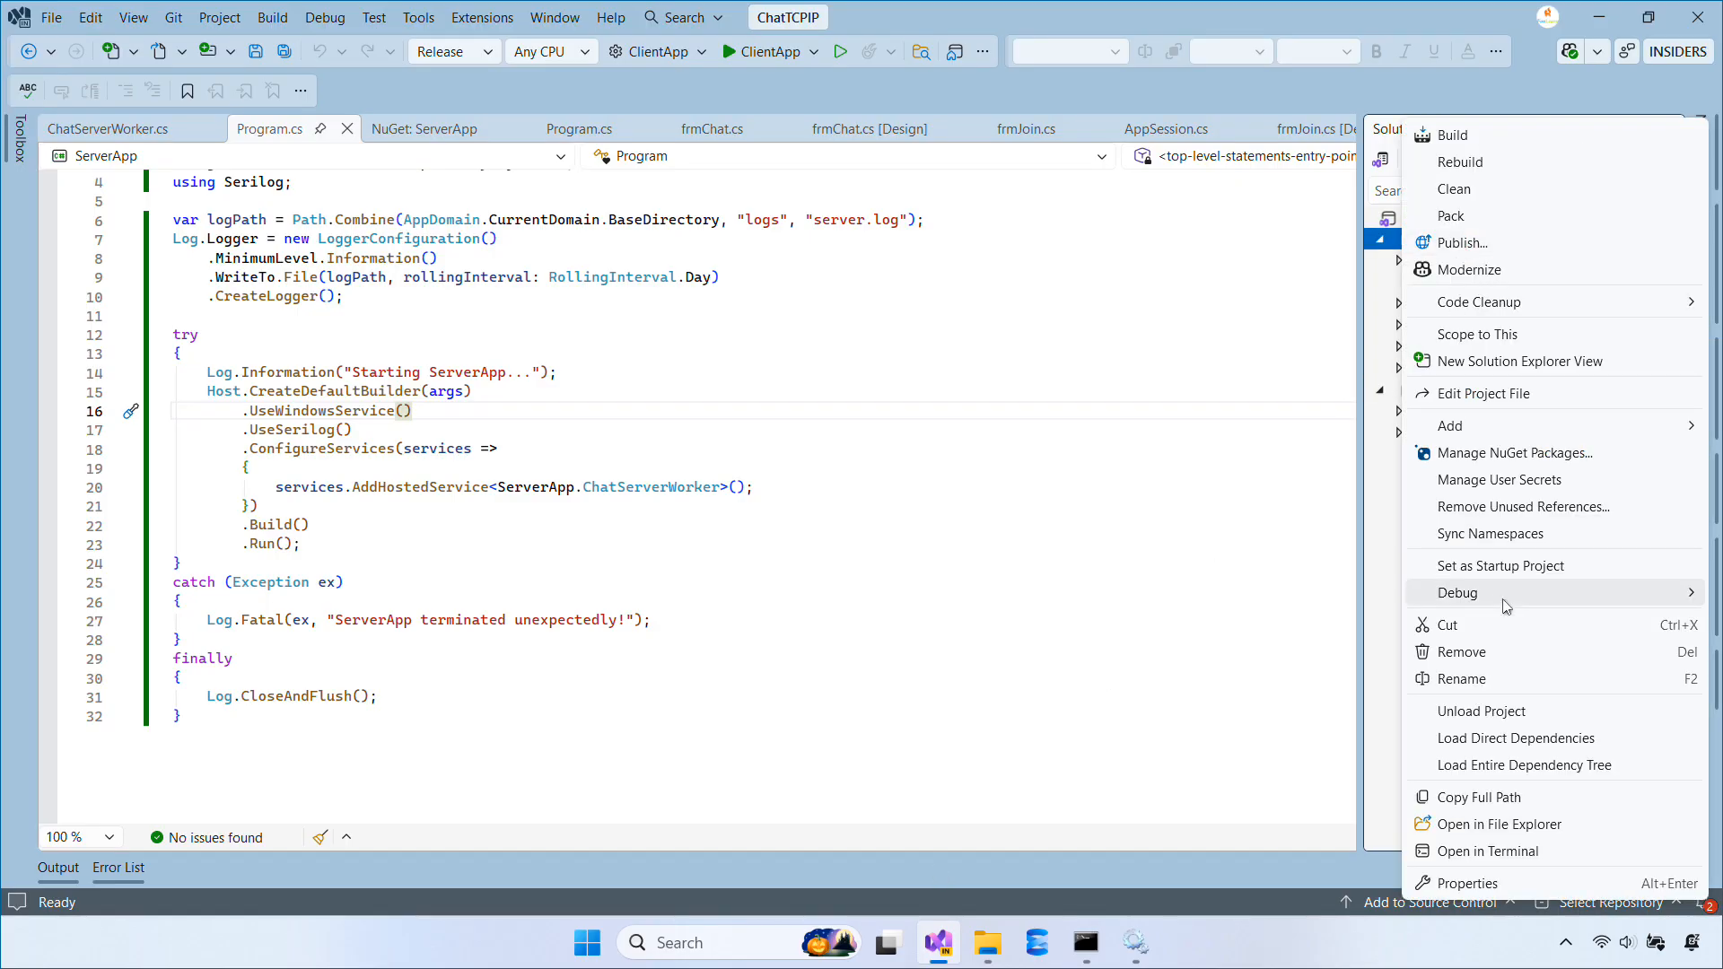
pyautogui.click(1506, 592)
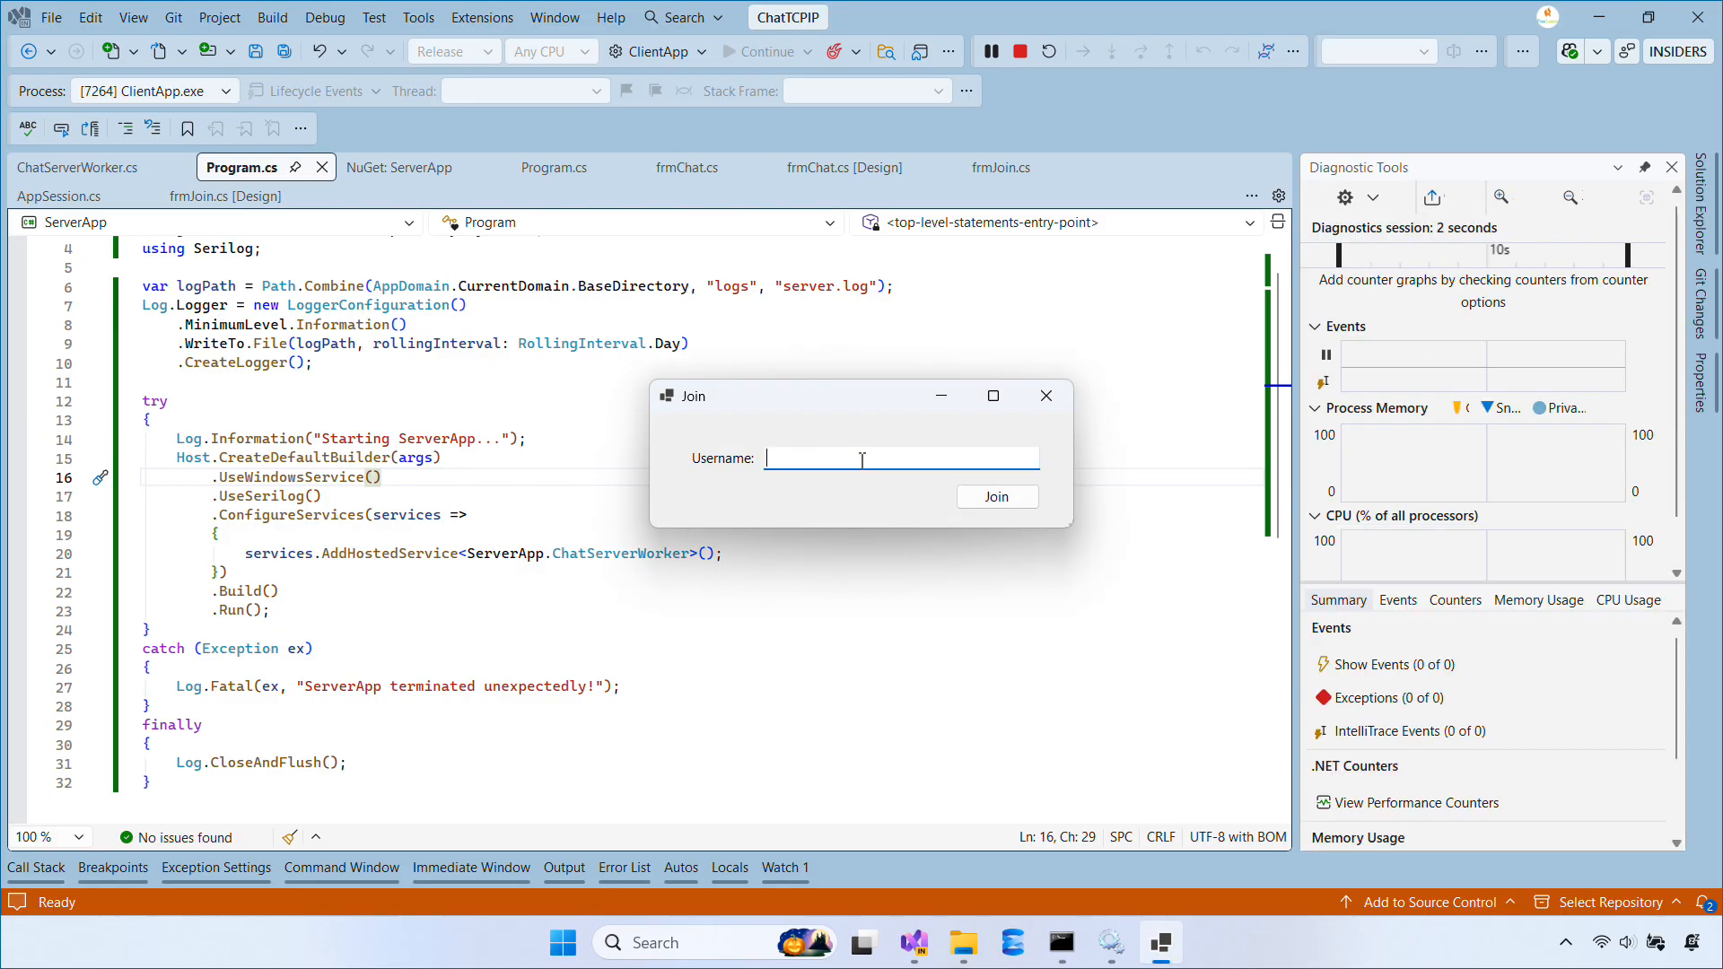
pyautogui.write('Tom')
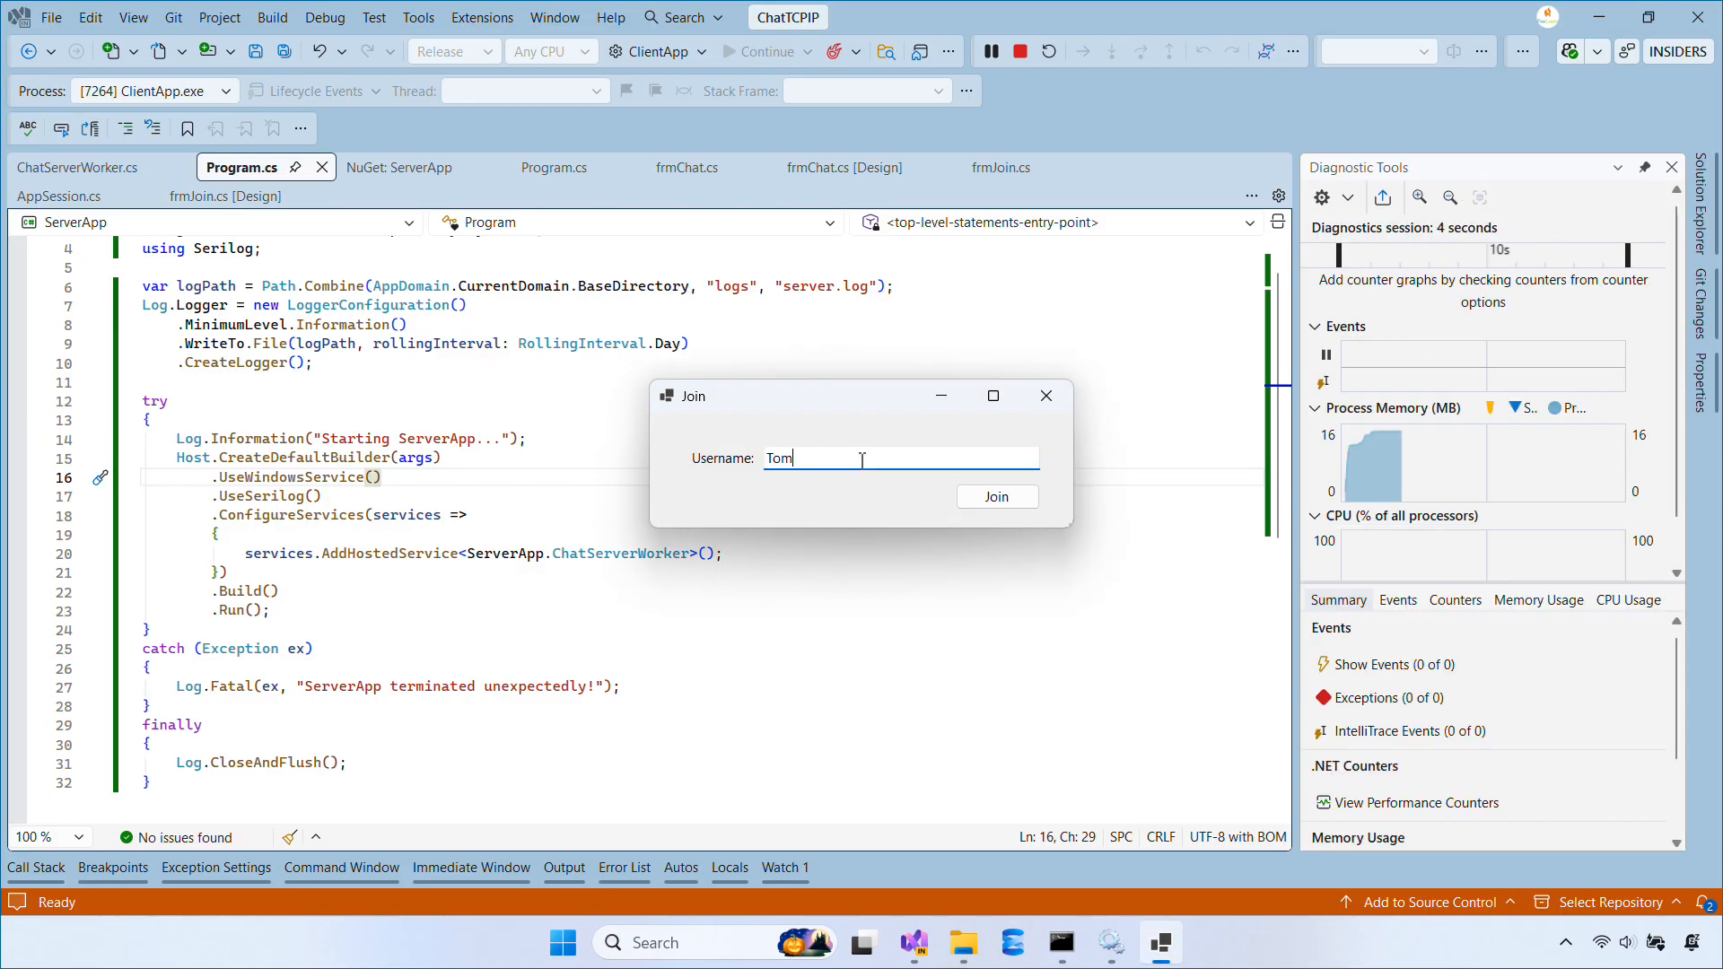
pyautogui.click(995, 496)
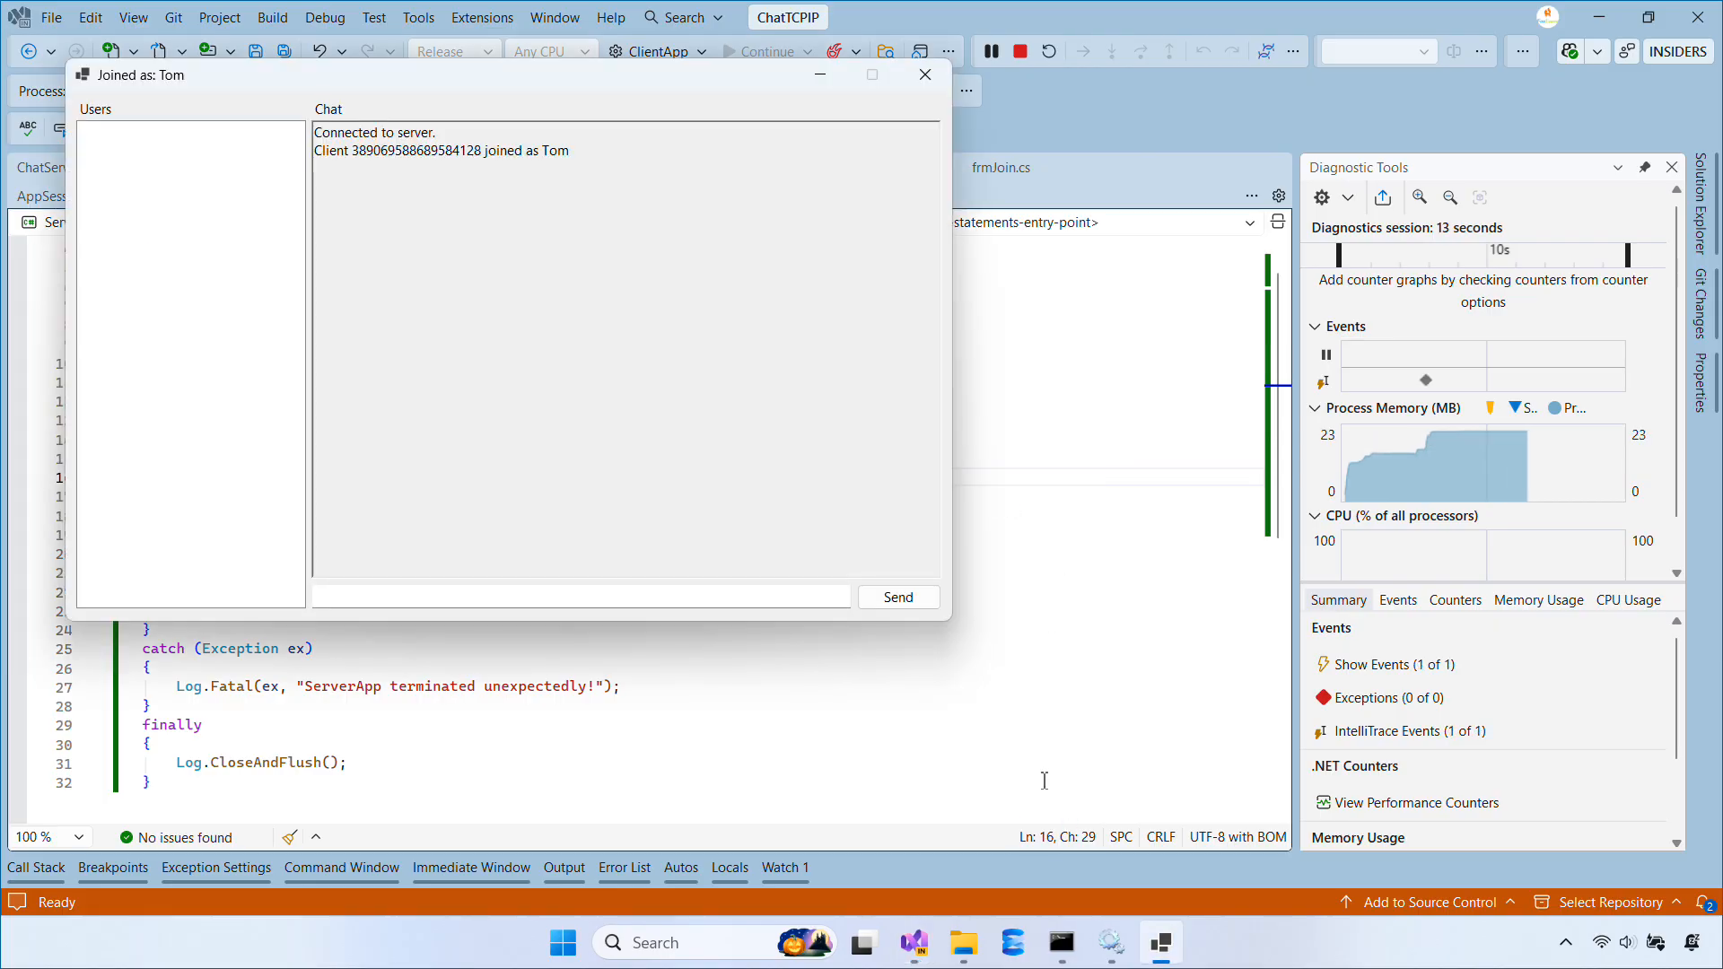
pyautogui.moveTo(963, 941)
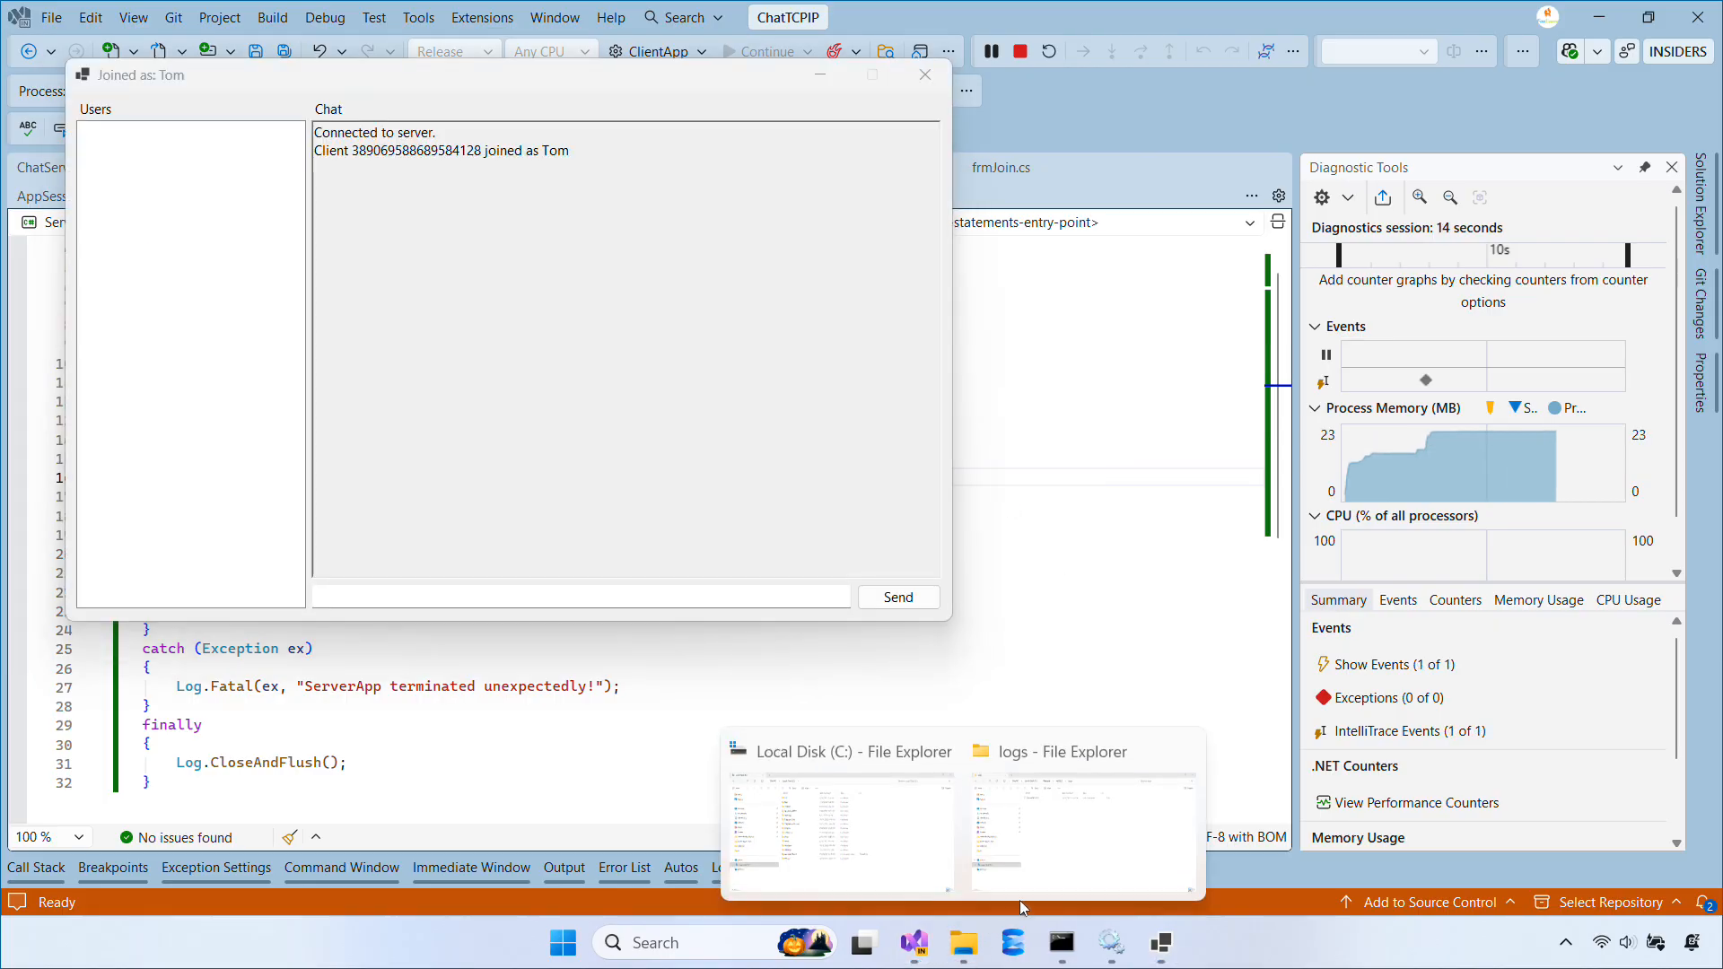
pyautogui.click(1082, 835)
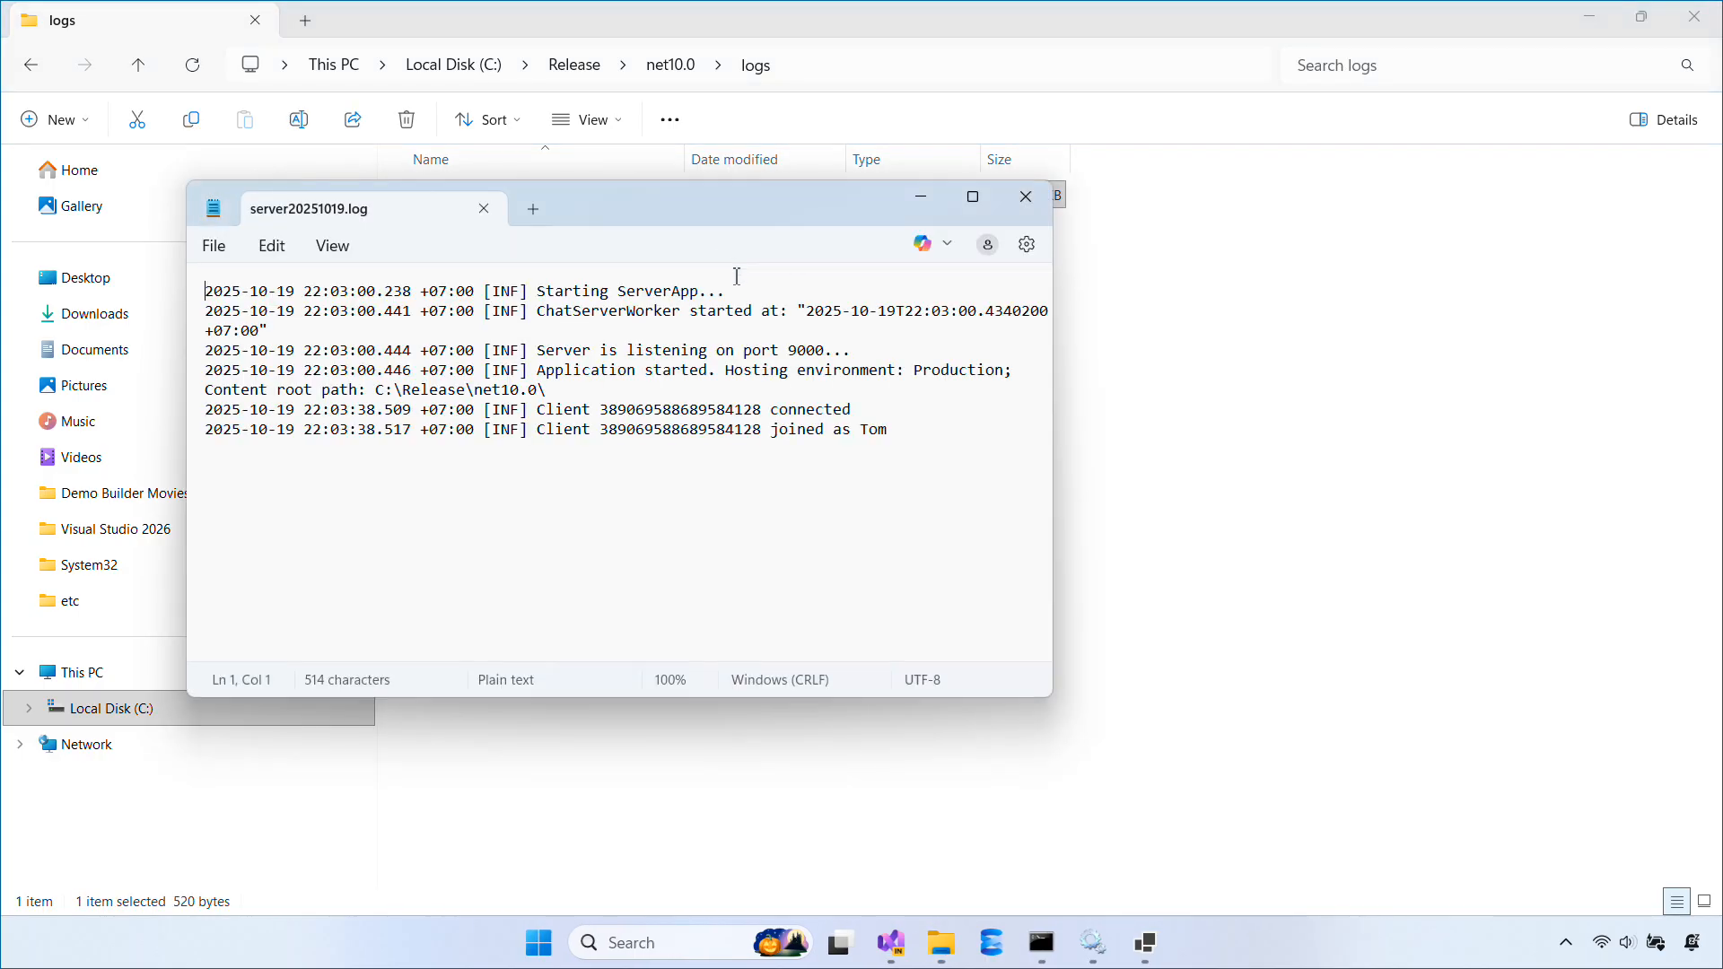
pyautogui.moveTo(877, 445)
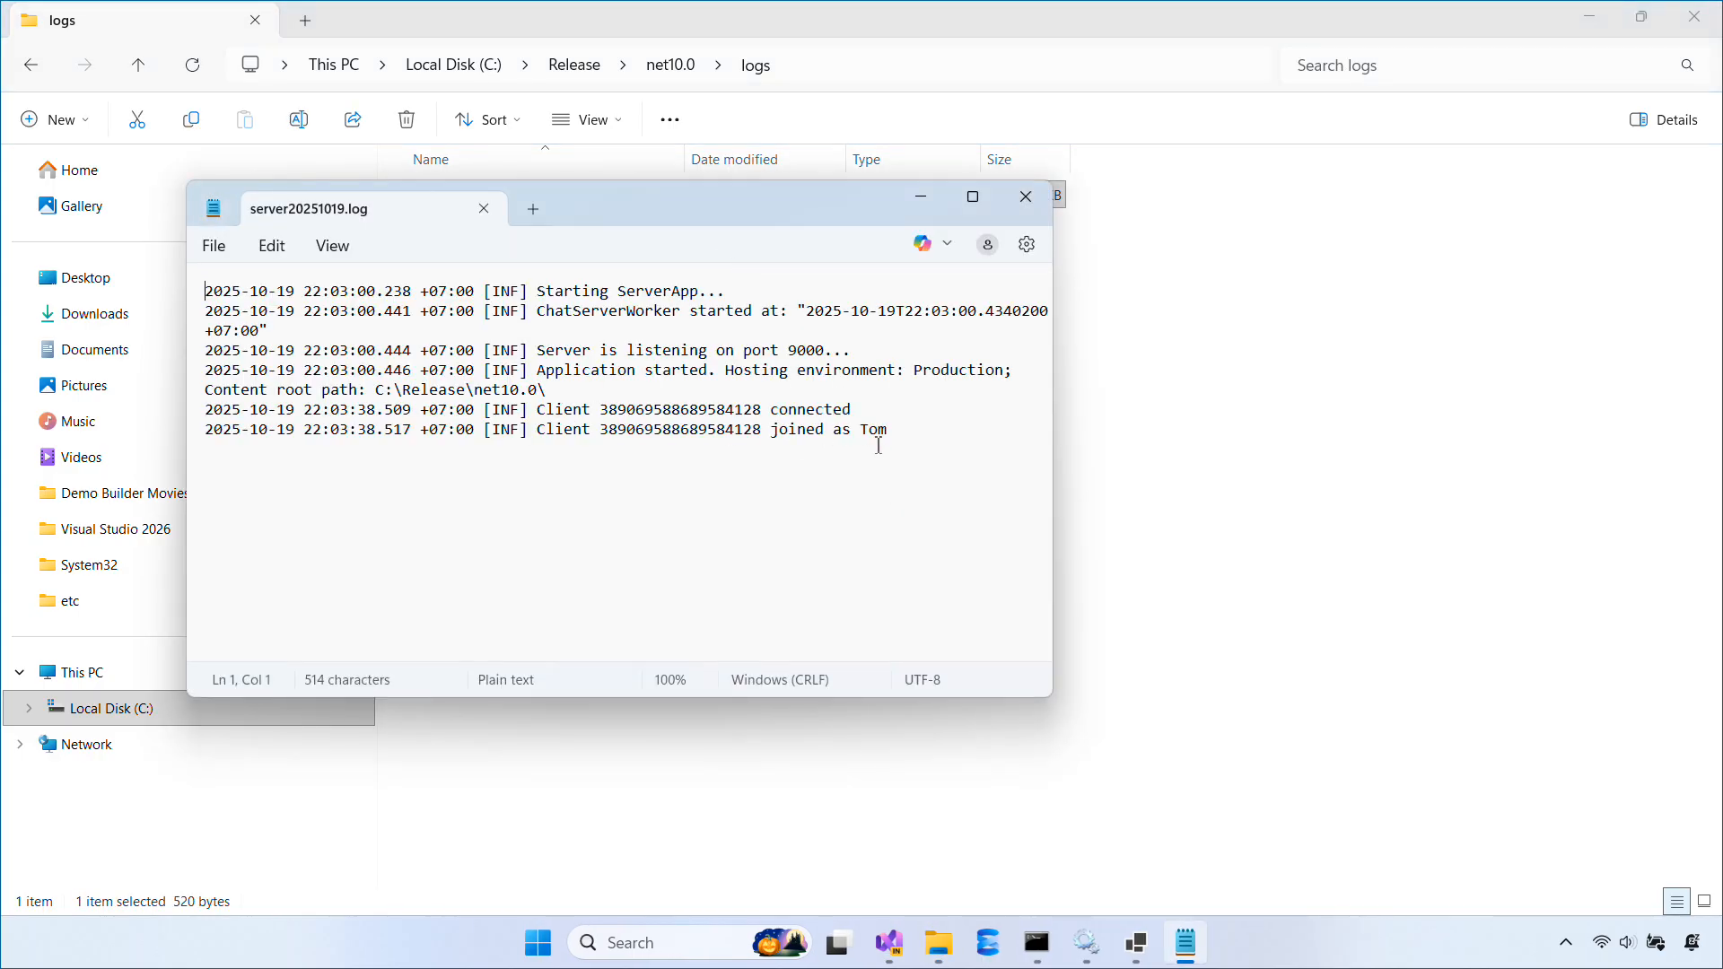
pyautogui.click(913, 941)
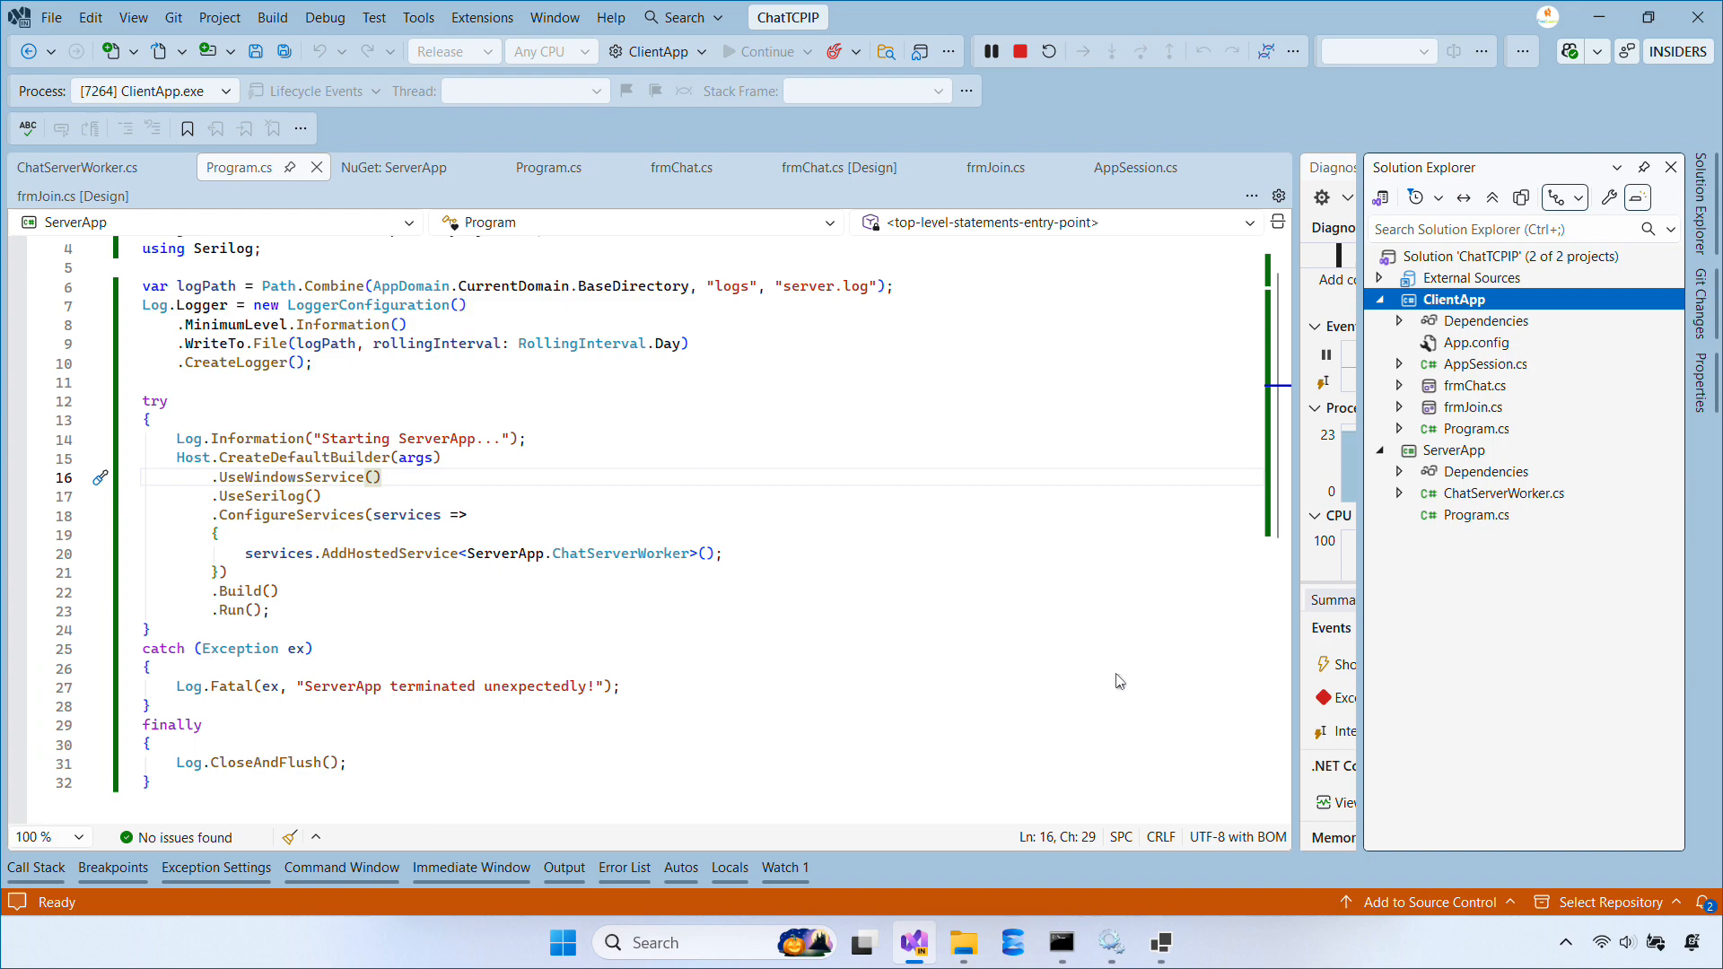
pyautogui.moveTo(1496, 819)
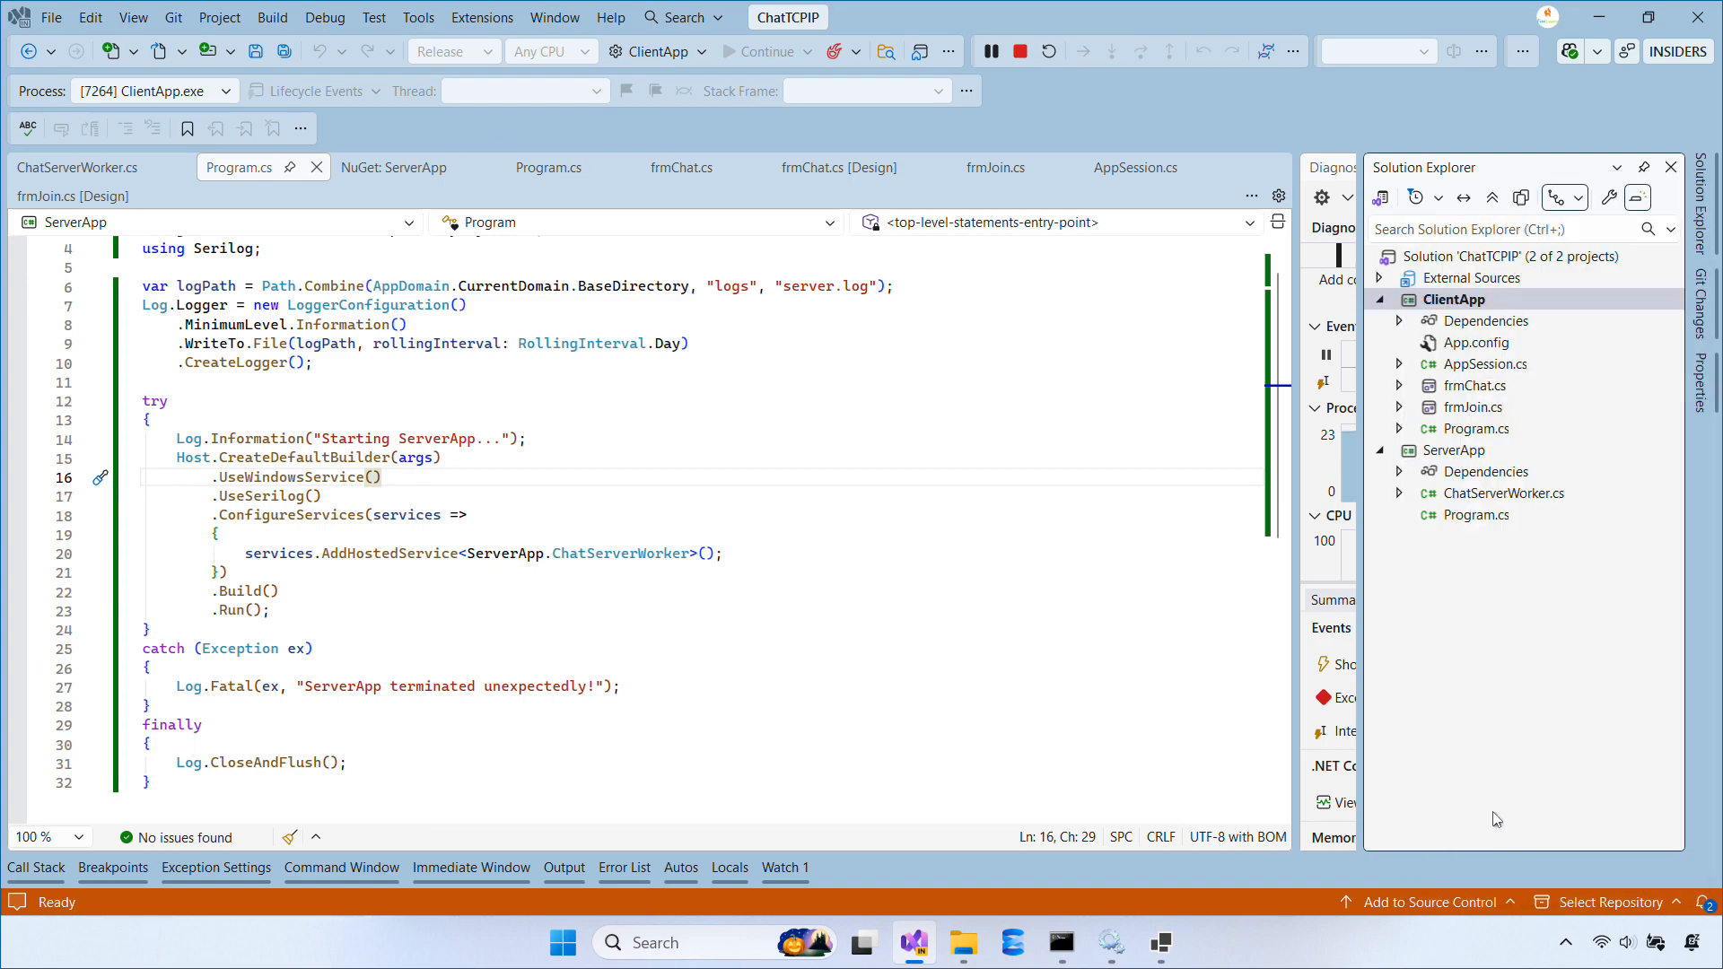
# Step: Run ClientApp.exe from bin\Release\net10.0-windows, join as Lucy, and send Tom's 'Hello' to her
pyautogui.click(963, 943)
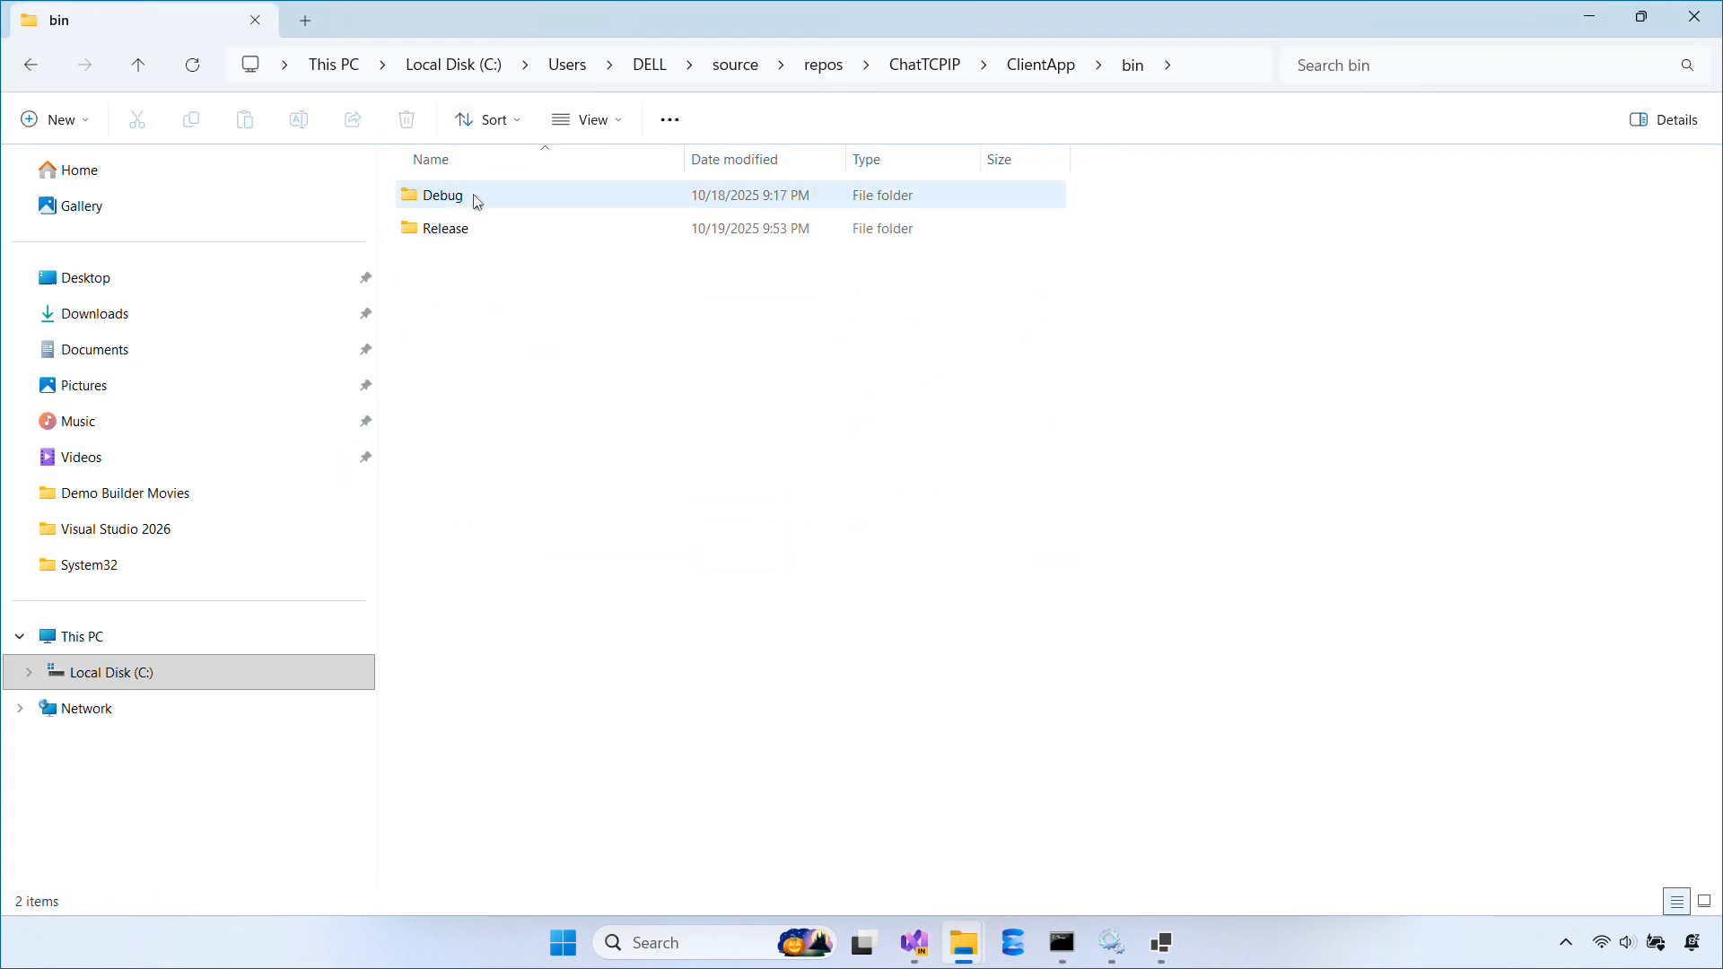
pyautogui.doubleClick(445, 227)
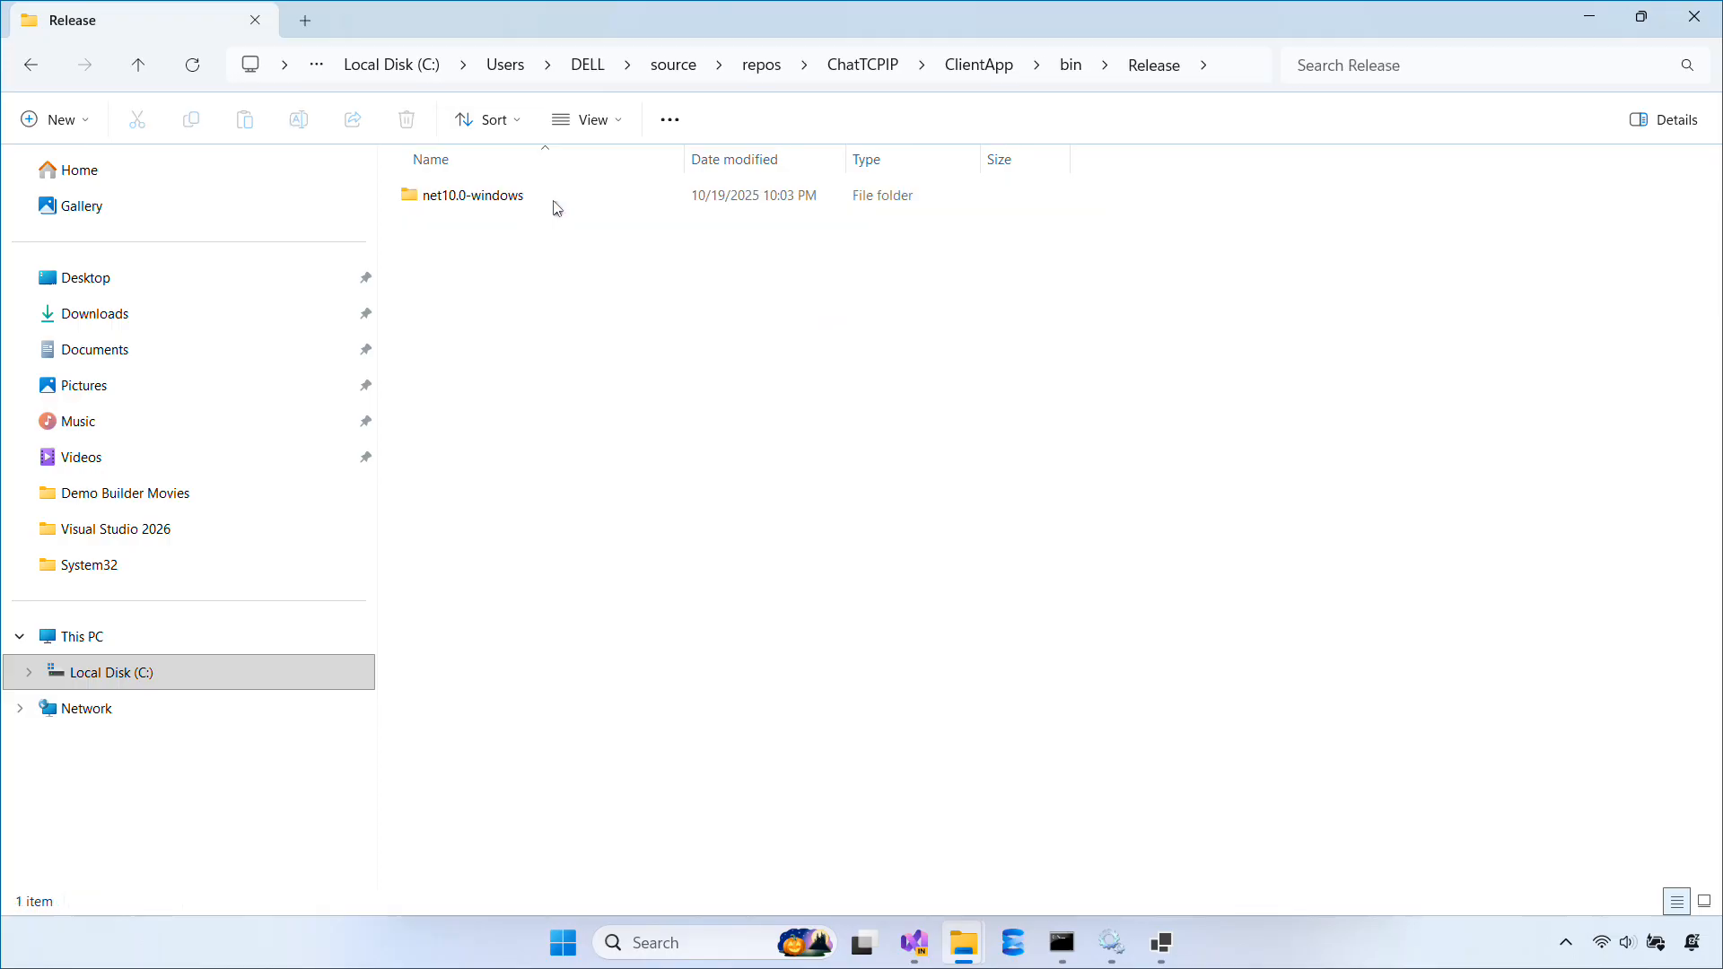
pyautogui.doubleClick(467, 195)
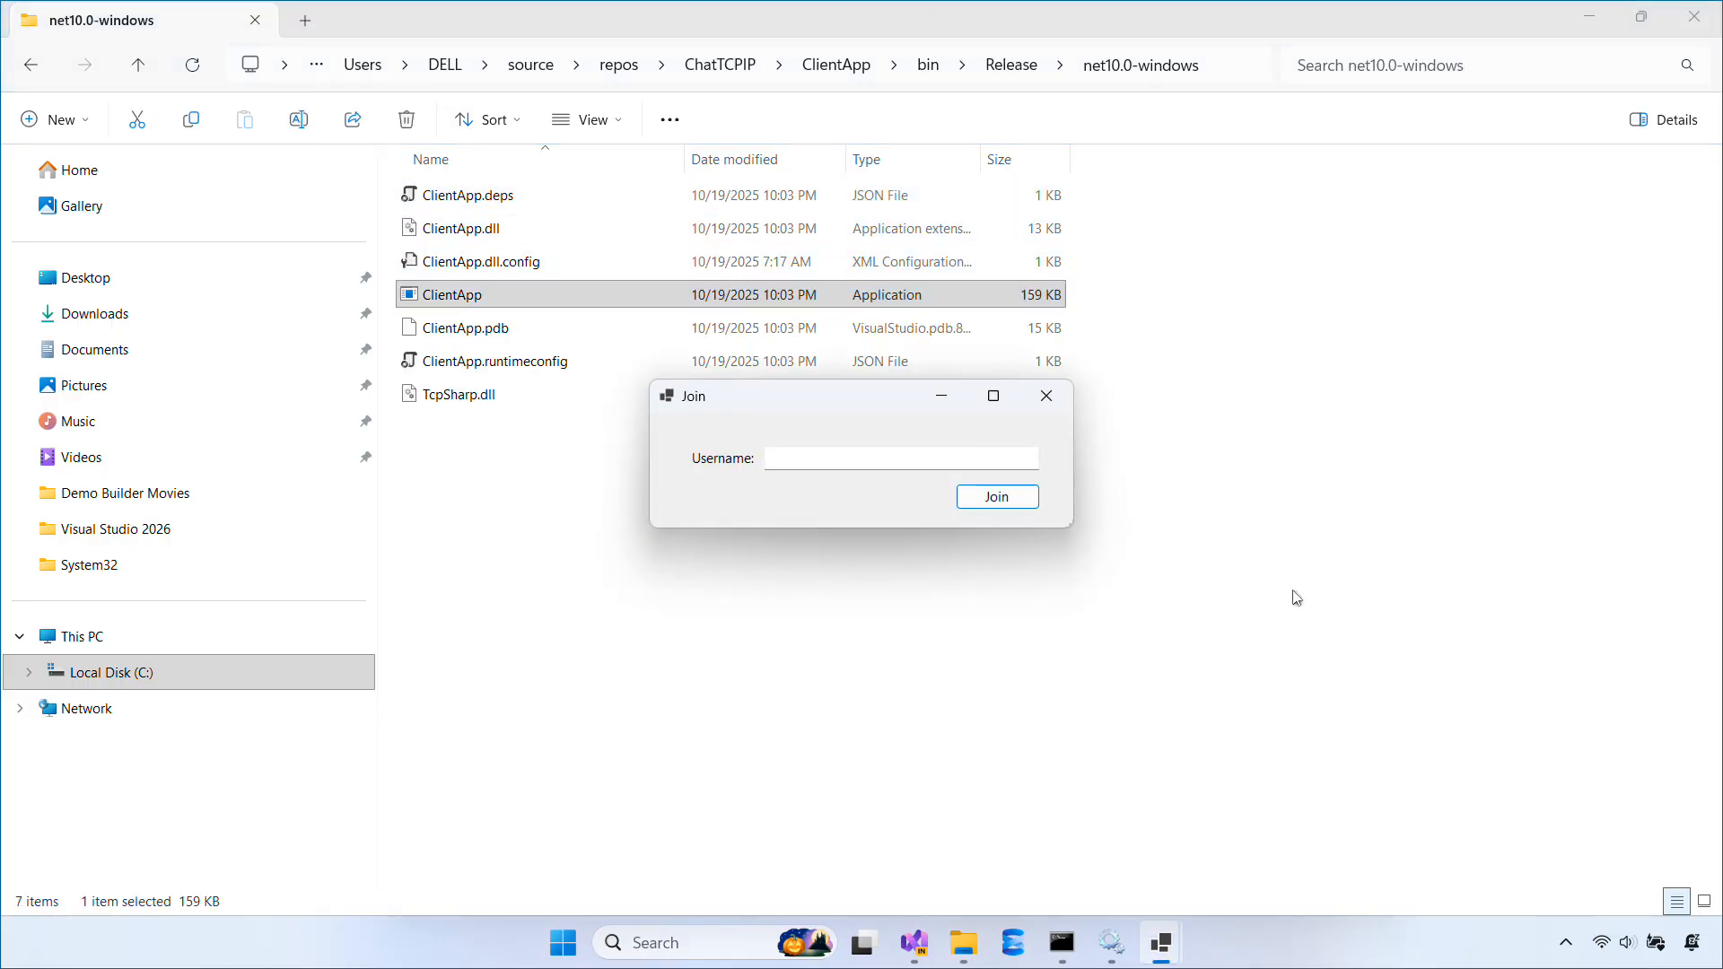
pyautogui.click(901, 459)
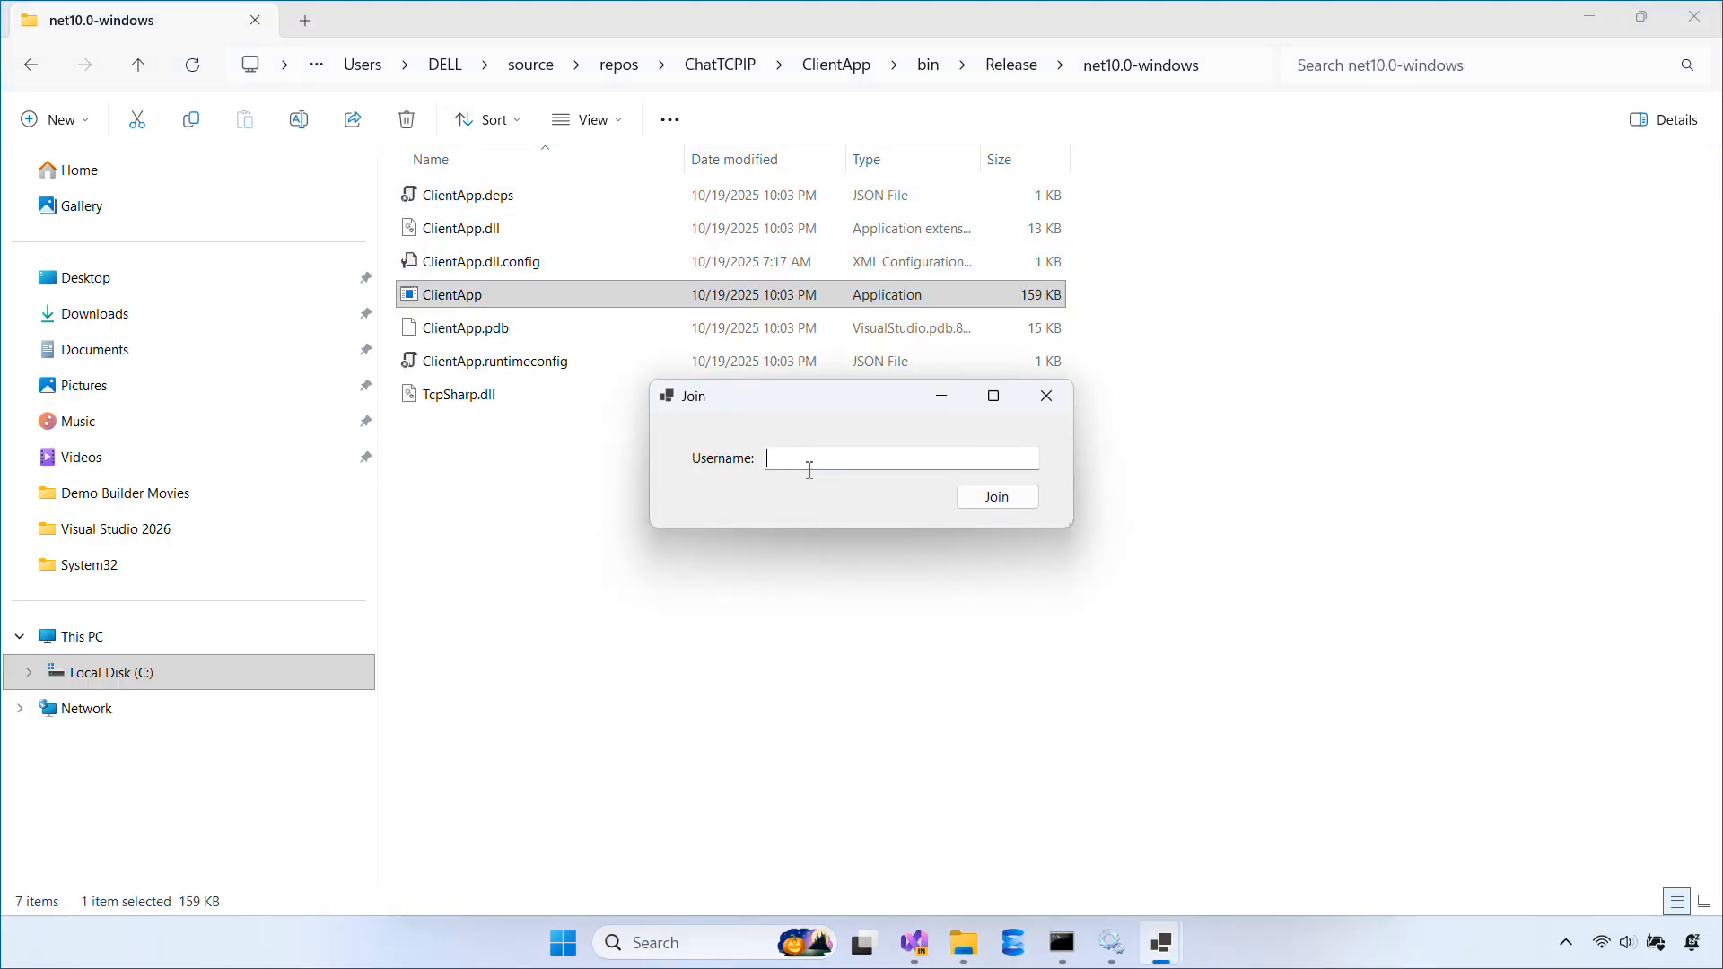
pyautogui.write('Lucy')
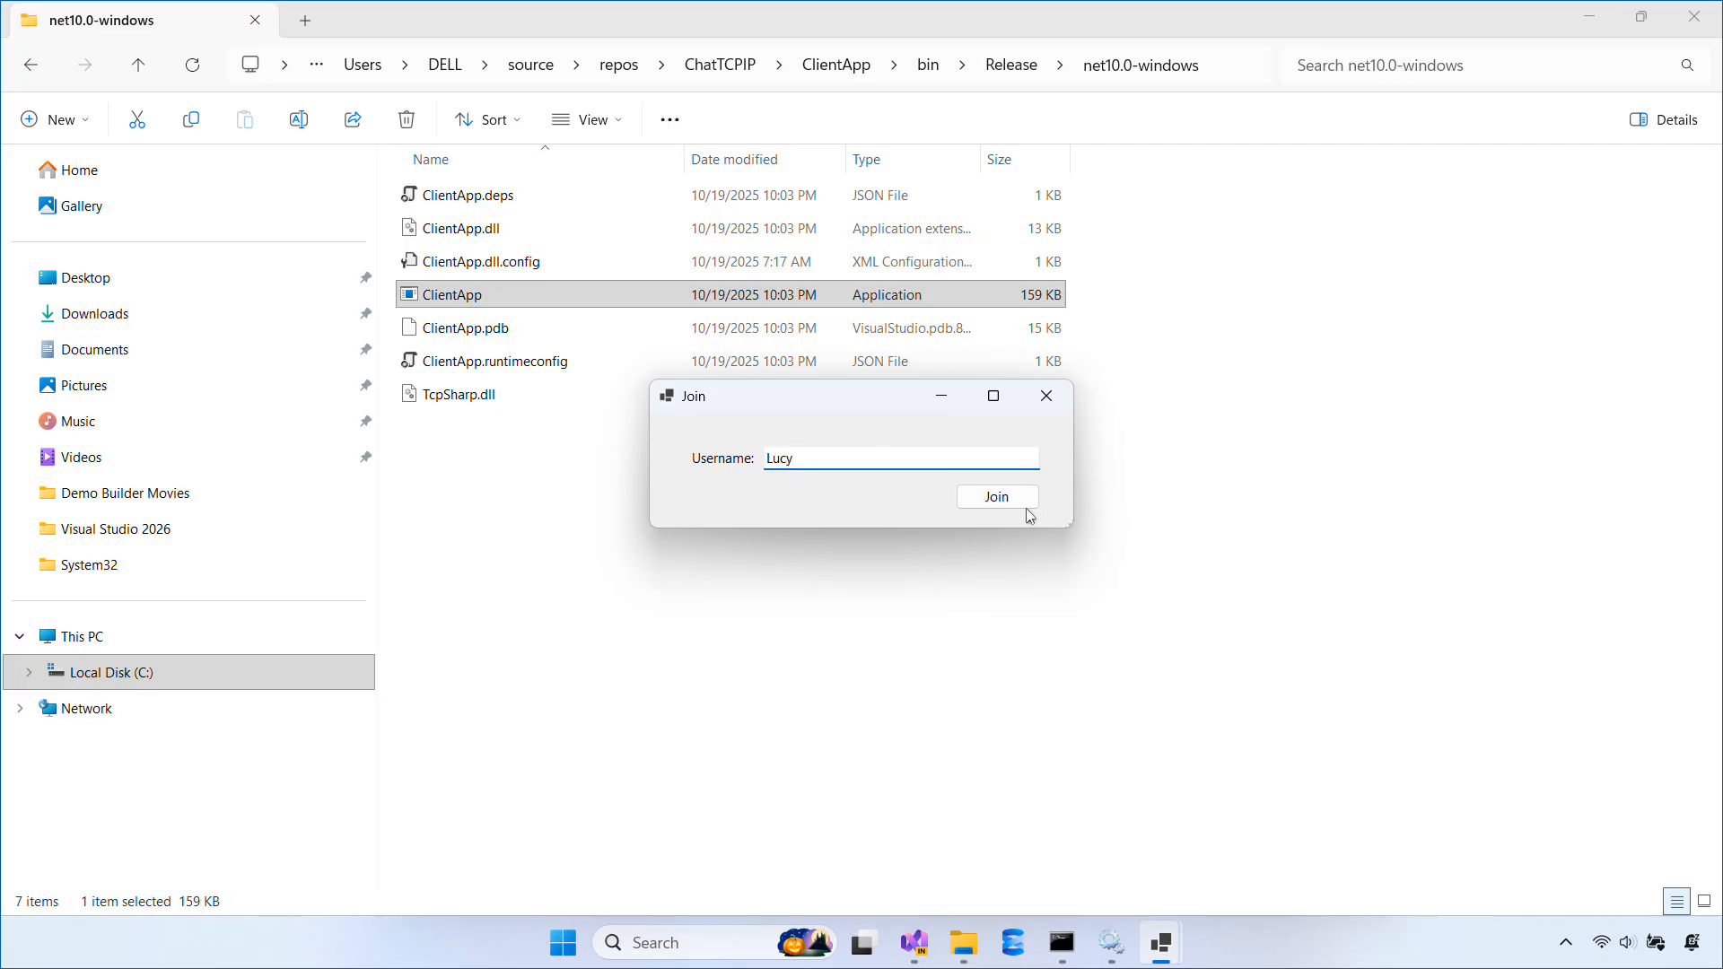
pyautogui.click(995, 495)
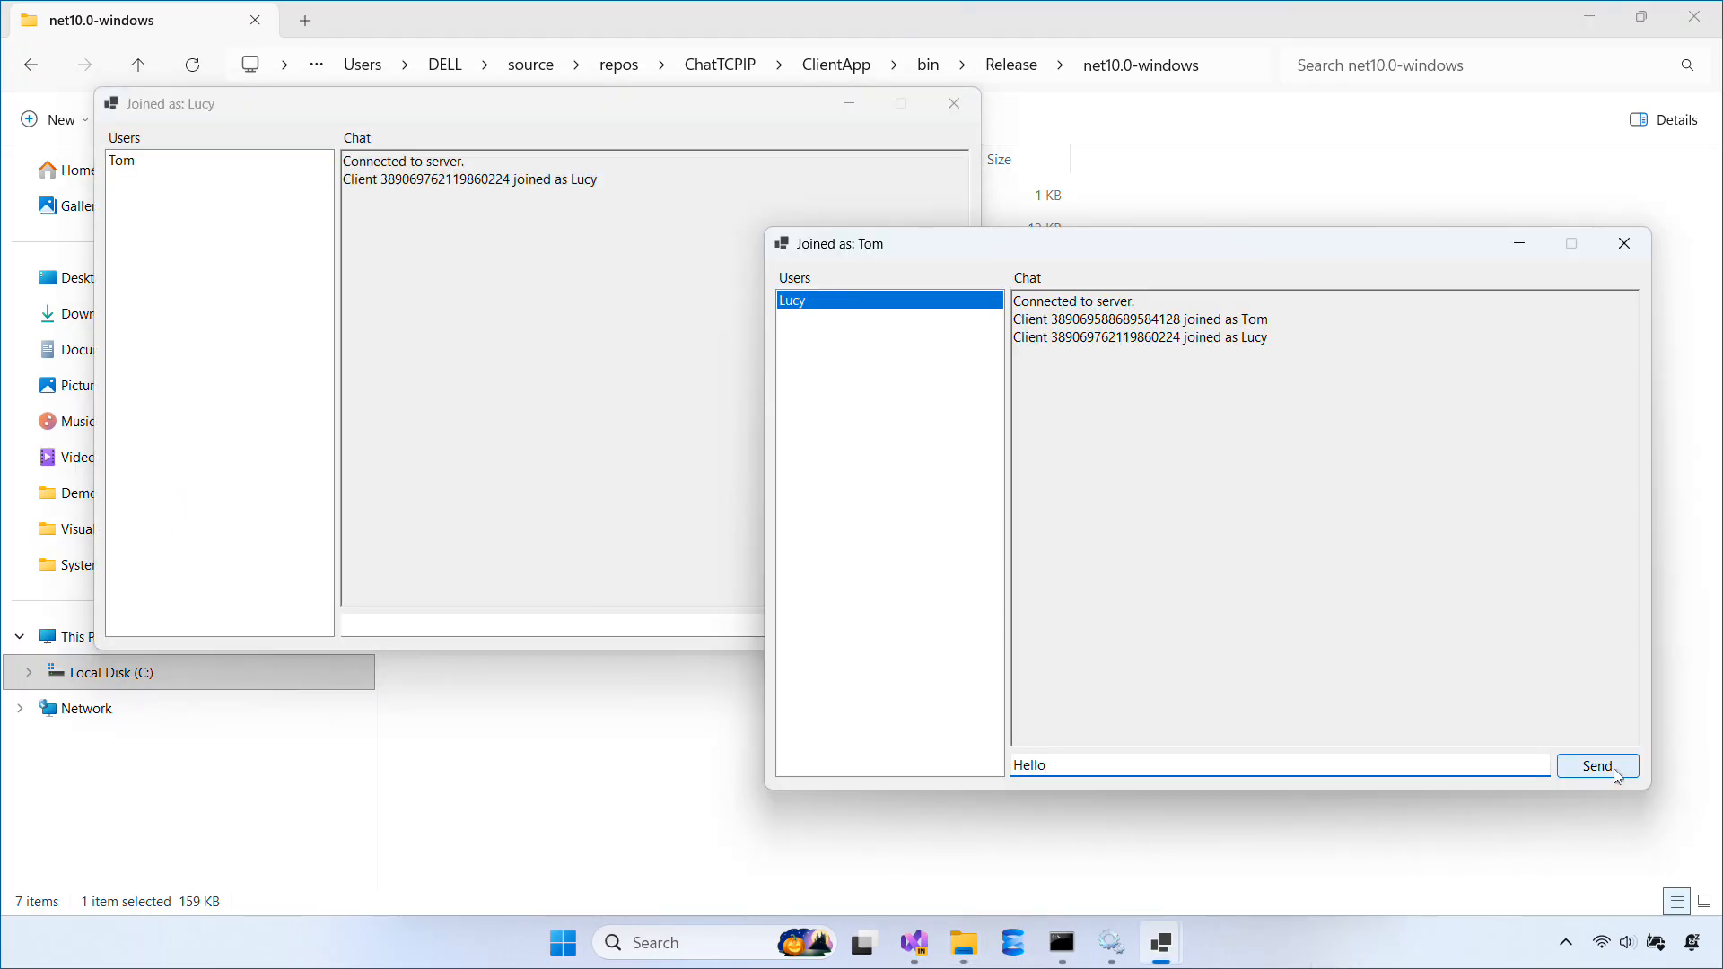
pyautogui.click(1595, 765)
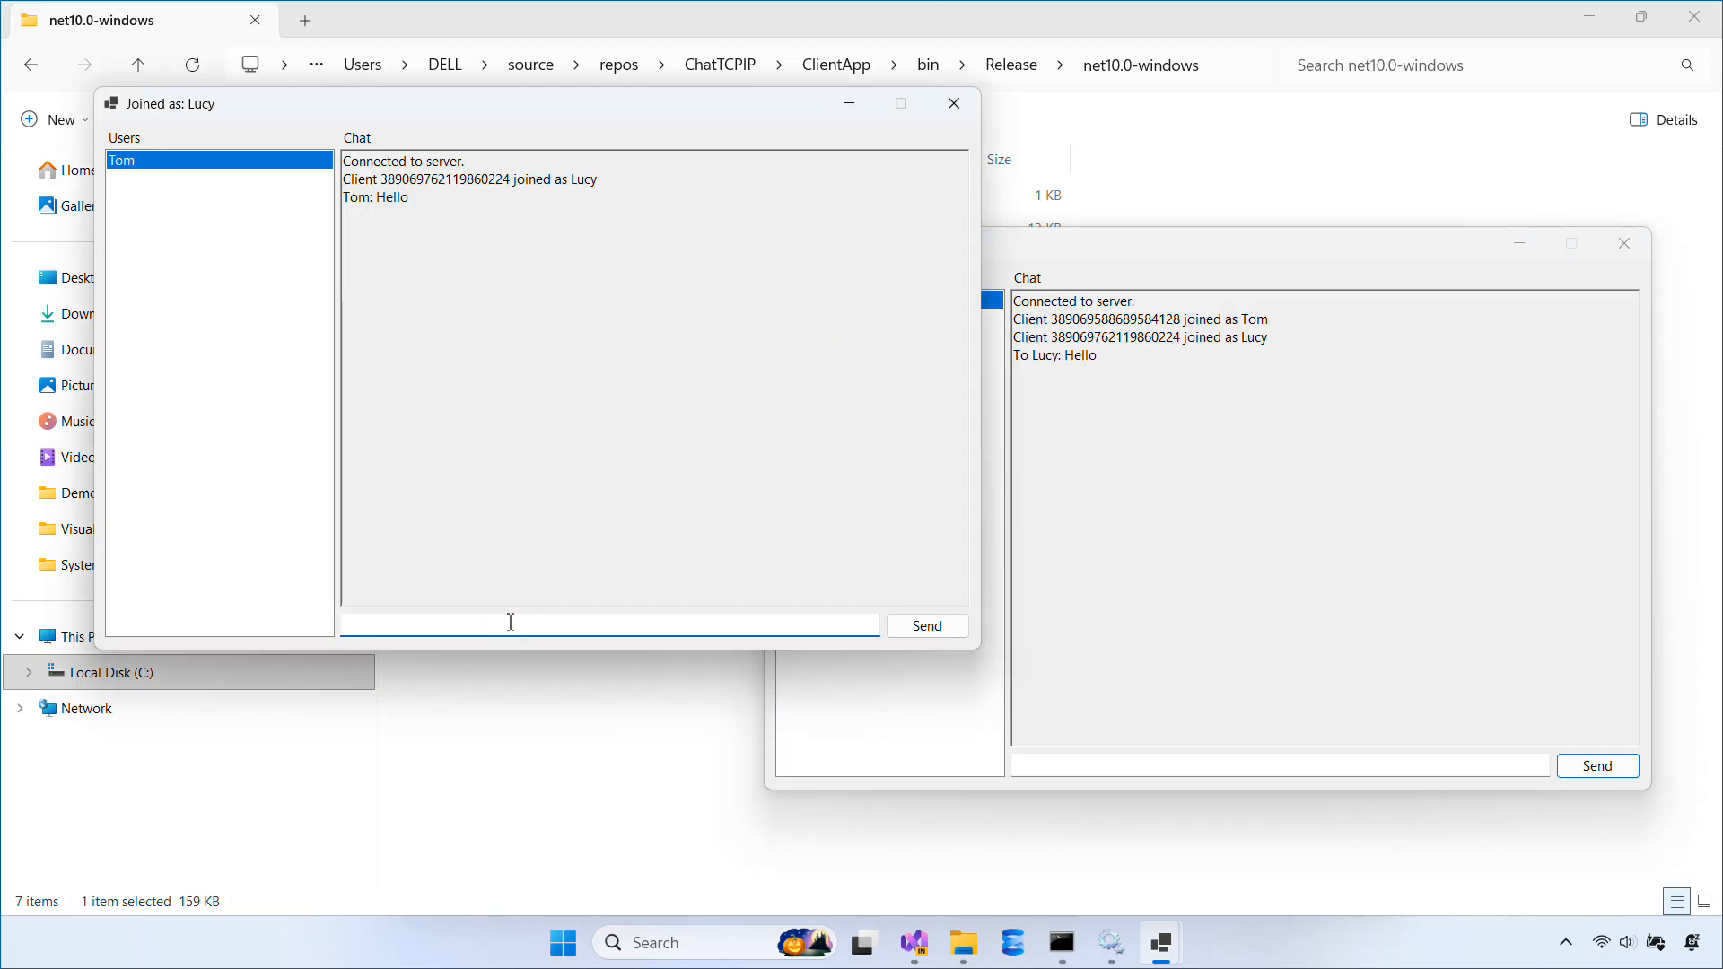
pyautogui.click(925, 625)
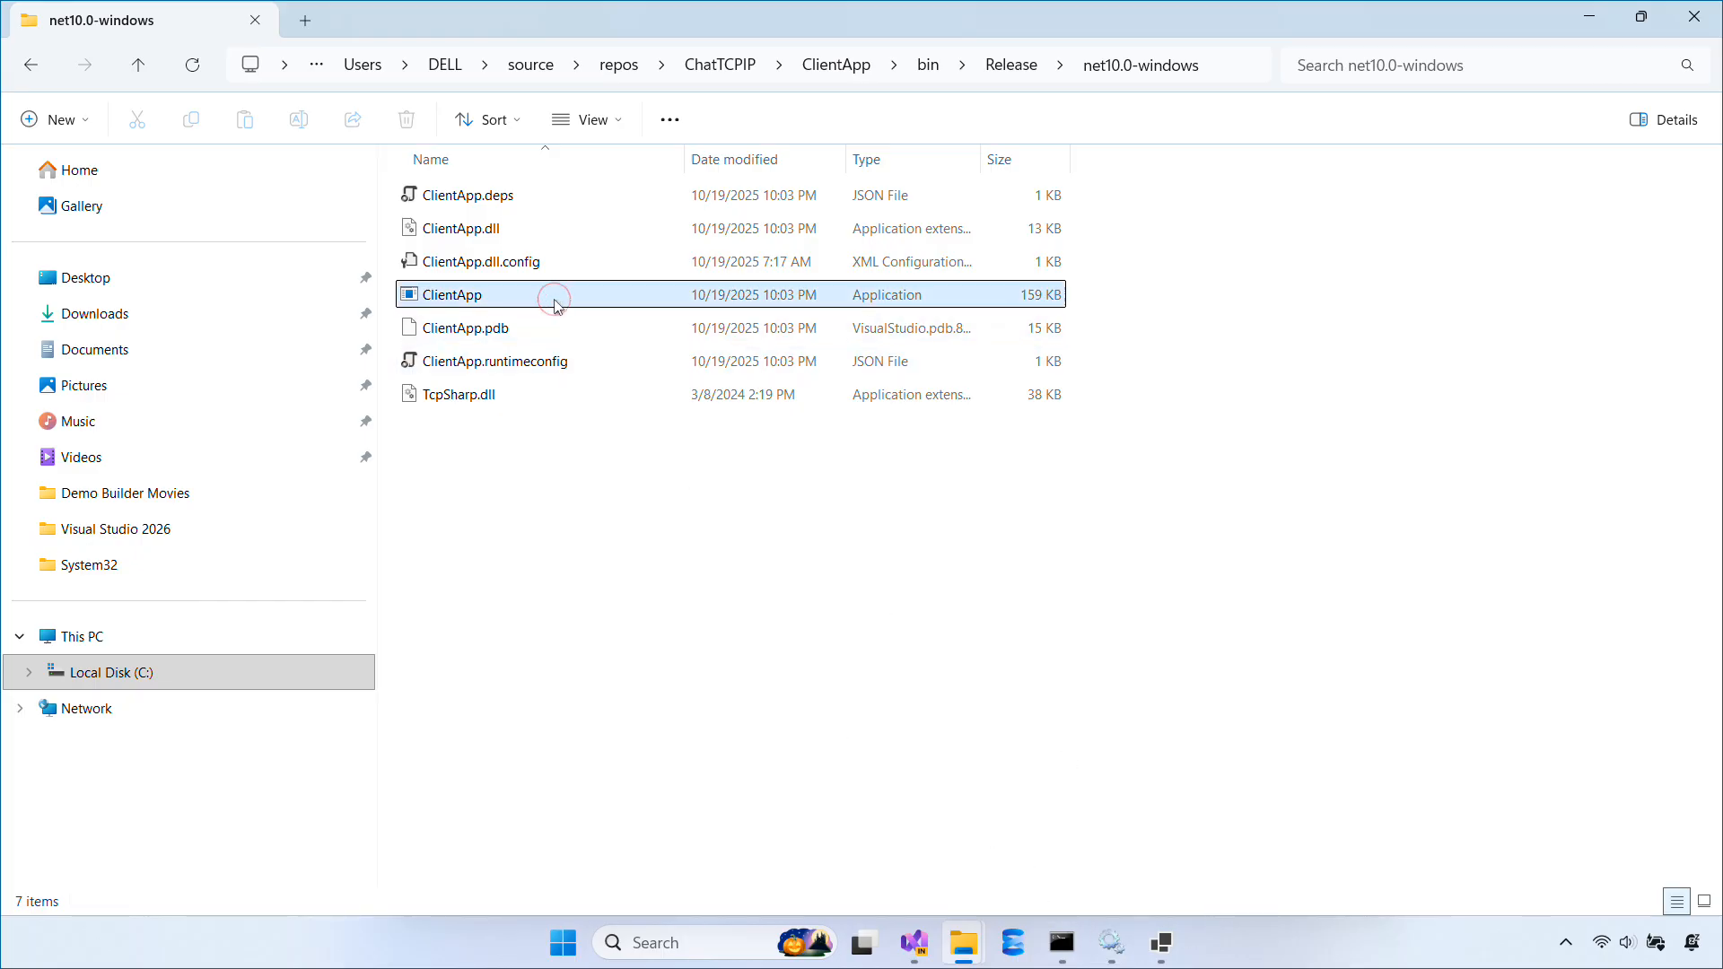
# Step: Launch a third ClientApp, join as Jerry, and send him 'Hi' from Tom
pyautogui.doubleClick(456, 294)
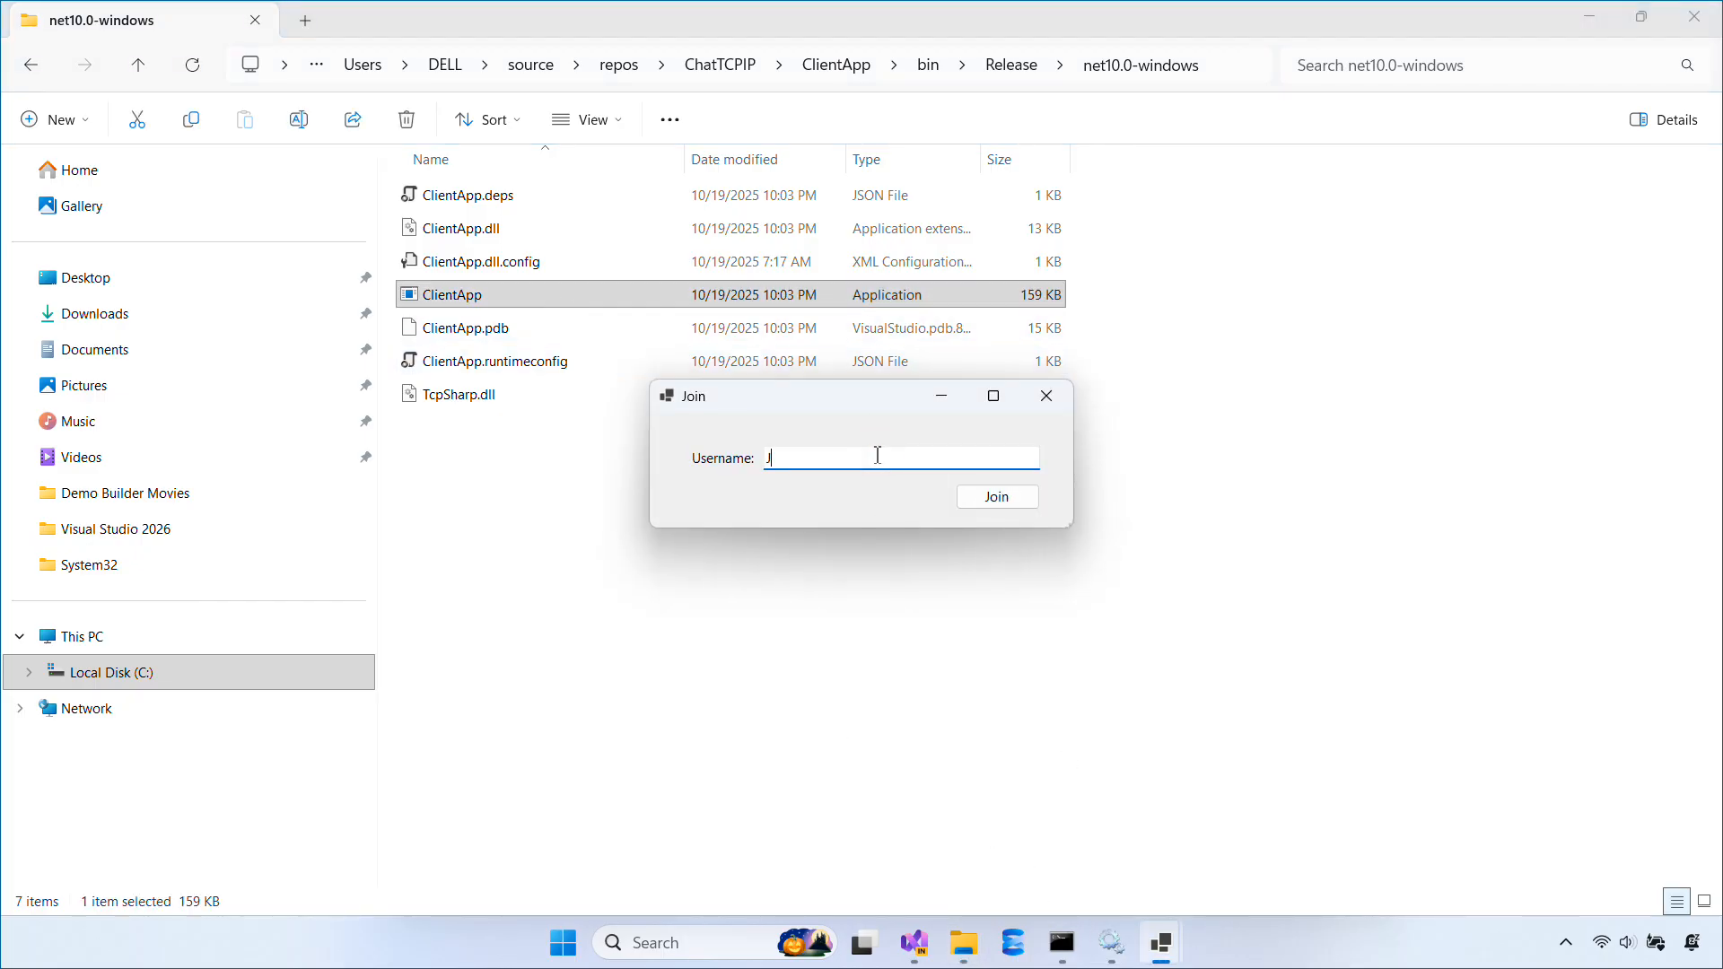
pyautogui.click(995, 495)
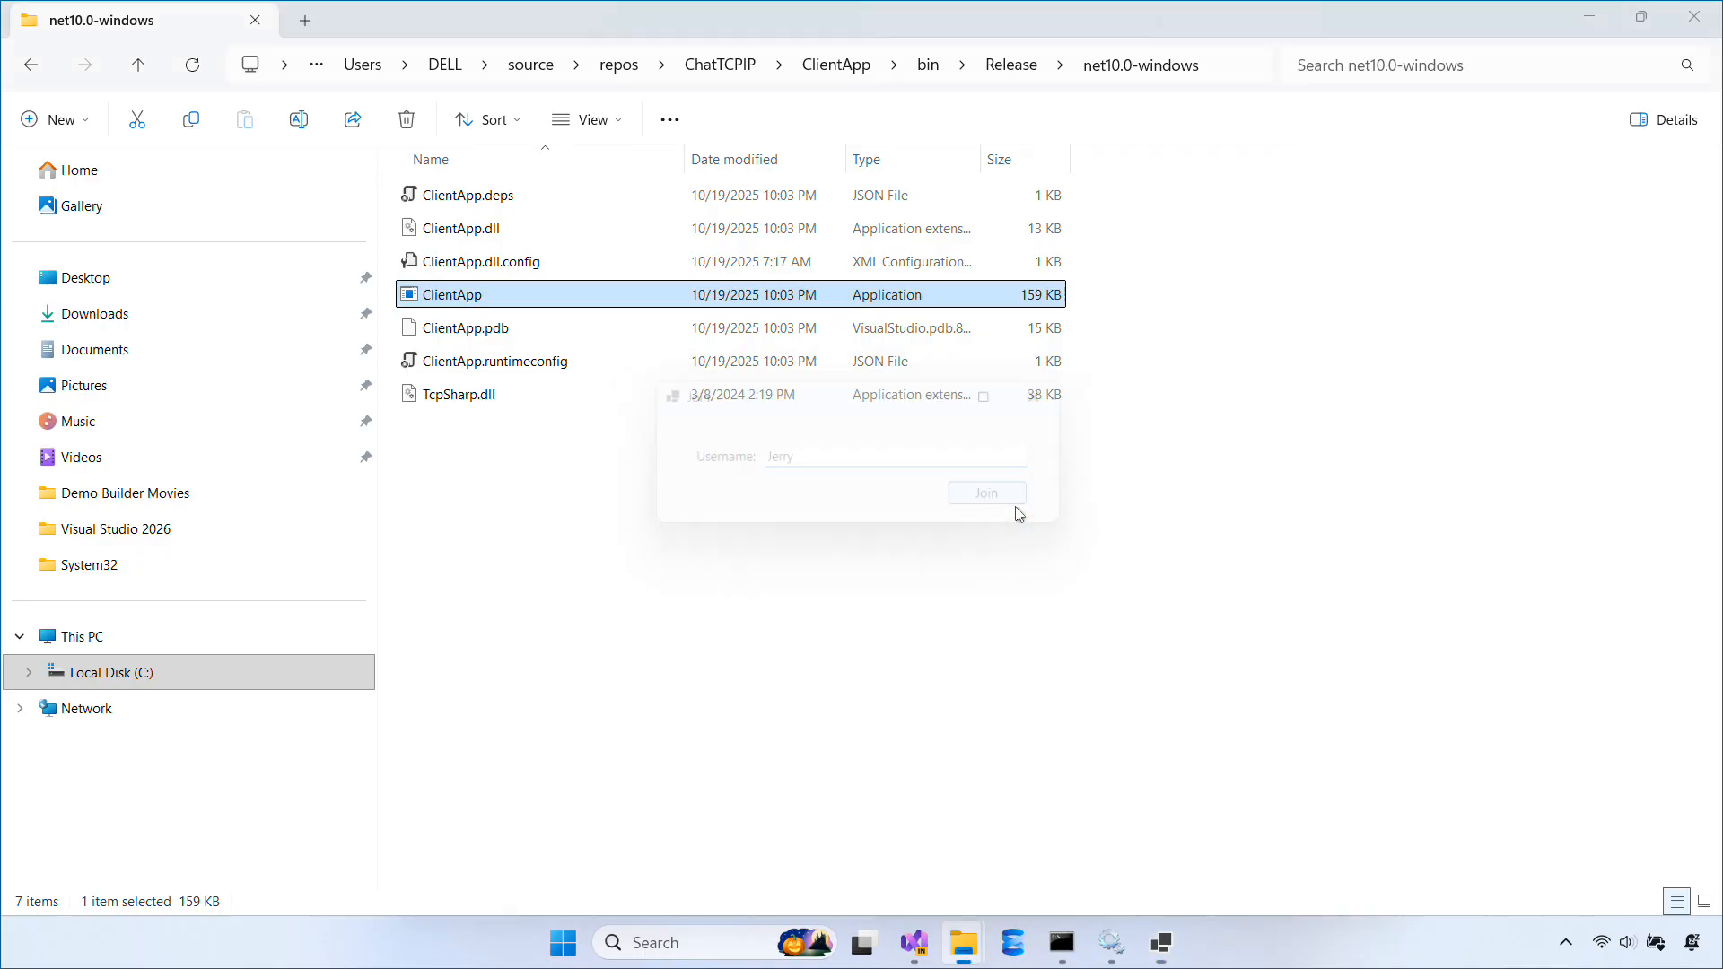
pyautogui.click(985, 491)
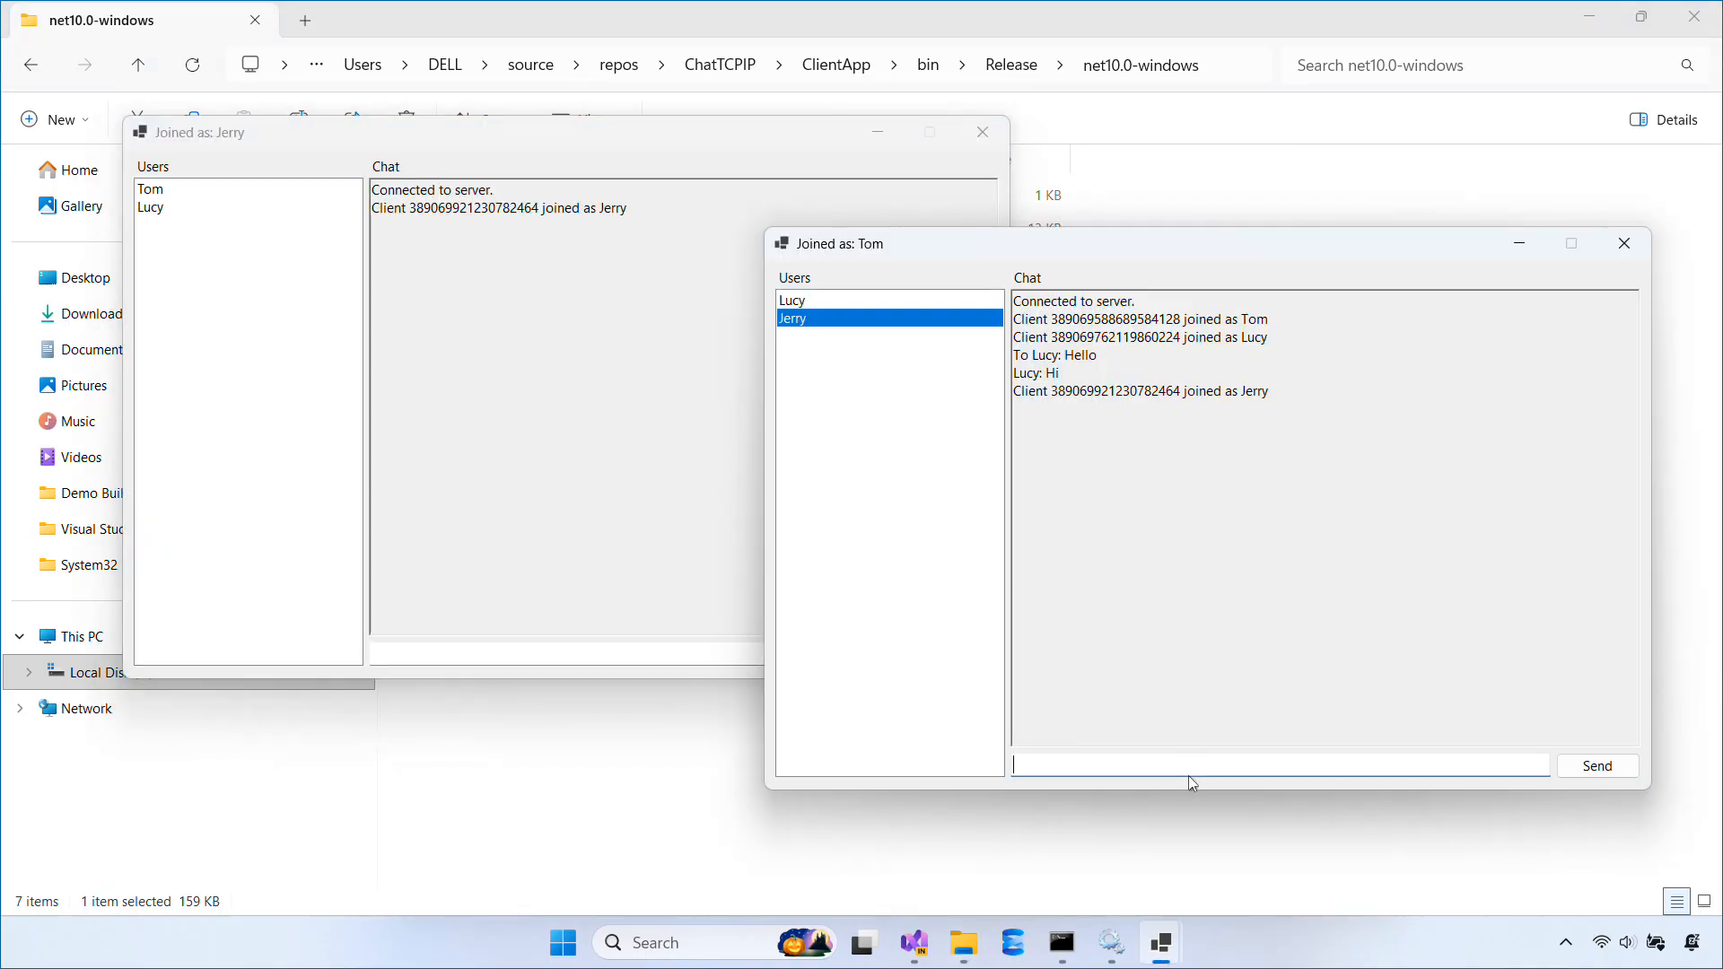
pyautogui.click(1595, 765)
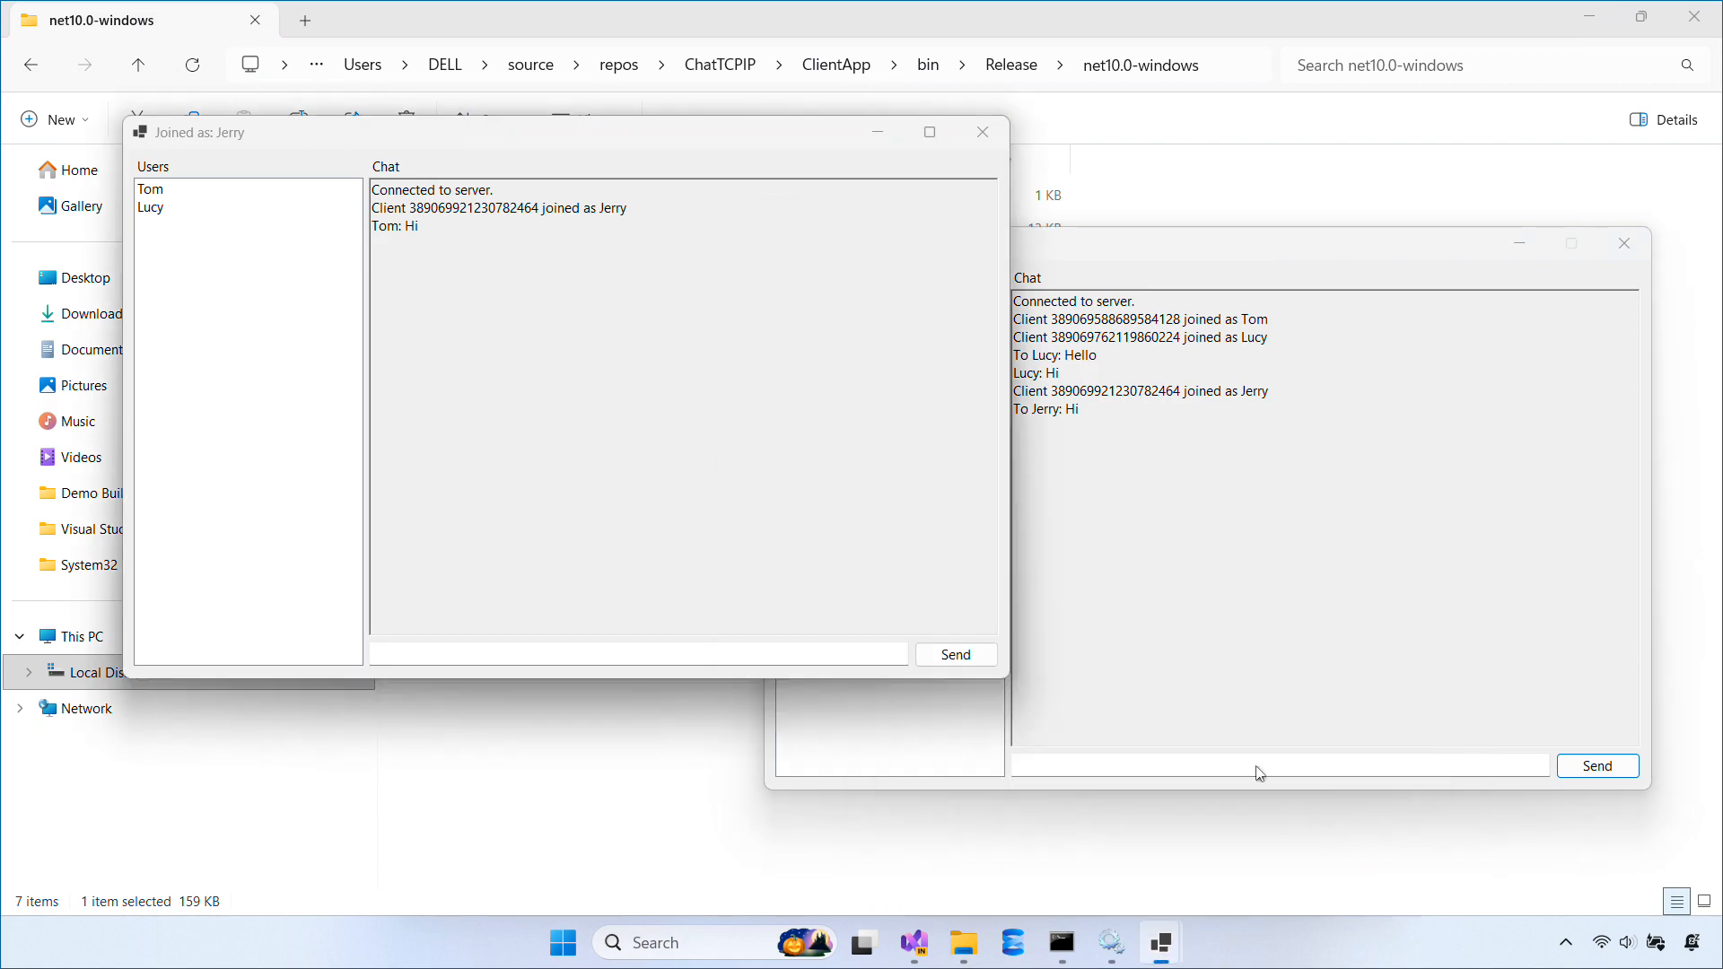
# Step: Close Tom's chat client and open the server log from the logs folder
pyautogui.click(1140, 444)
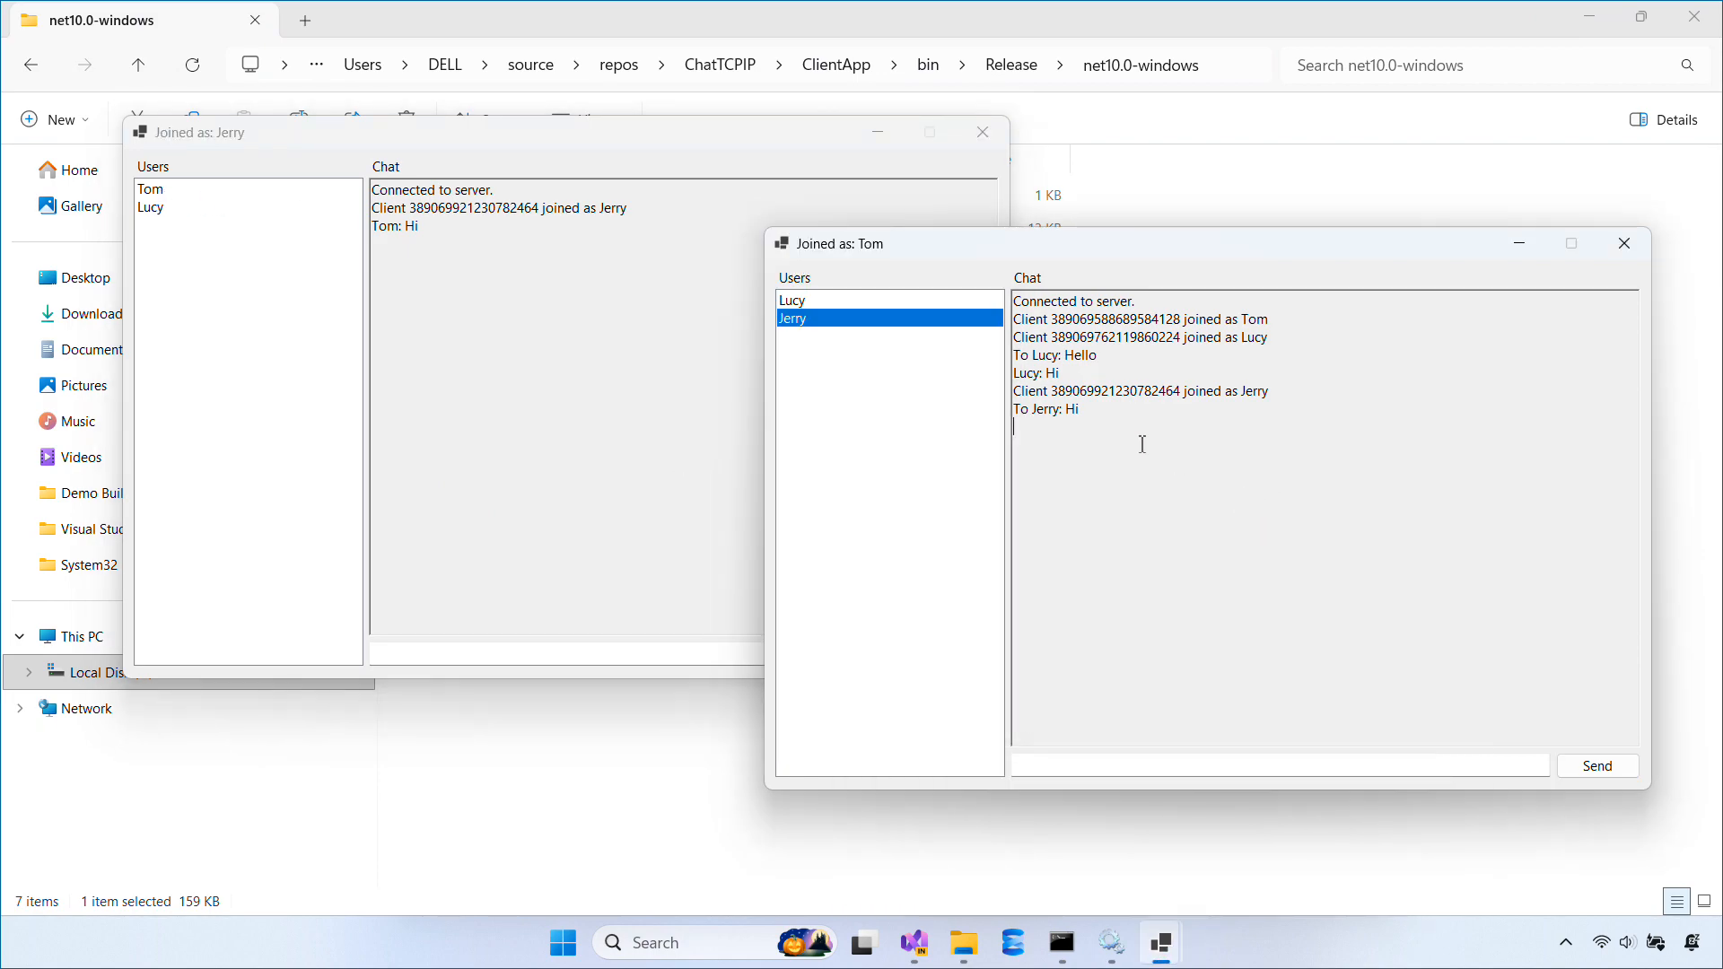
pyautogui.click(1624, 243)
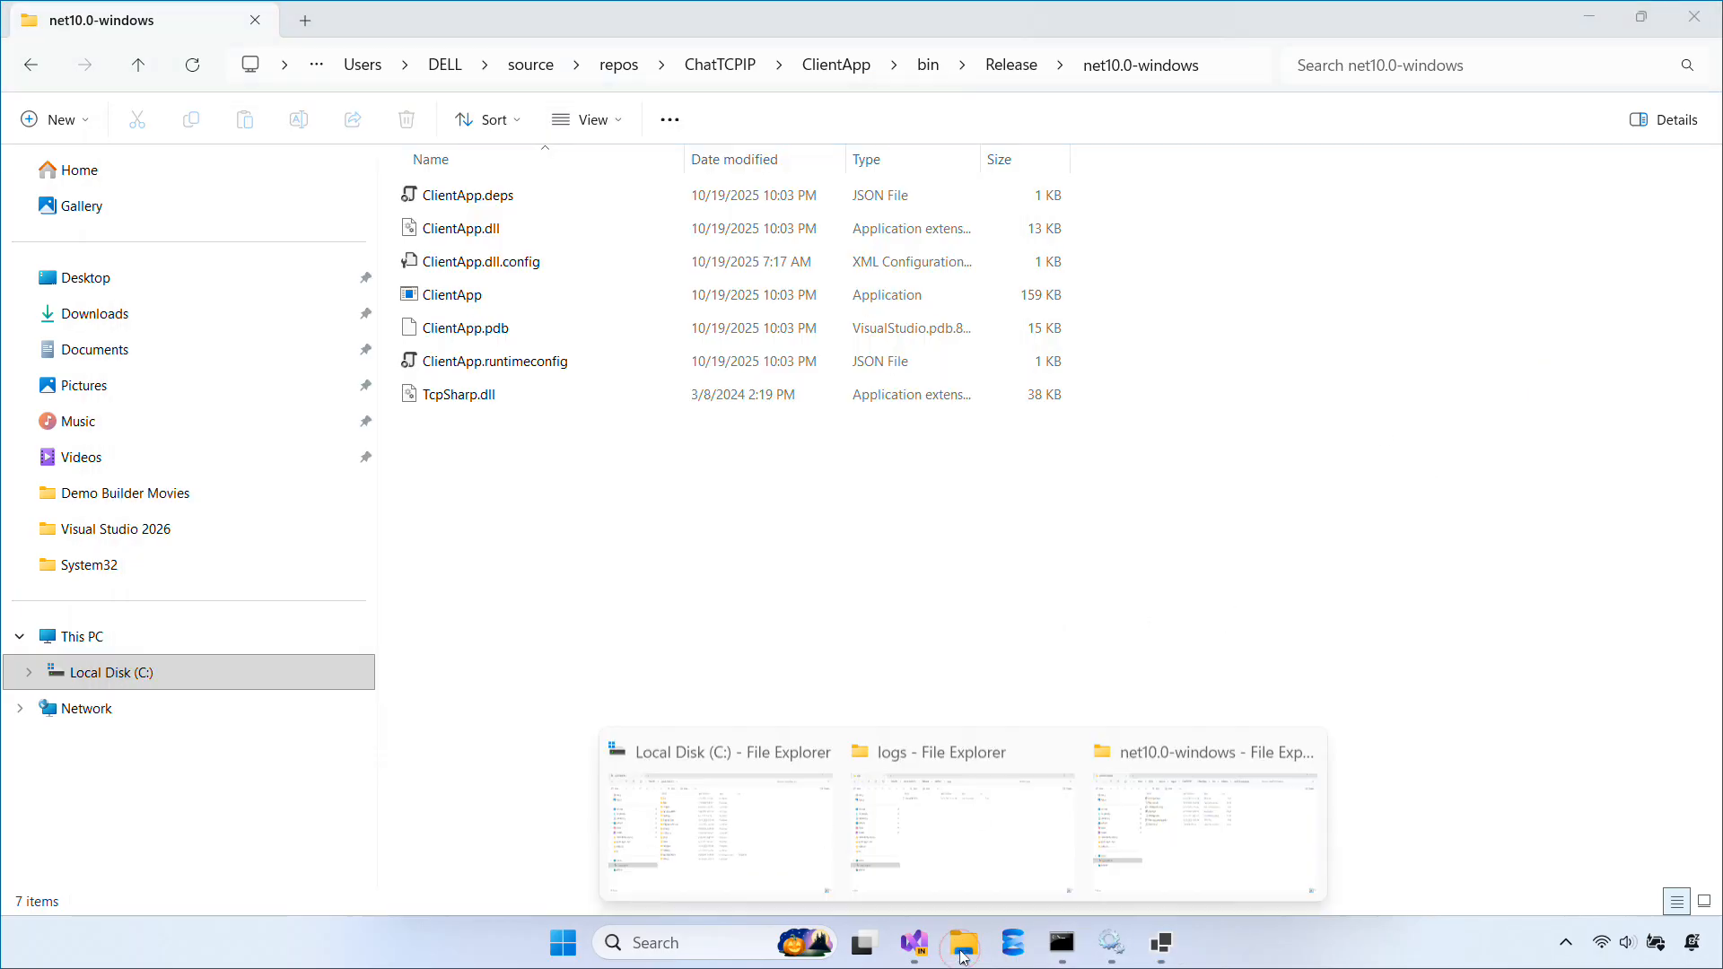
pyautogui.click(958, 813)
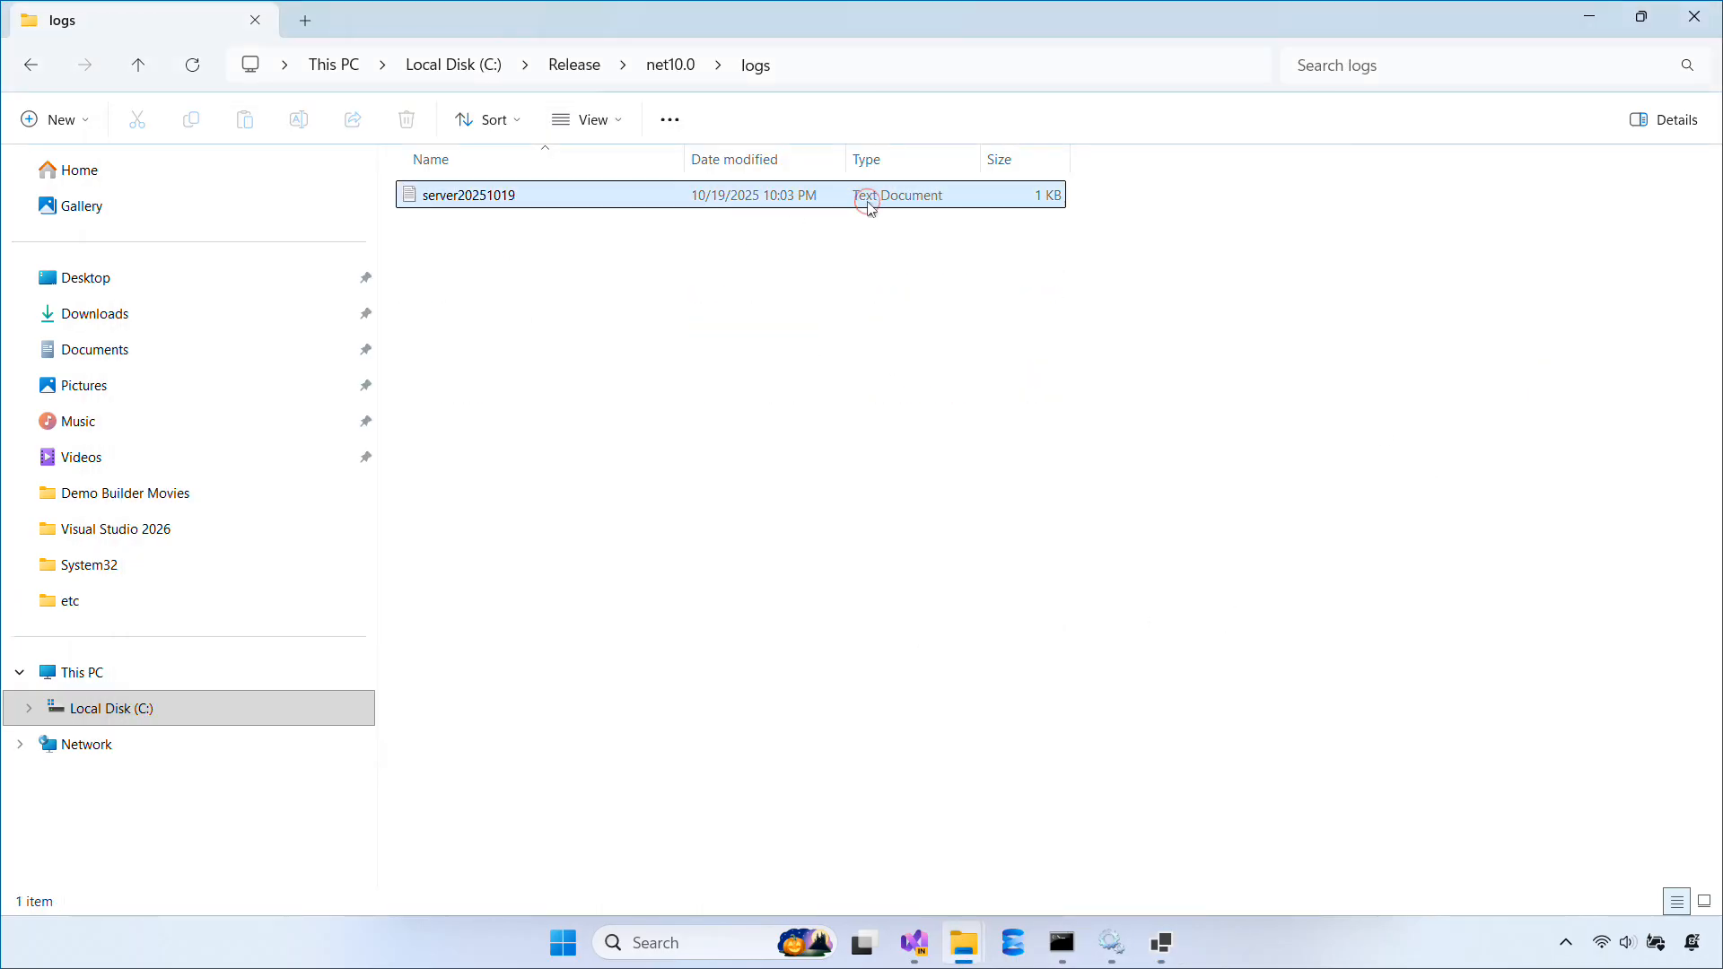
pyautogui.doubleClick(476, 195)
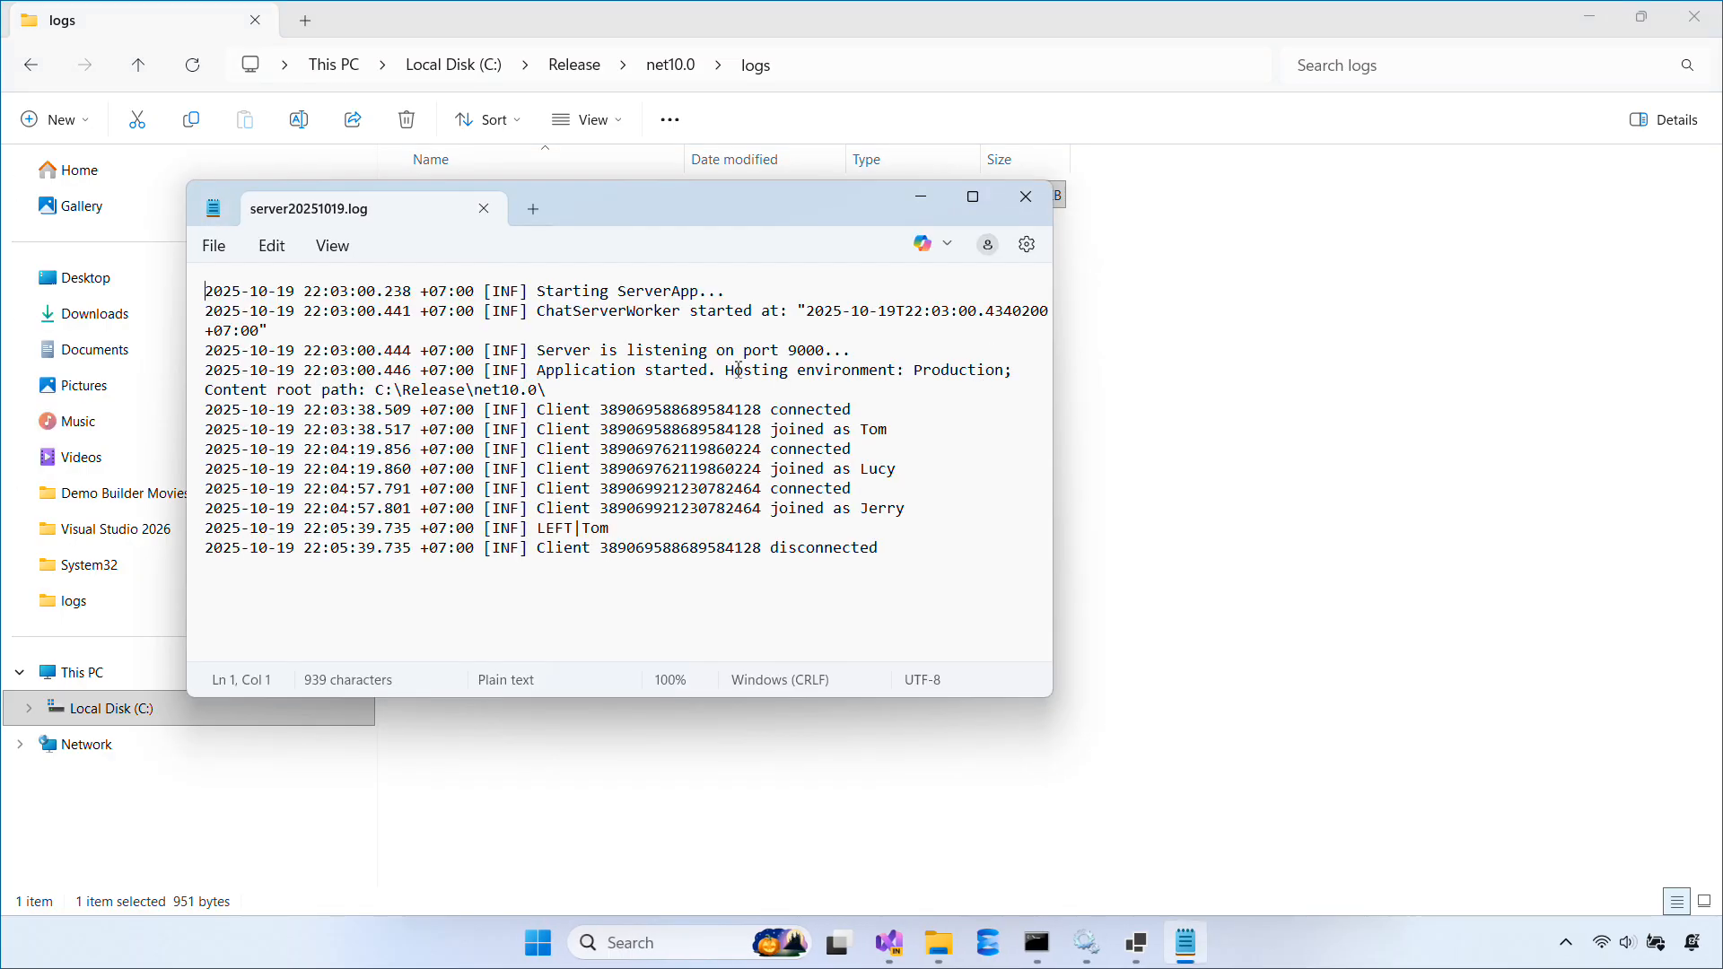
pyautogui.click(1023, 196)
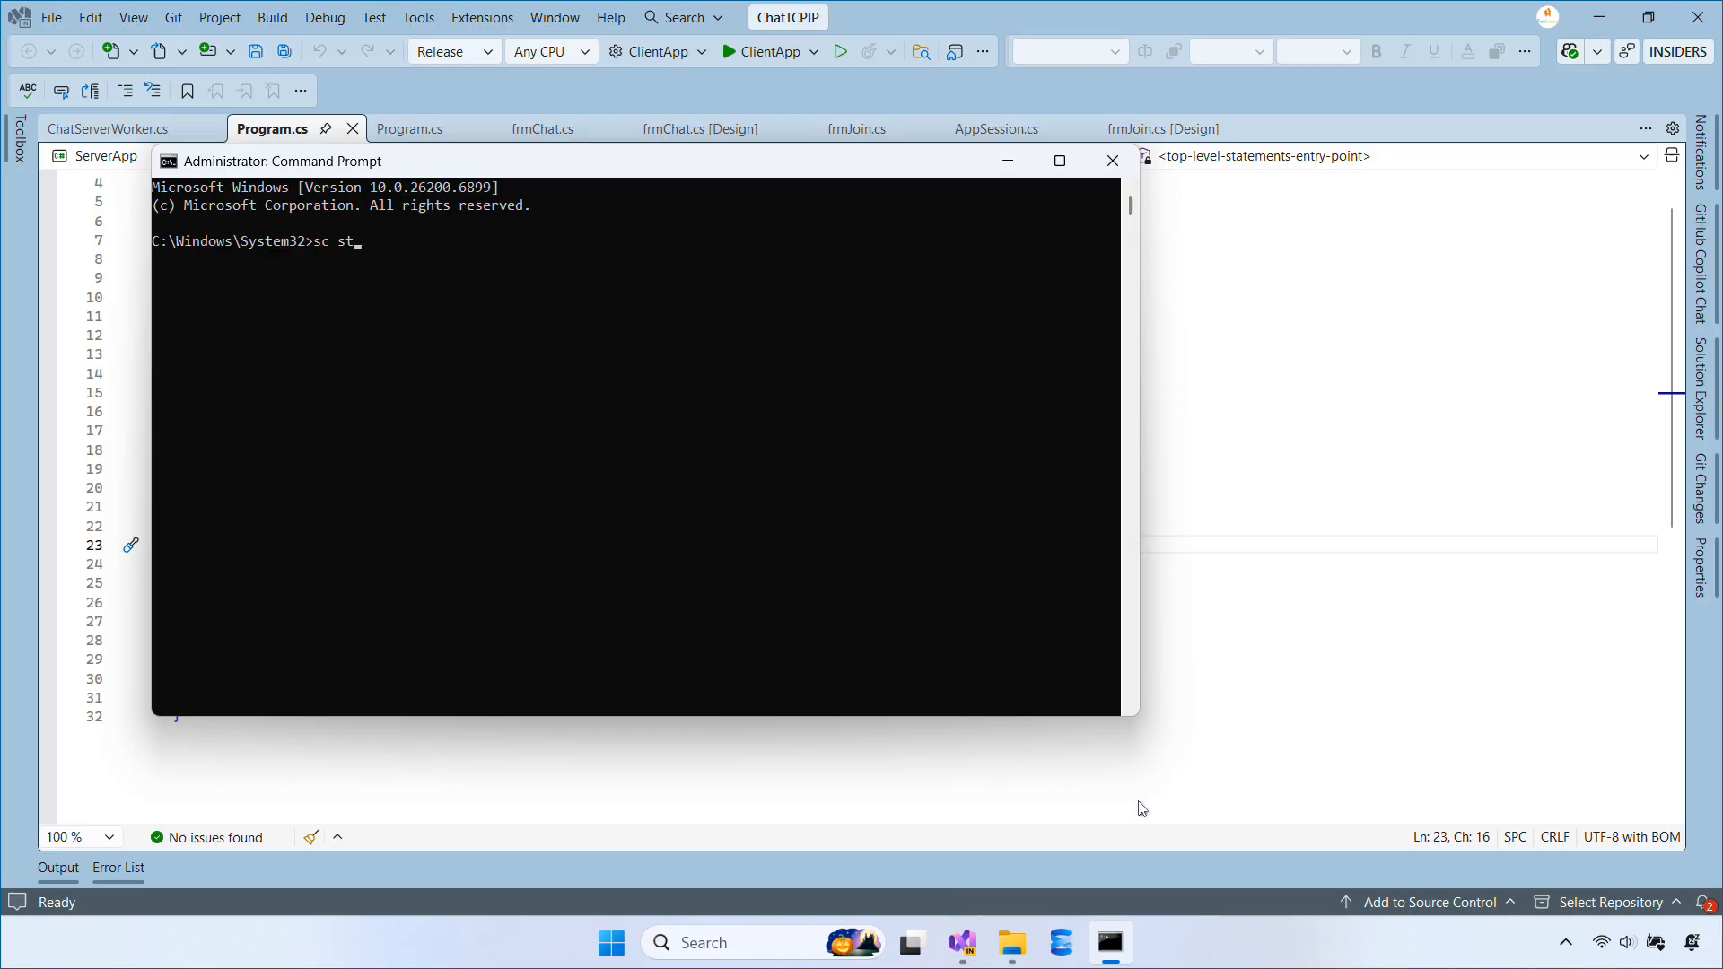
# Step: Run sc start TcpChatService, which fails with error 1056 because it's already running
pyautogui.write('art TcpChatSer')
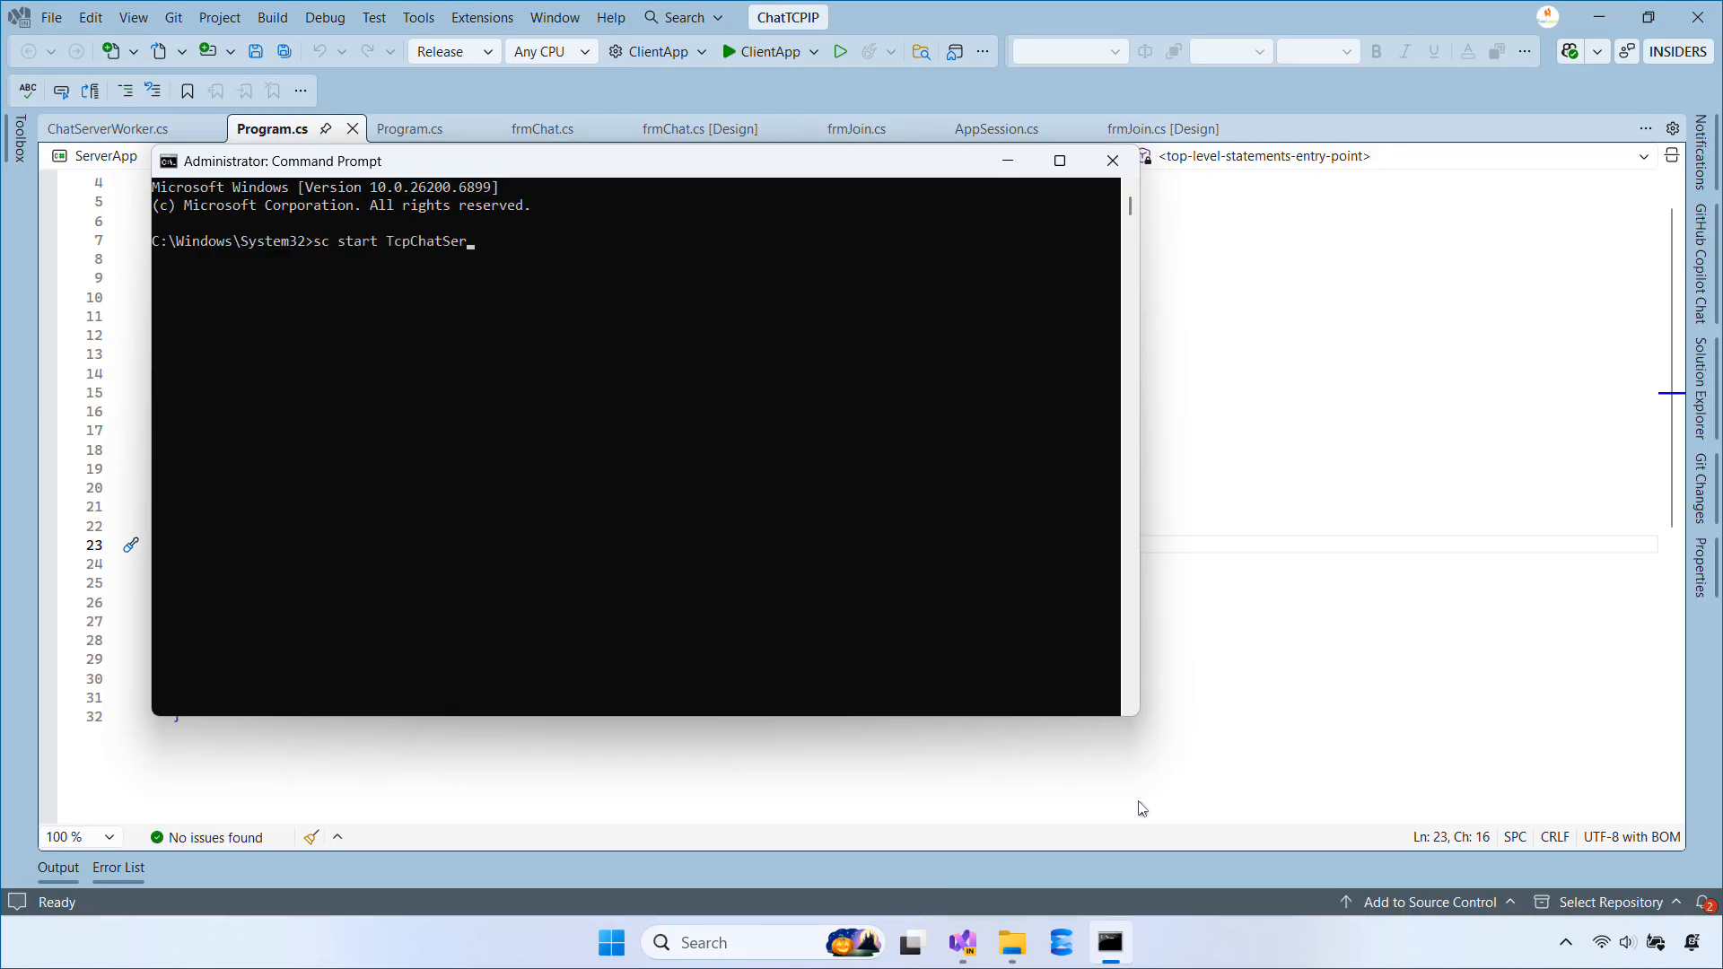
pyautogui.press('Return')
pyautogui.write('ser')
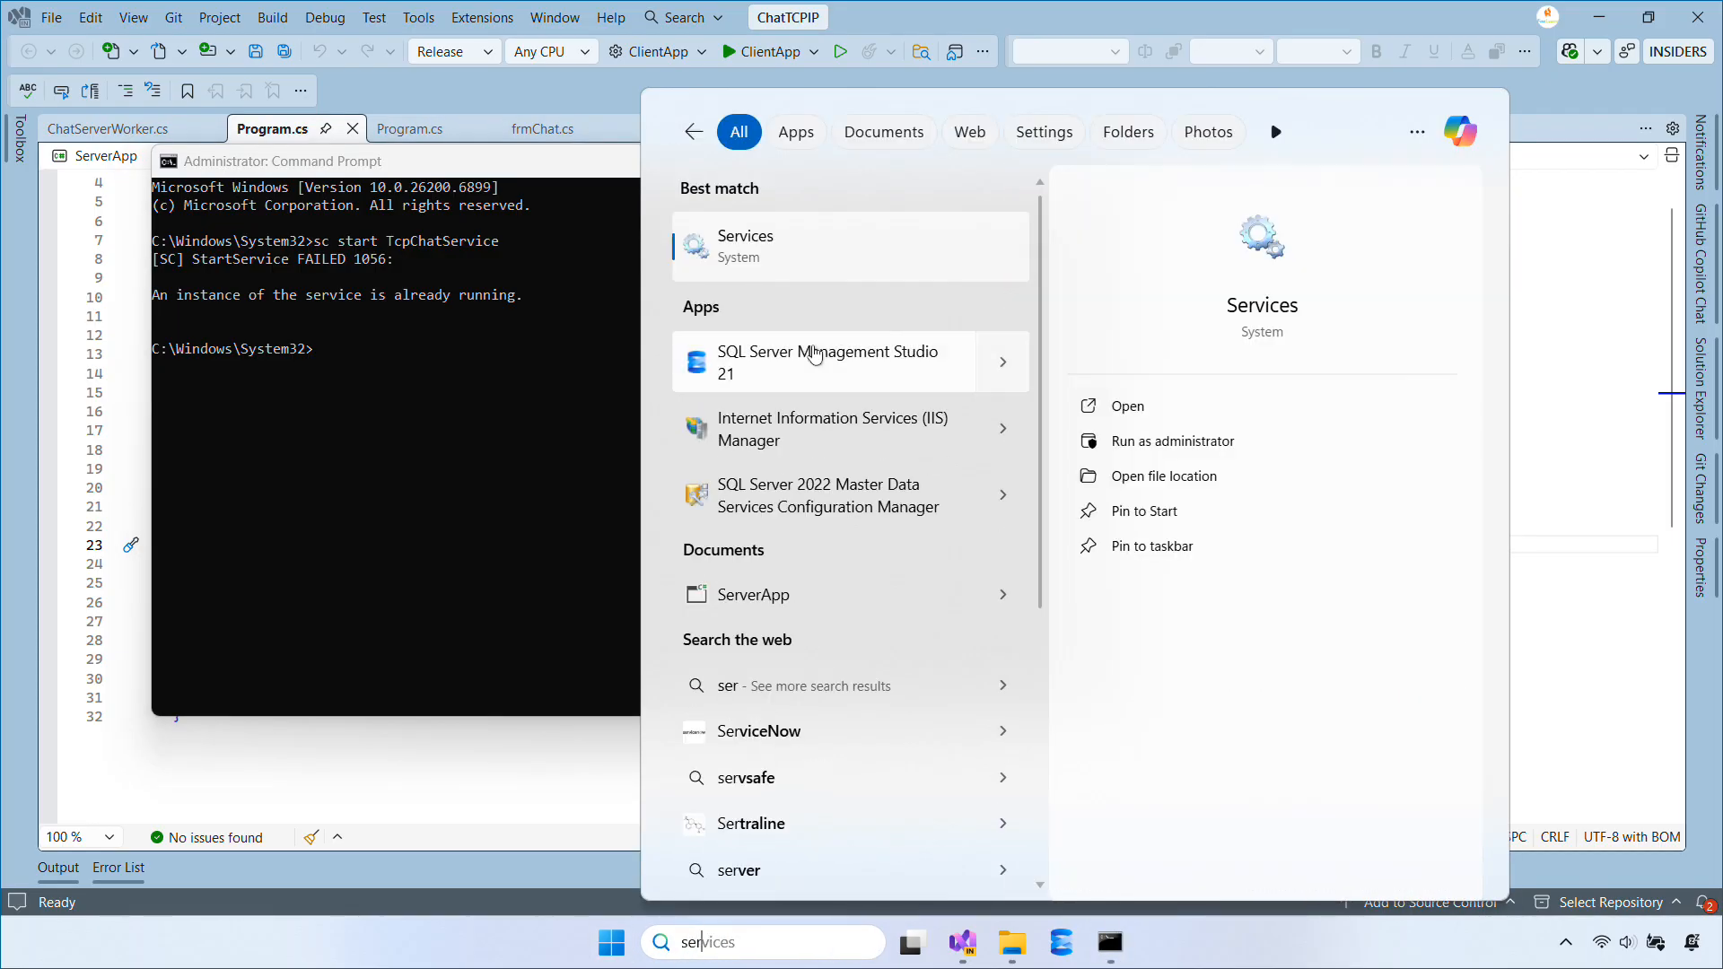
# Step: Stop TcpChatService in the Services console, then bring it back to Running
pyautogui.click(1125, 406)
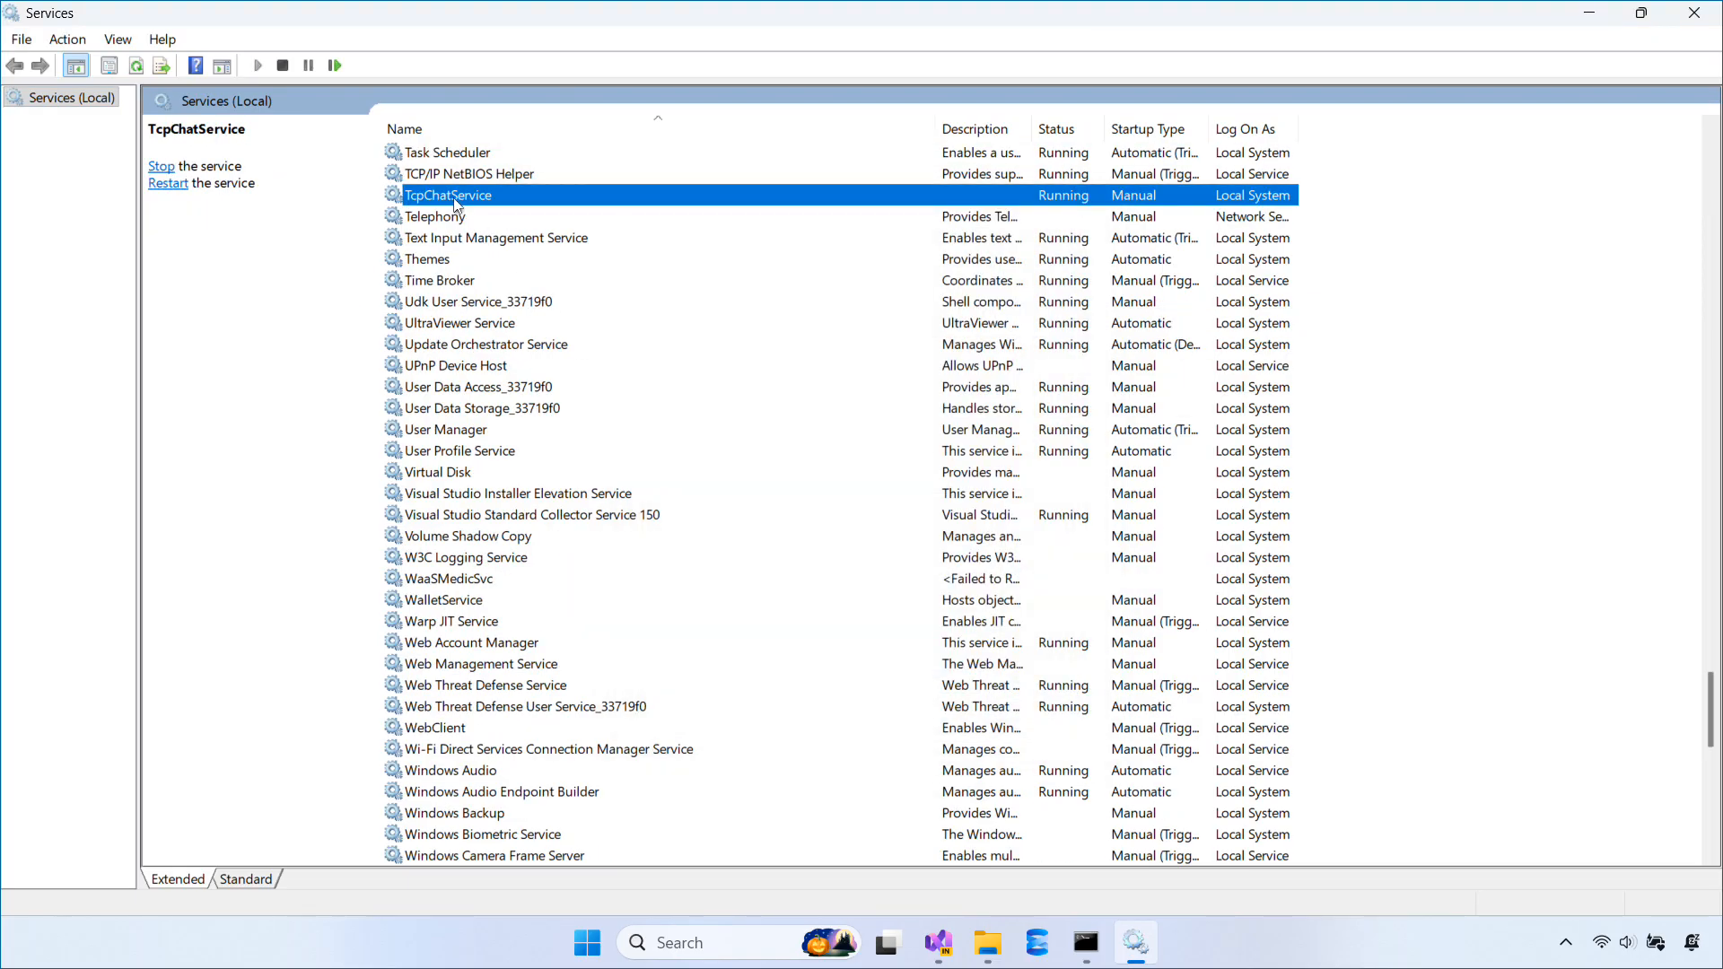
pyautogui.click(160, 166)
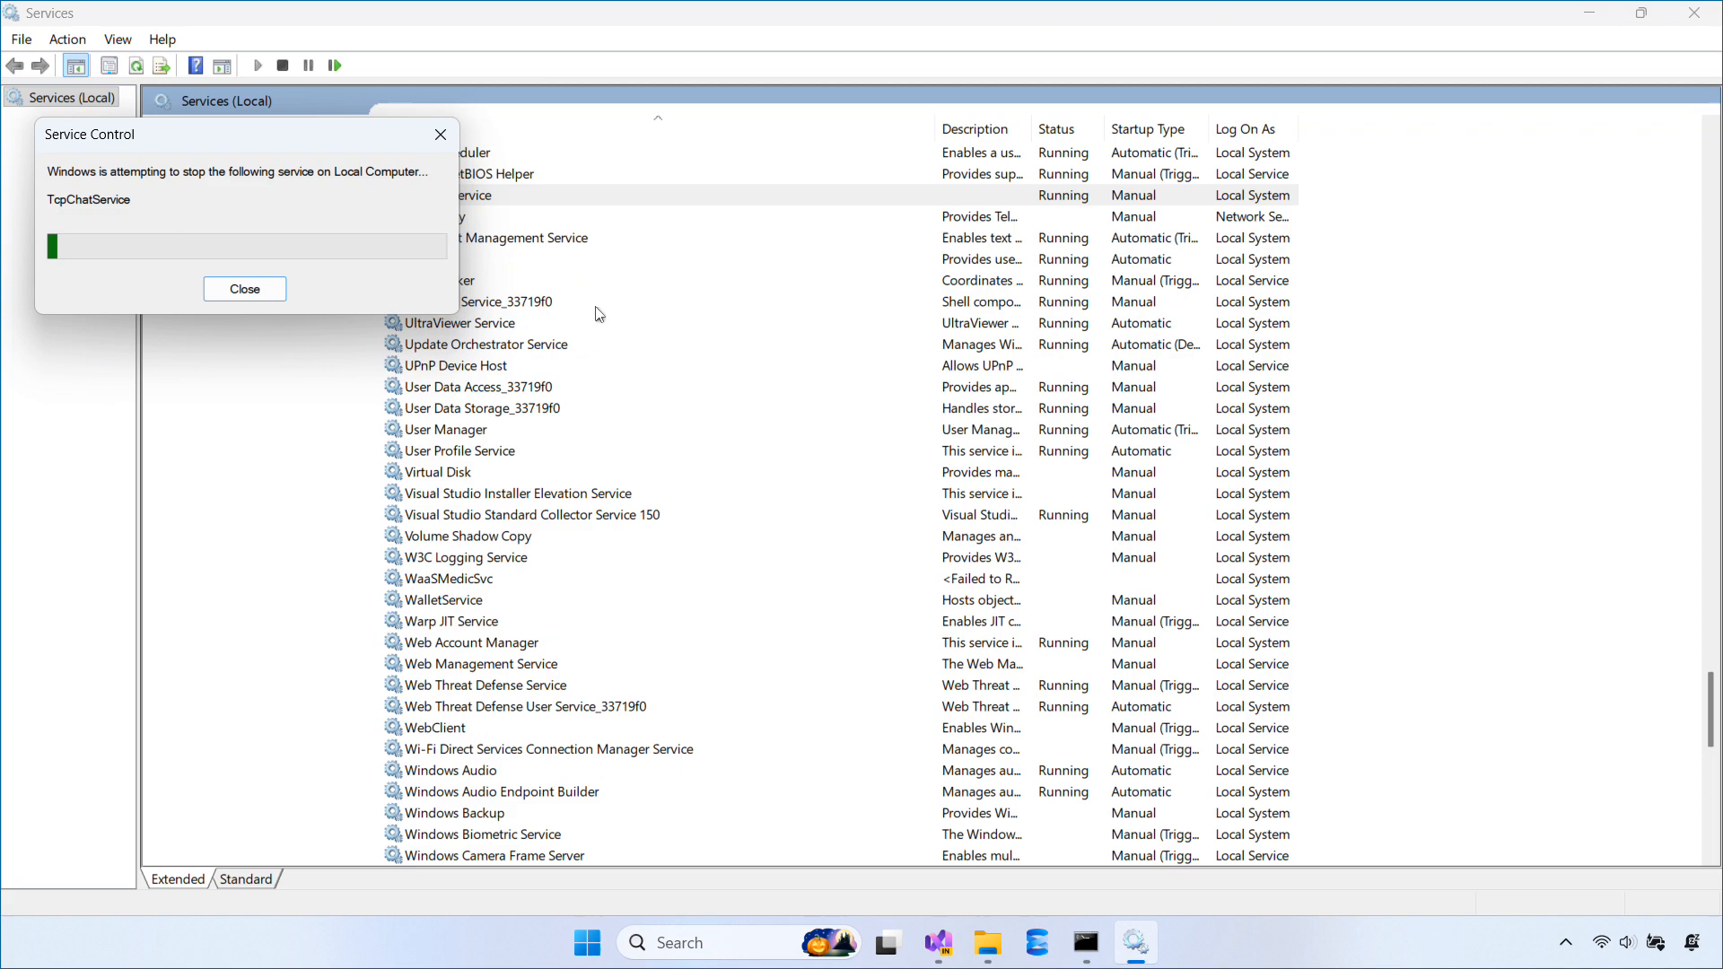
pyautogui.click(245, 288)
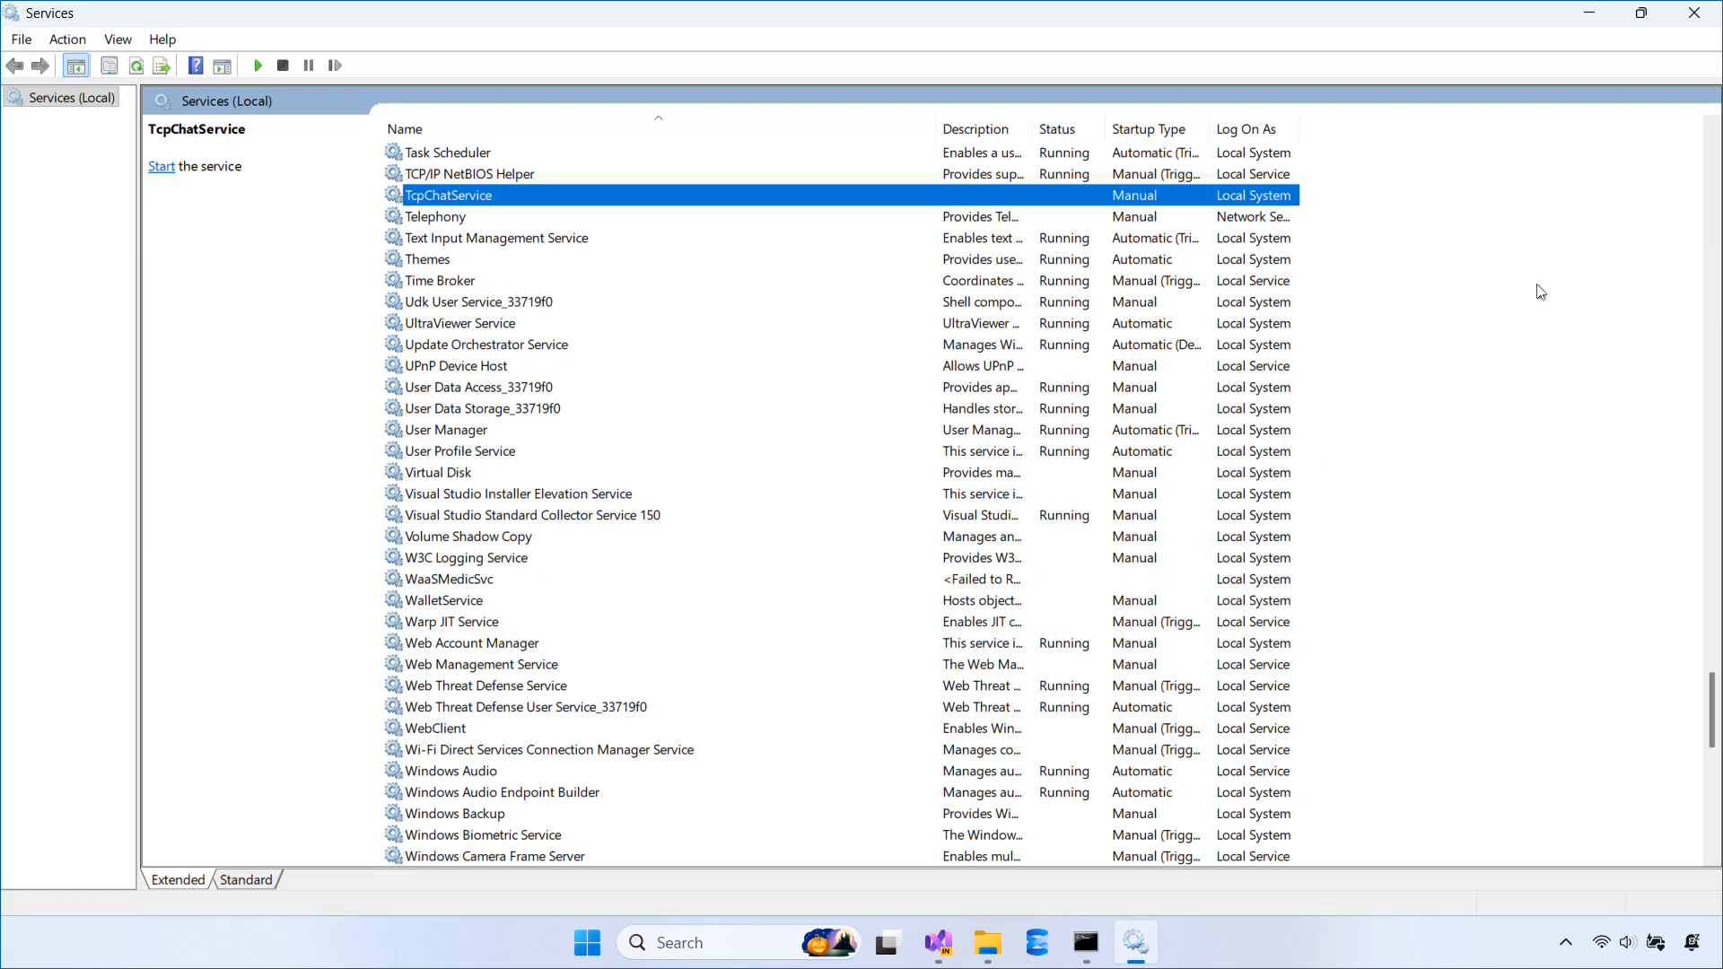
pyautogui.click(256, 65)
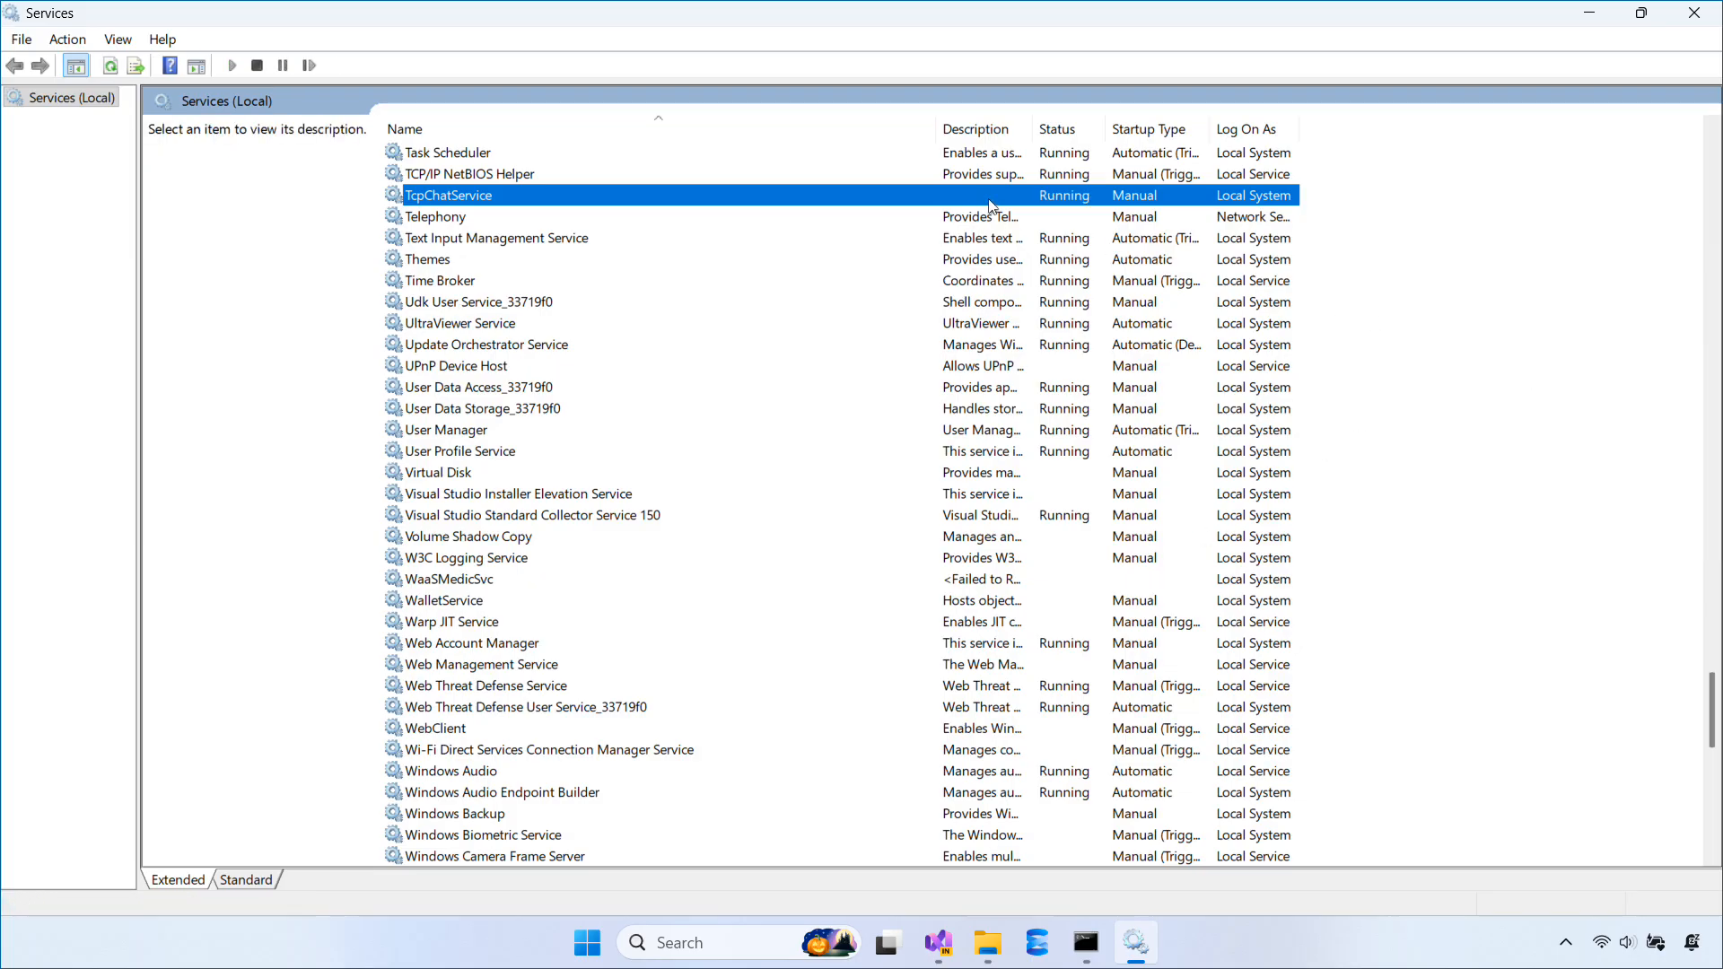
pyautogui.moveTo(1117, 933)
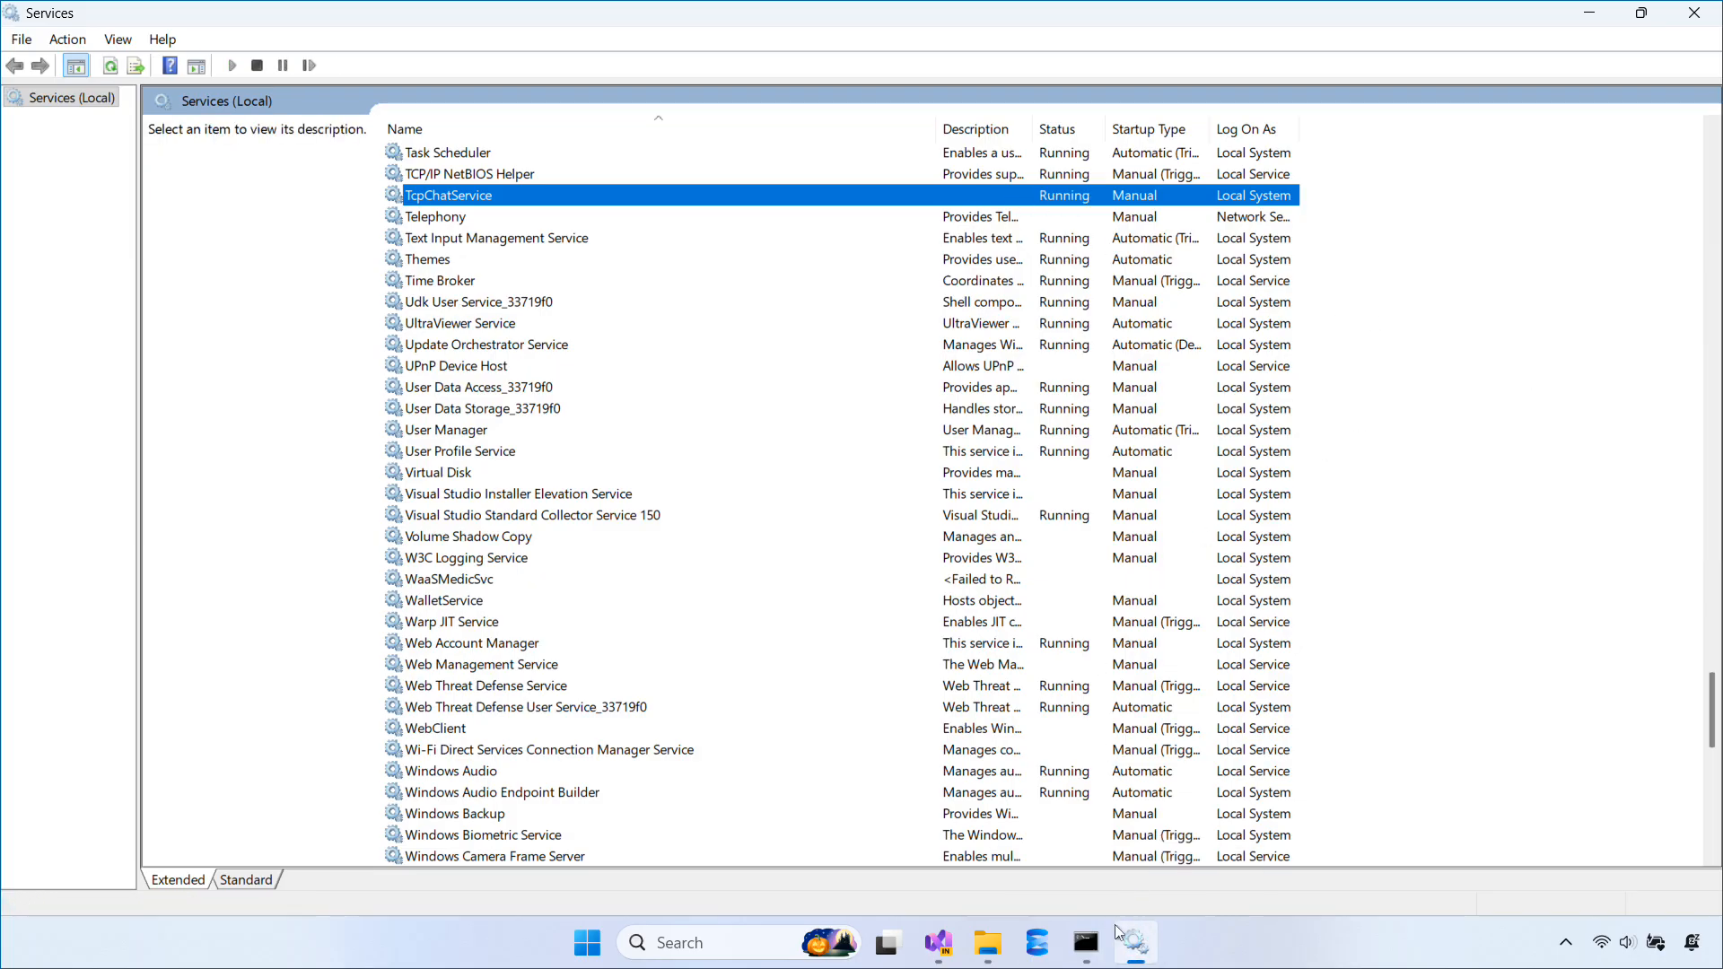
# Step: Run sc stop TcpChatService, which returns STOP_PENDING, then check the Services list
pyautogui.click(1082, 943)
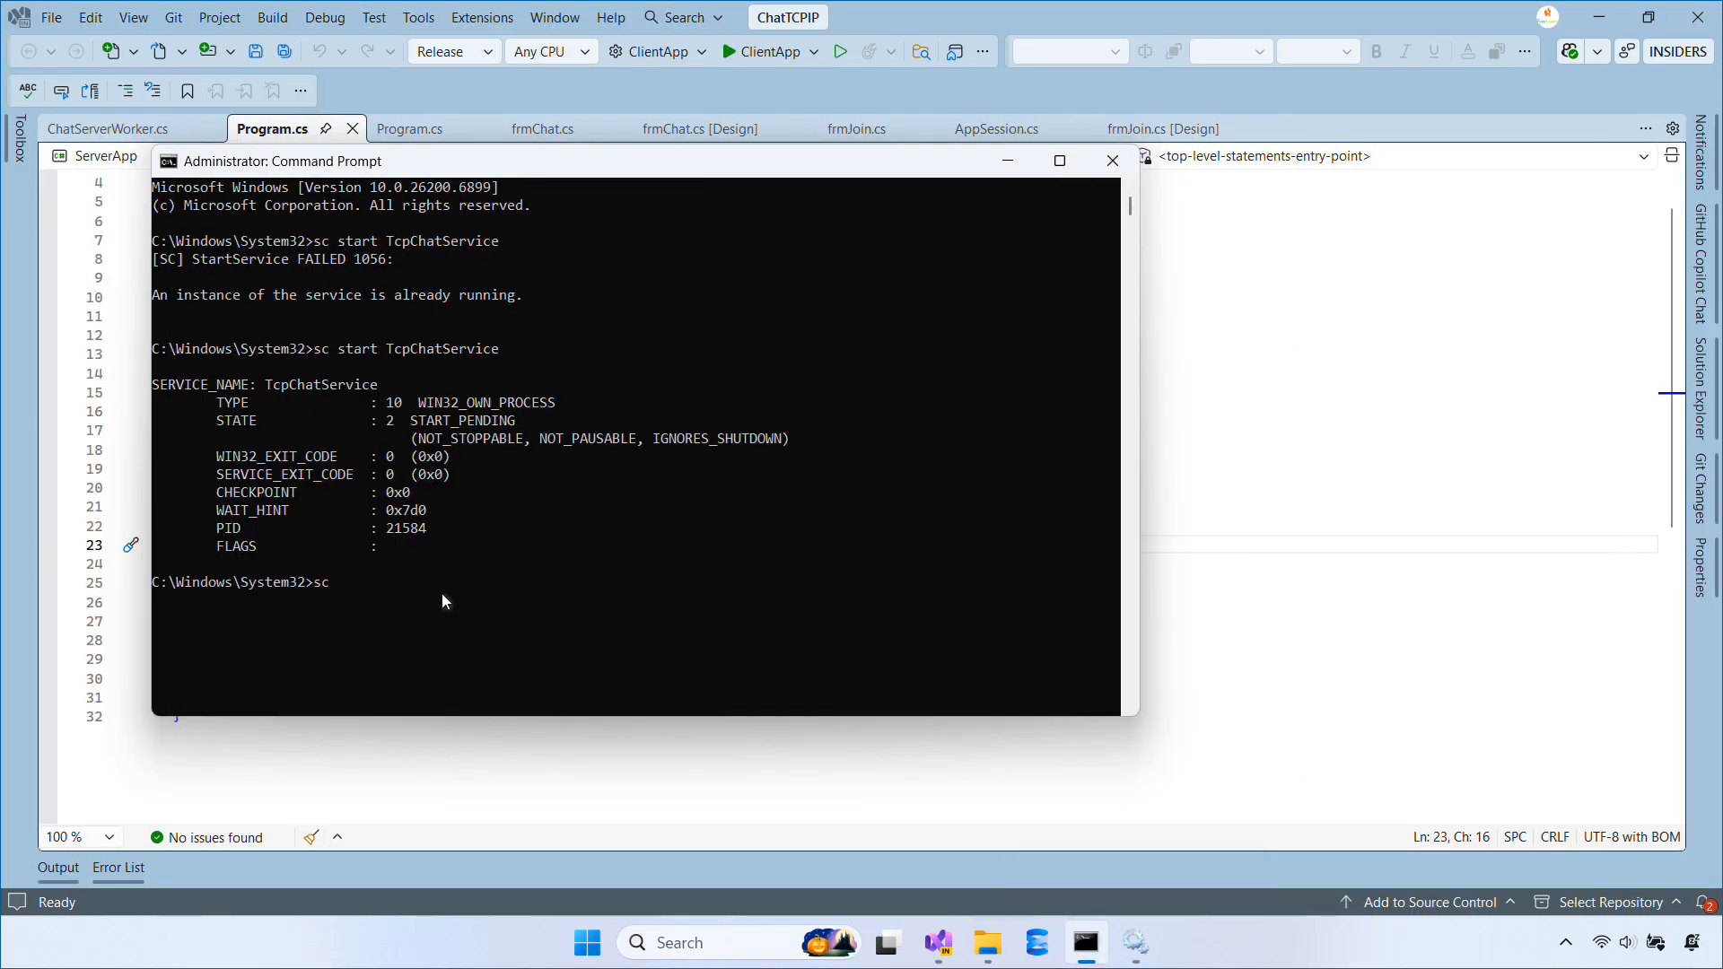
pyautogui.write('stop T')
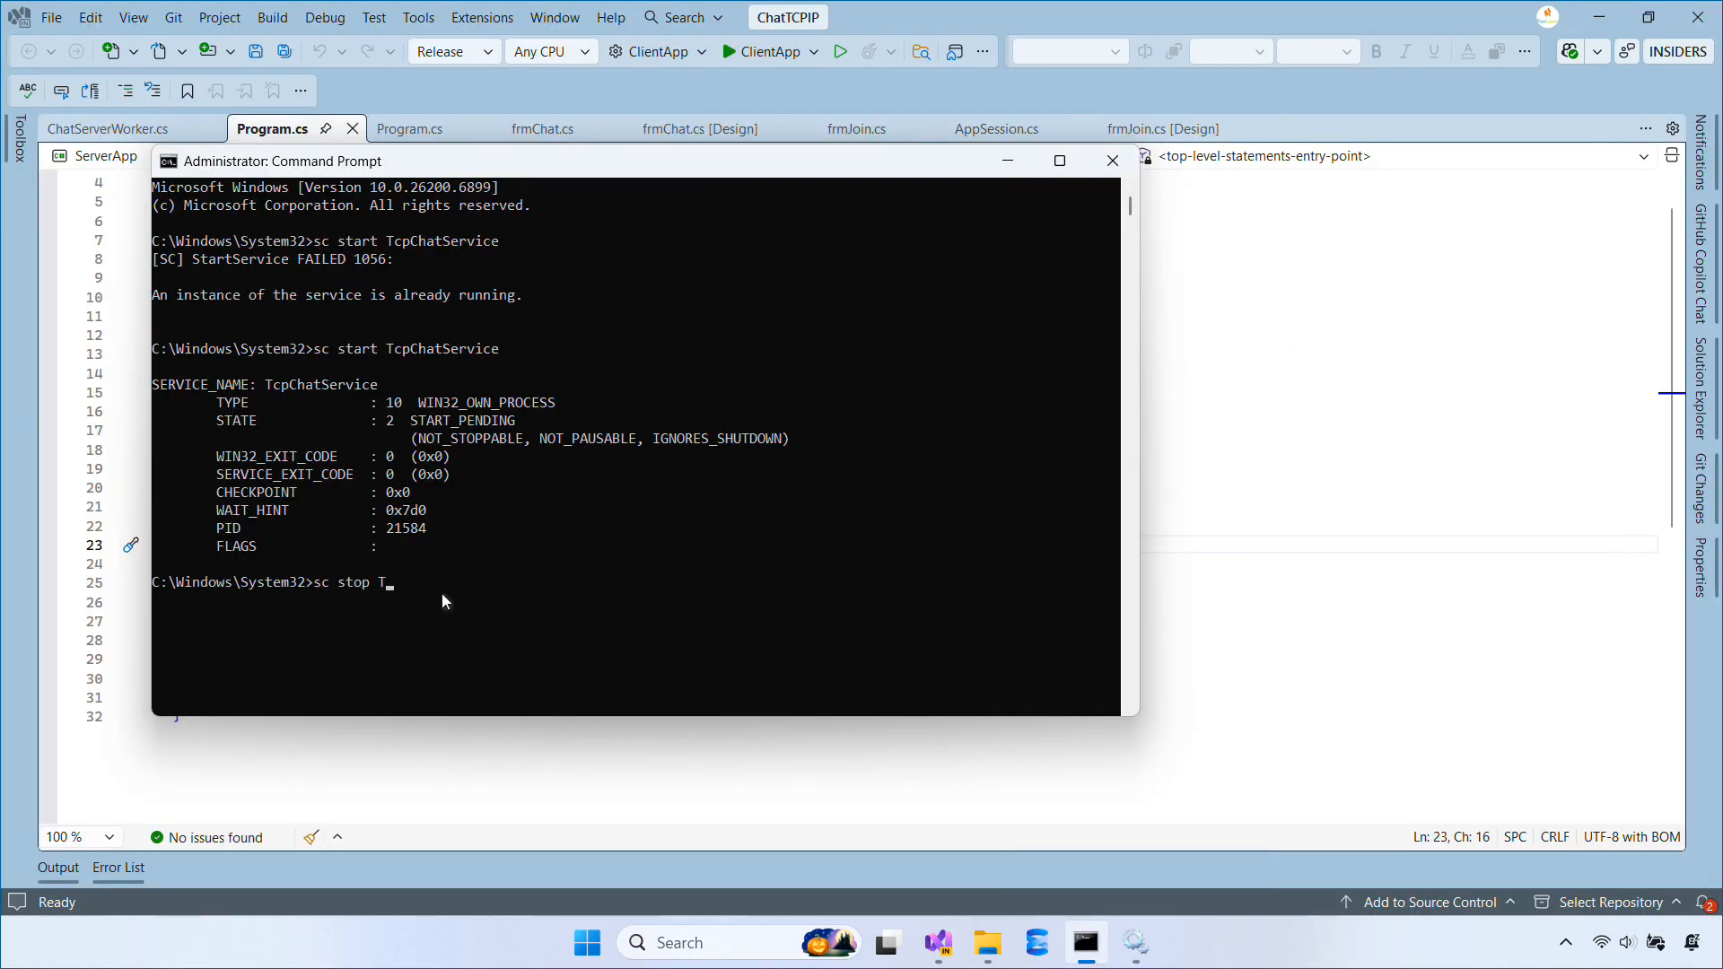
pyautogui.write('cpChatService')
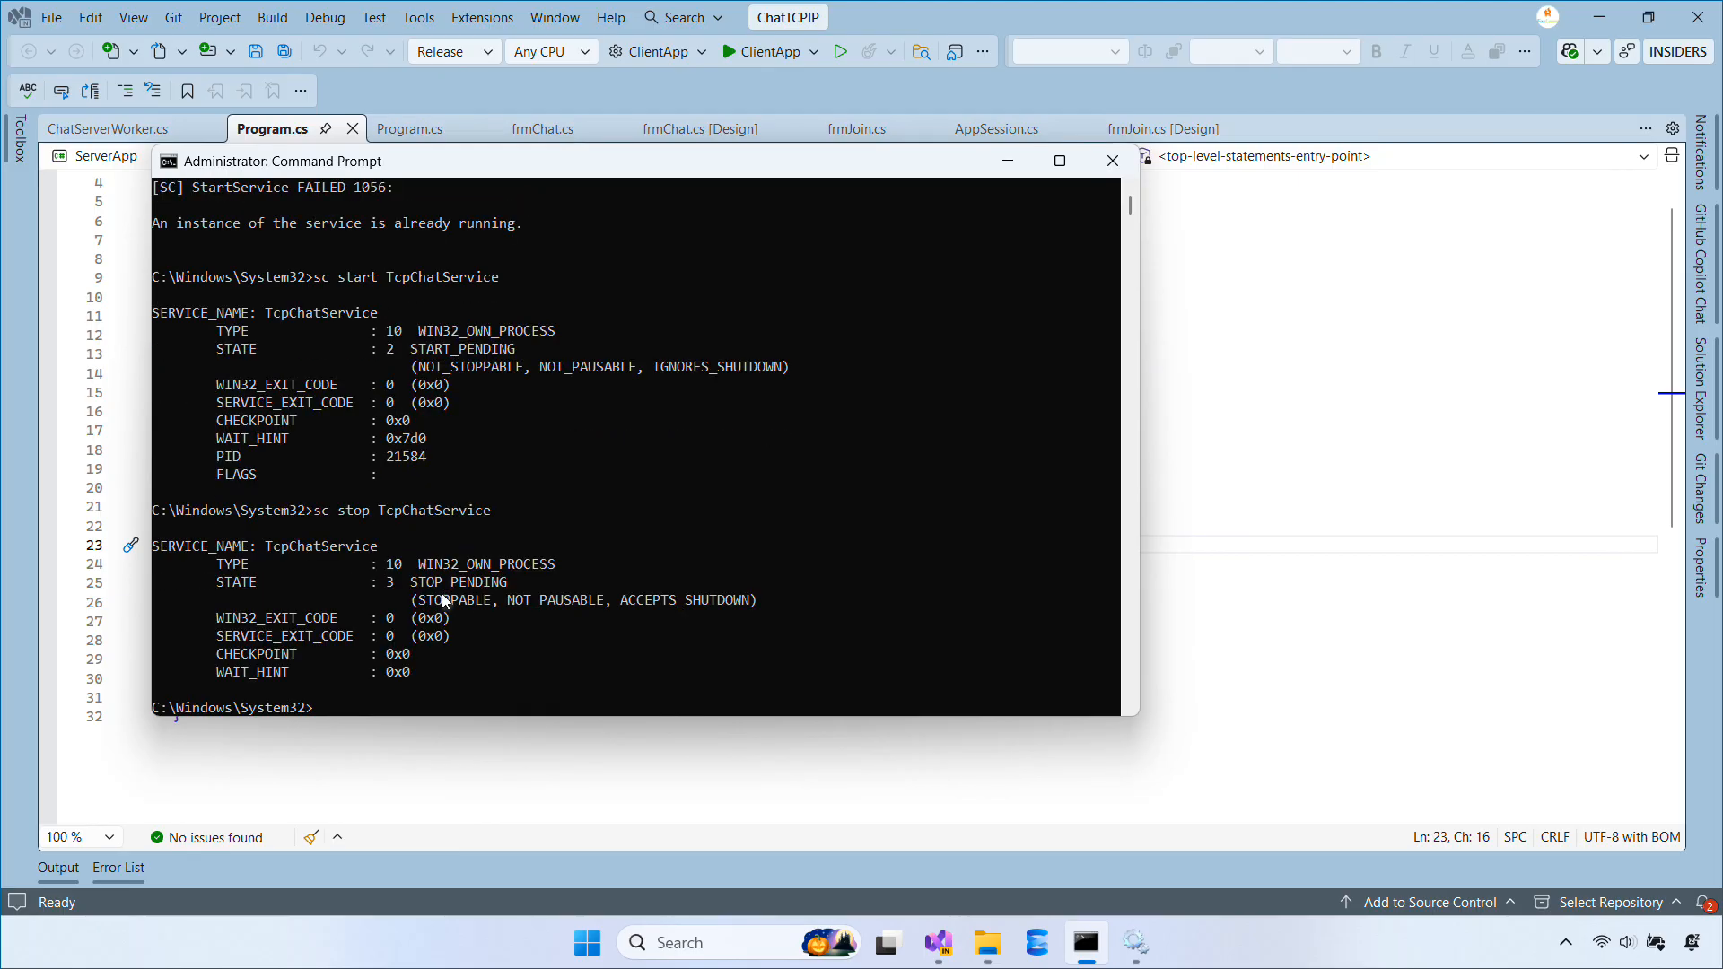
pyautogui.click(1135, 941)
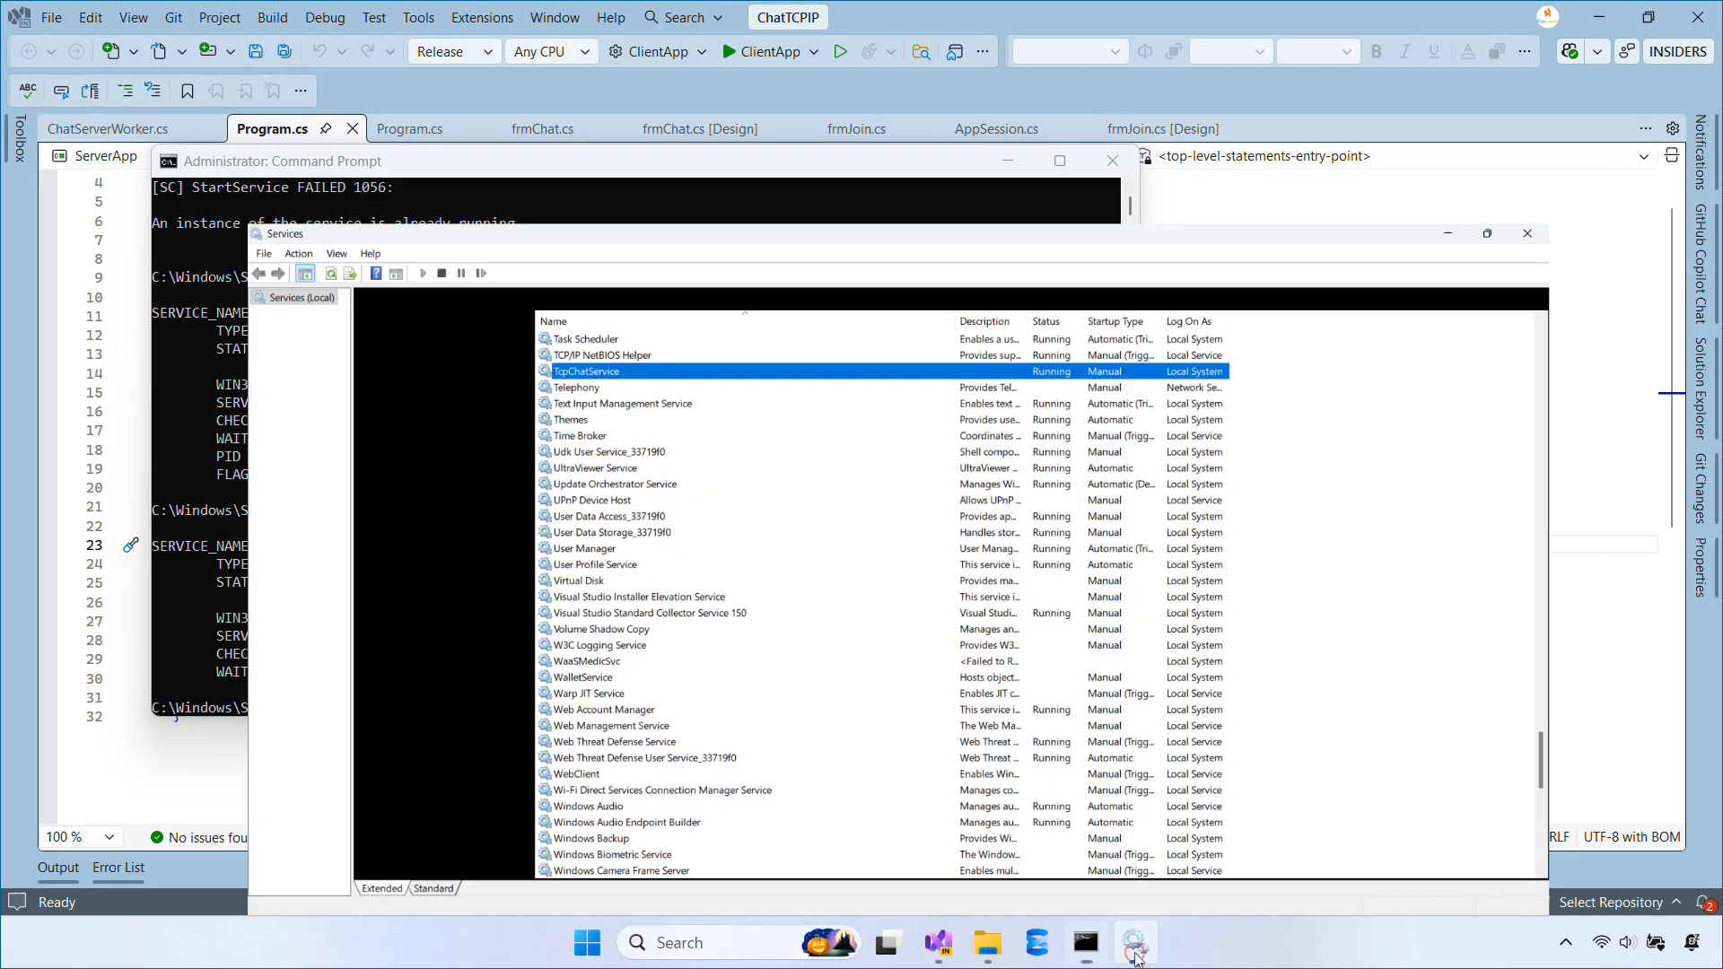